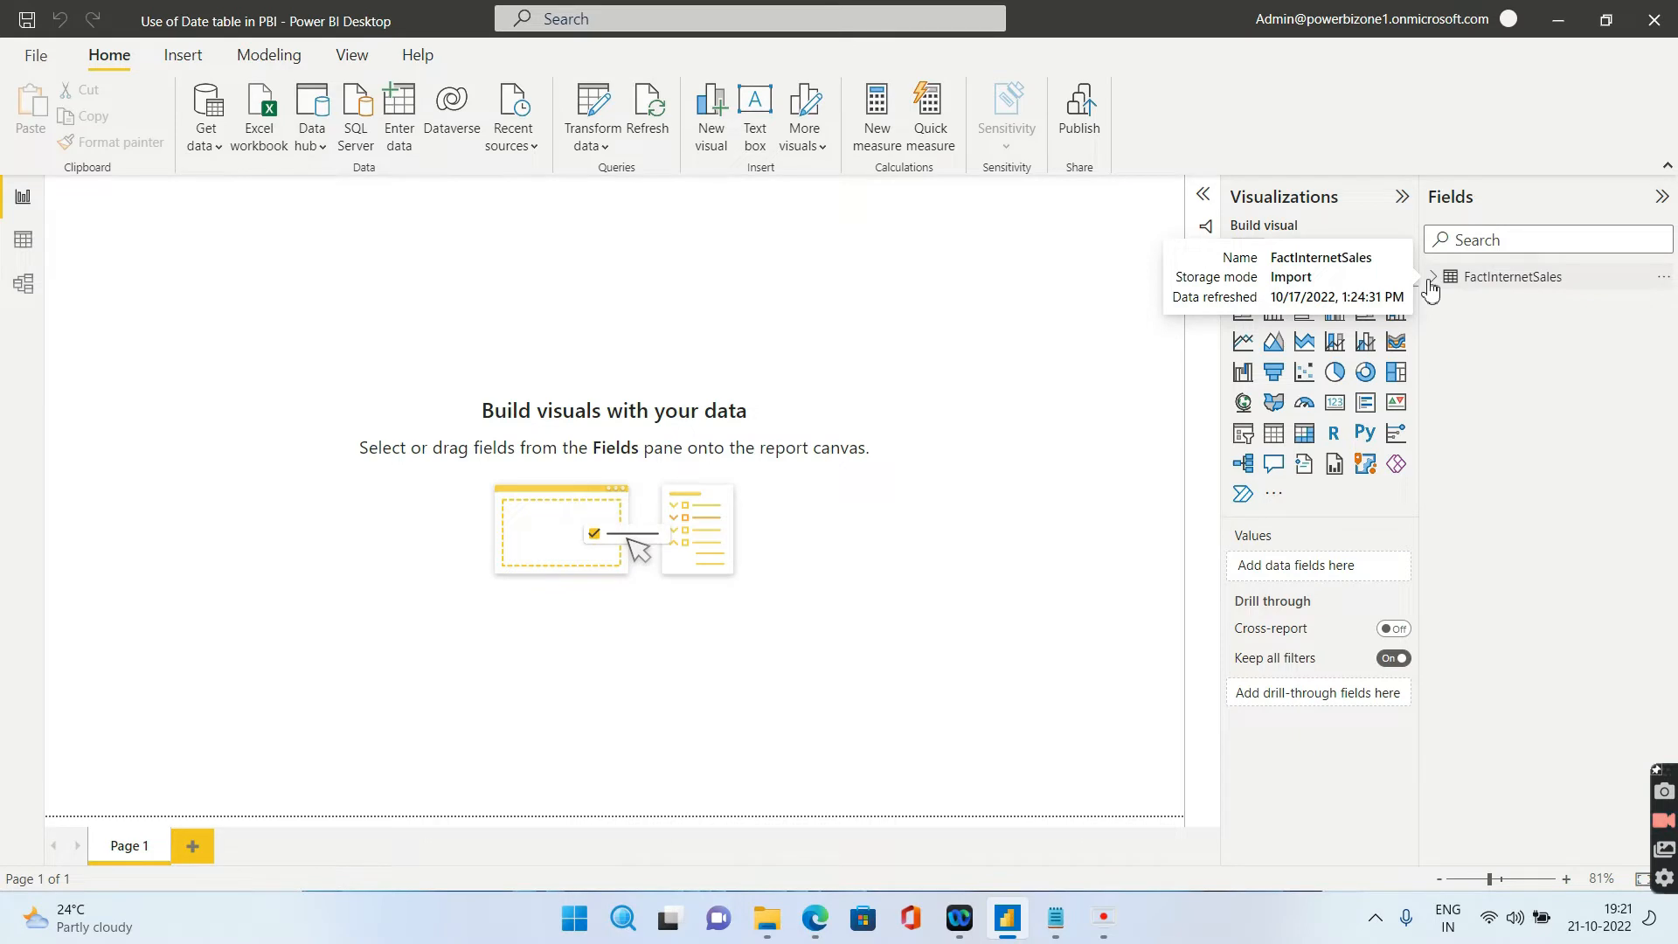
mouse_move(1431, 293)
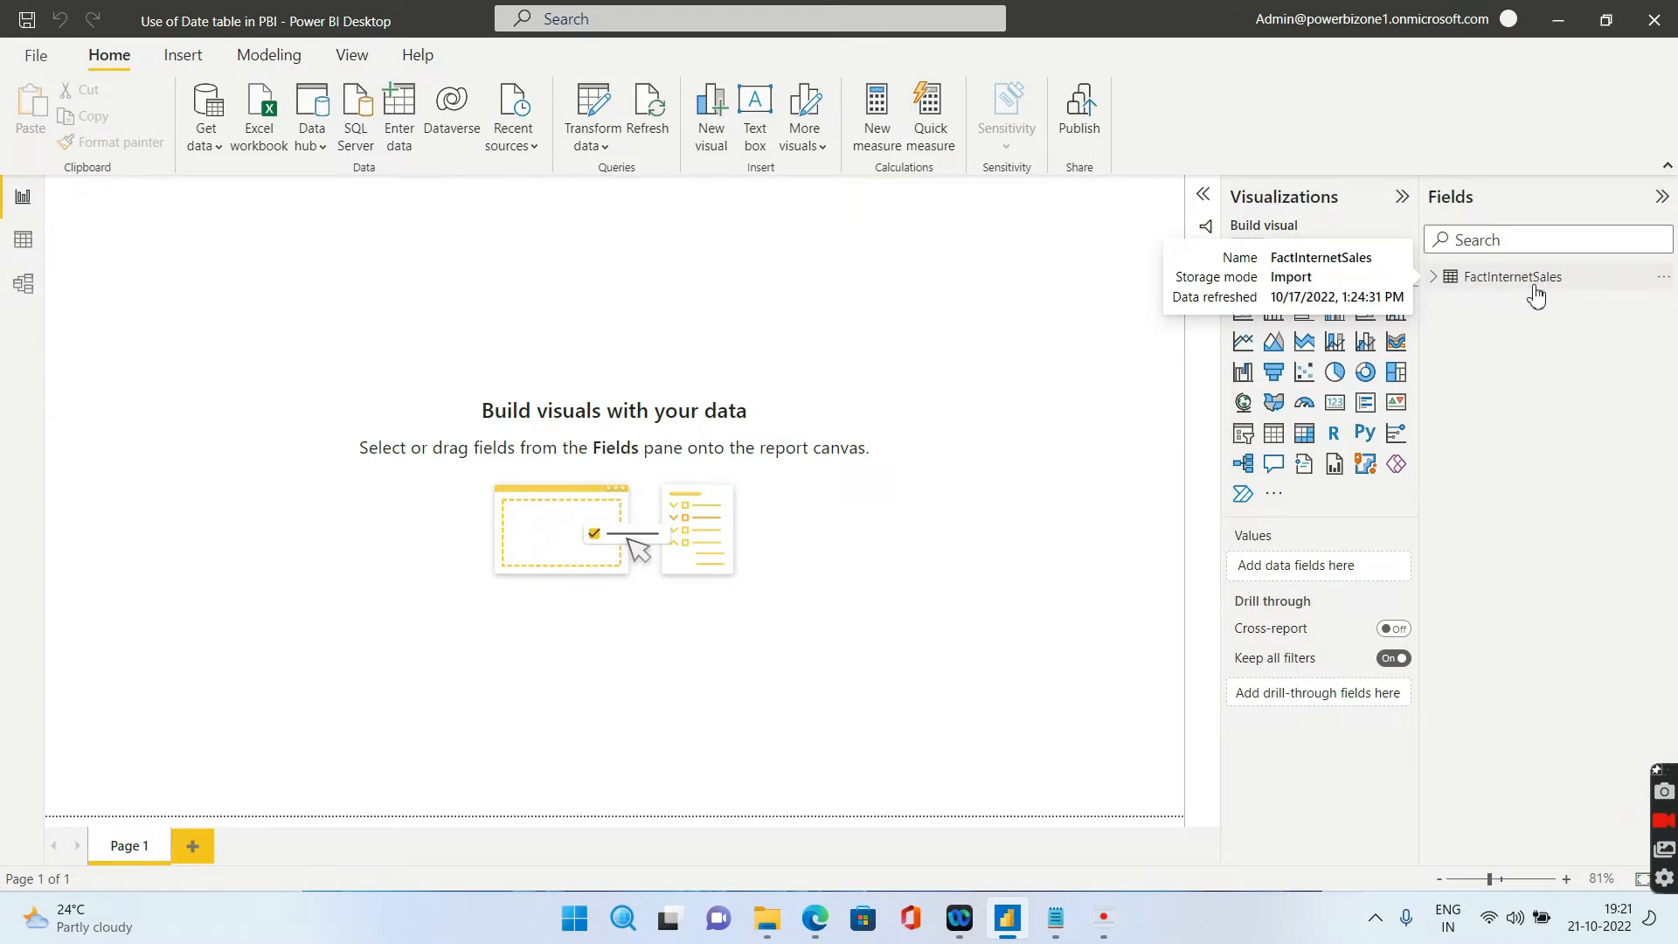
Expand the FactInternetSales table in the Fields pane and scroll through its fields
left_click(1447, 276)
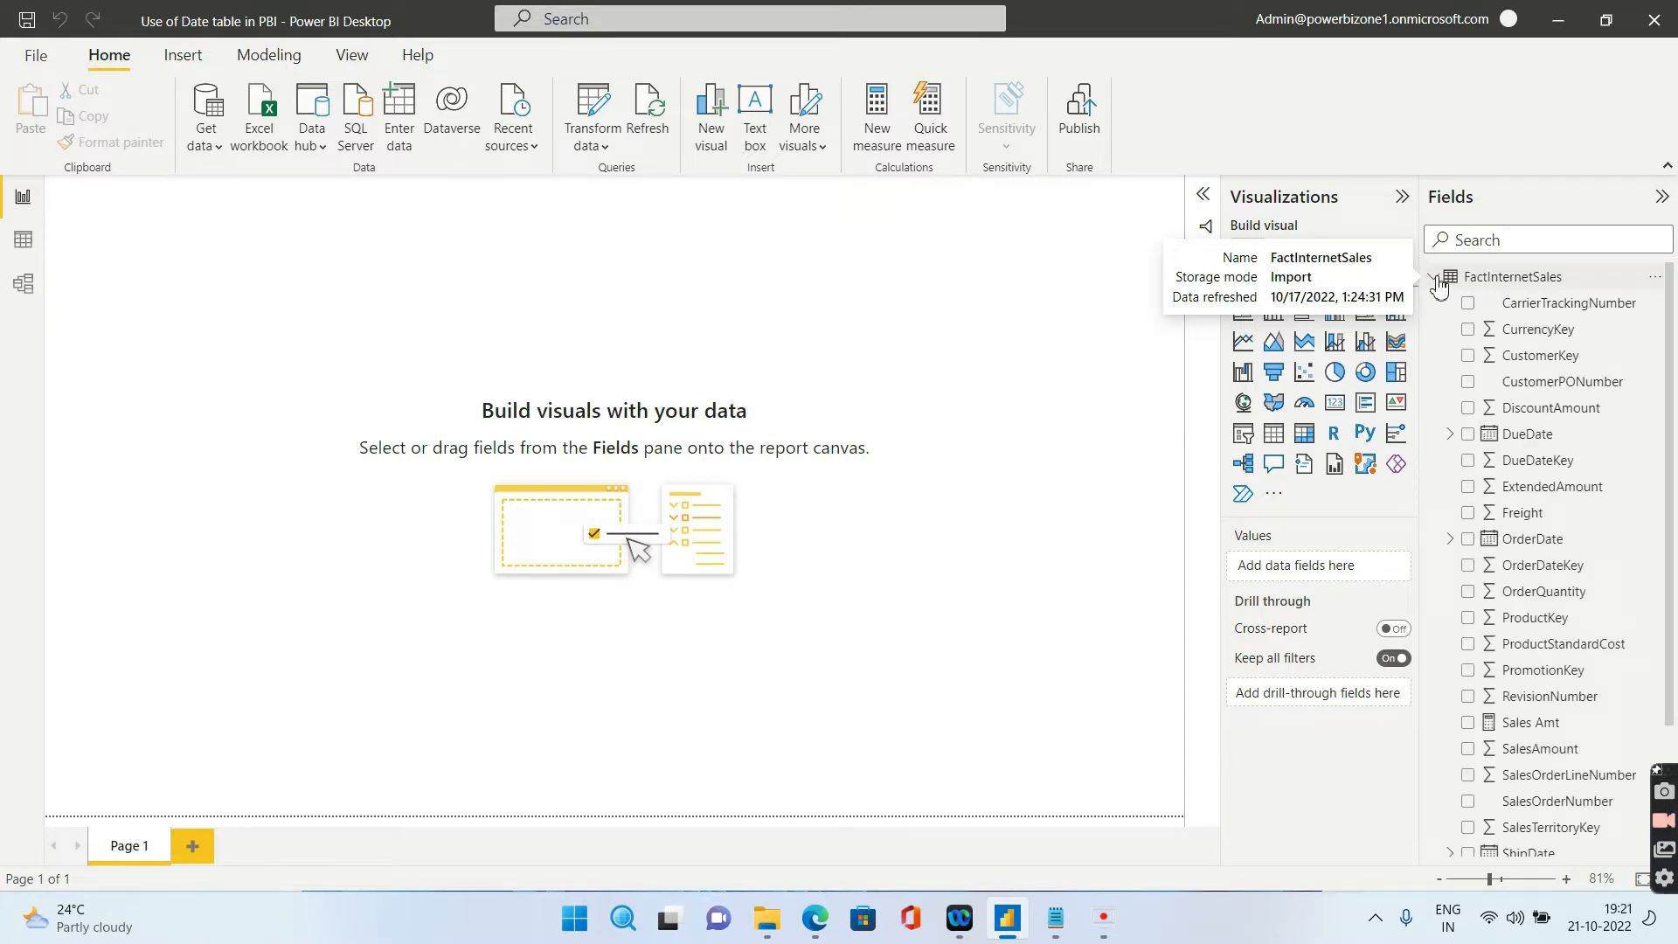
left_click(1443, 277)
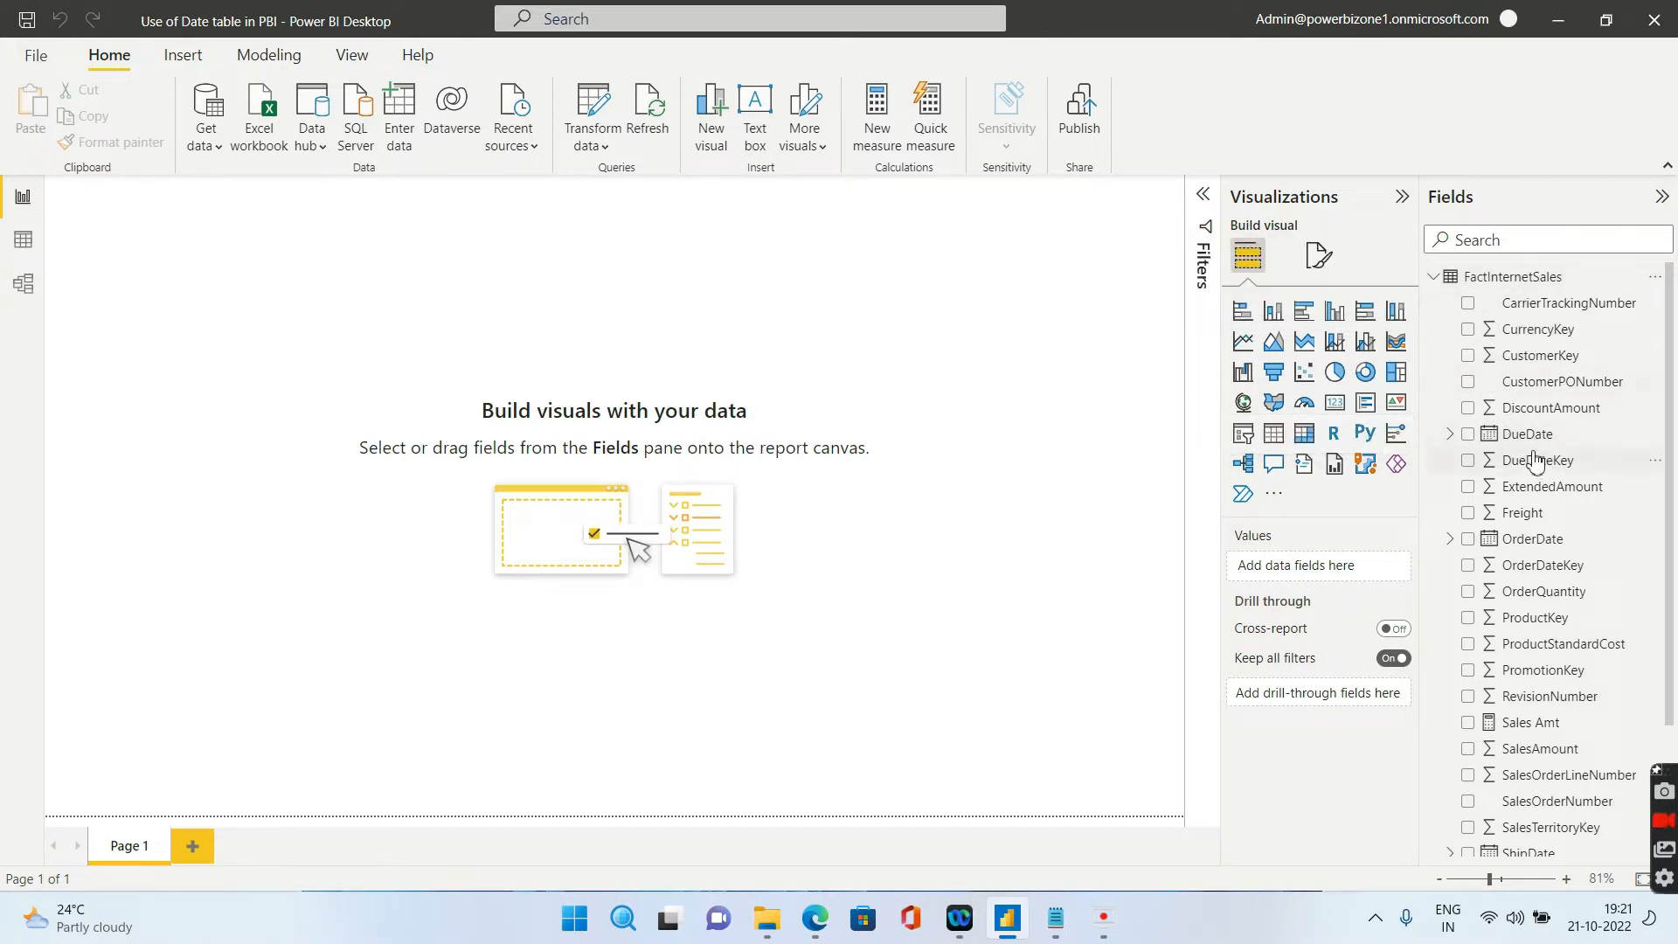
mouse_move(1537, 544)
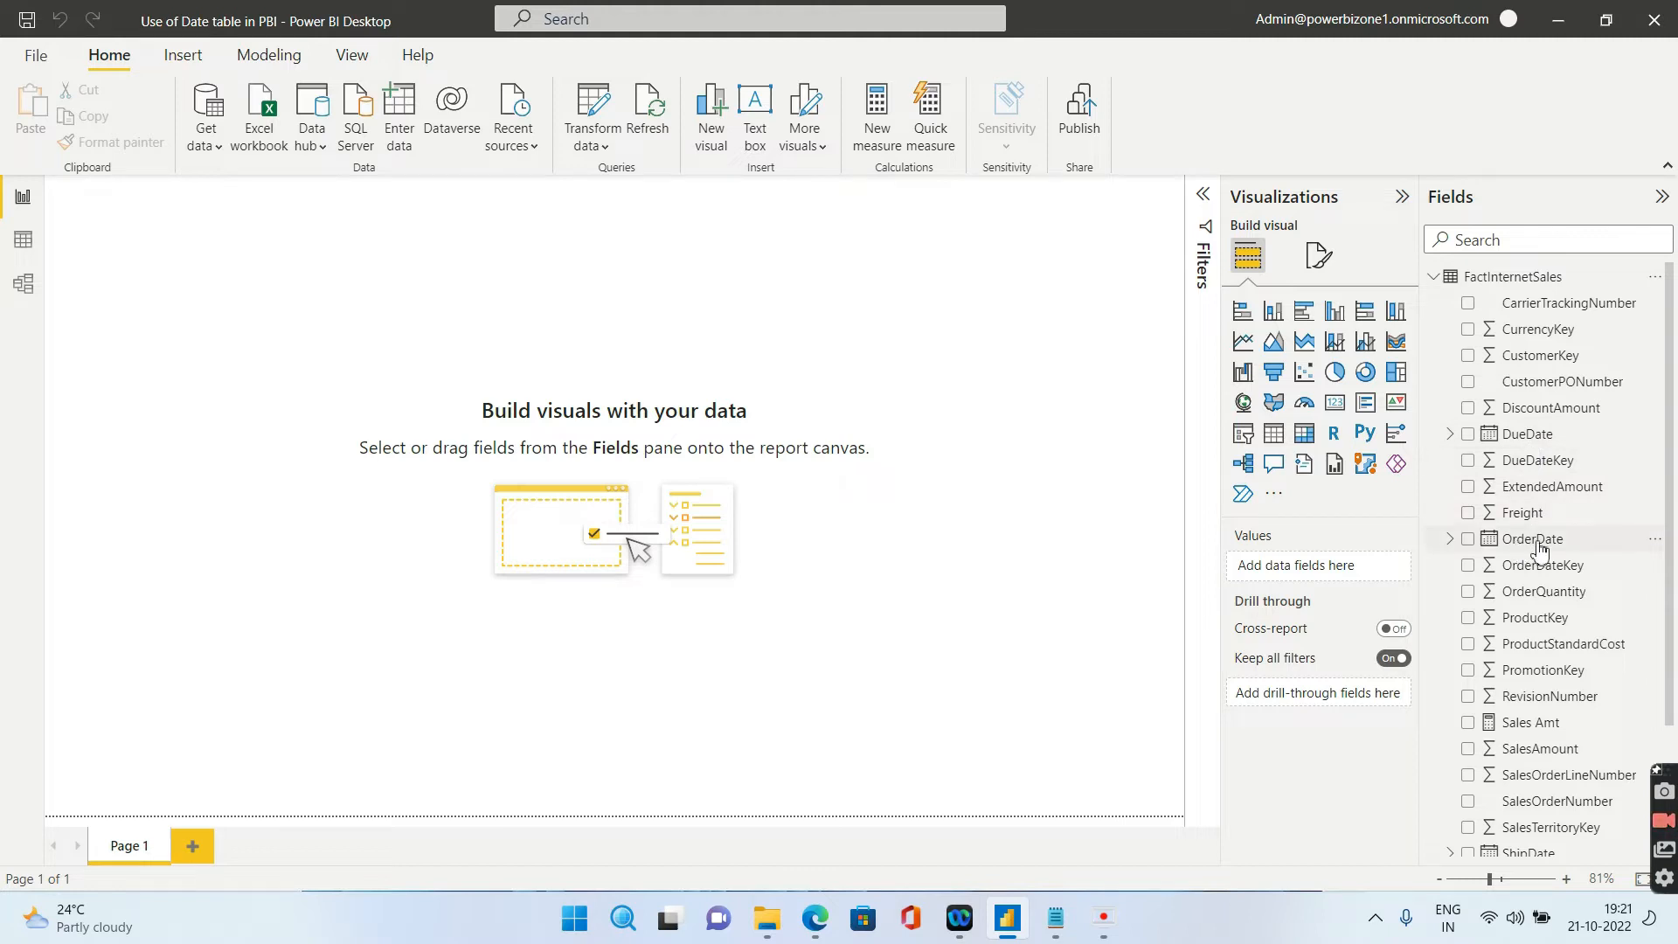
mouse_move(1531, 722)
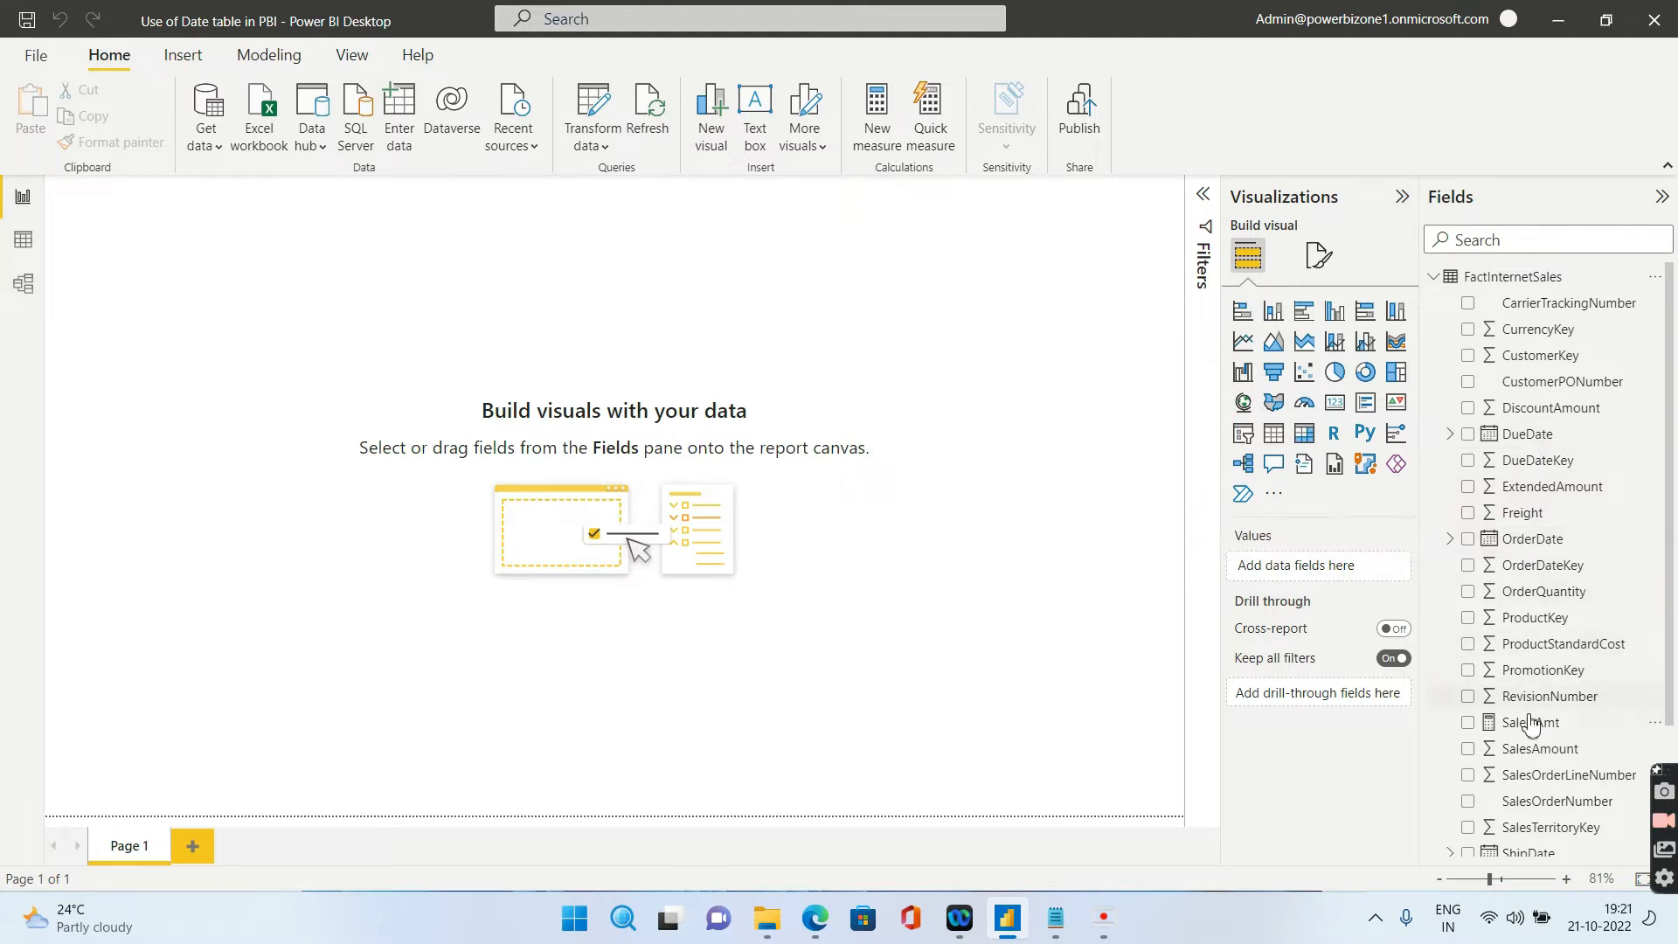
scroll("down", 3)
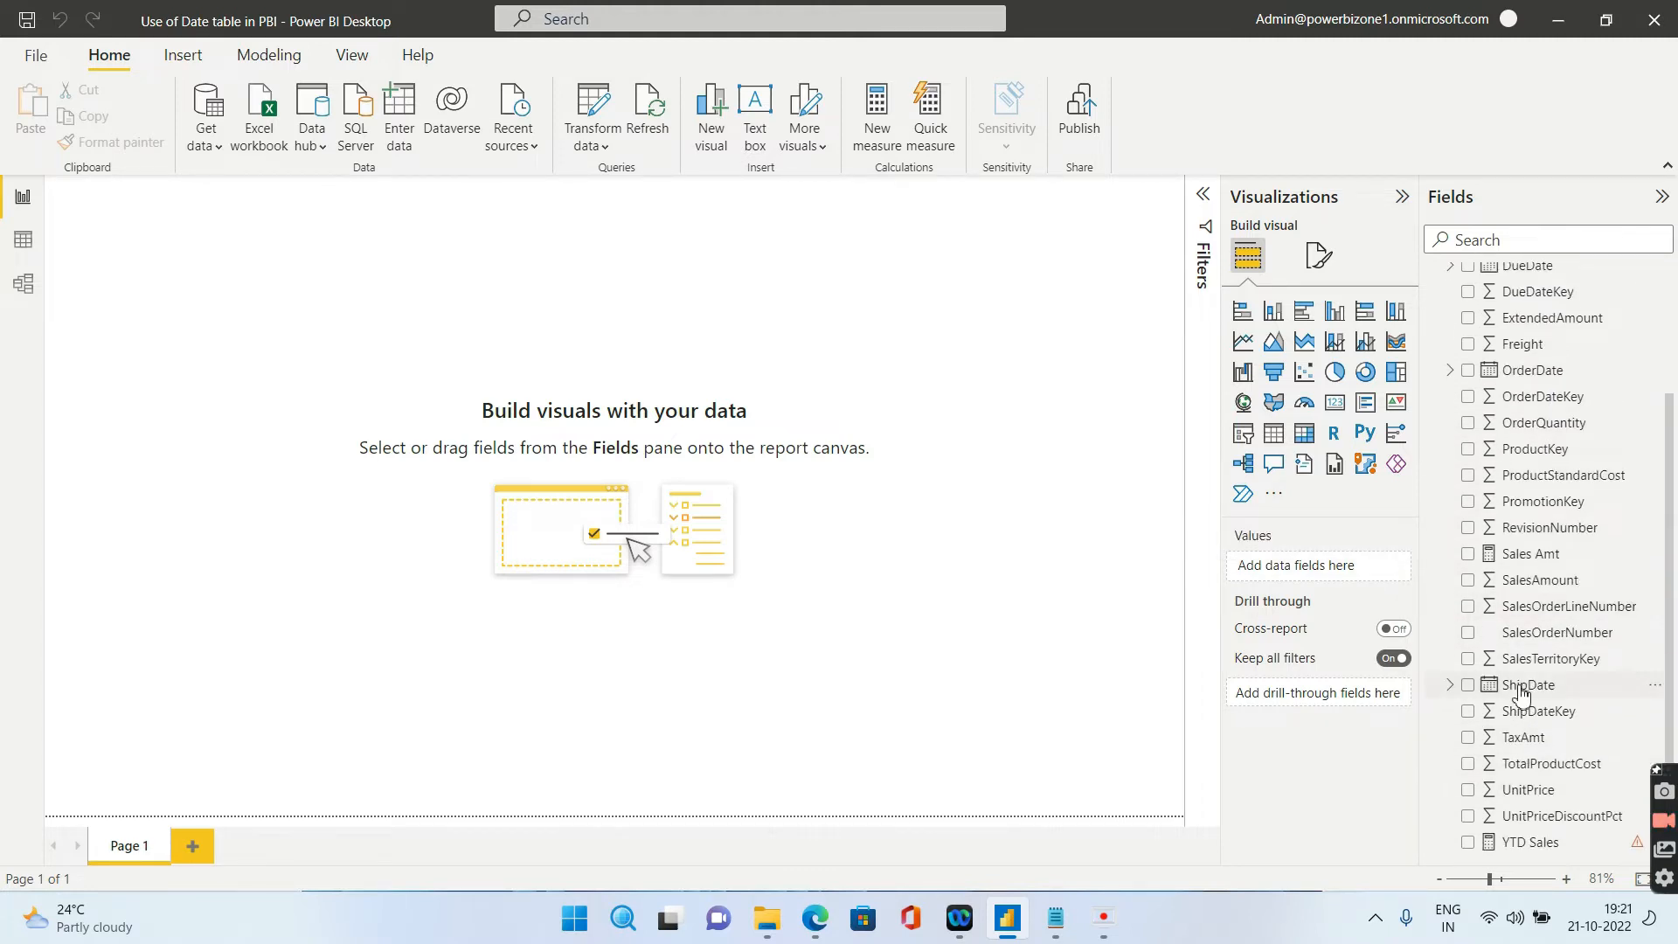
mouse_move(1527, 685)
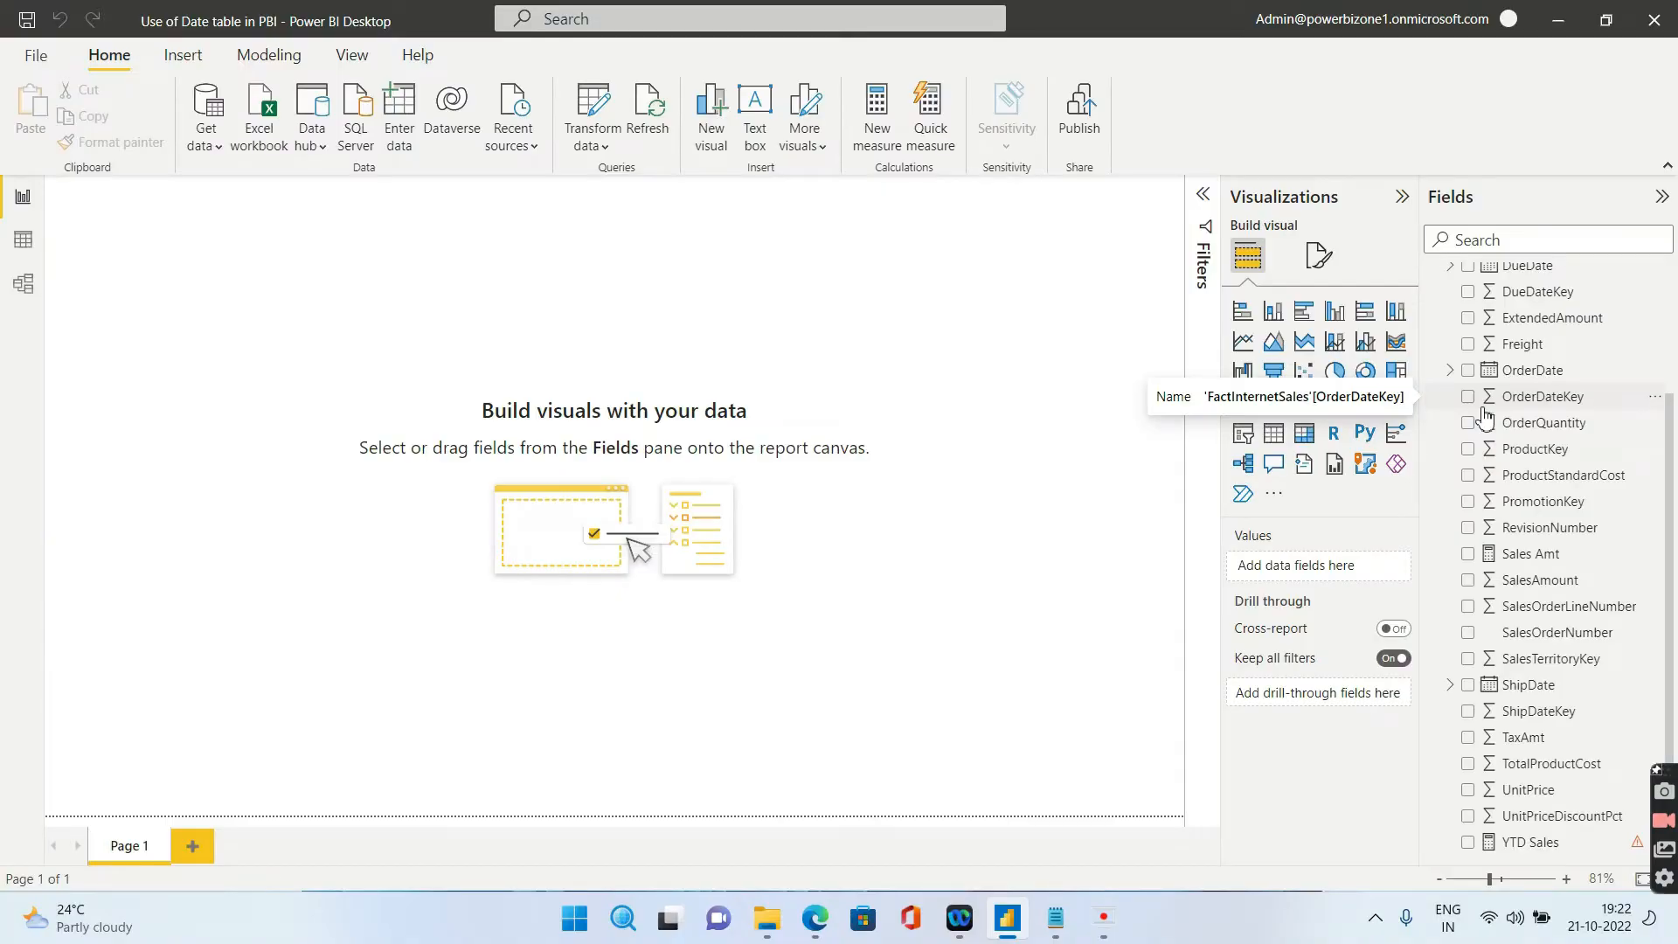
mouse_move(1486, 404)
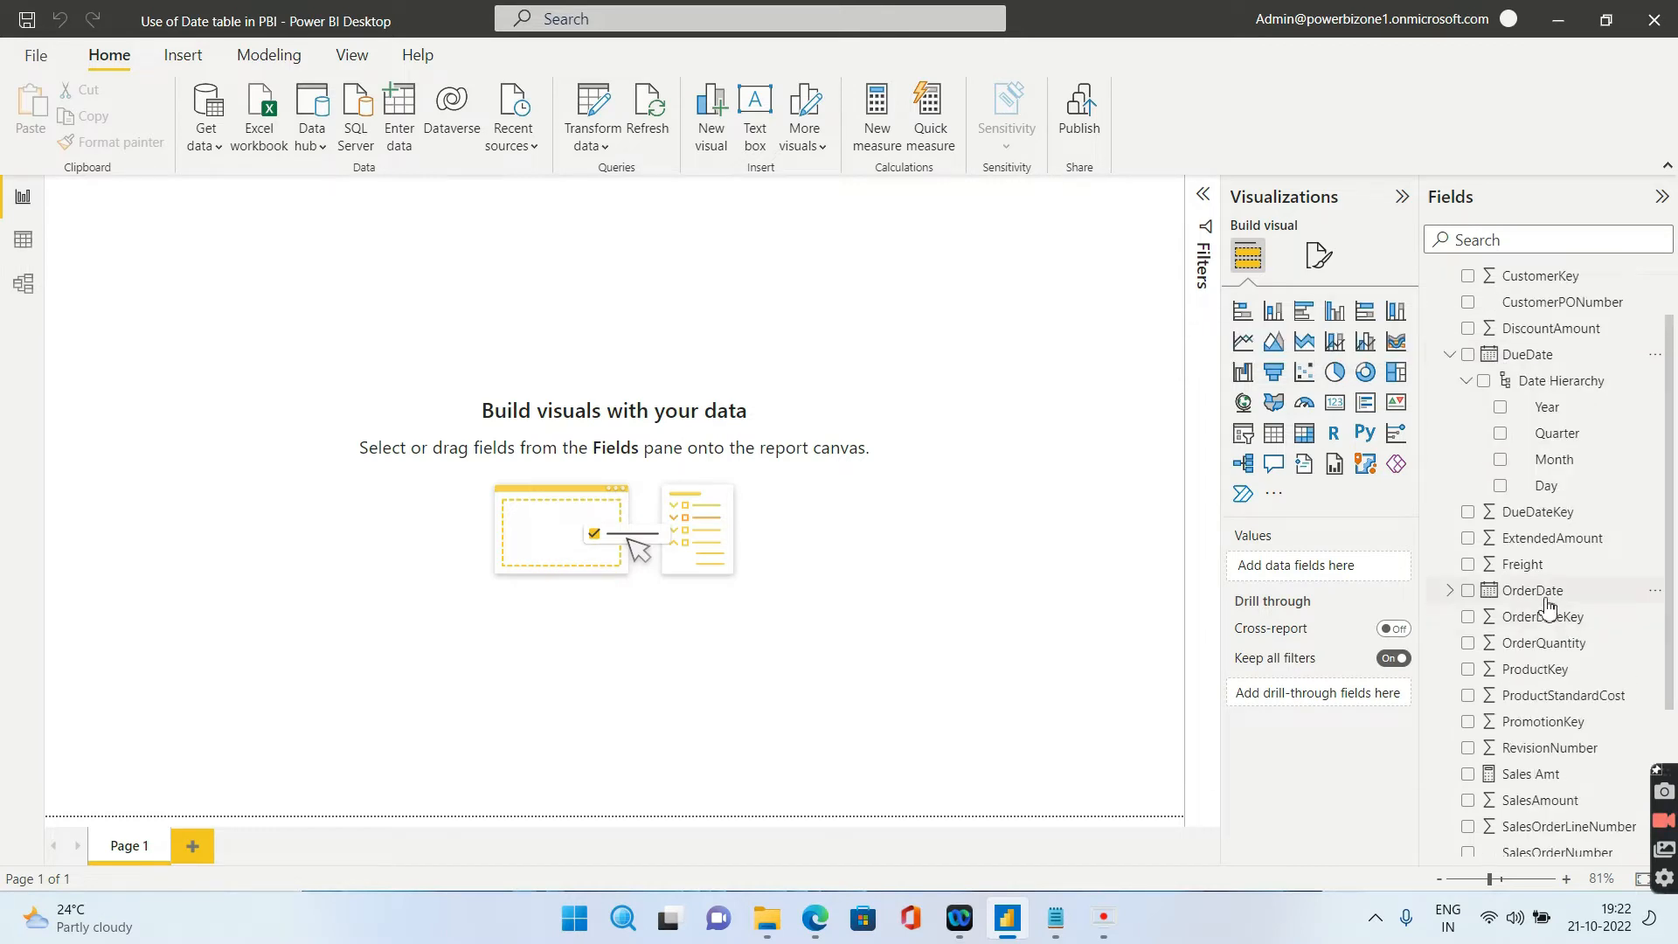
mouse_move(1531, 589)
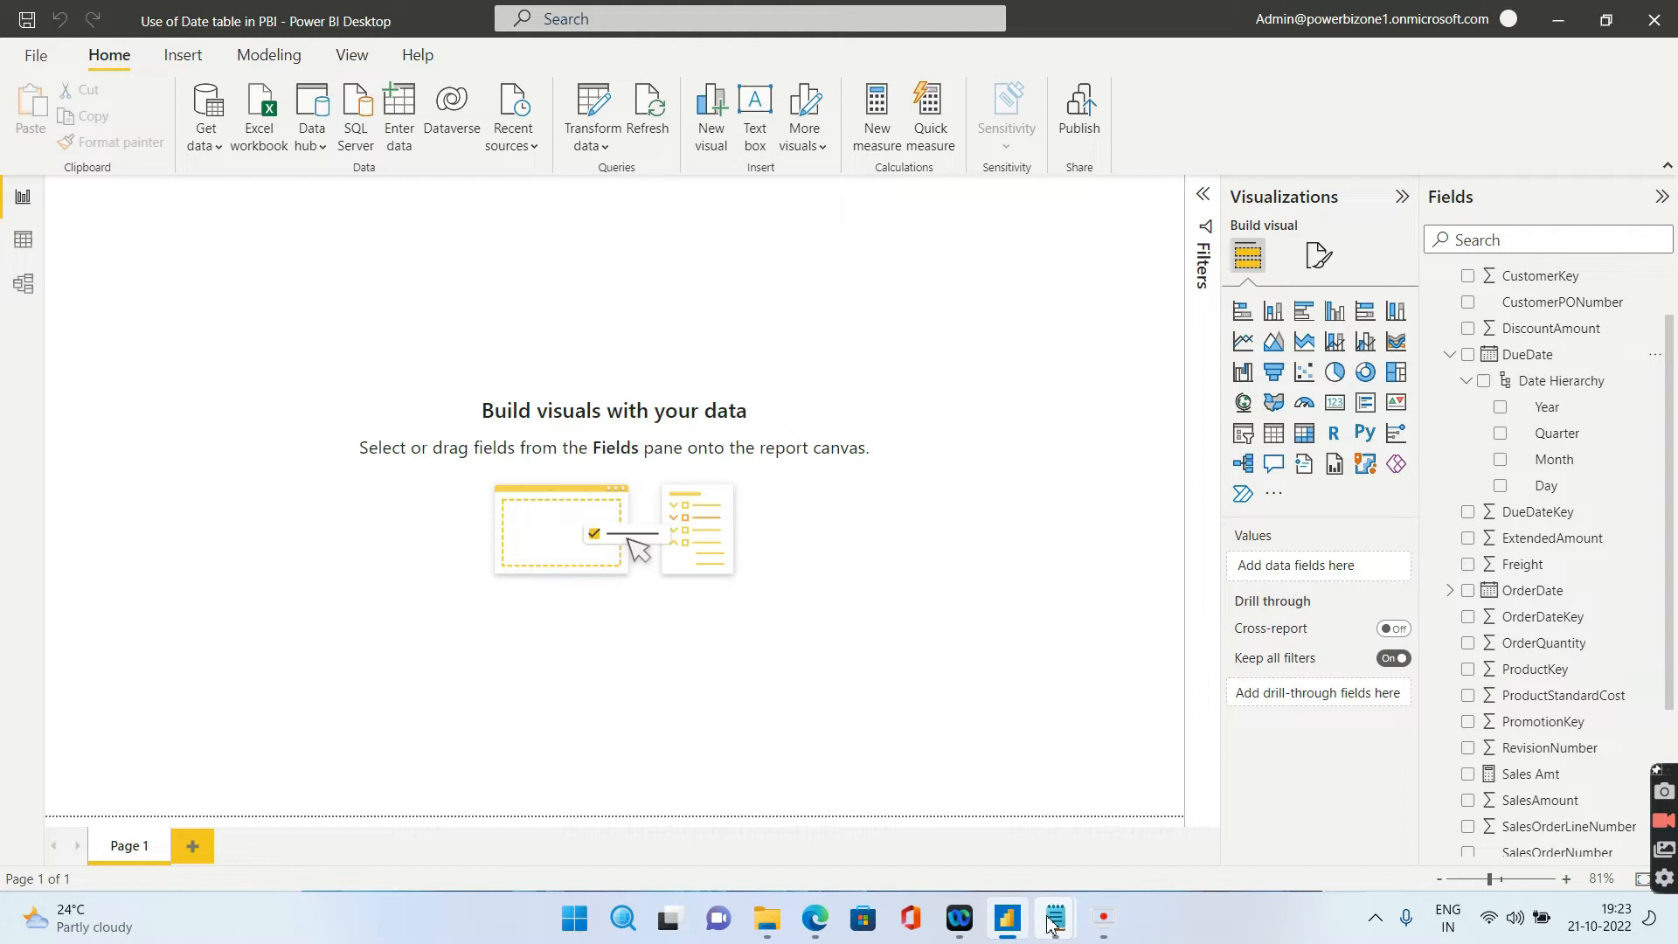
Bring up Notepad maximized, select the whole date-table M script, then minimize it
left_click(1052, 916)
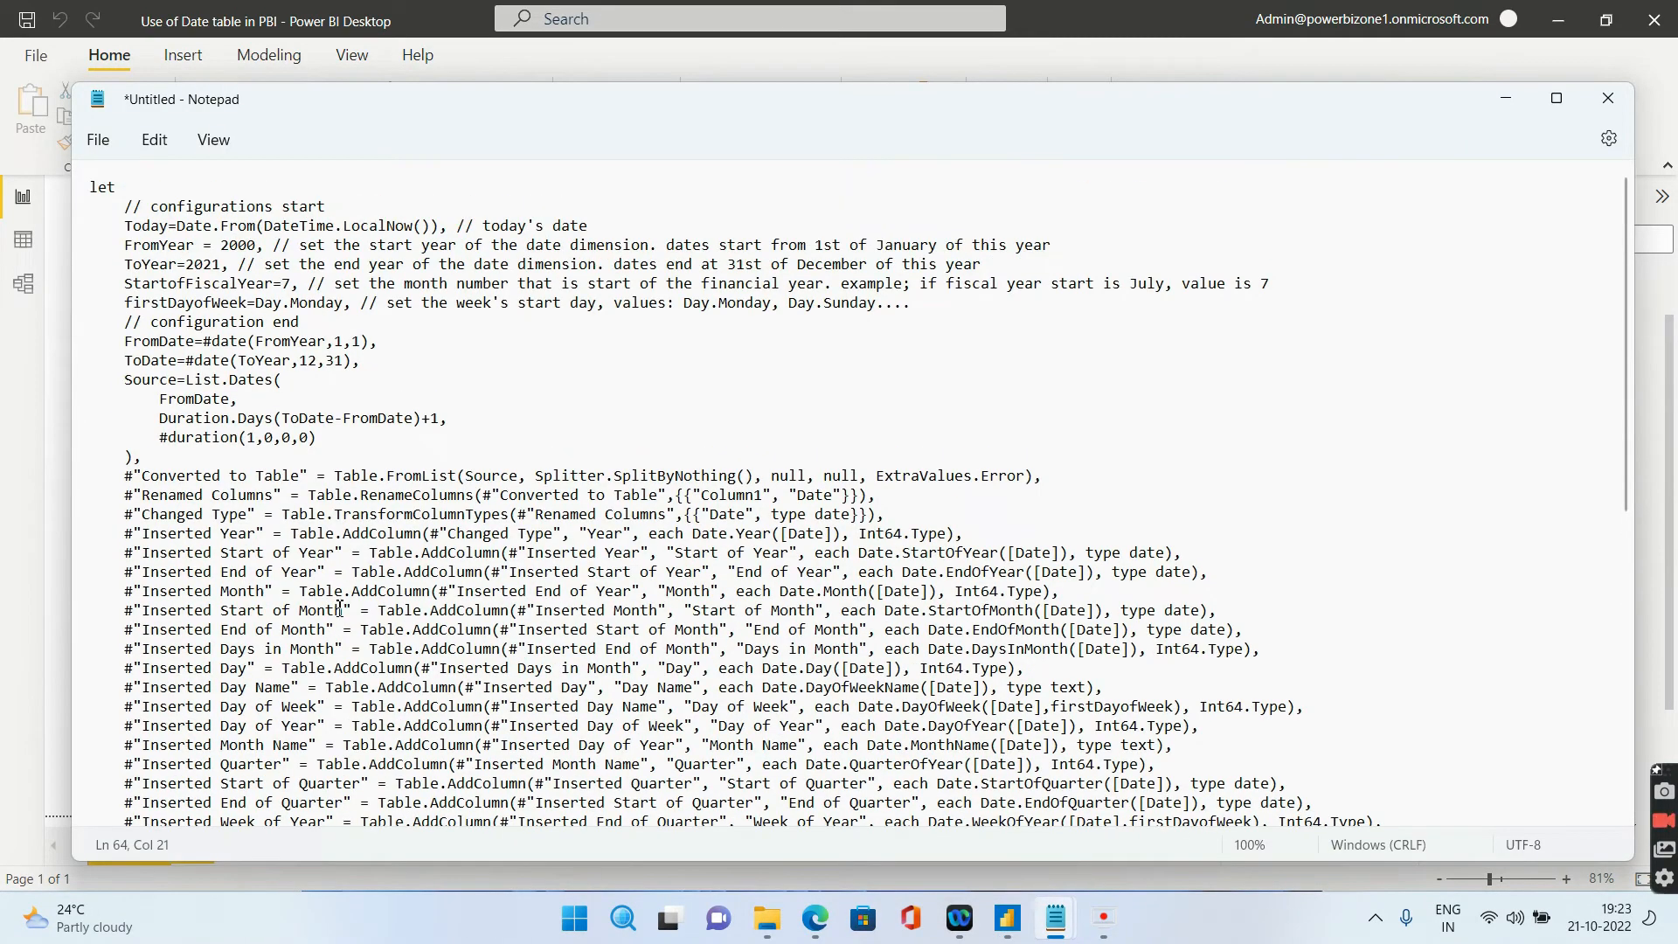
scroll("down", 3)
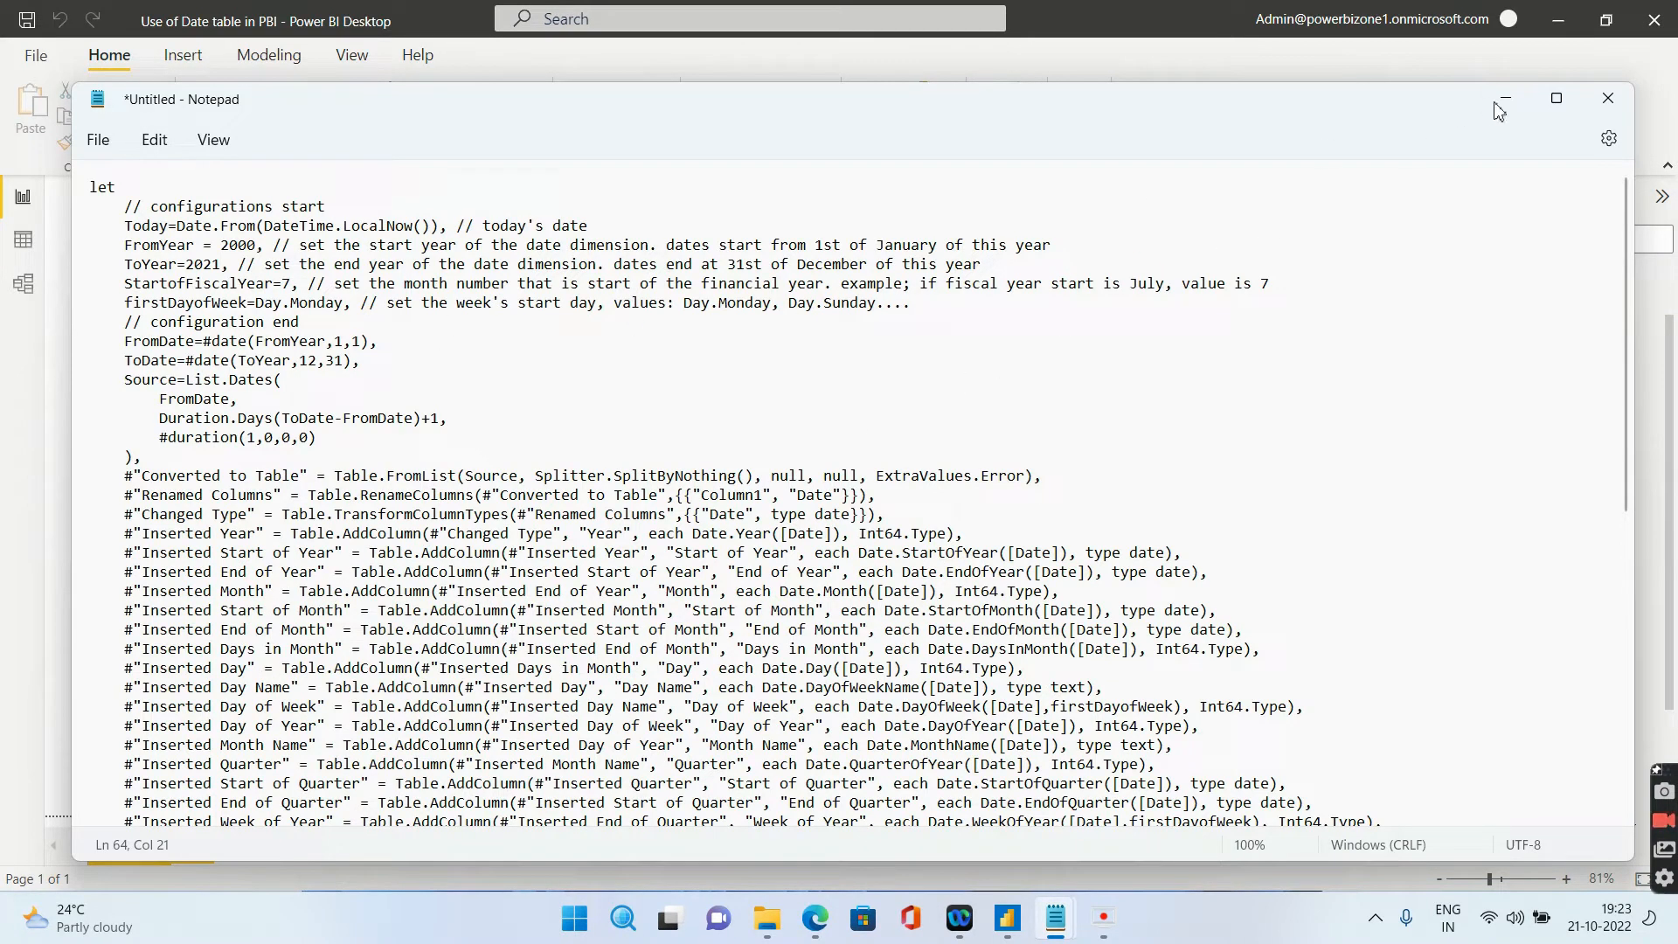
left_click(1555, 97)
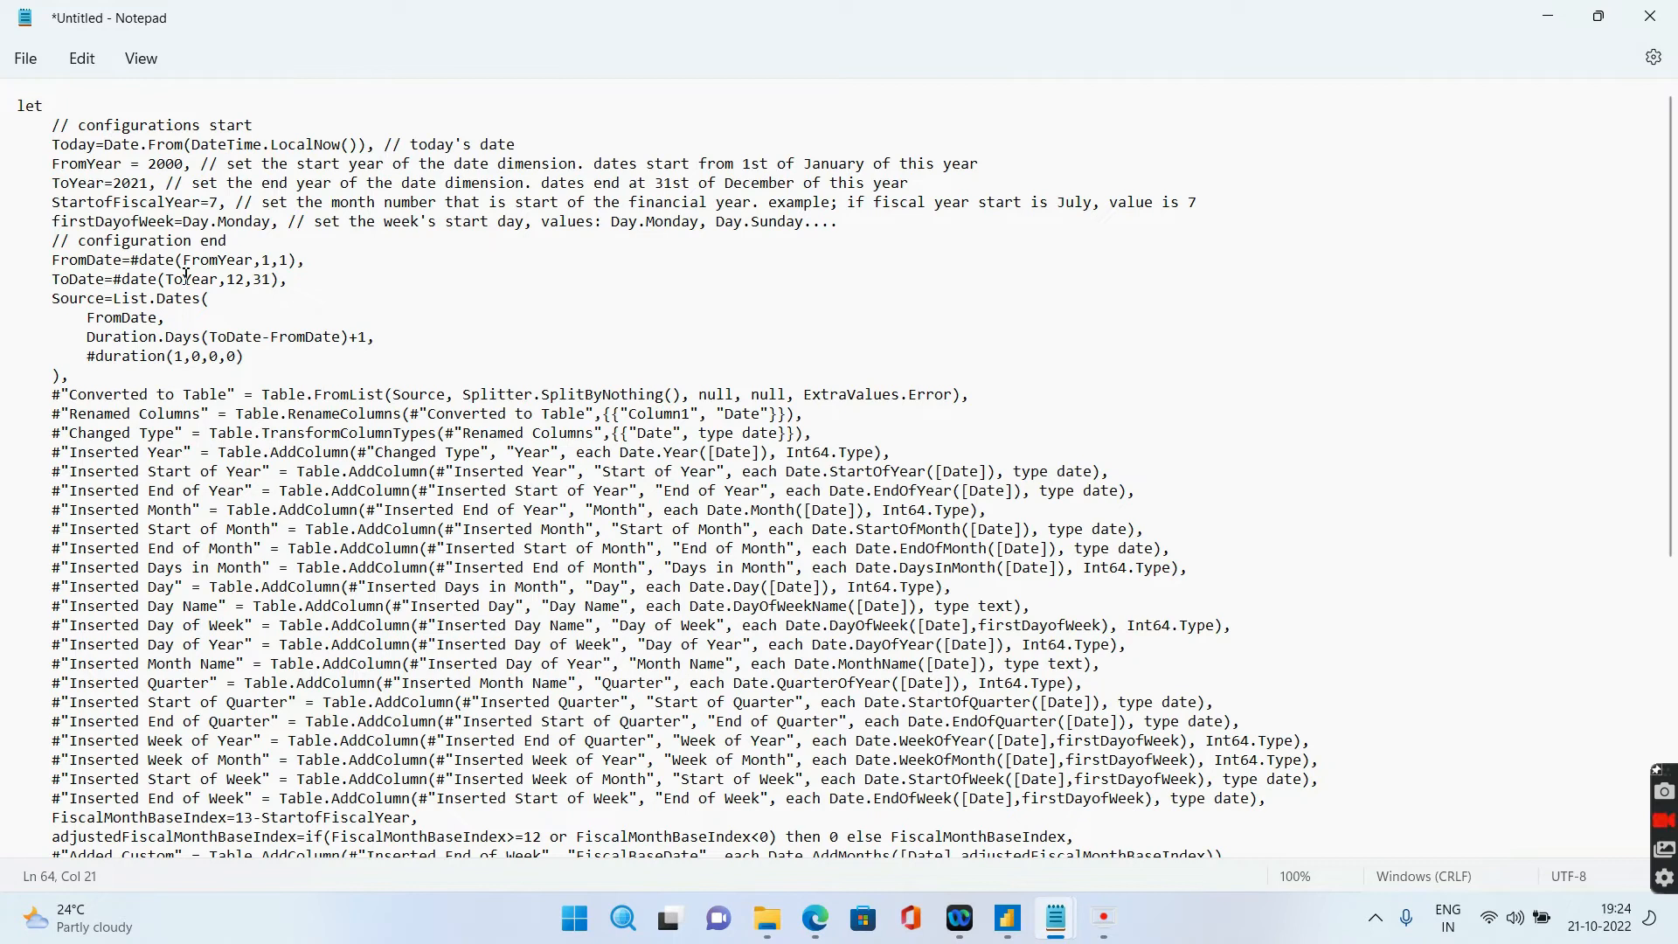
key("ctrl+a")
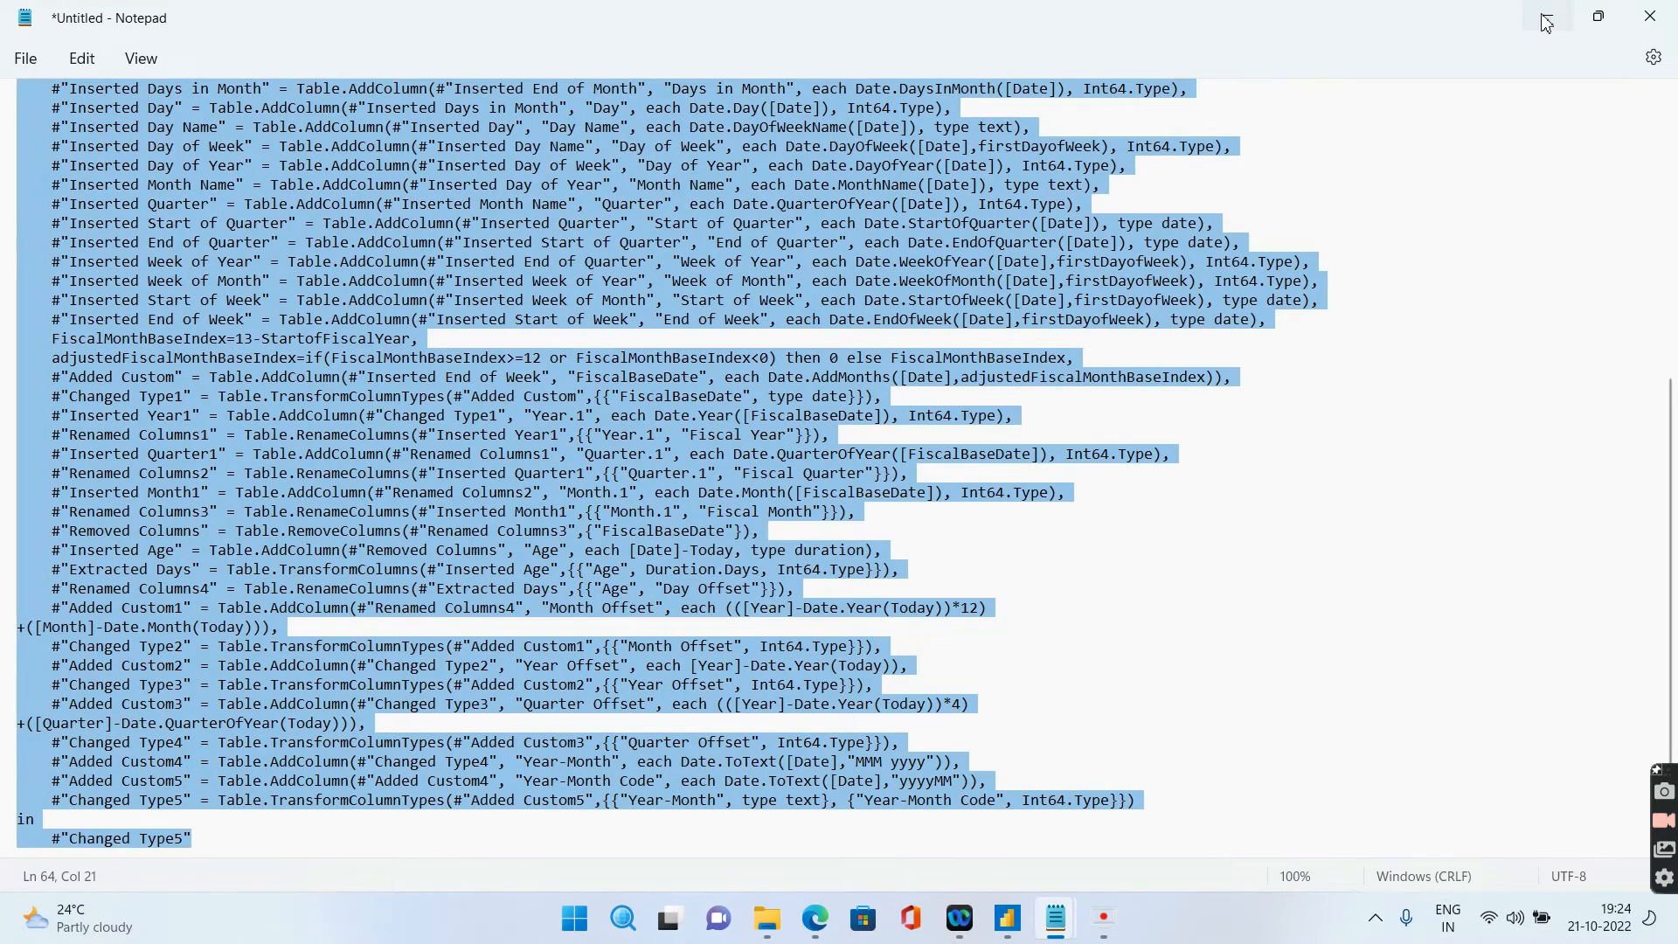
left_click(1006, 917)
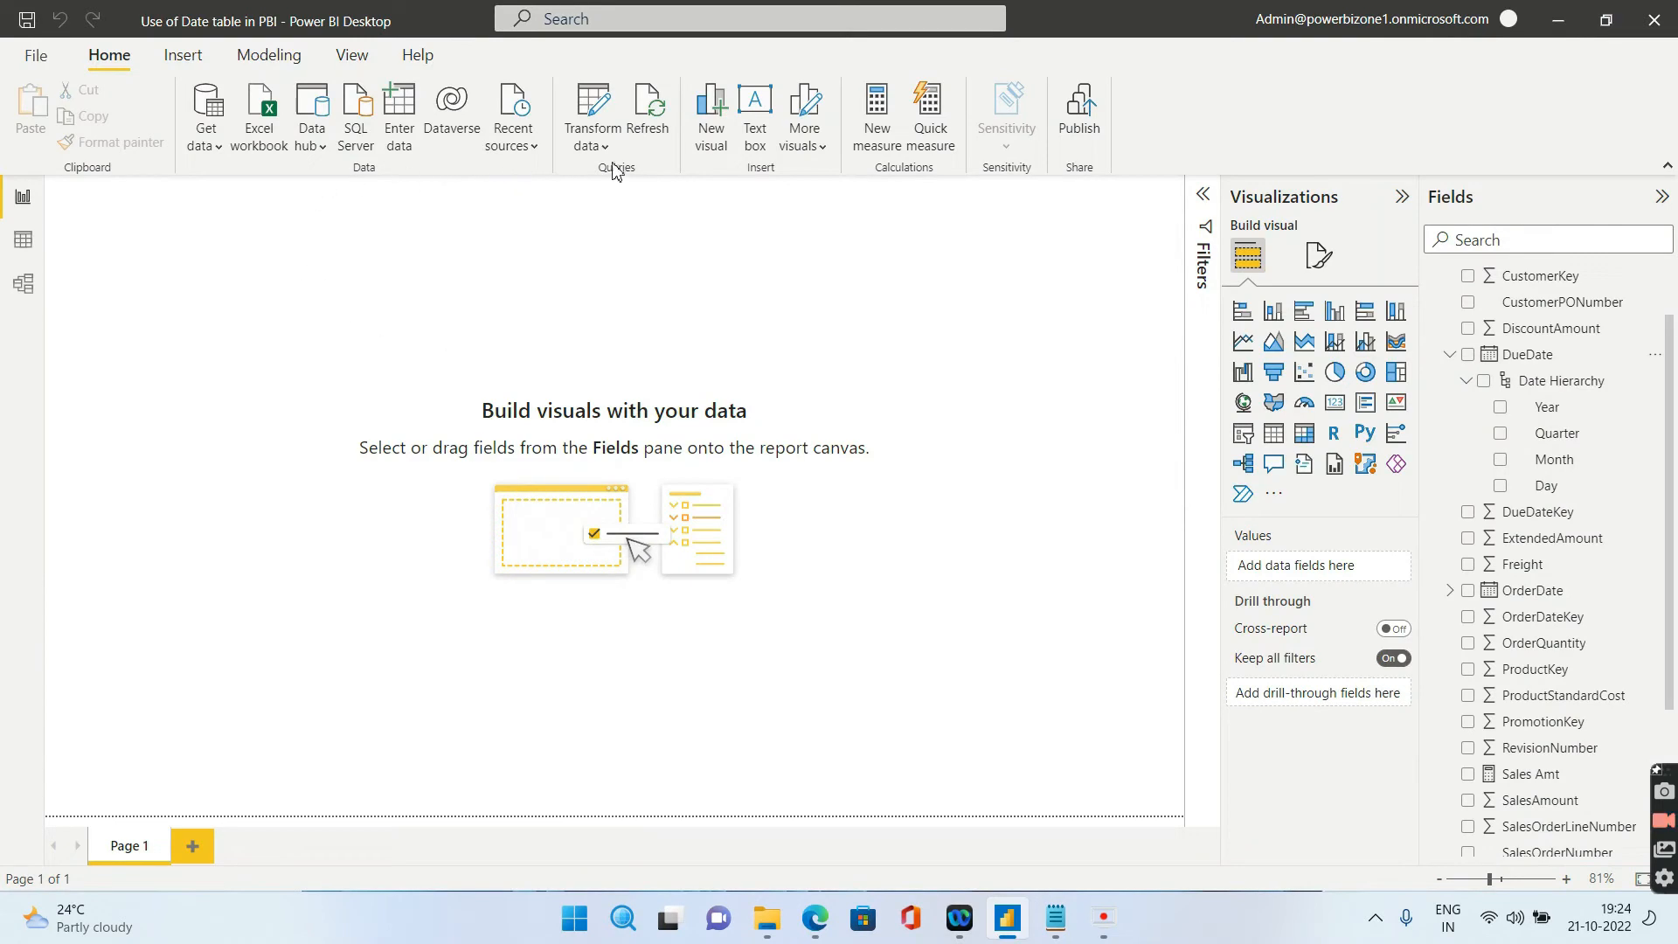
Open Power Query Editor and add a new blank query, Query1
left_click(590, 118)
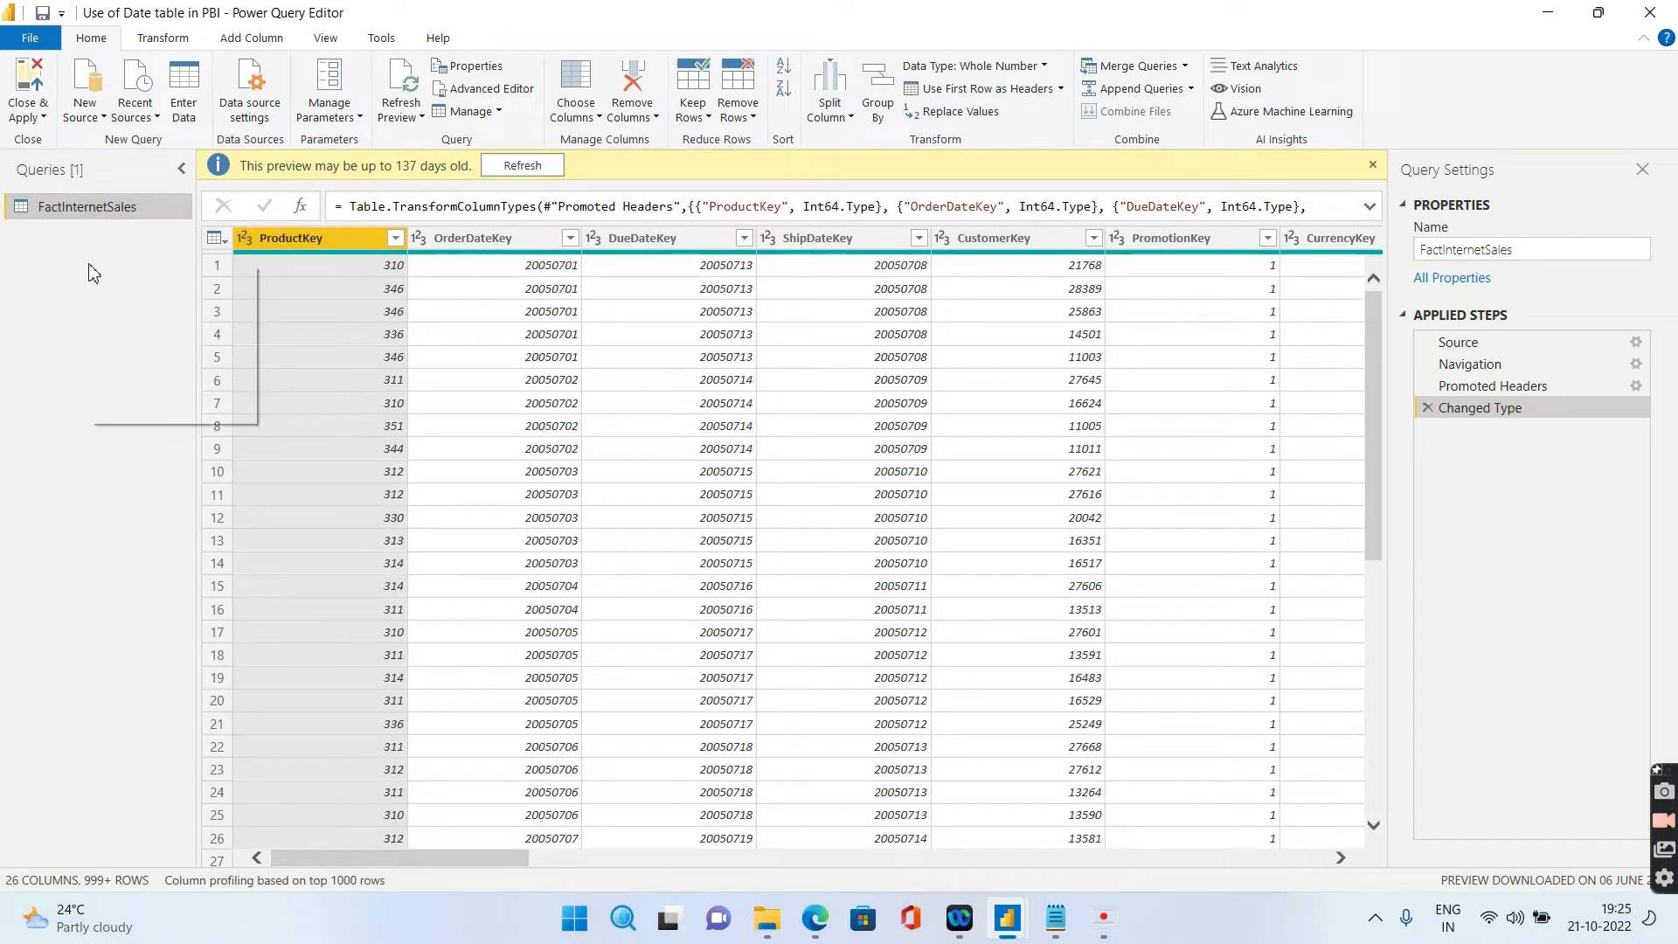
right_click(94, 272)
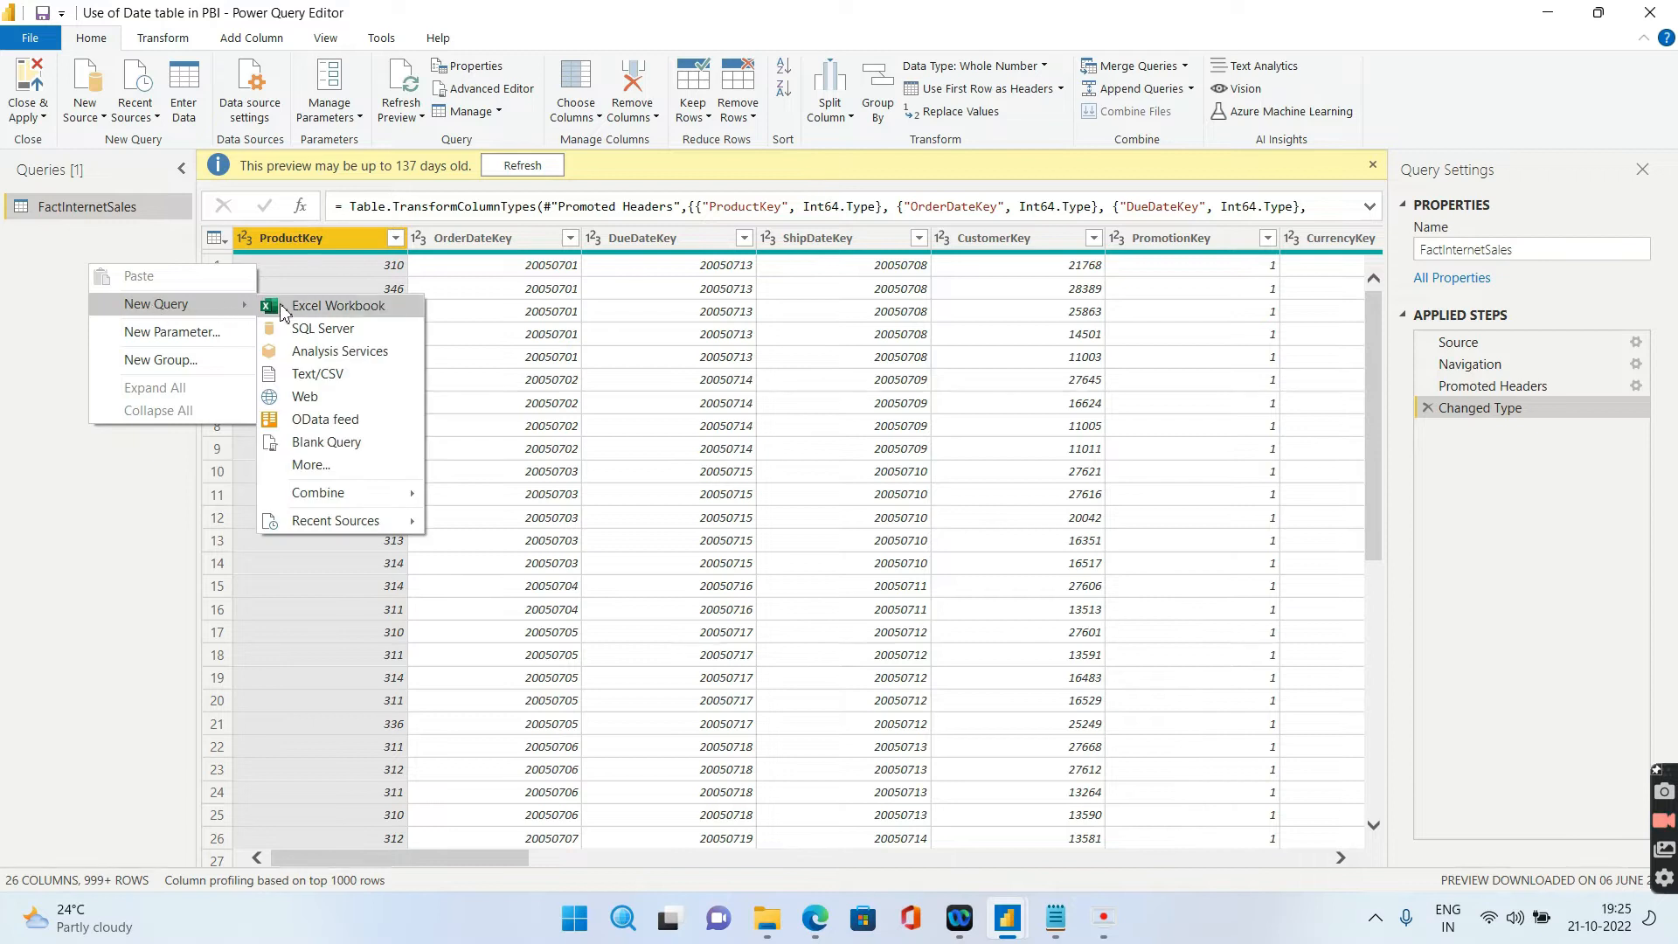
mouse_move(326, 442)
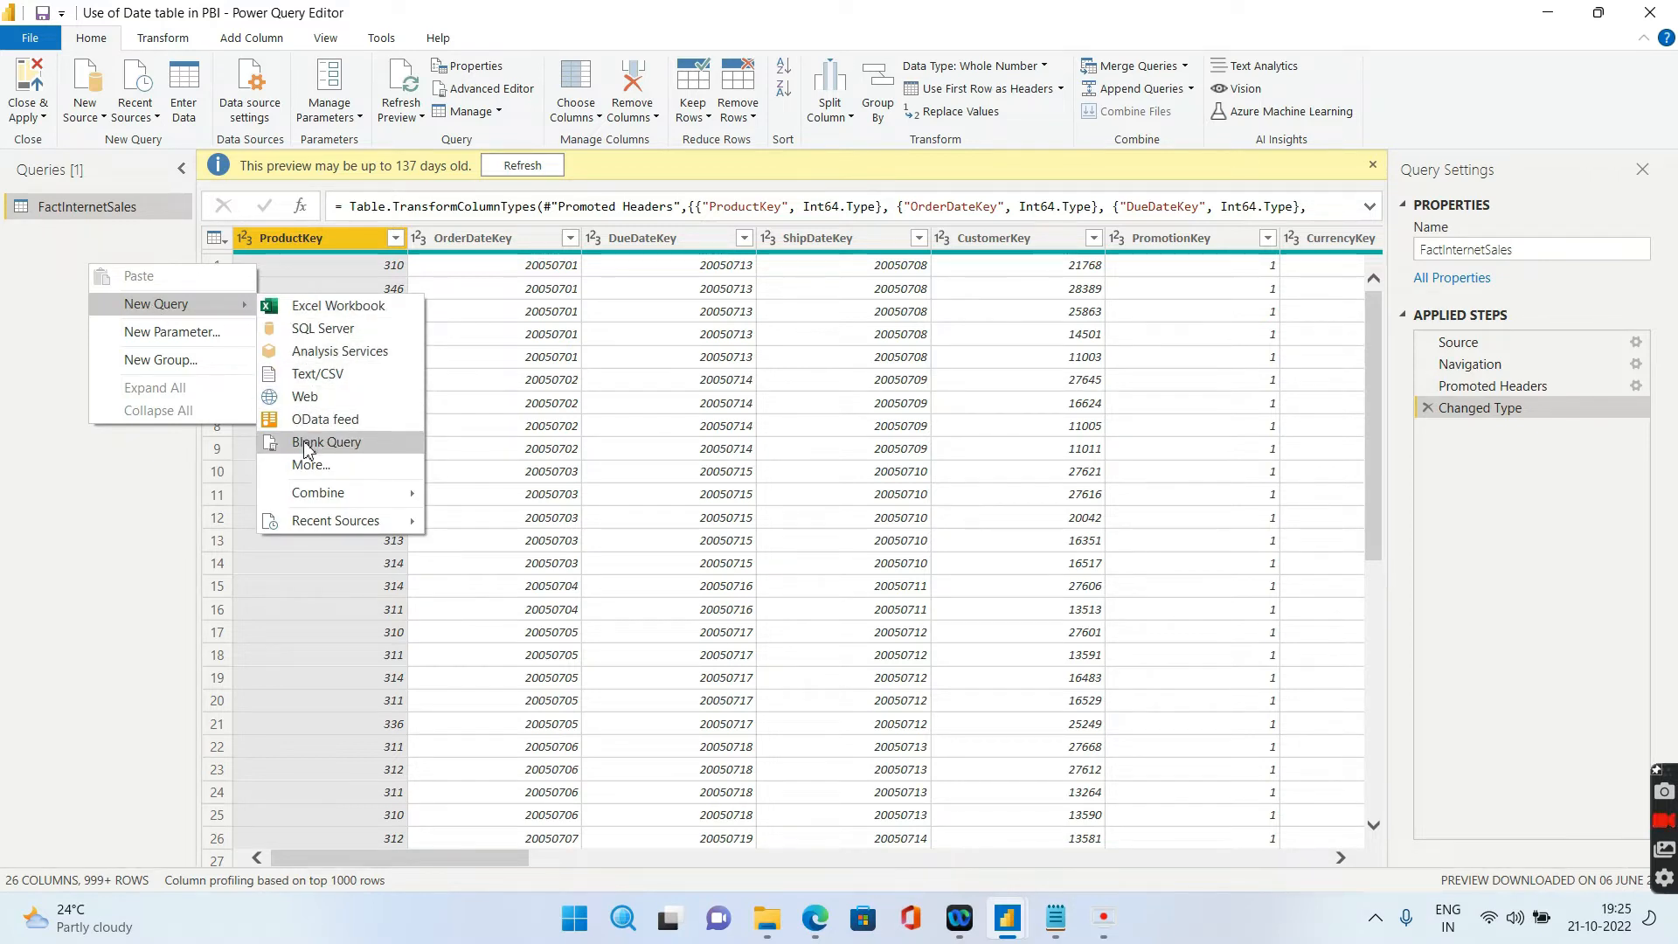
left_click(326, 442)
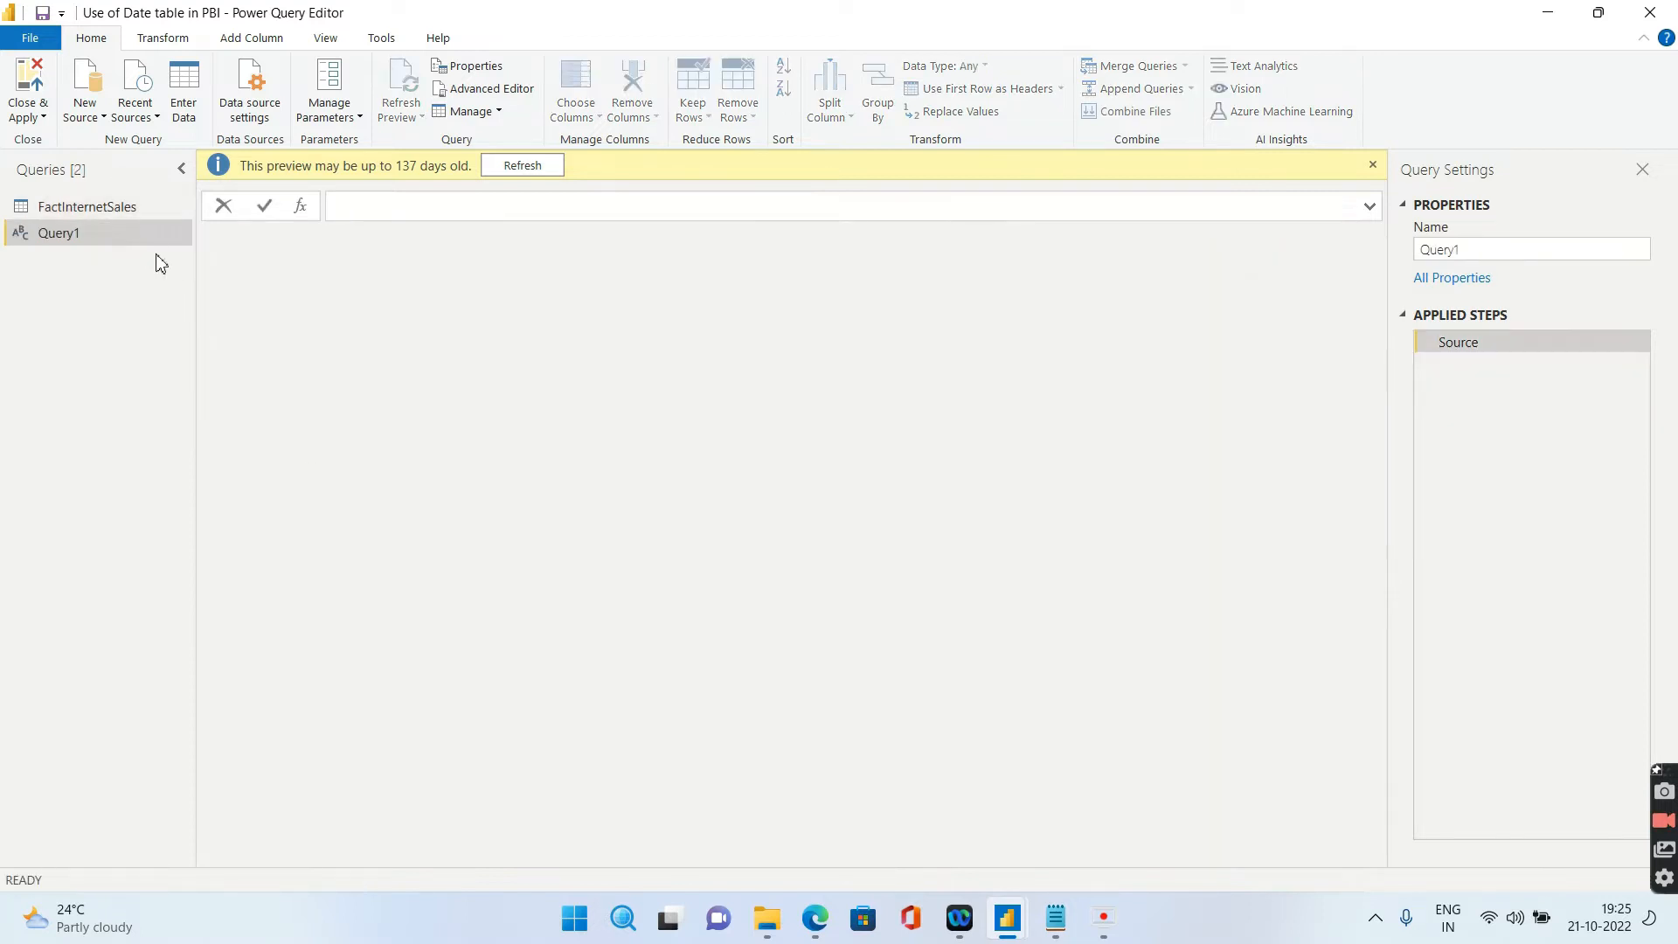
Paste the date-table M script into Query1's Advanced Editor and browse the 29 resulting columns
left_click(491, 87)
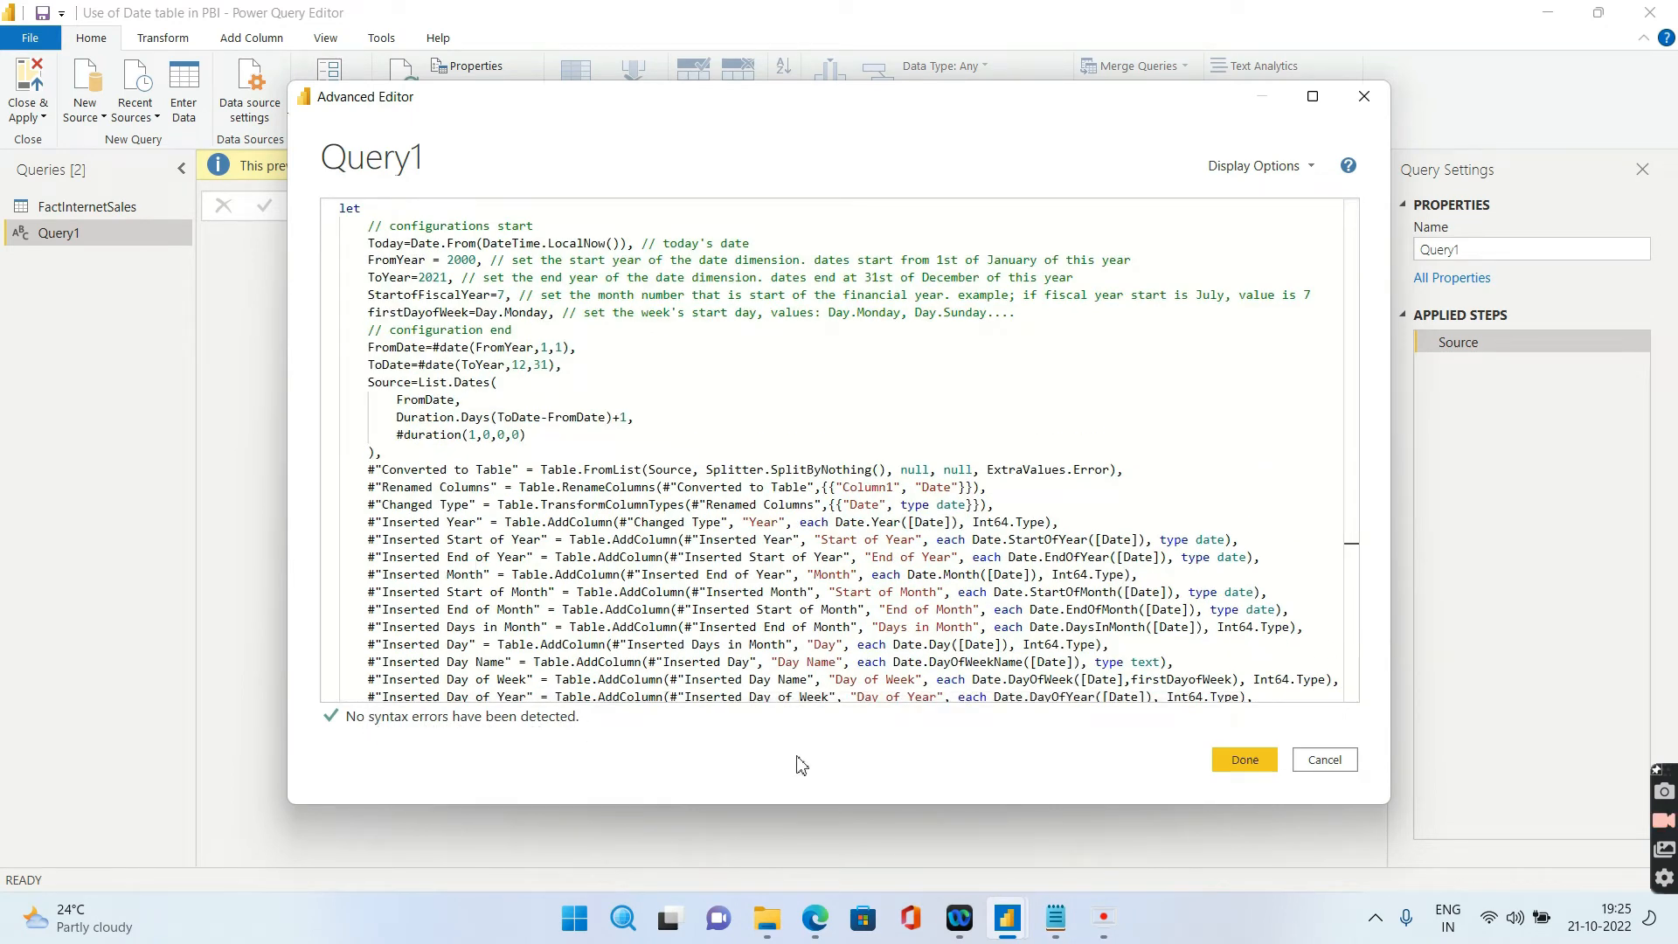
left_click(1241, 758)
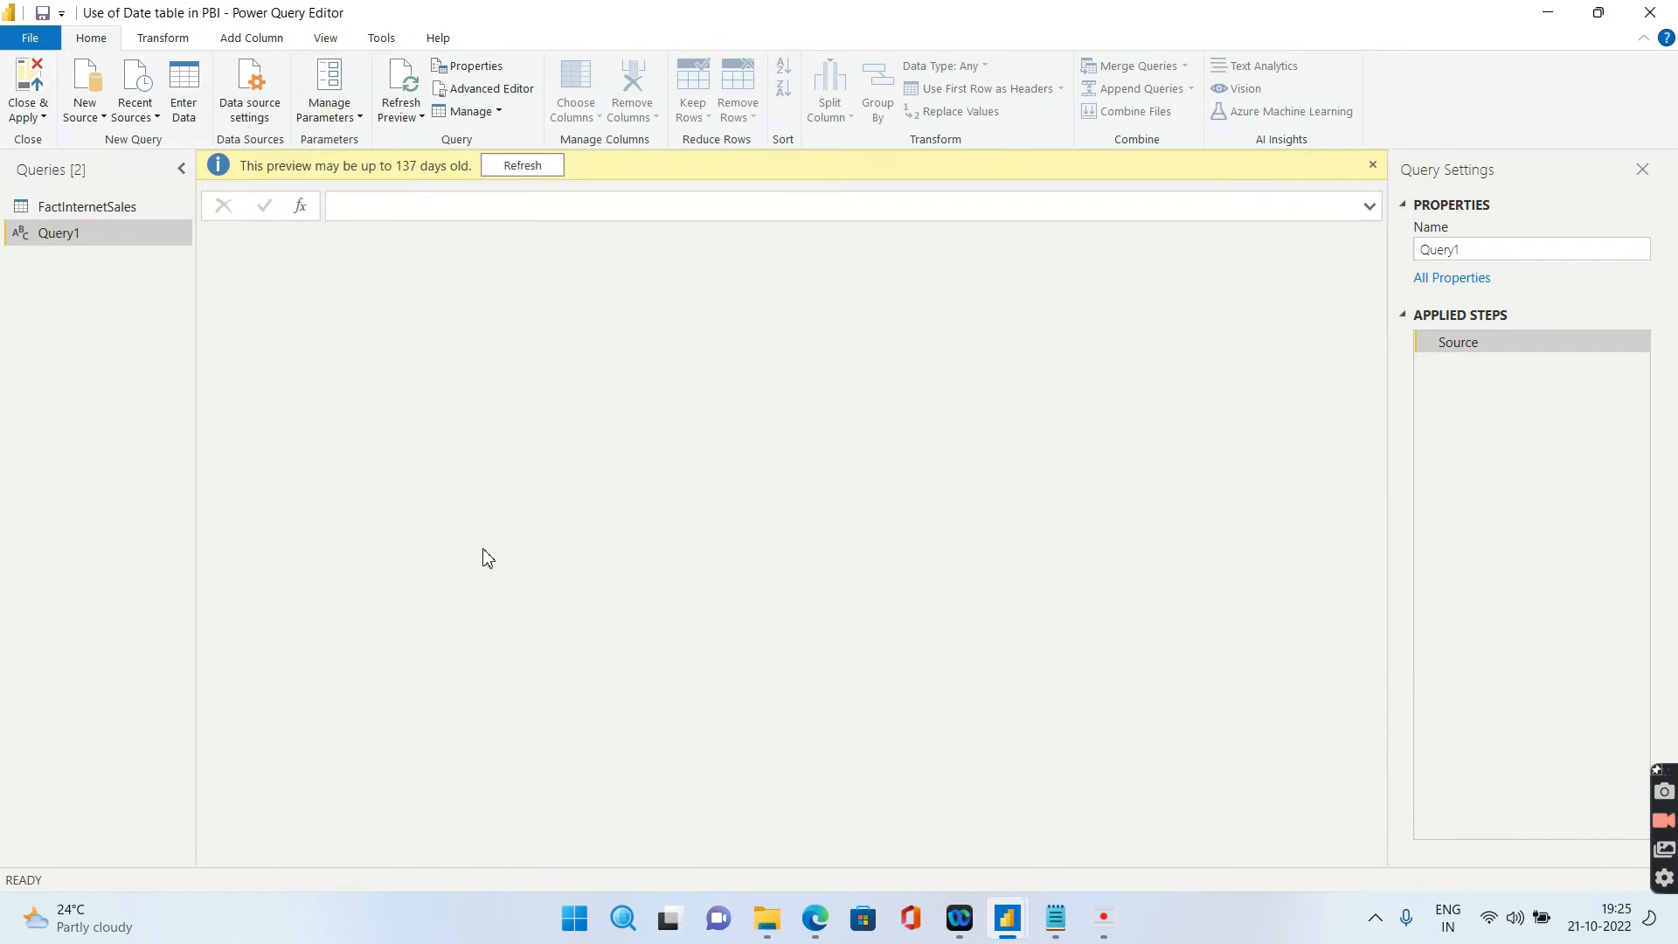
left_click(523, 165)
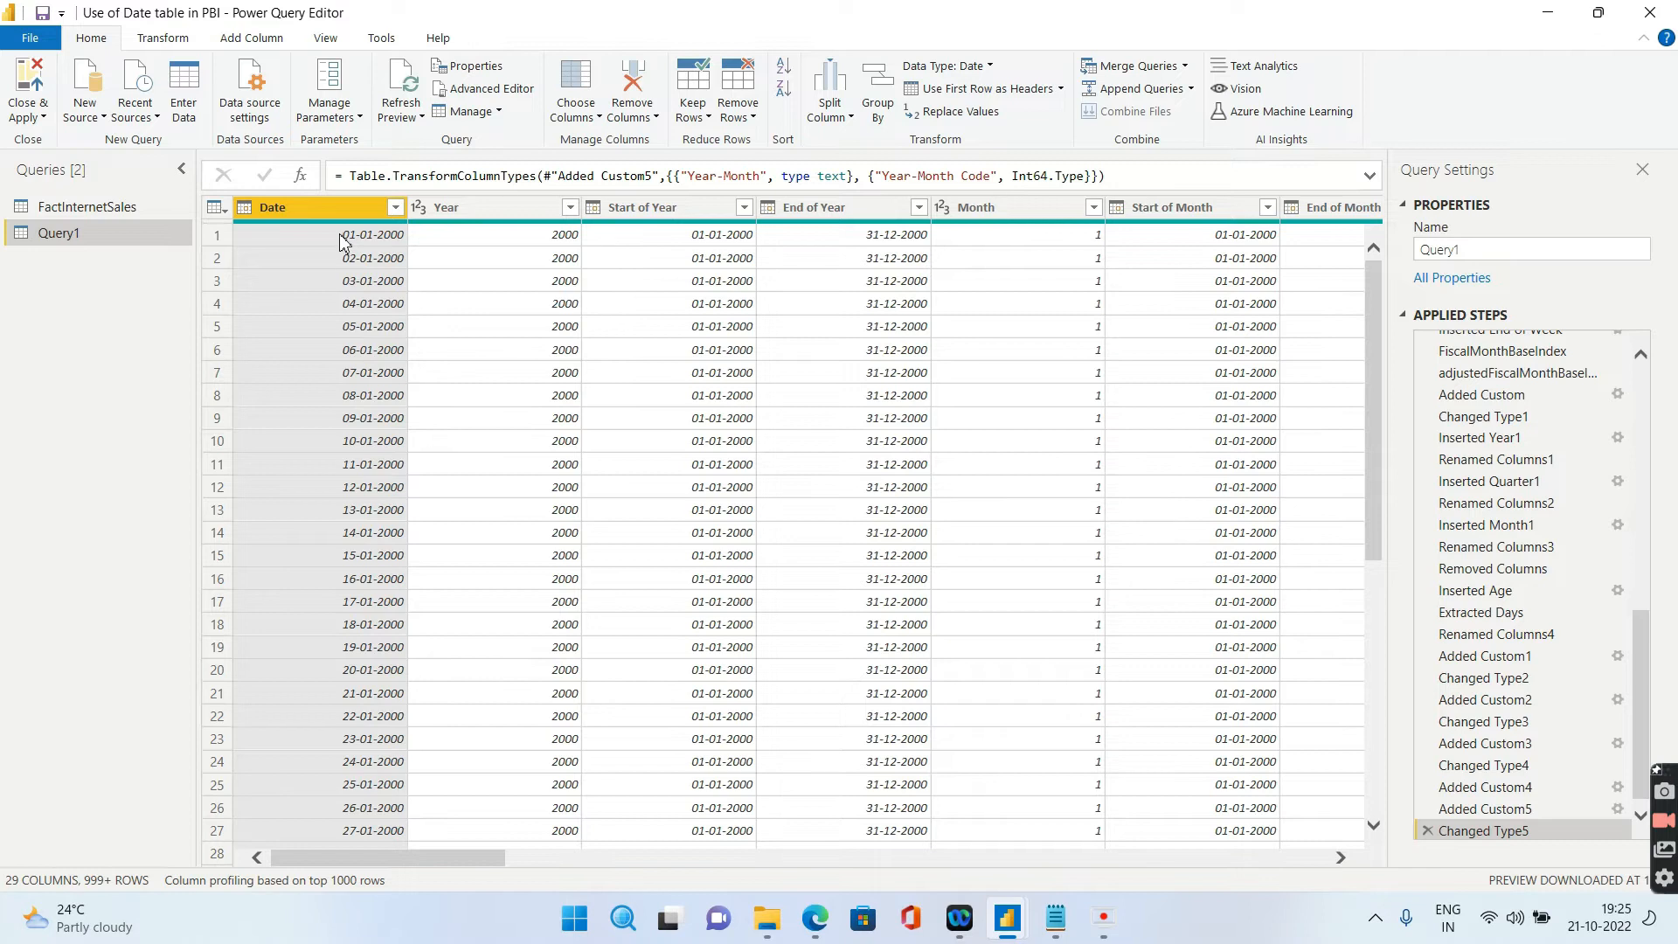
mouse_move(421, 871)
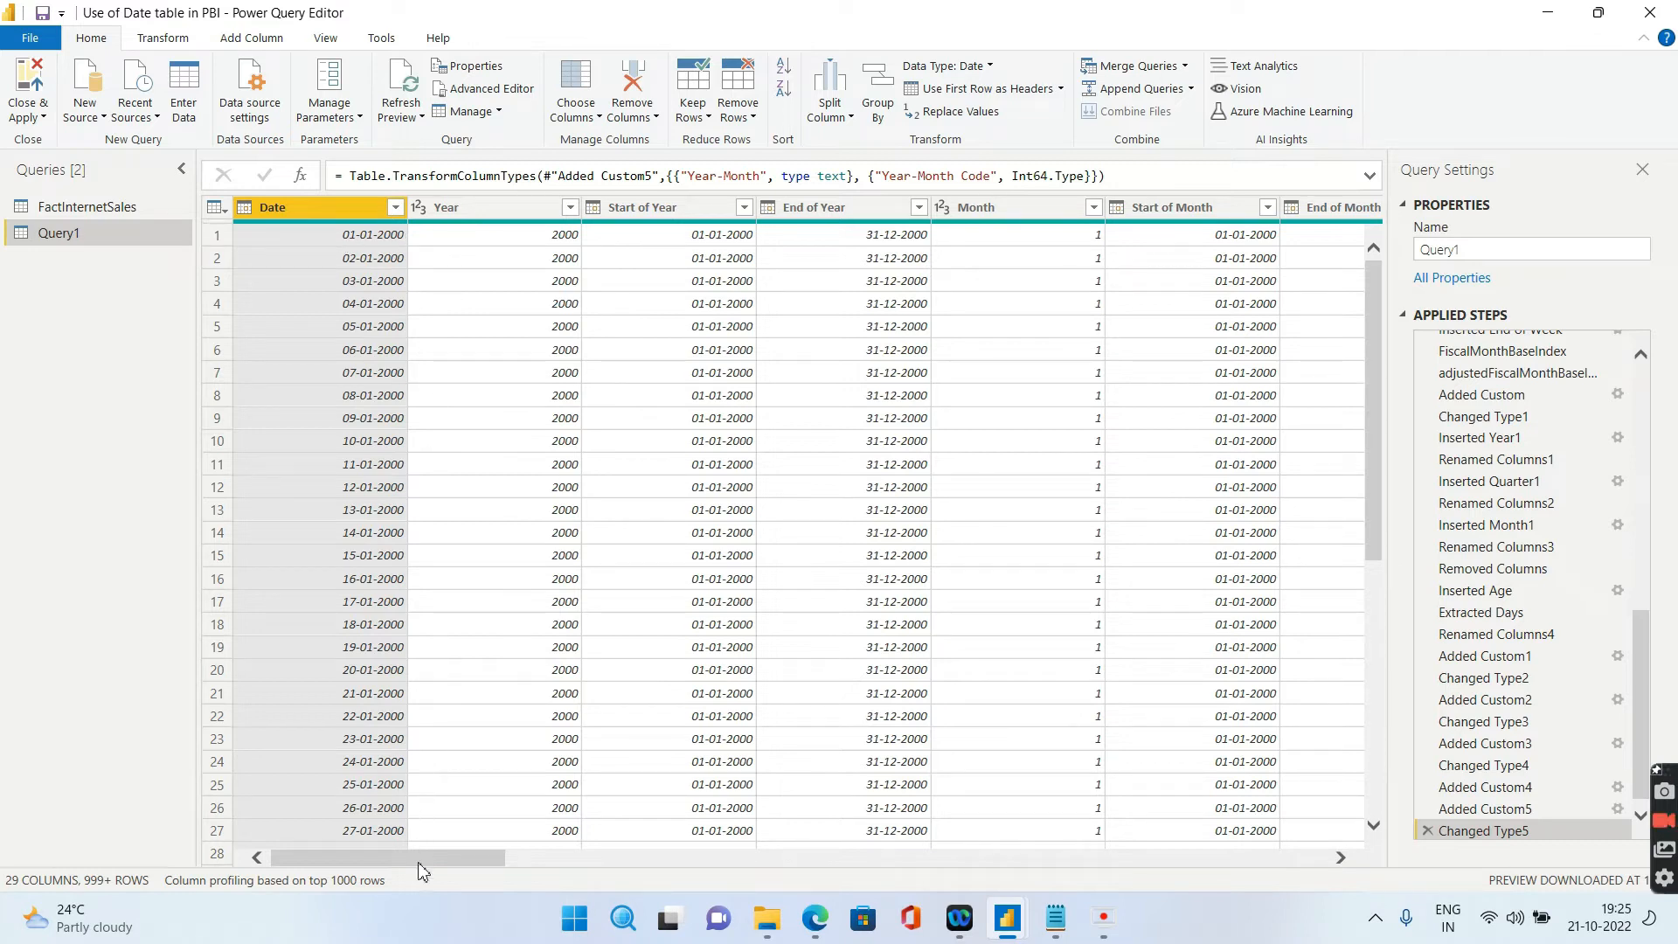
scroll("right", 3)
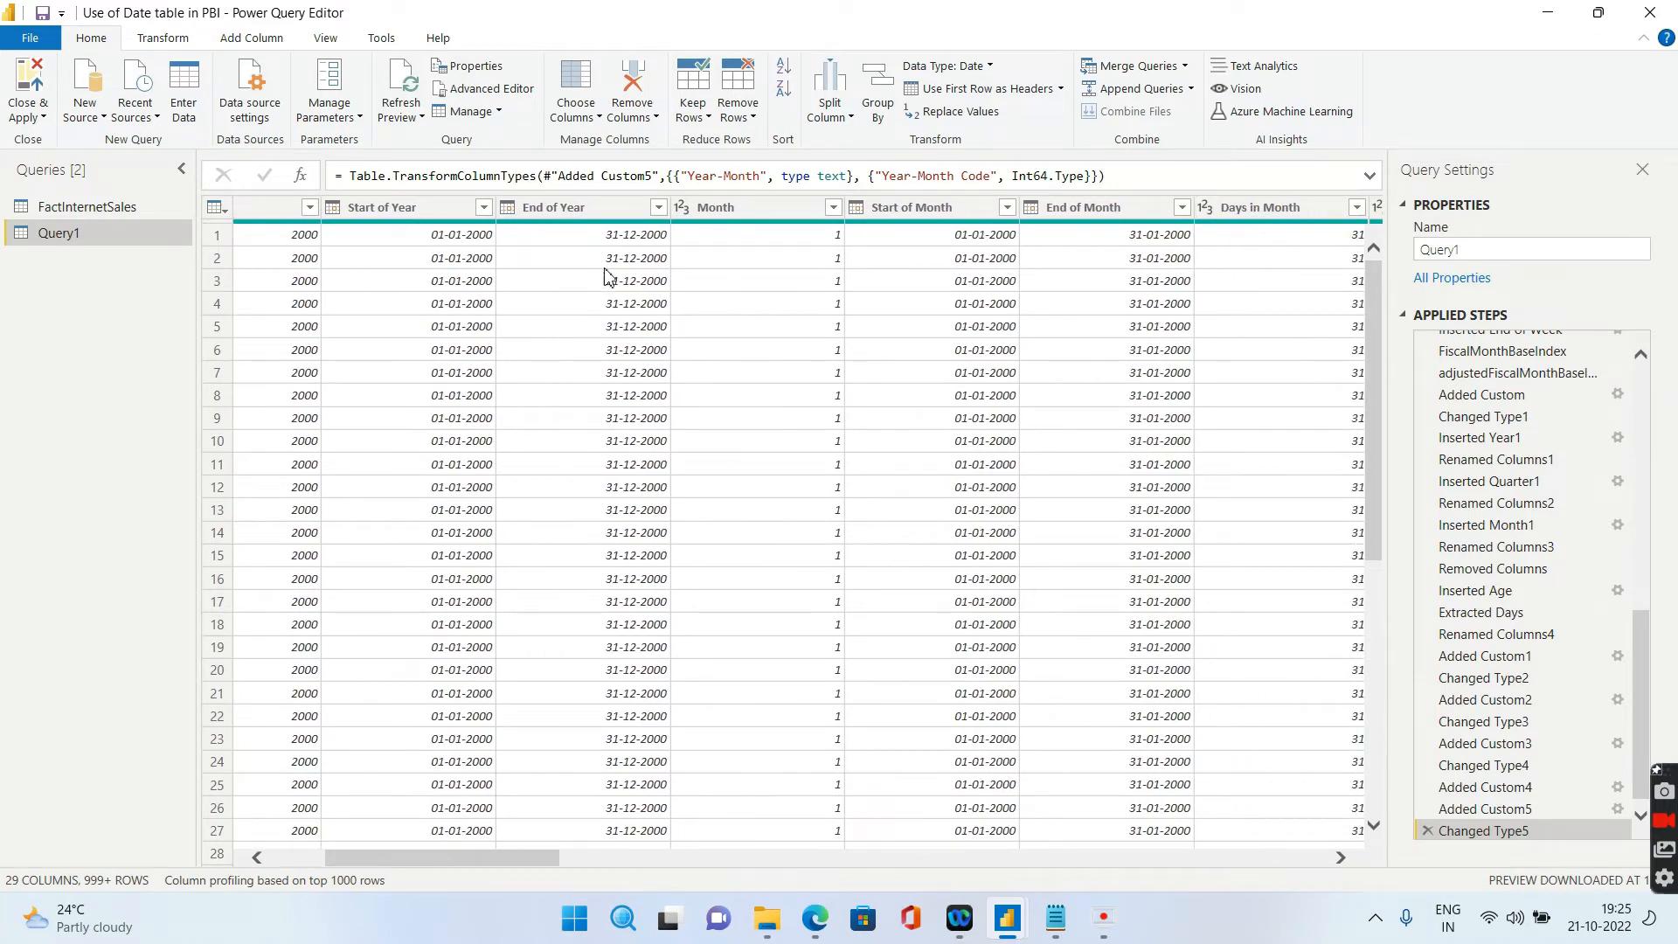
left_click_drag(449, 857, 620, 857)
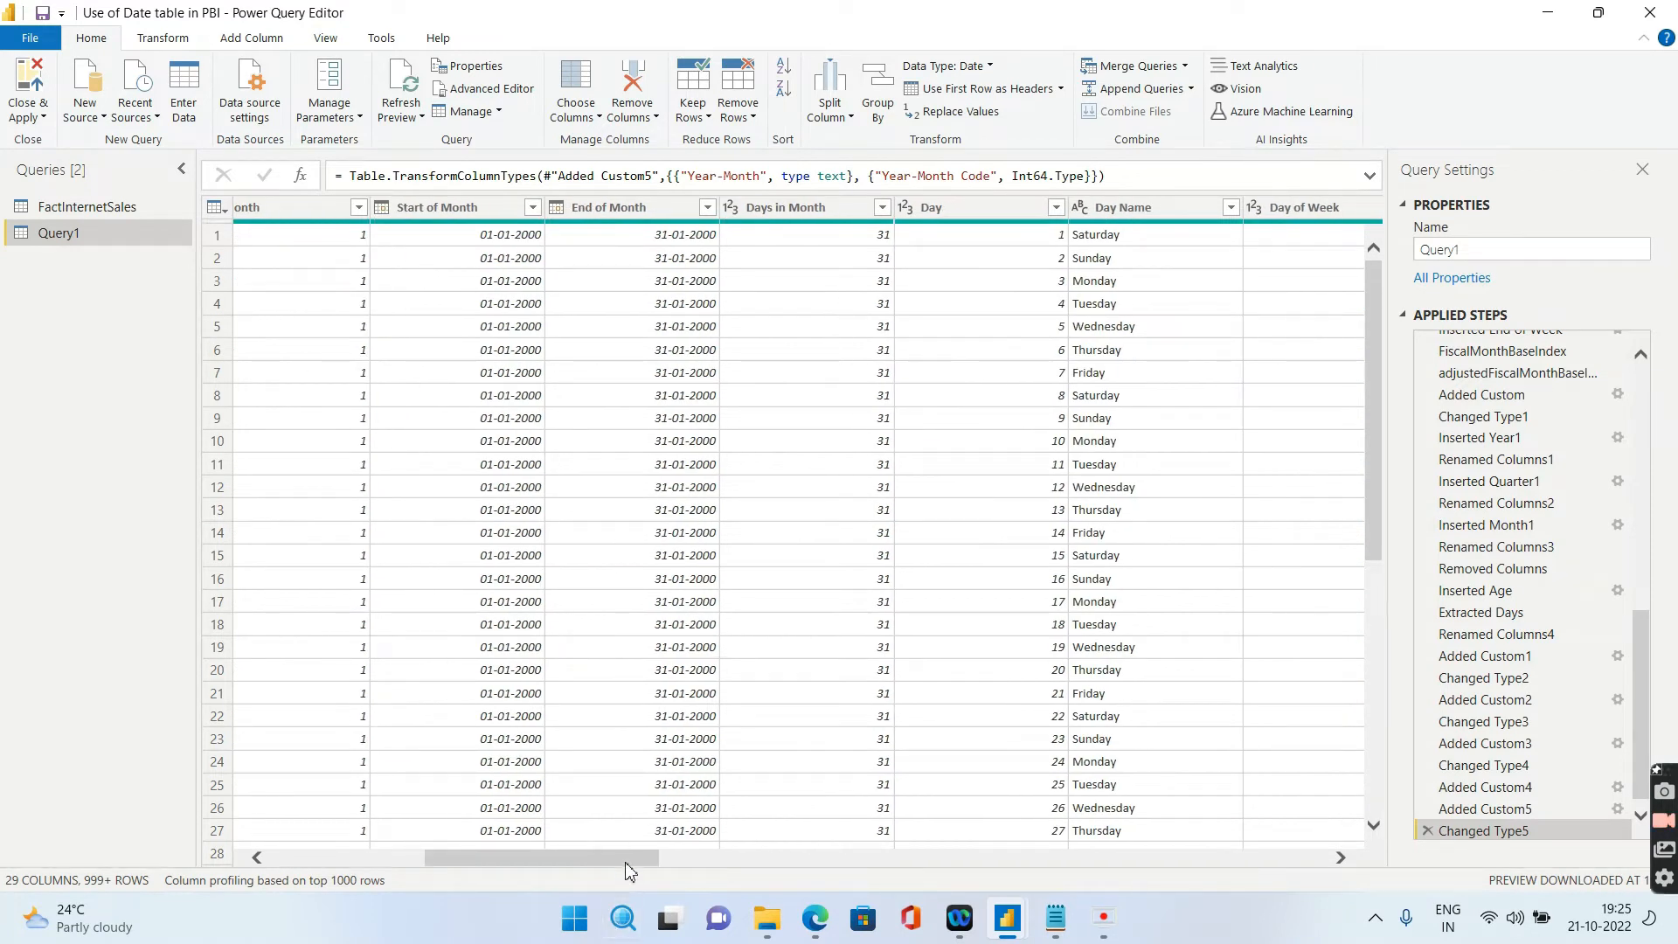
left_click_drag(625, 857, 807, 858)
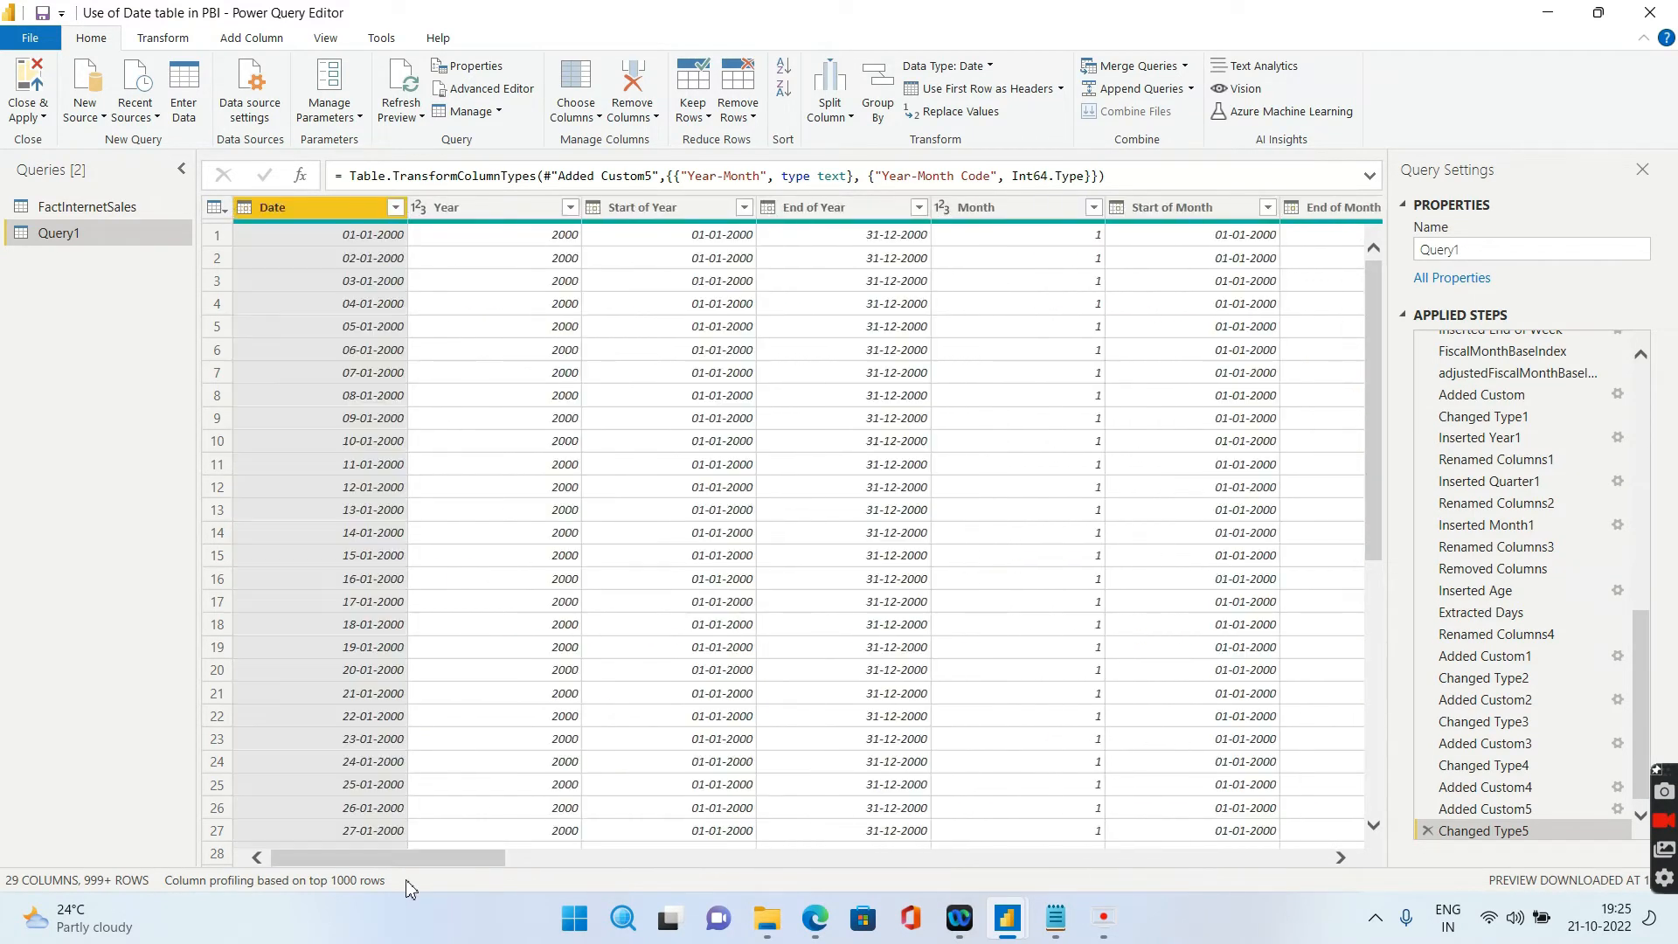
Rename Query1 to Date_Dim and load it into the model with Close & Apply
double_click(59, 232)
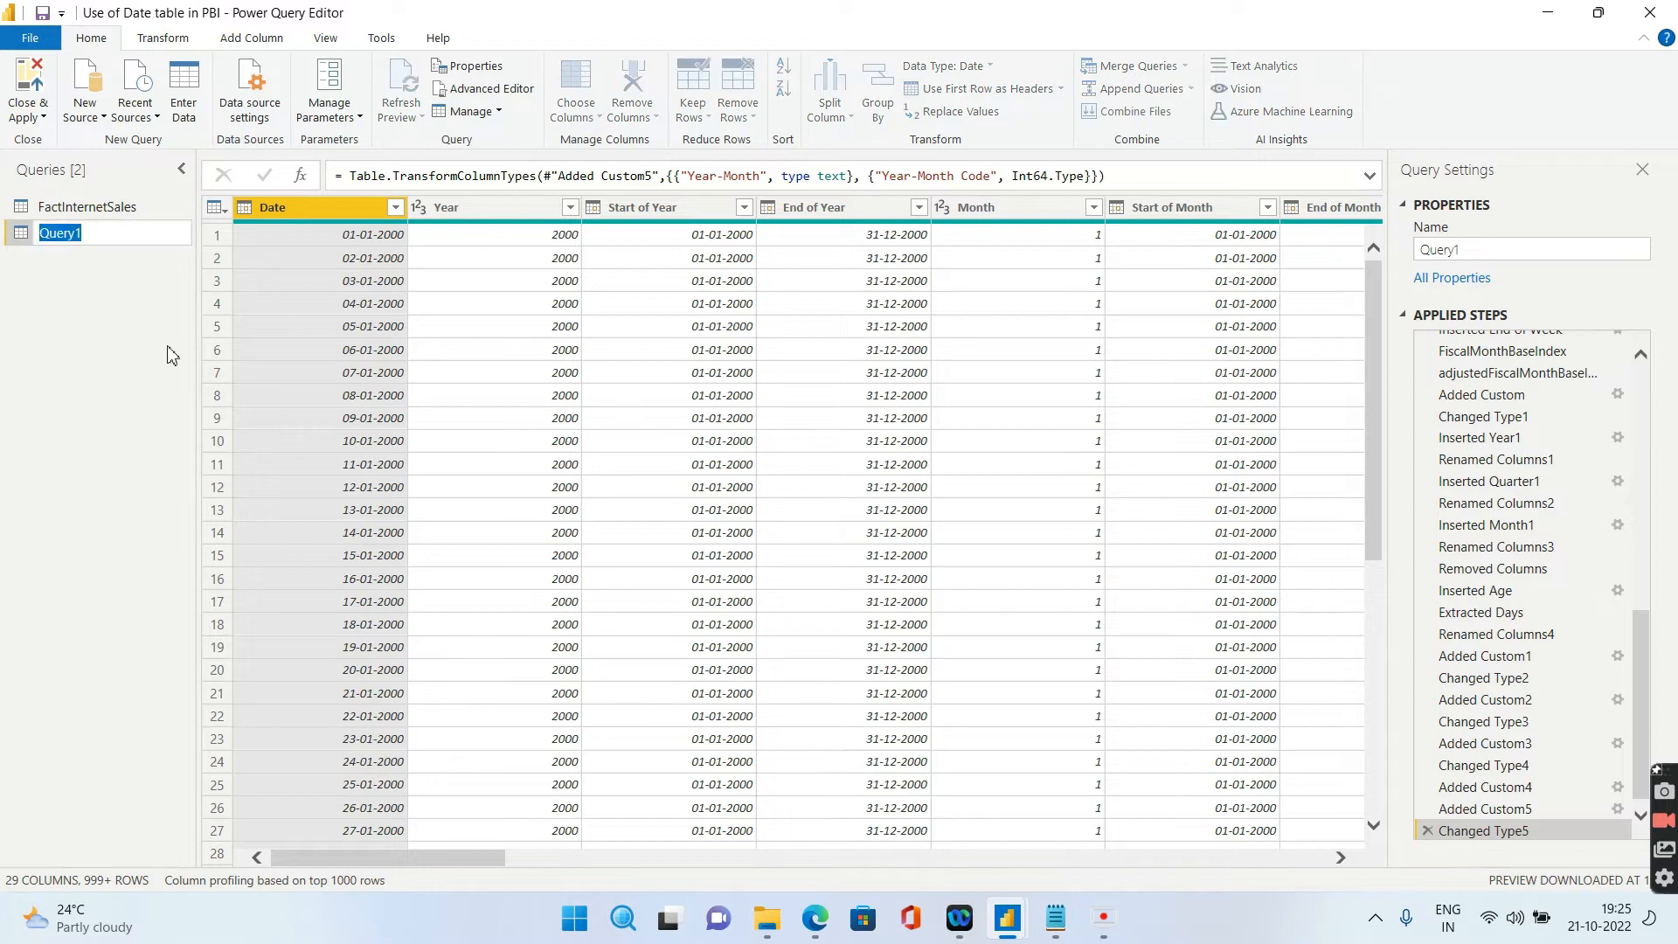
type("Date_Dim")
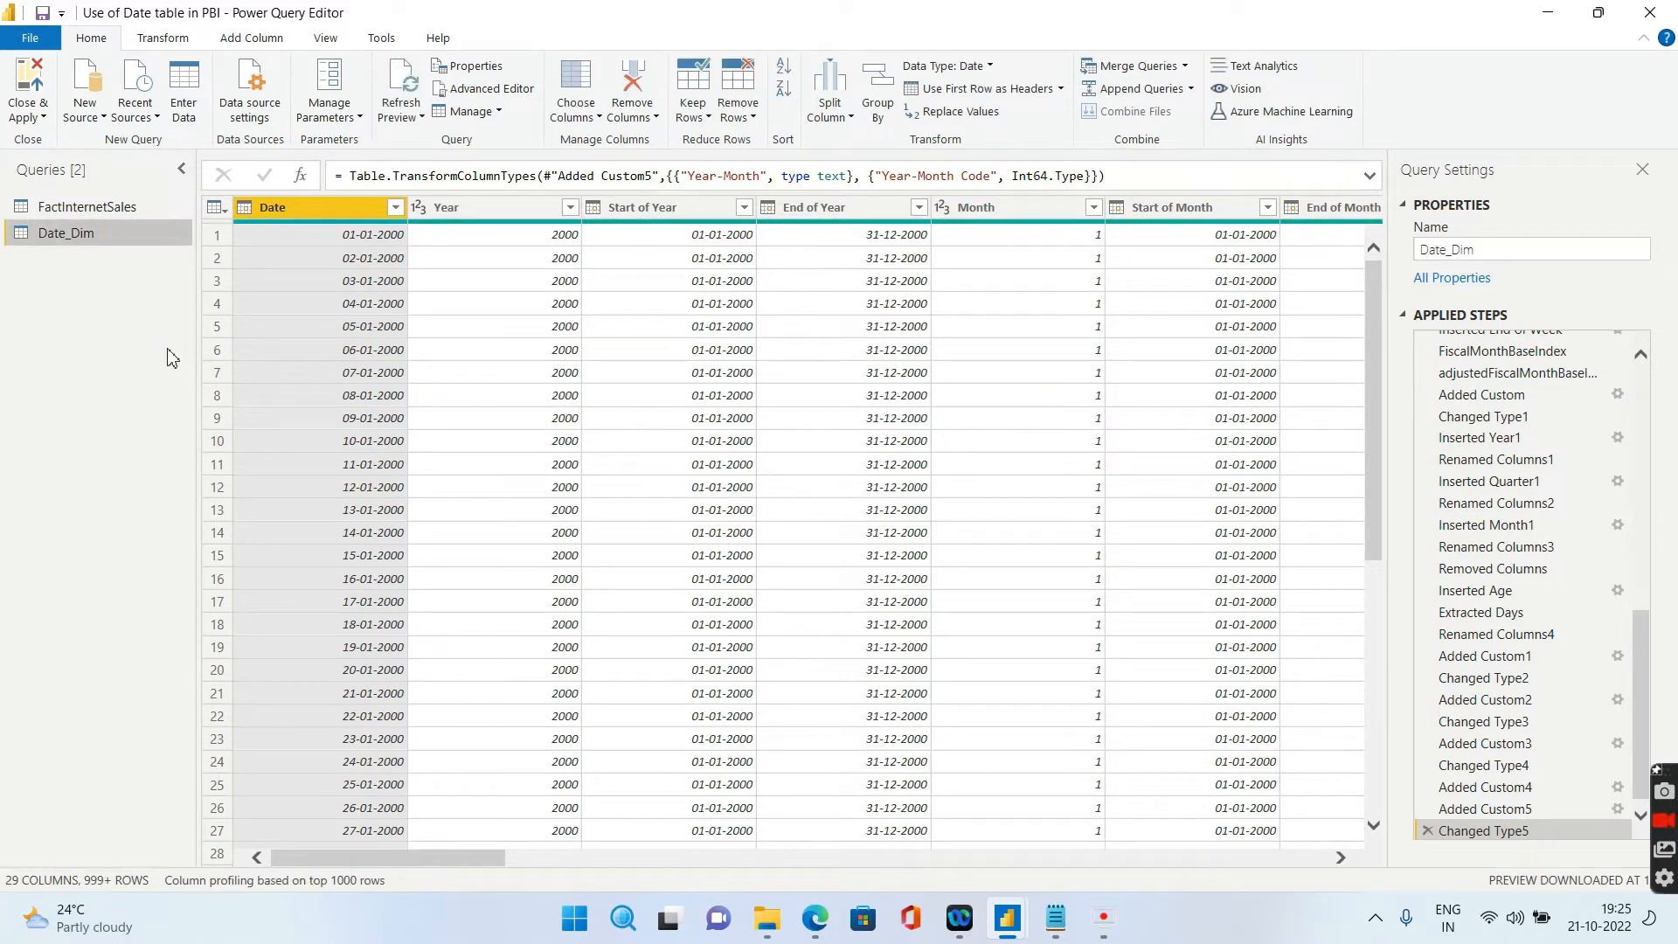
left_click(28, 88)
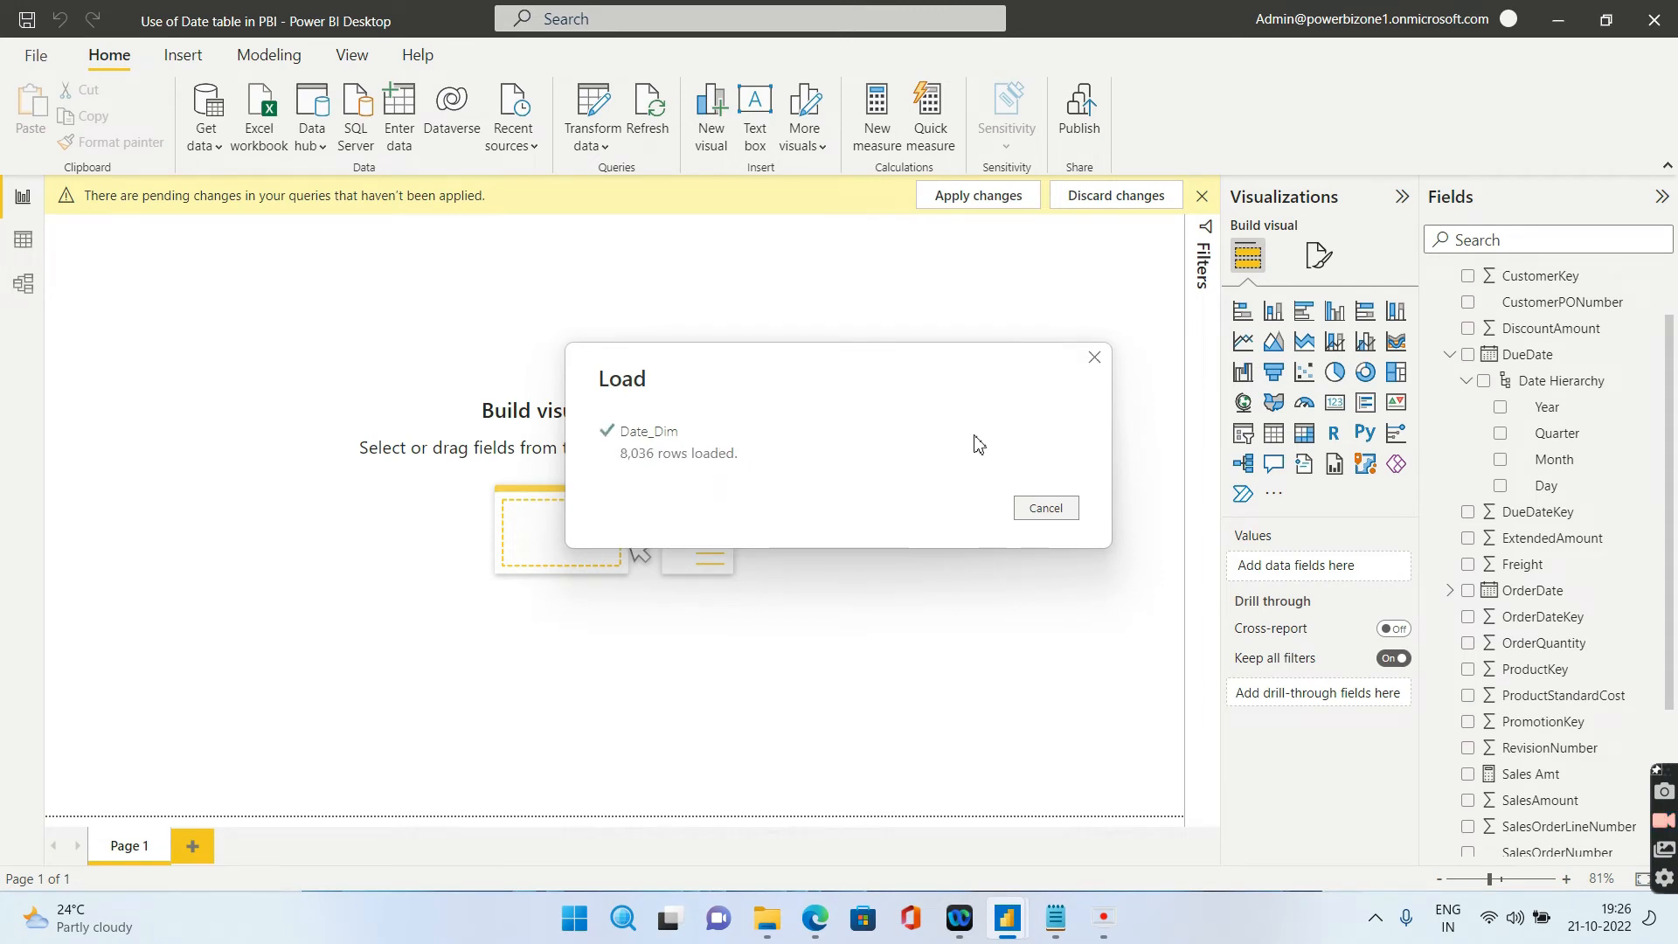
Expand Date_Dim's Date field to reveal its Year, Quarter, Month, Day hierarchy
left_click(975, 195)
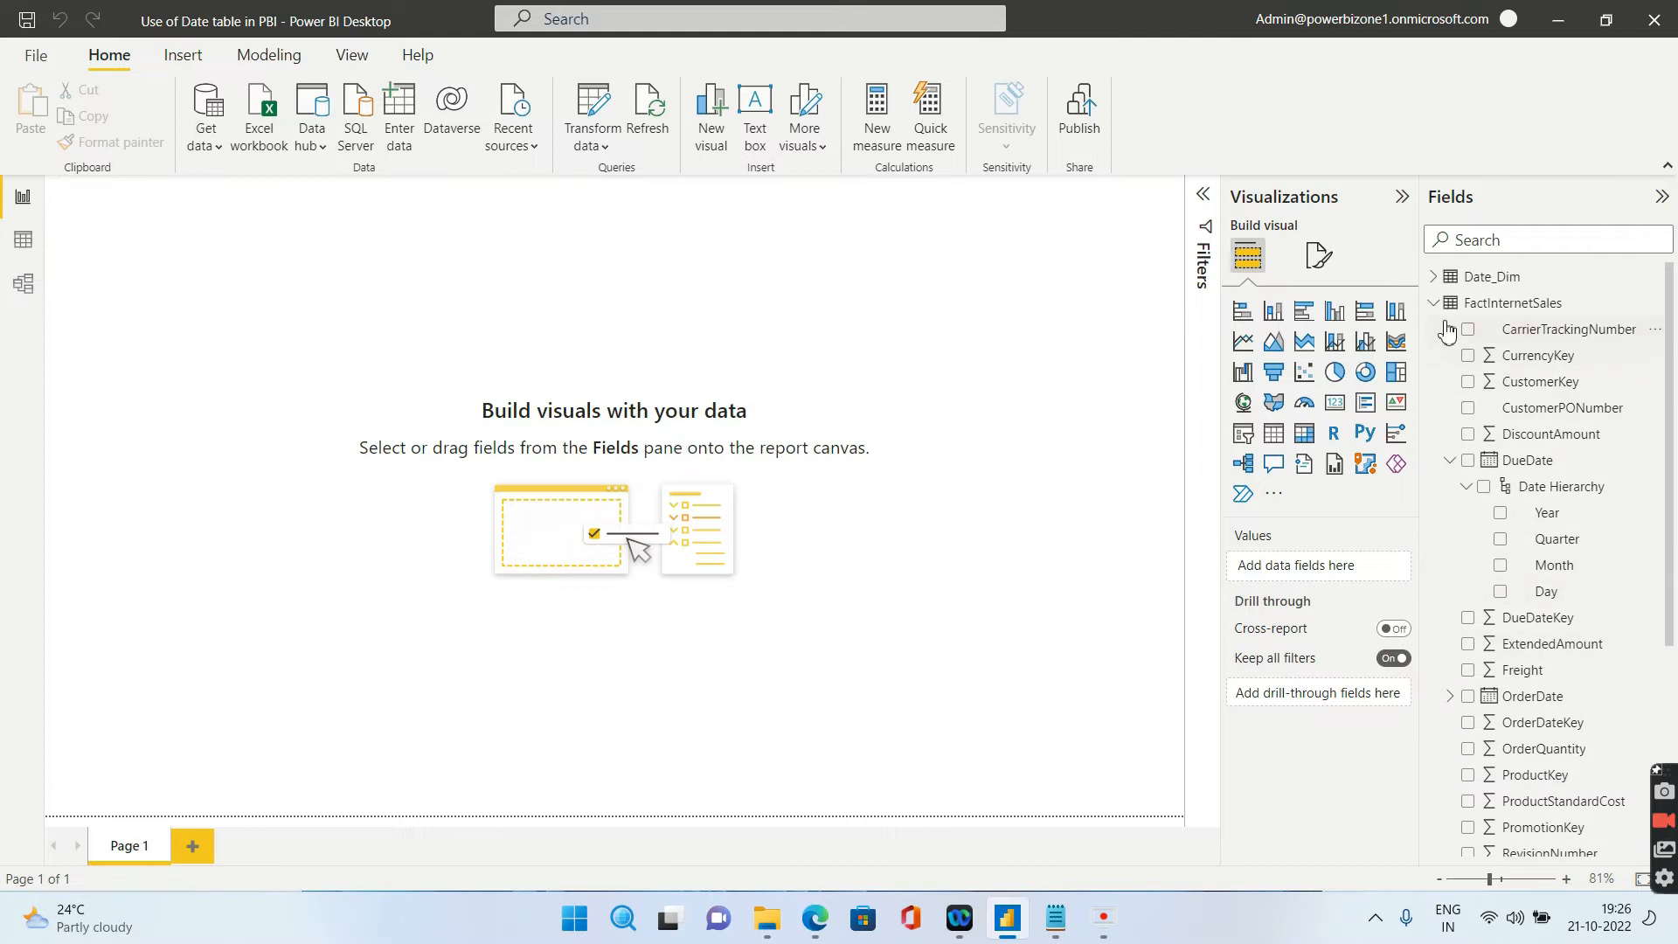
left_click(1448, 275)
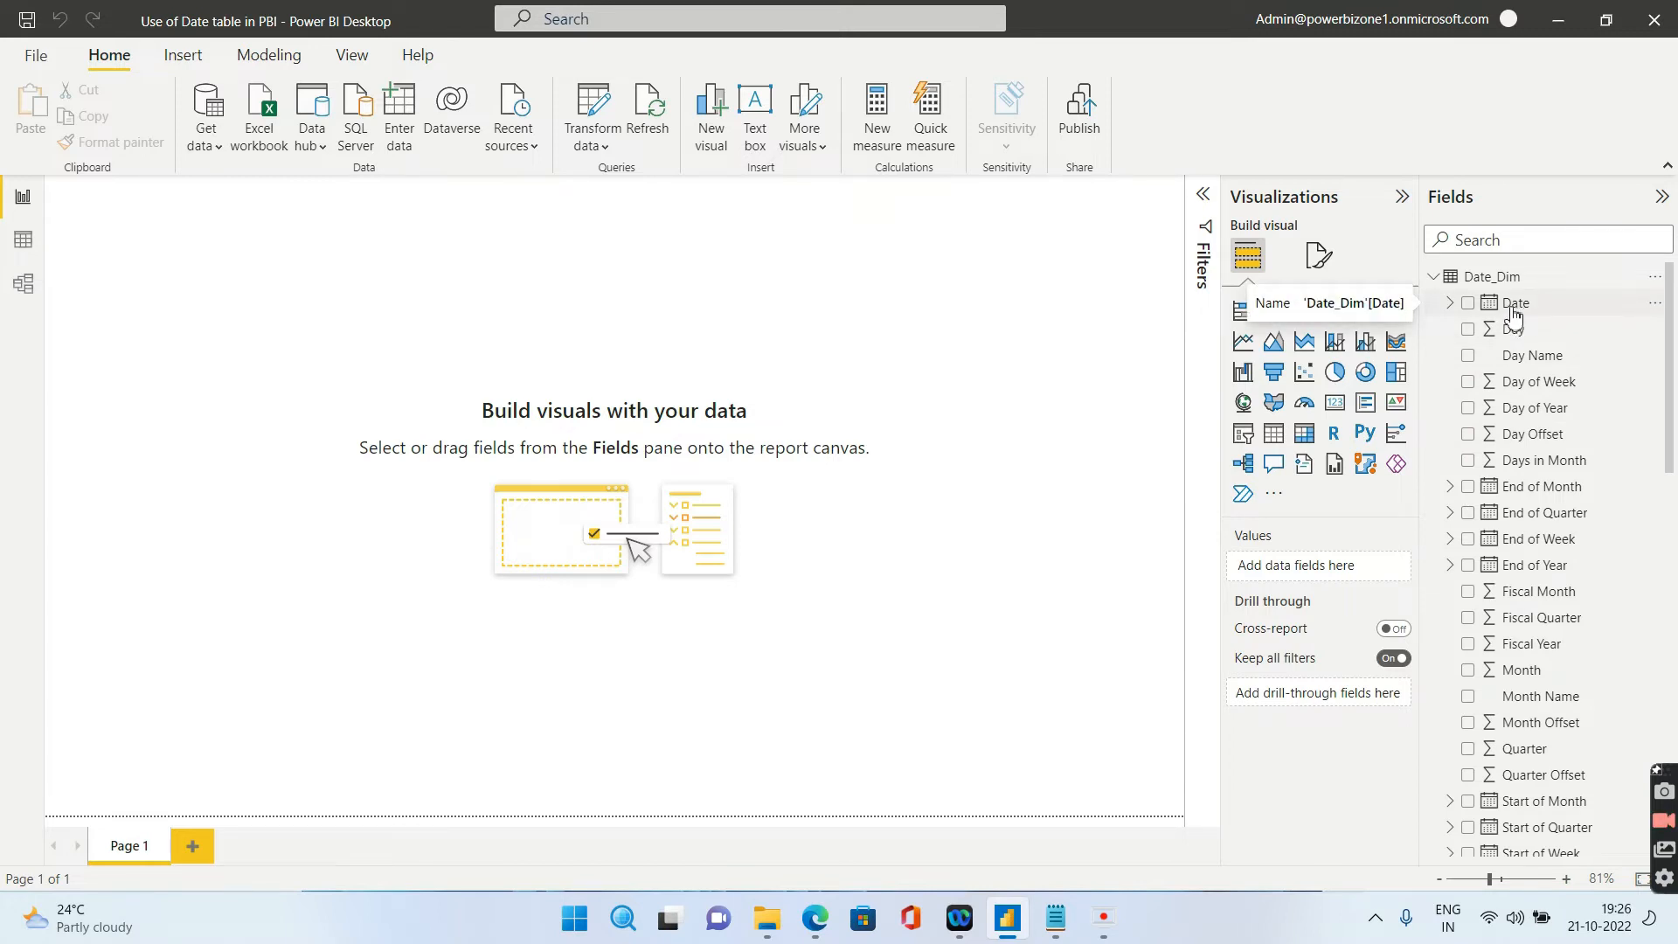
mouse_move(1536, 731)
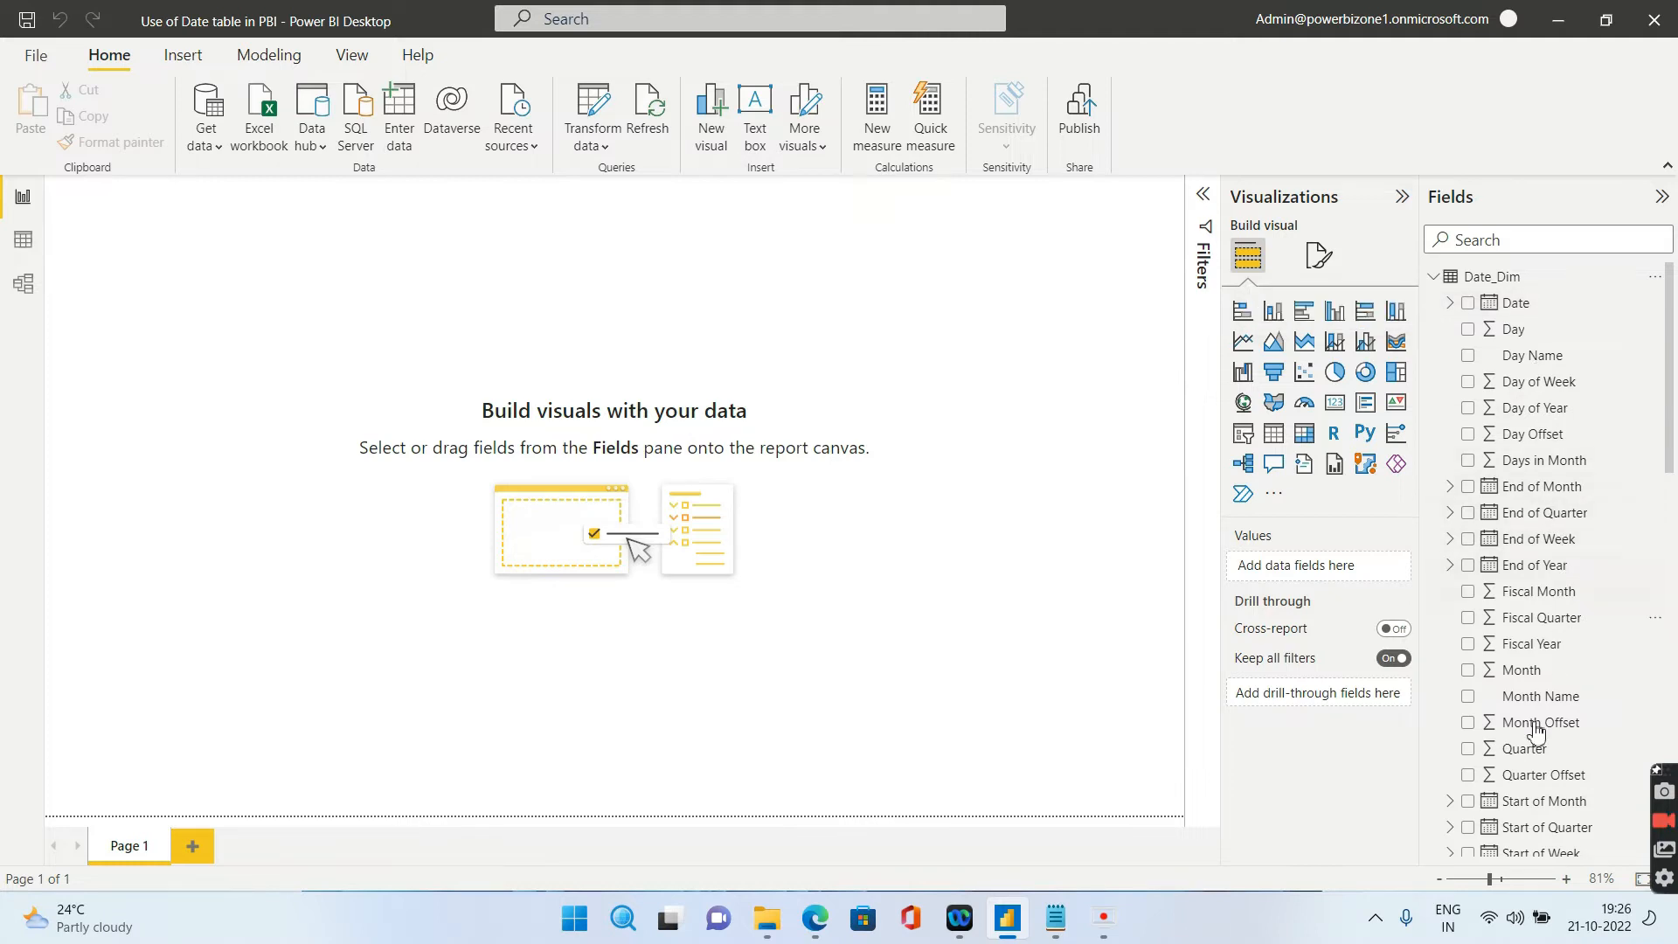
mouse_move(1524, 801)
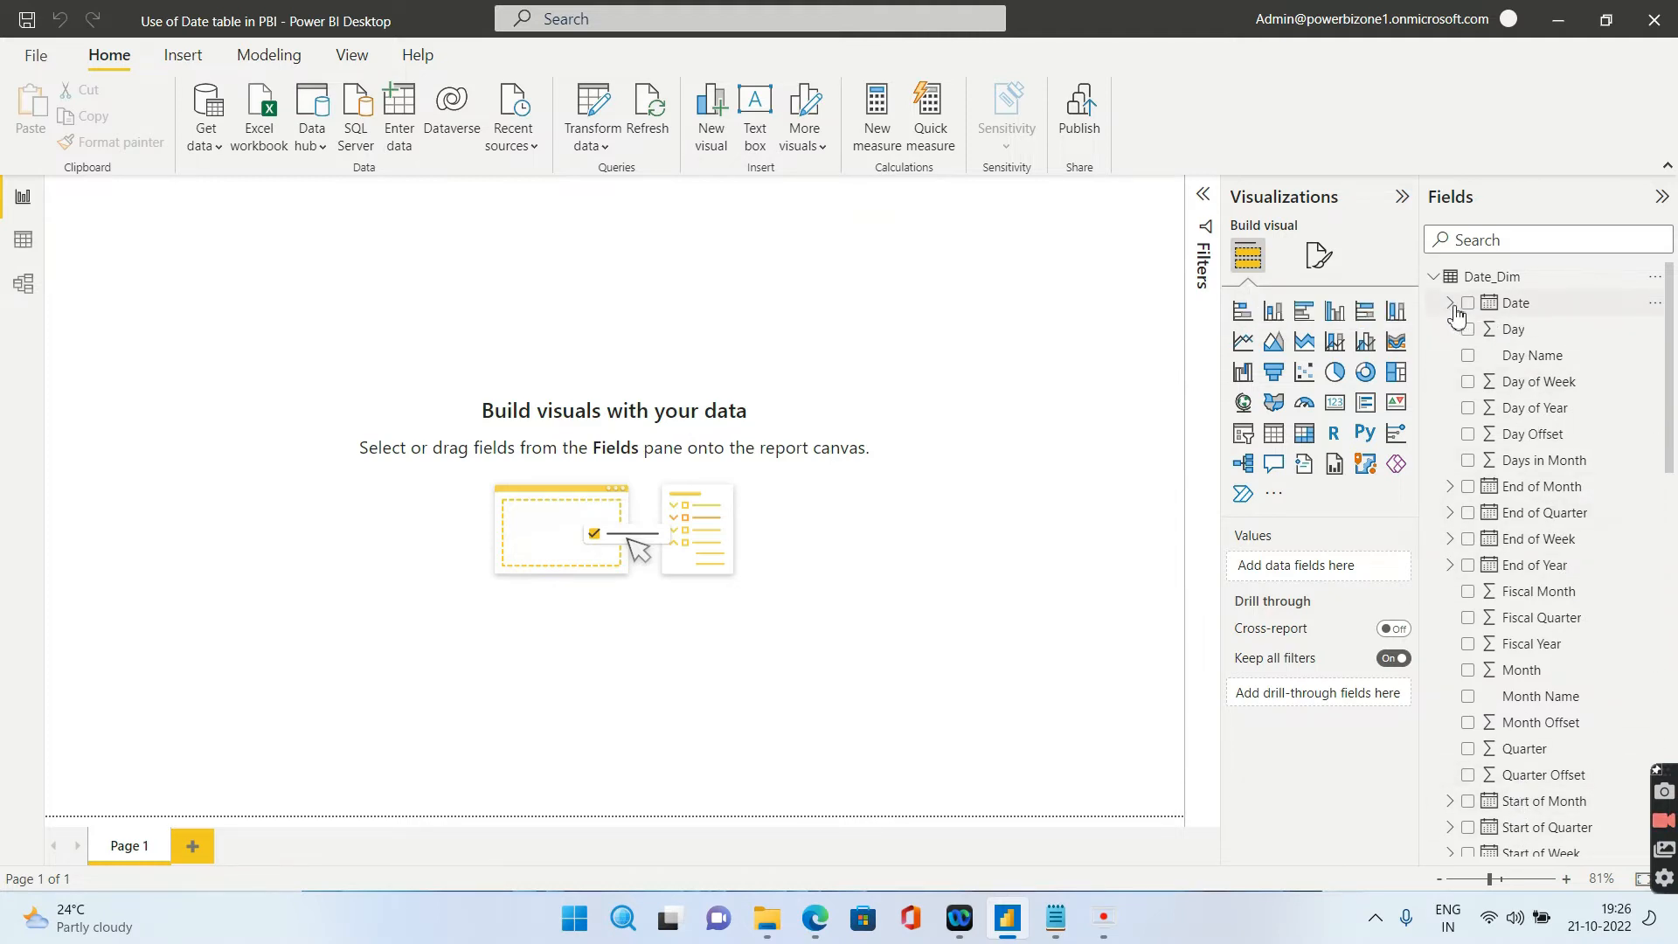
left_click(1449, 303)
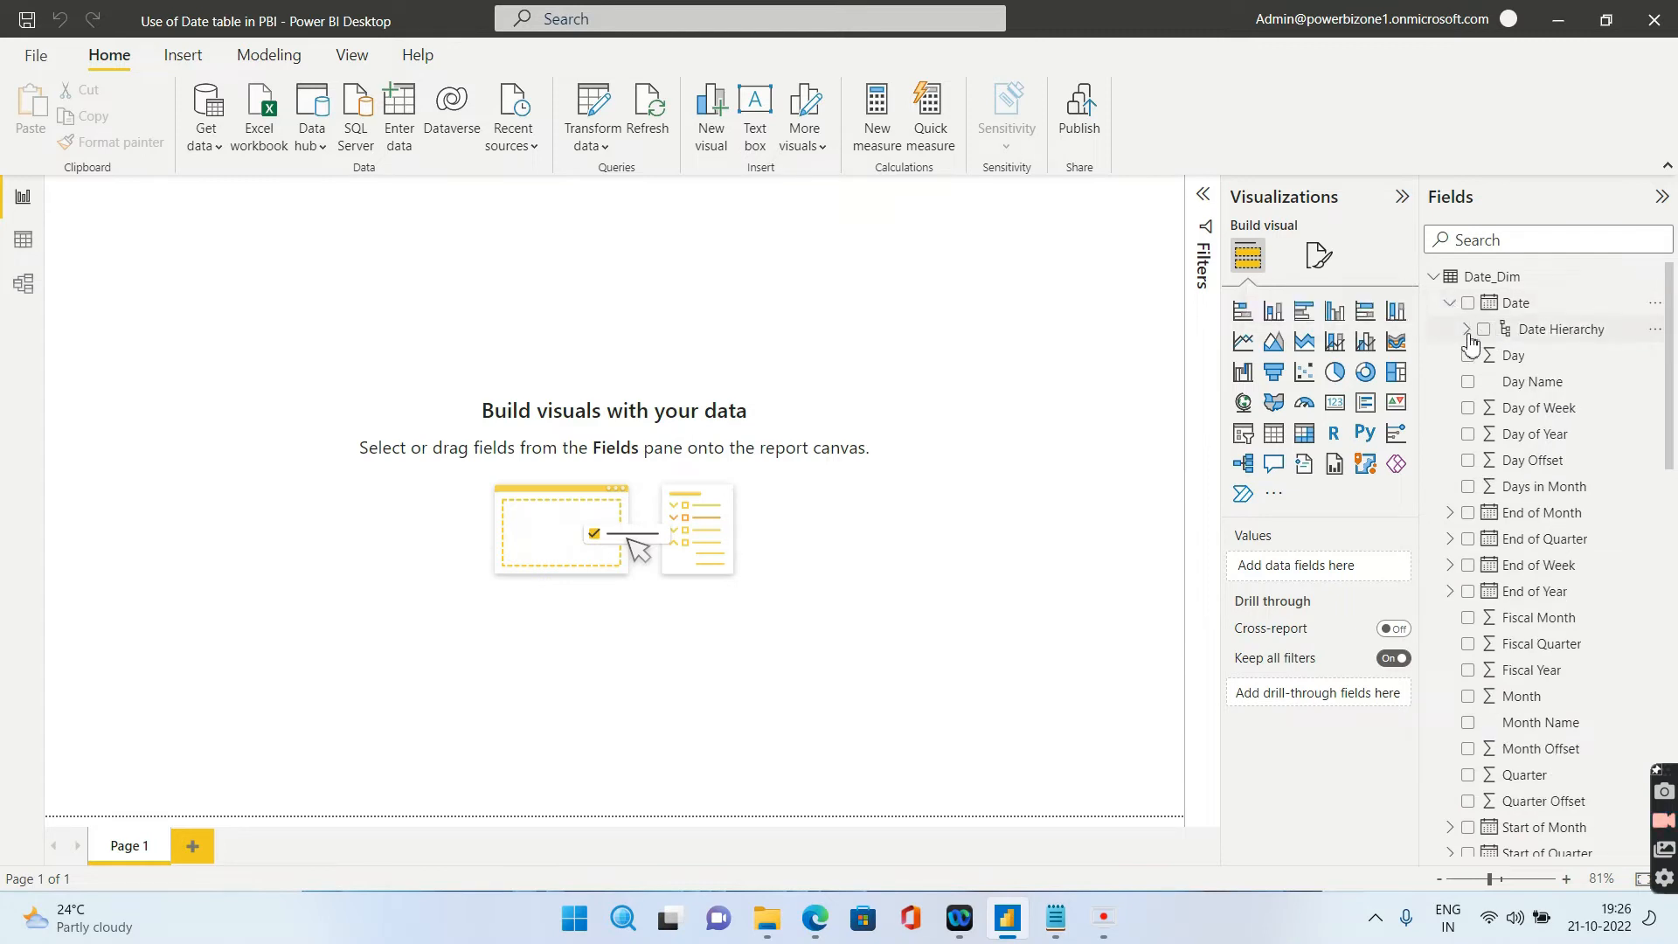
left_click(1449, 329)
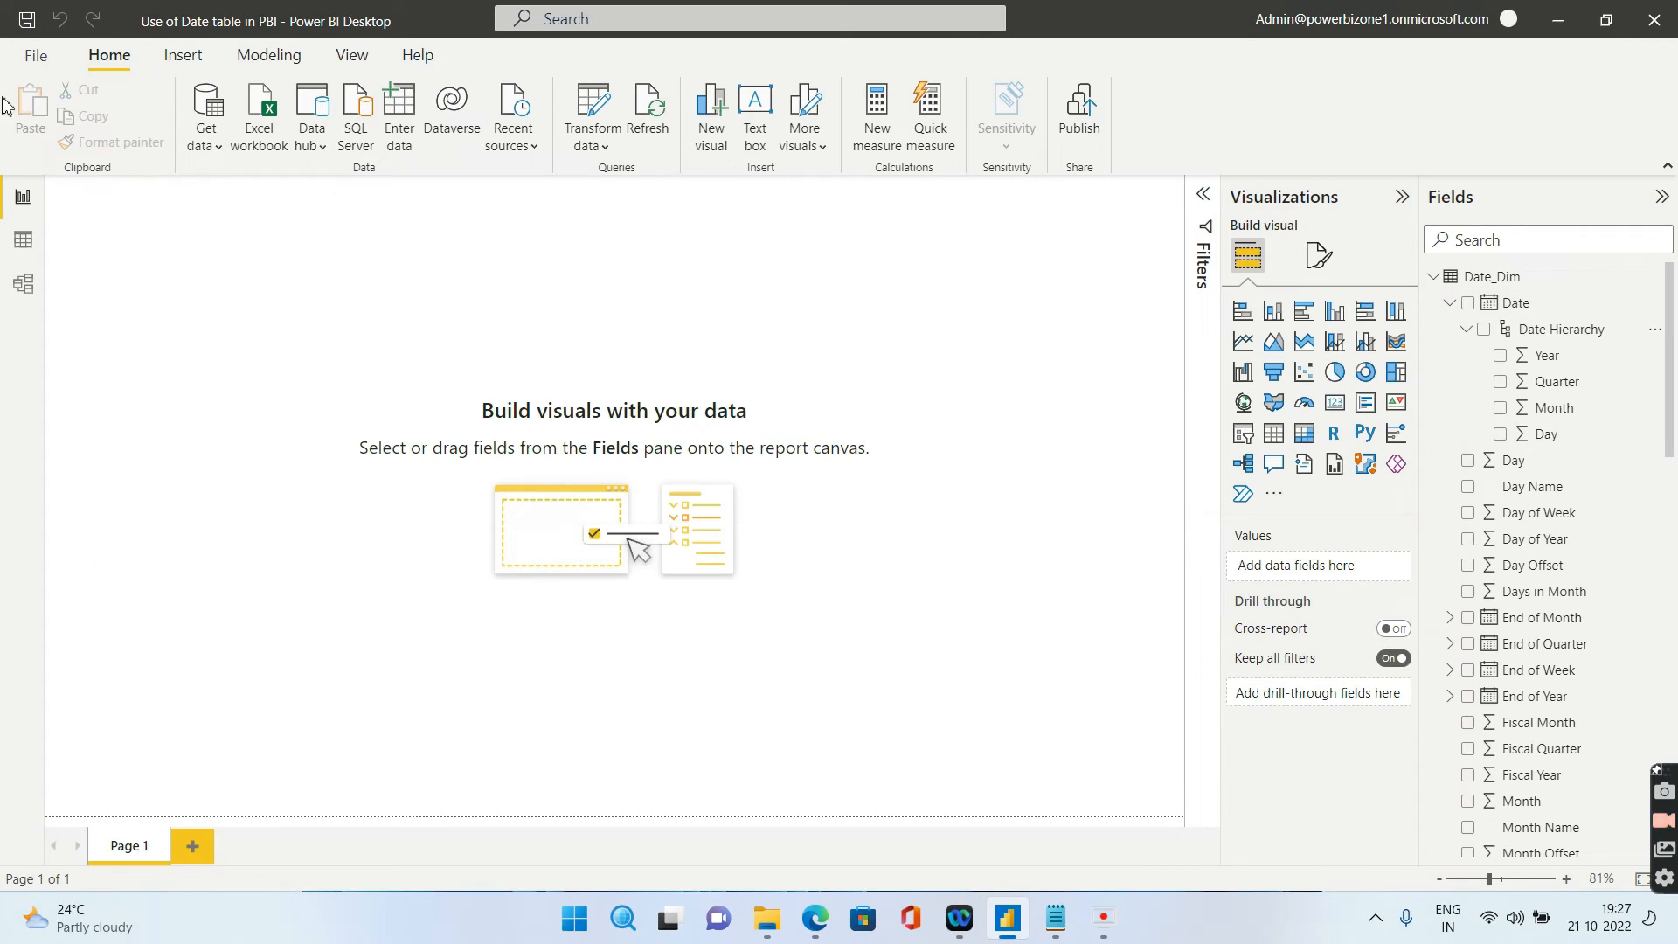
Open the Options dialog from File > Options and settings
left_click(34, 54)
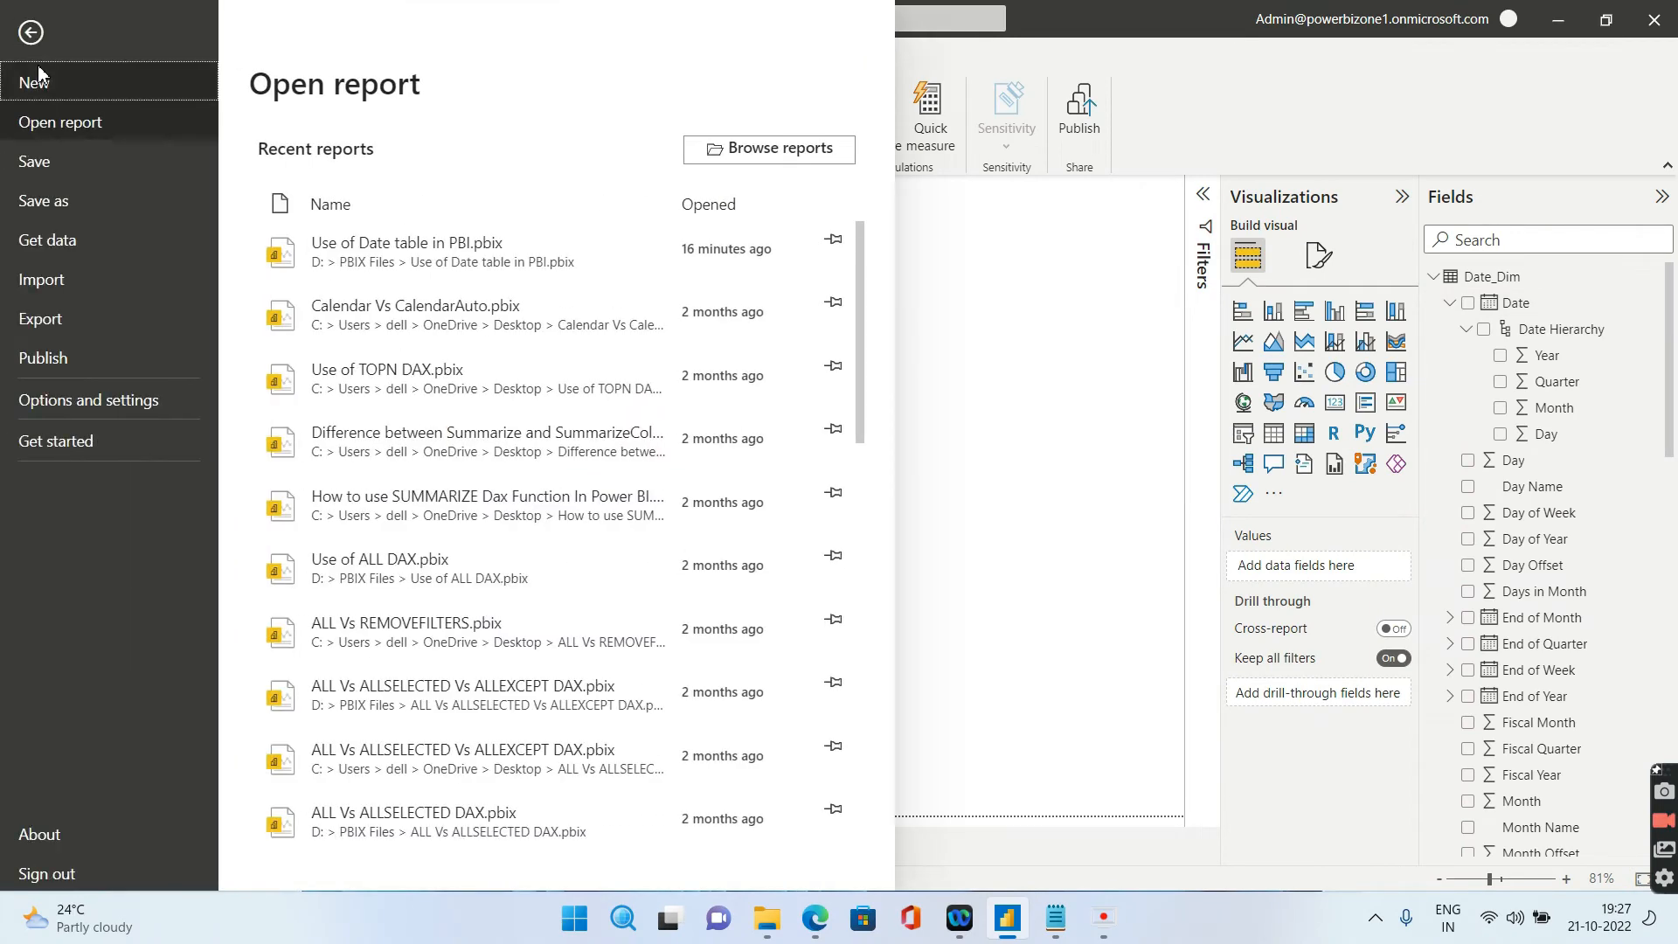
left_click(89, 399)
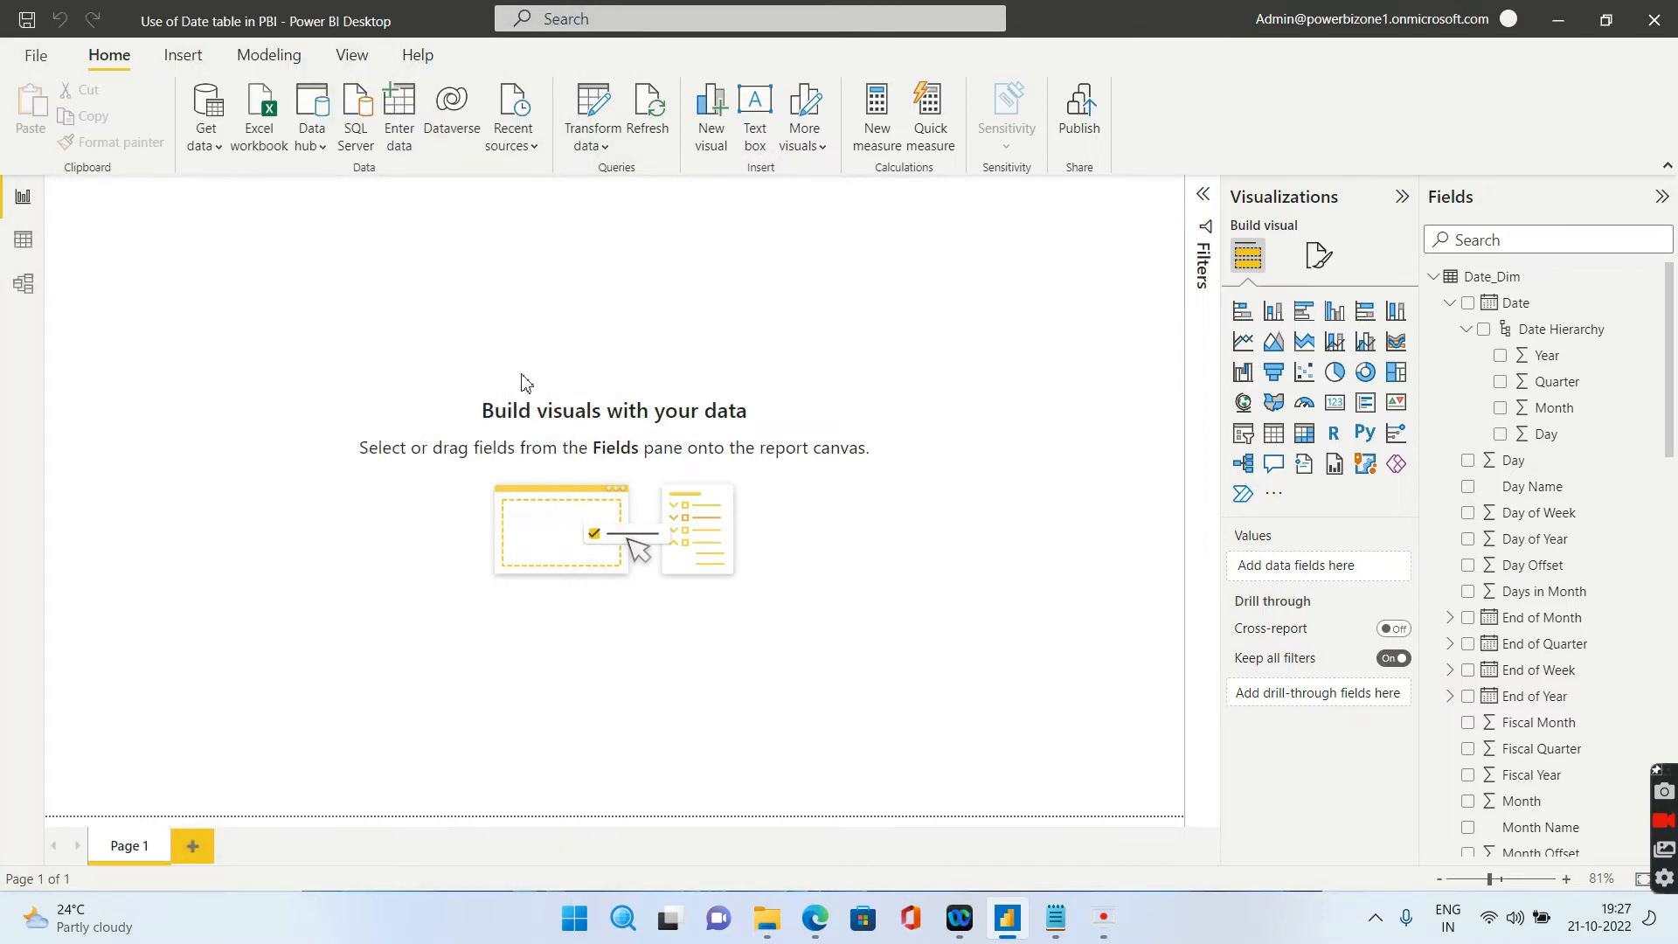
mouse_move(439, 458)
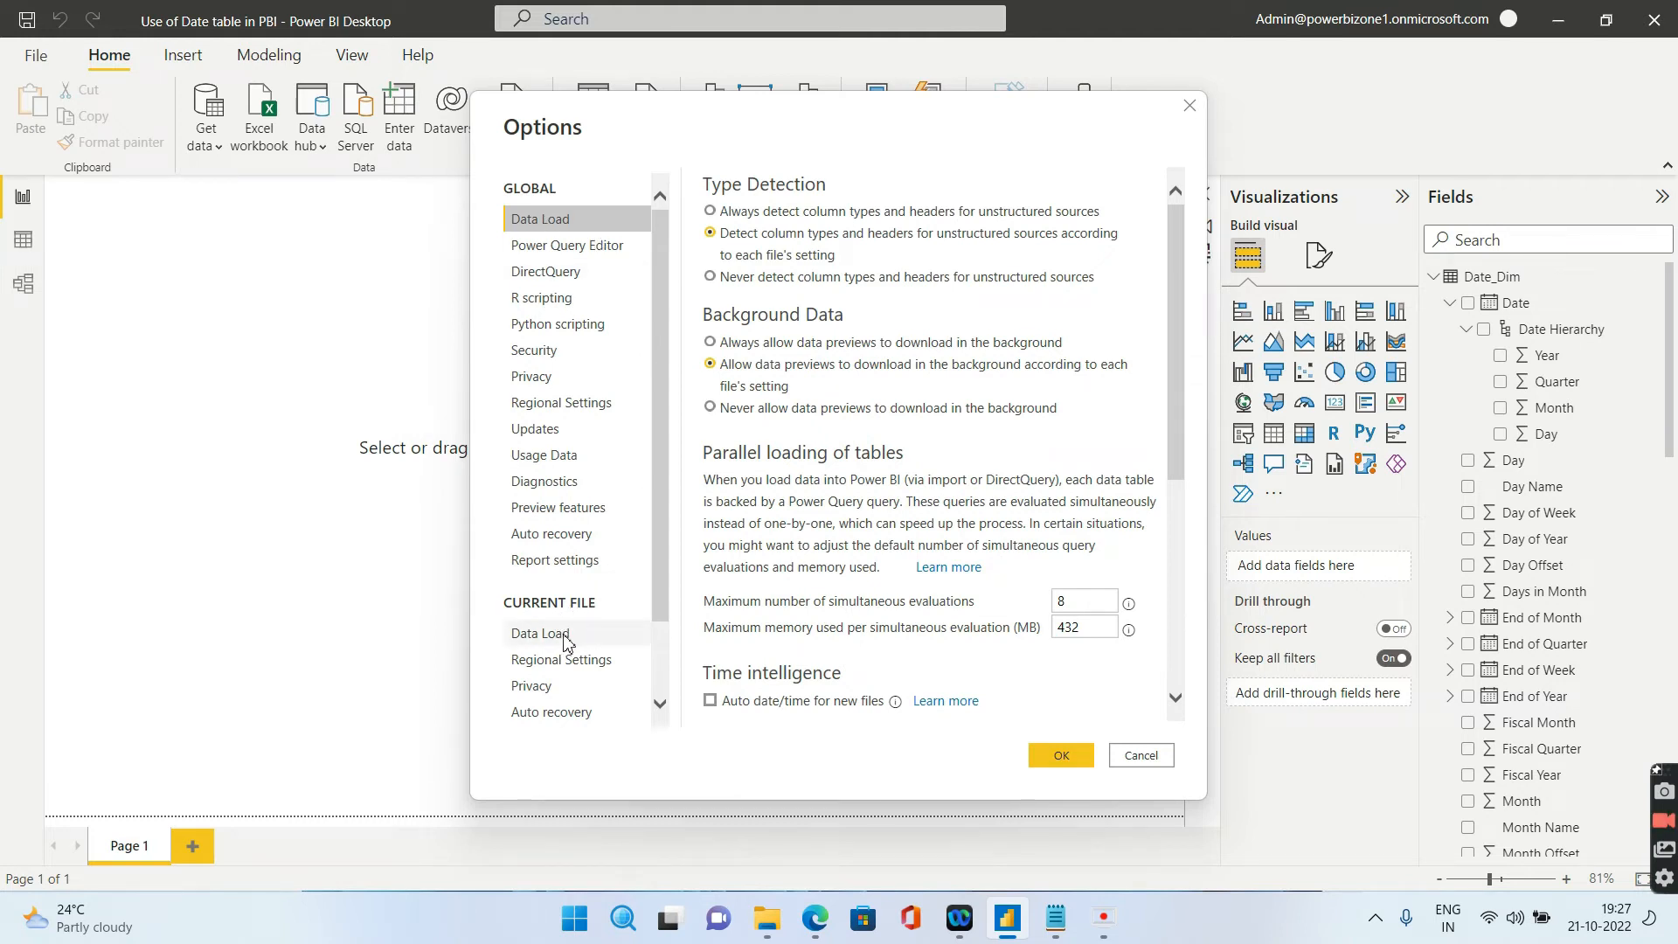
Uncheck Auto date/time in the current file's Data Load settings and confirm
left_click(539, 633)
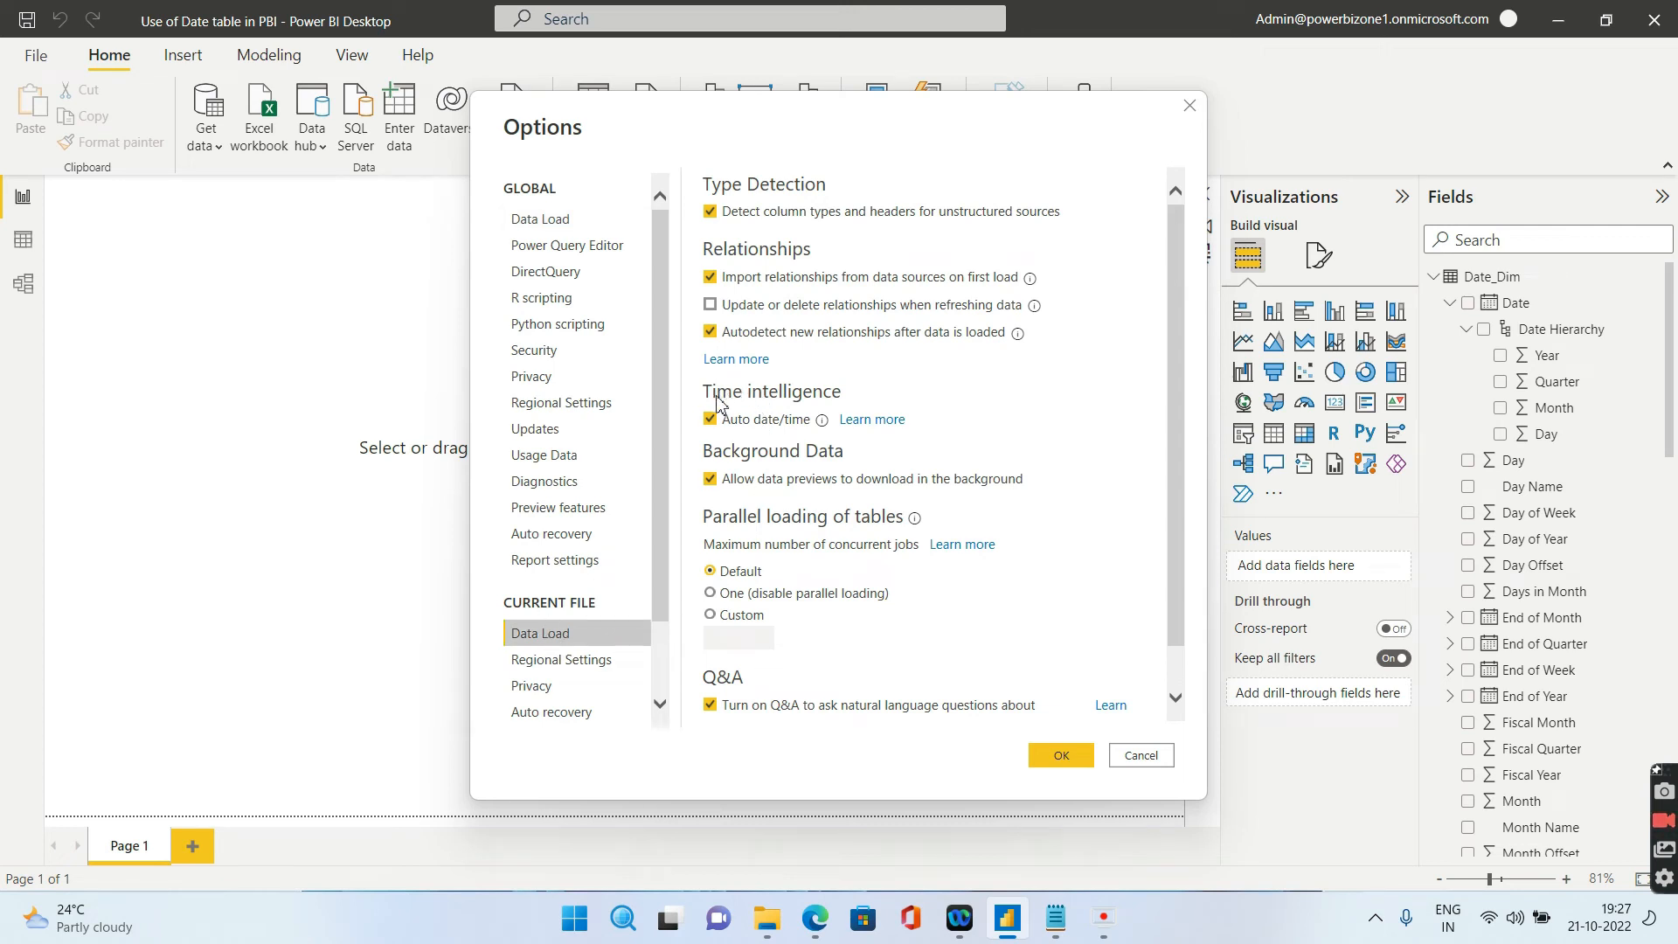
left_click(710, 419)
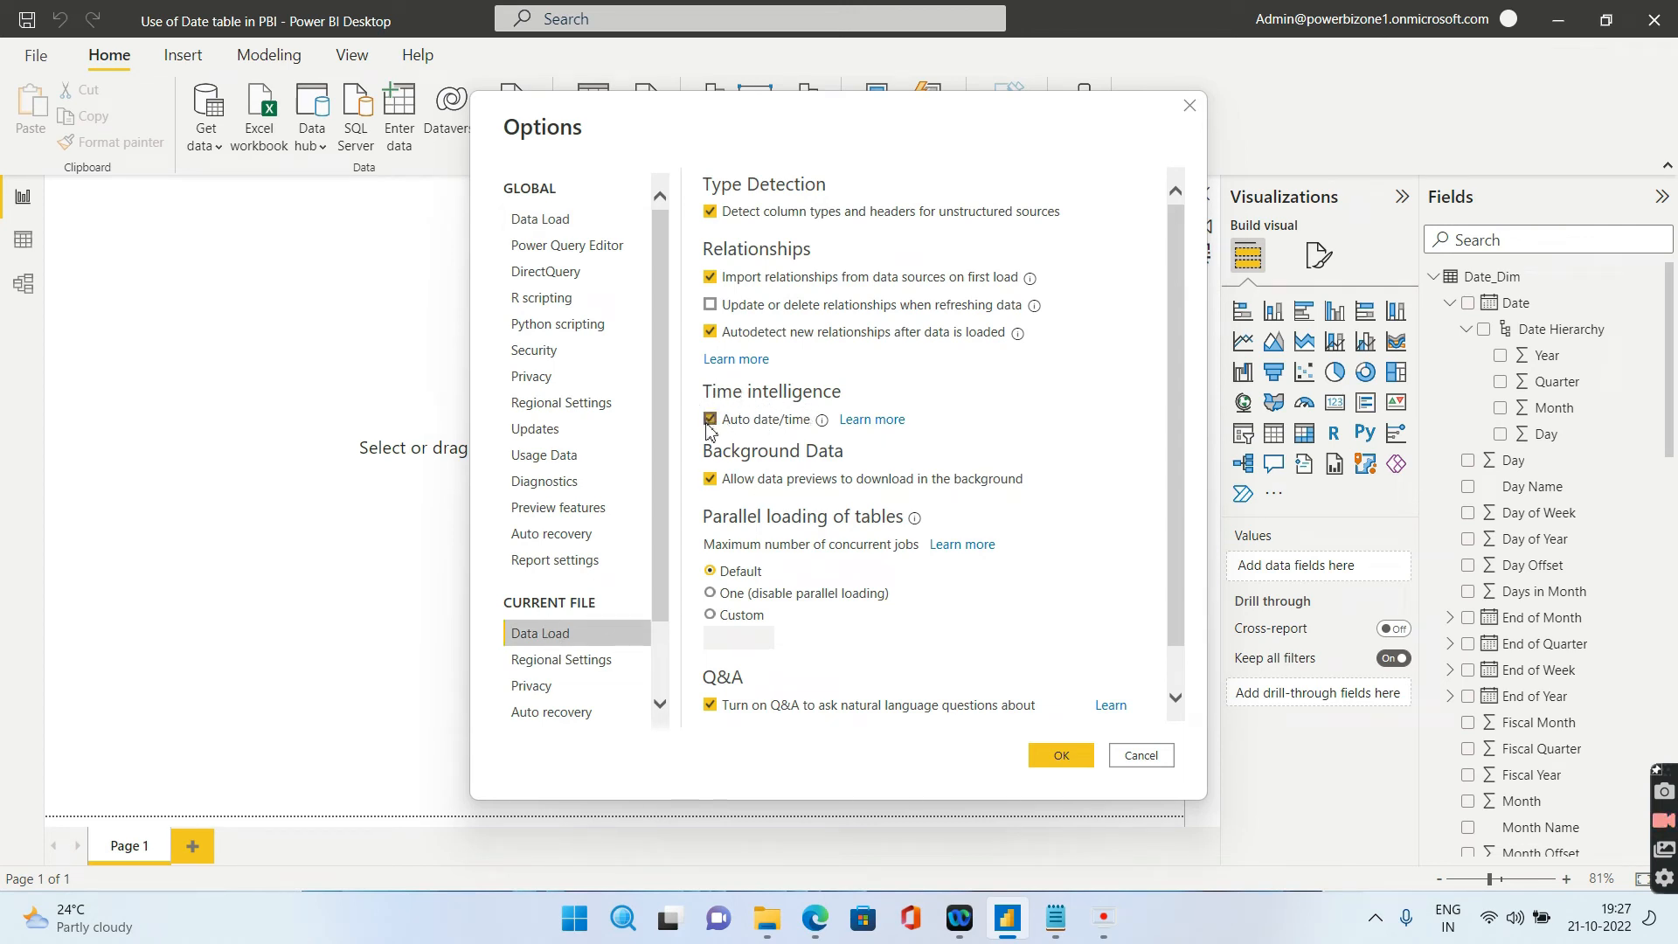
left_click(710, 419)
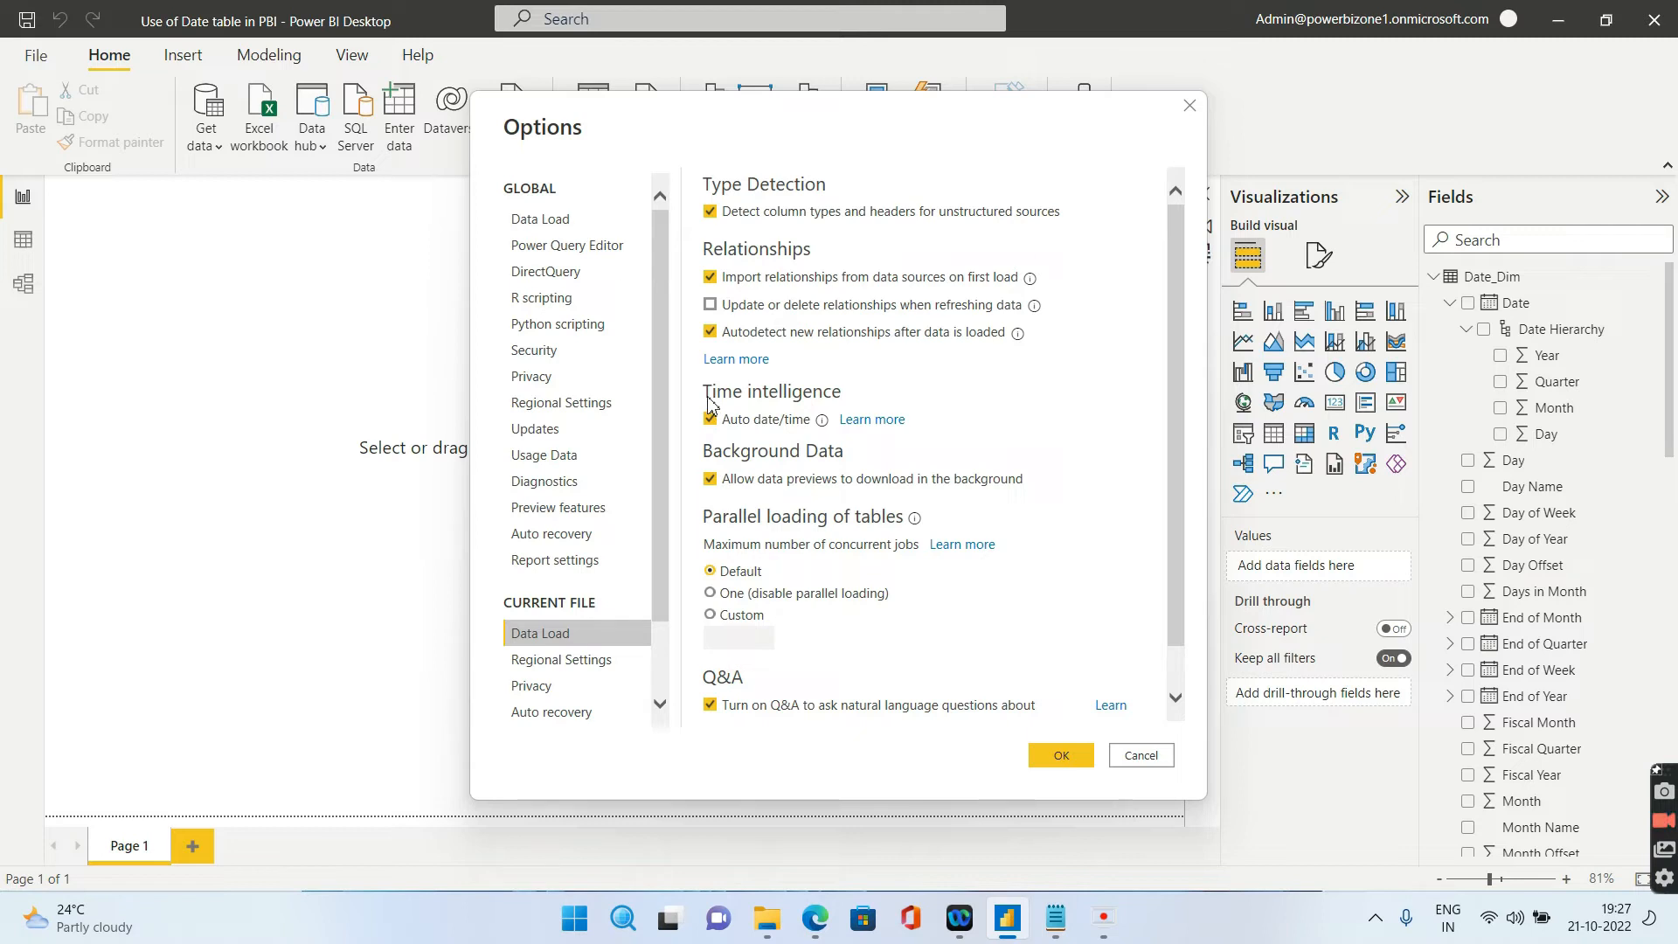
mouse_move(775, 410)
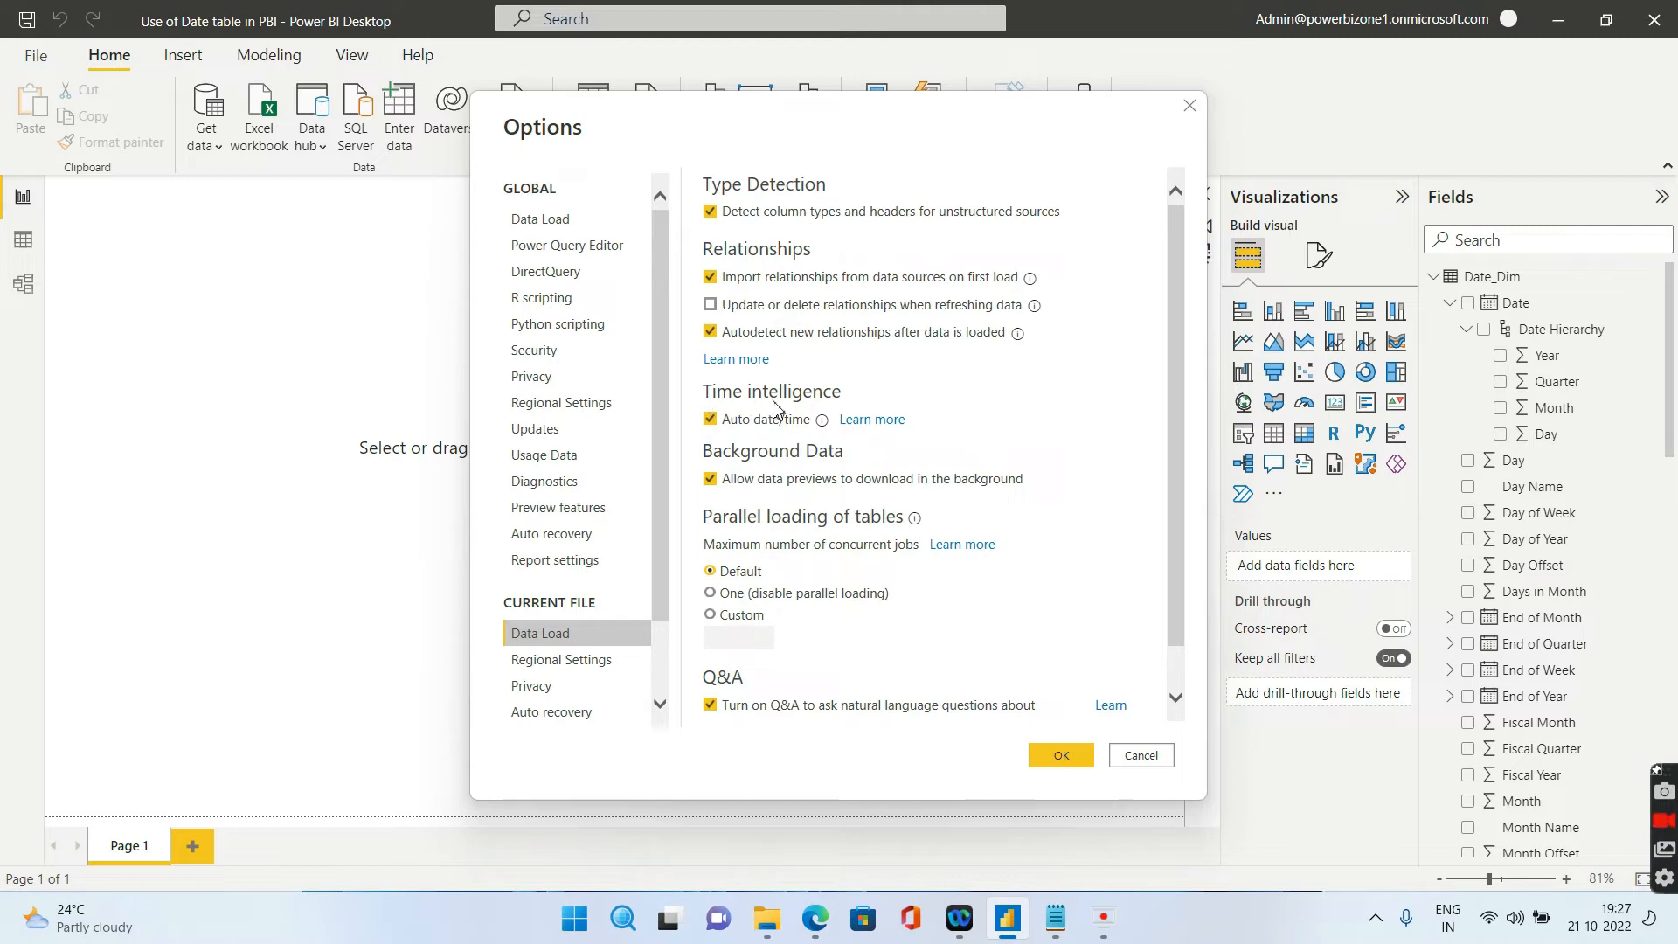
mouse_move(728, 409)
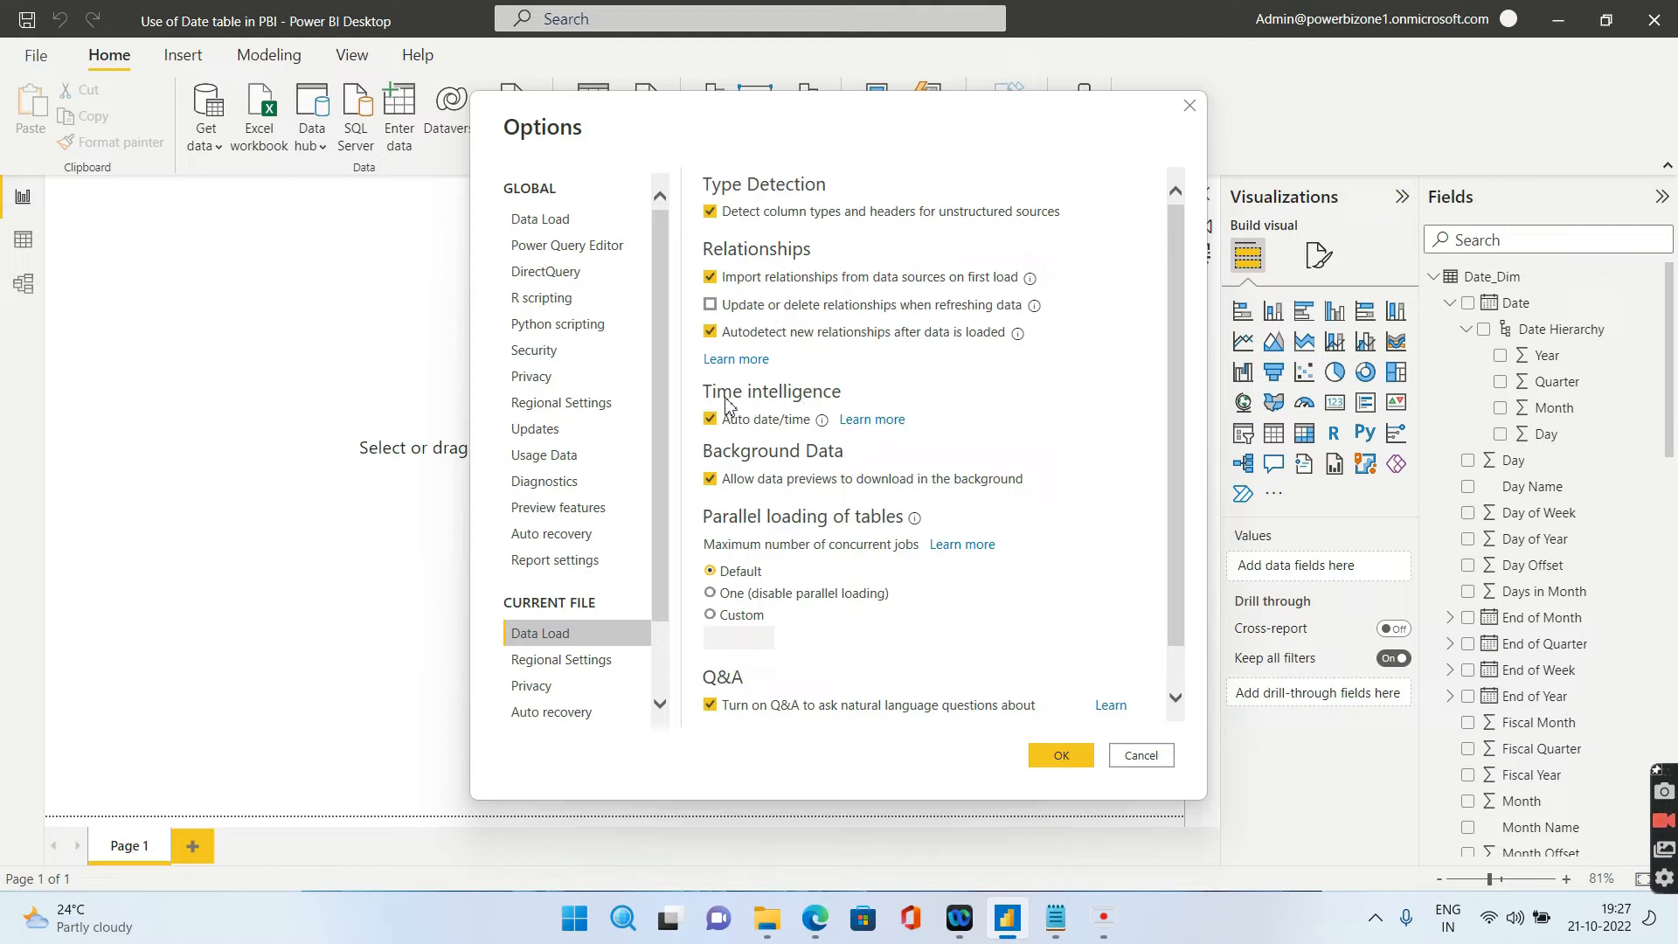
left_click(710, 419)
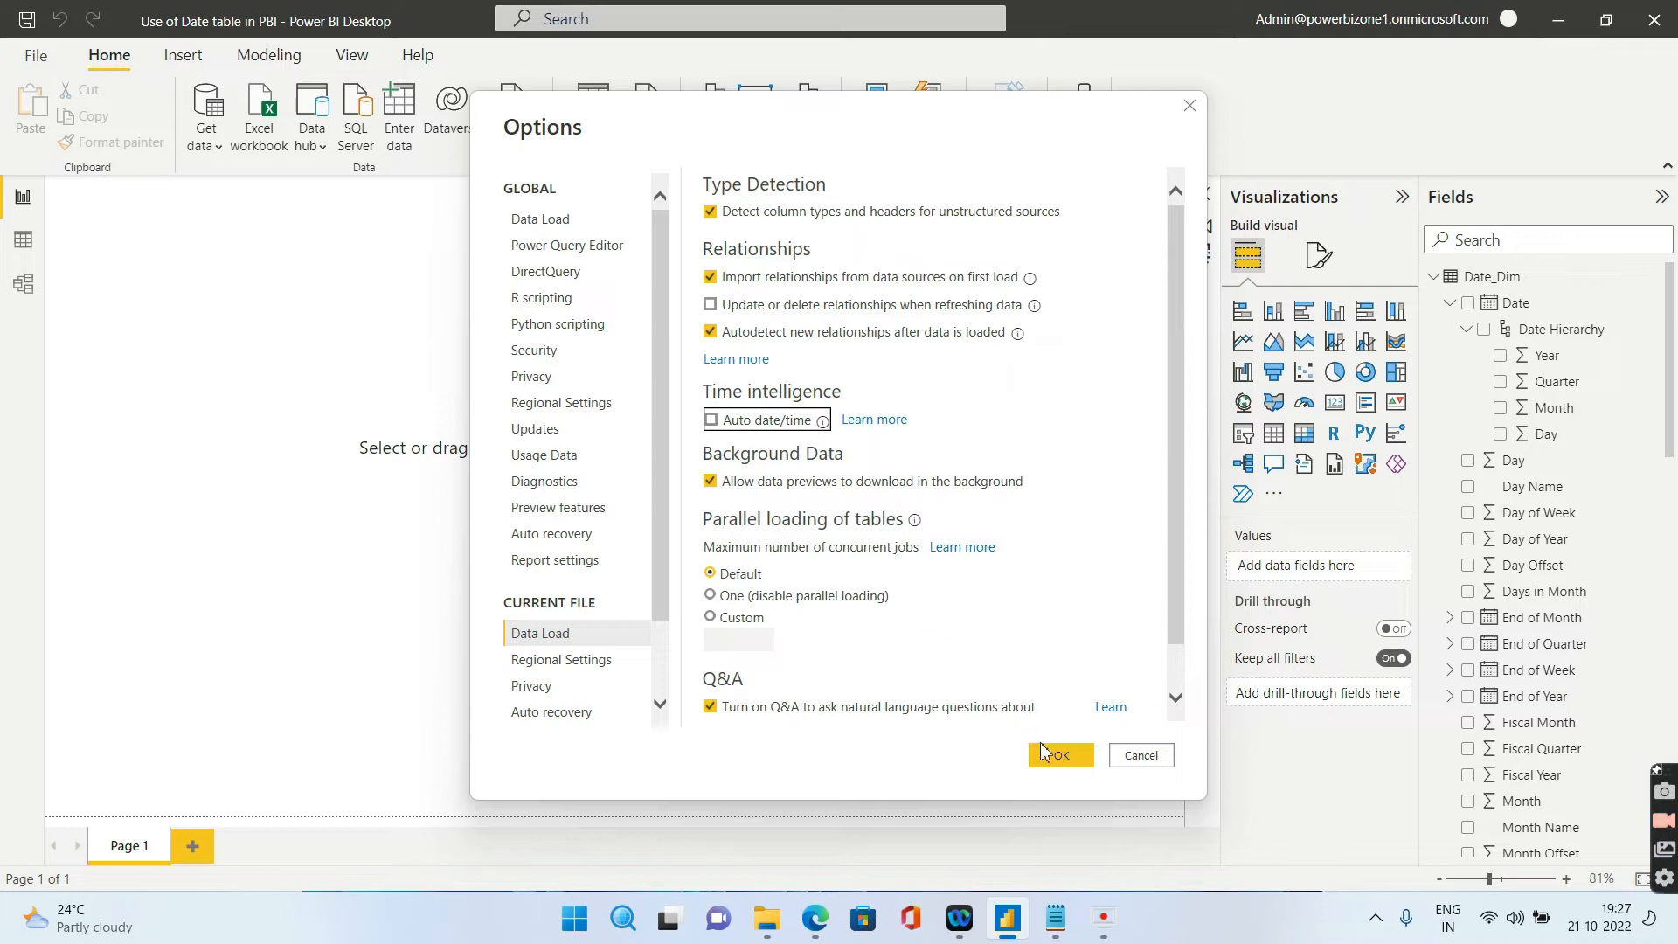
left_click(1053, 755)
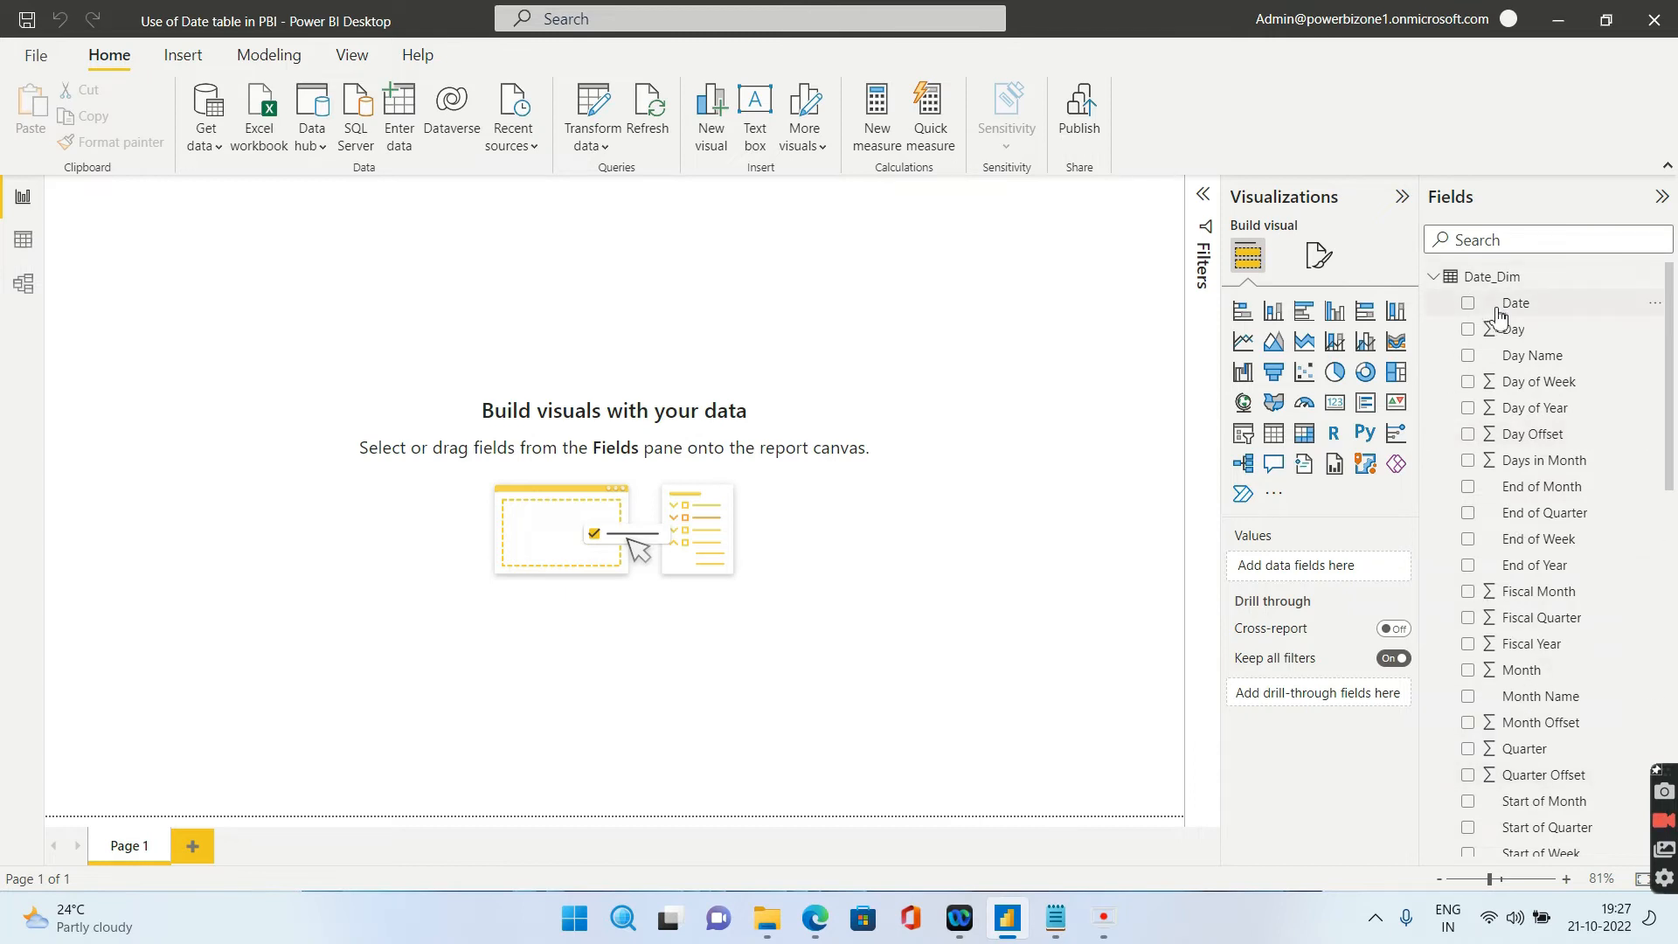
mouse_move(1515, 308)
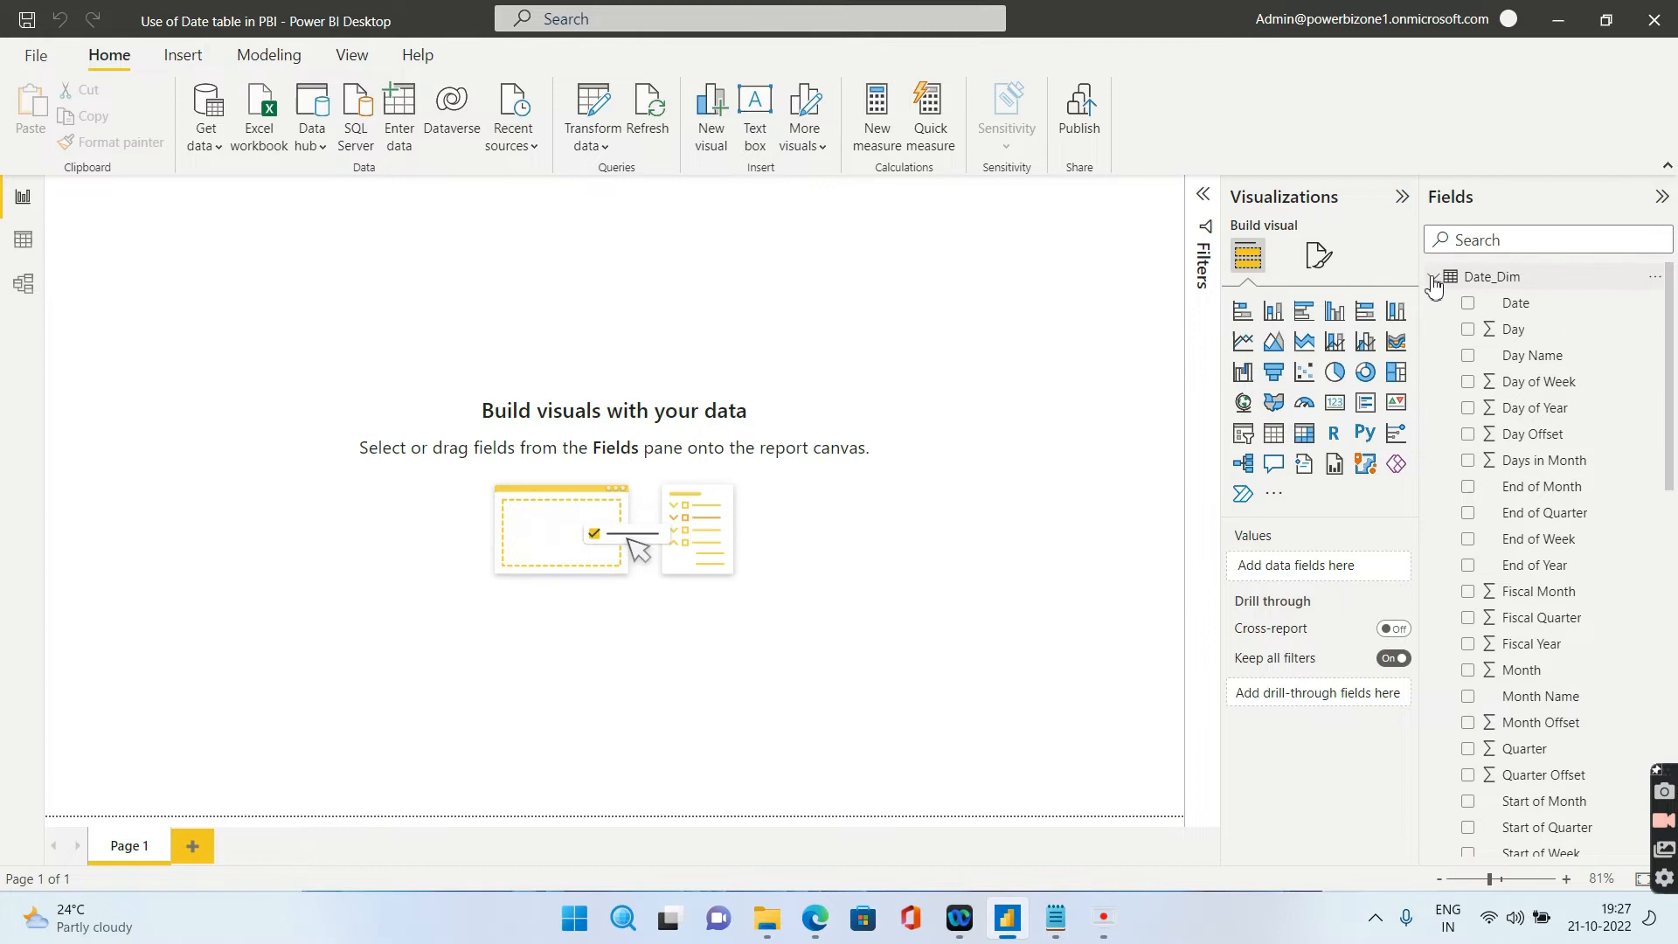
Collapse the Date_Dim and FactInternetSales field lists after confirming hierarchies are gone
left_click(1450, 303)
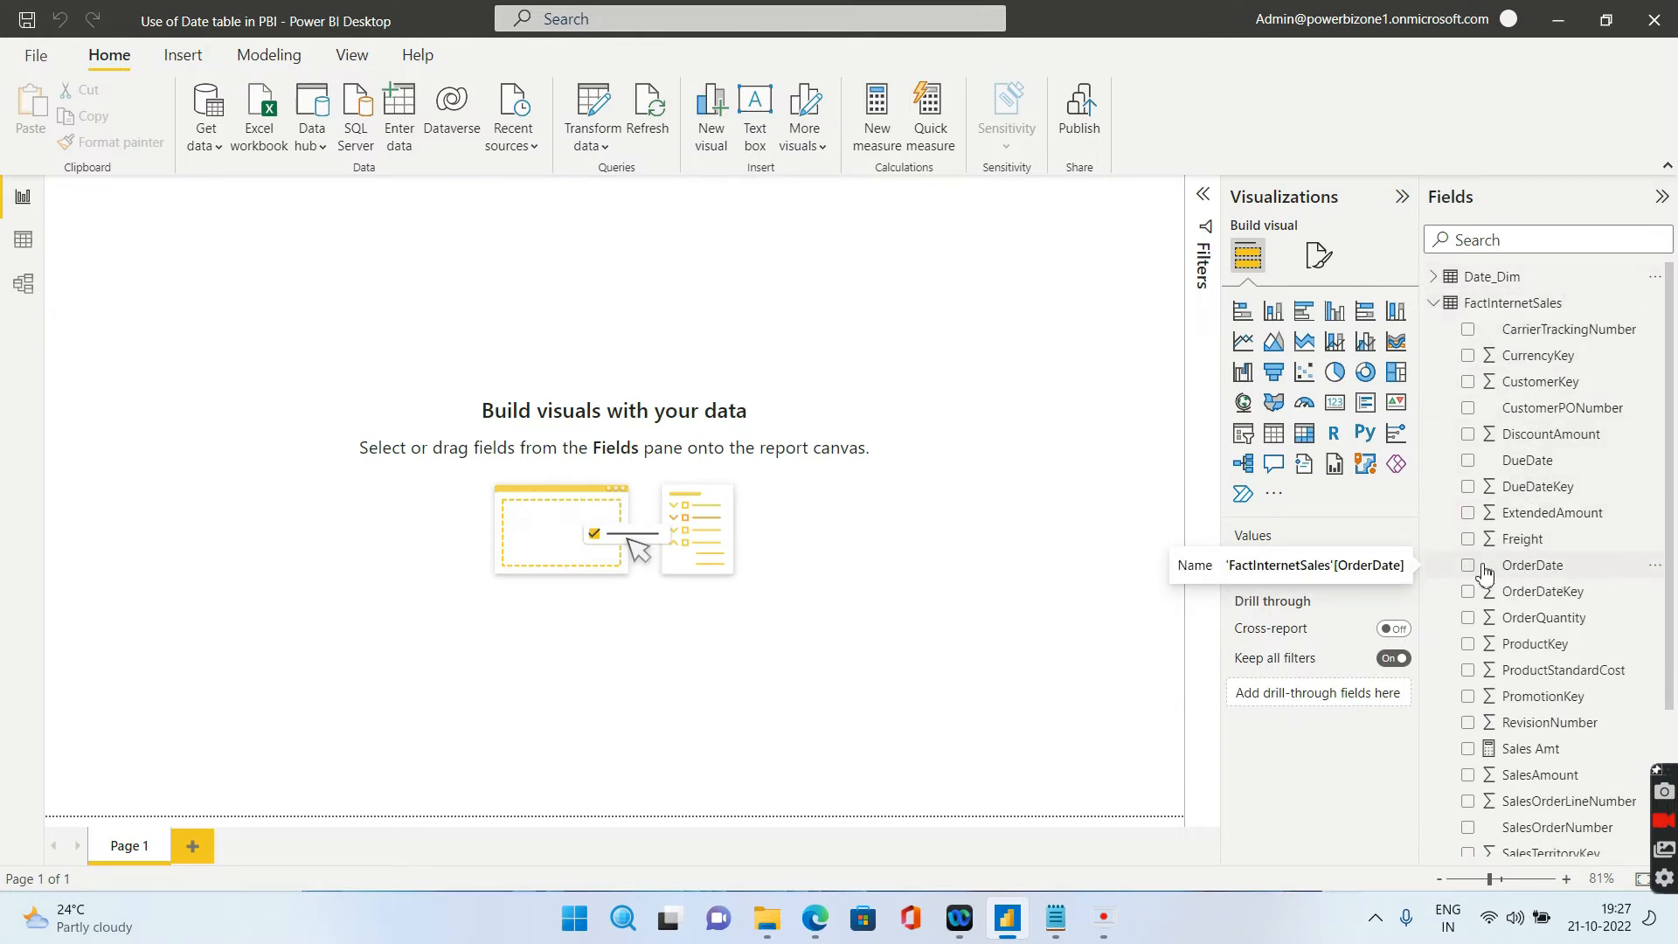
left_click(1468, 565)
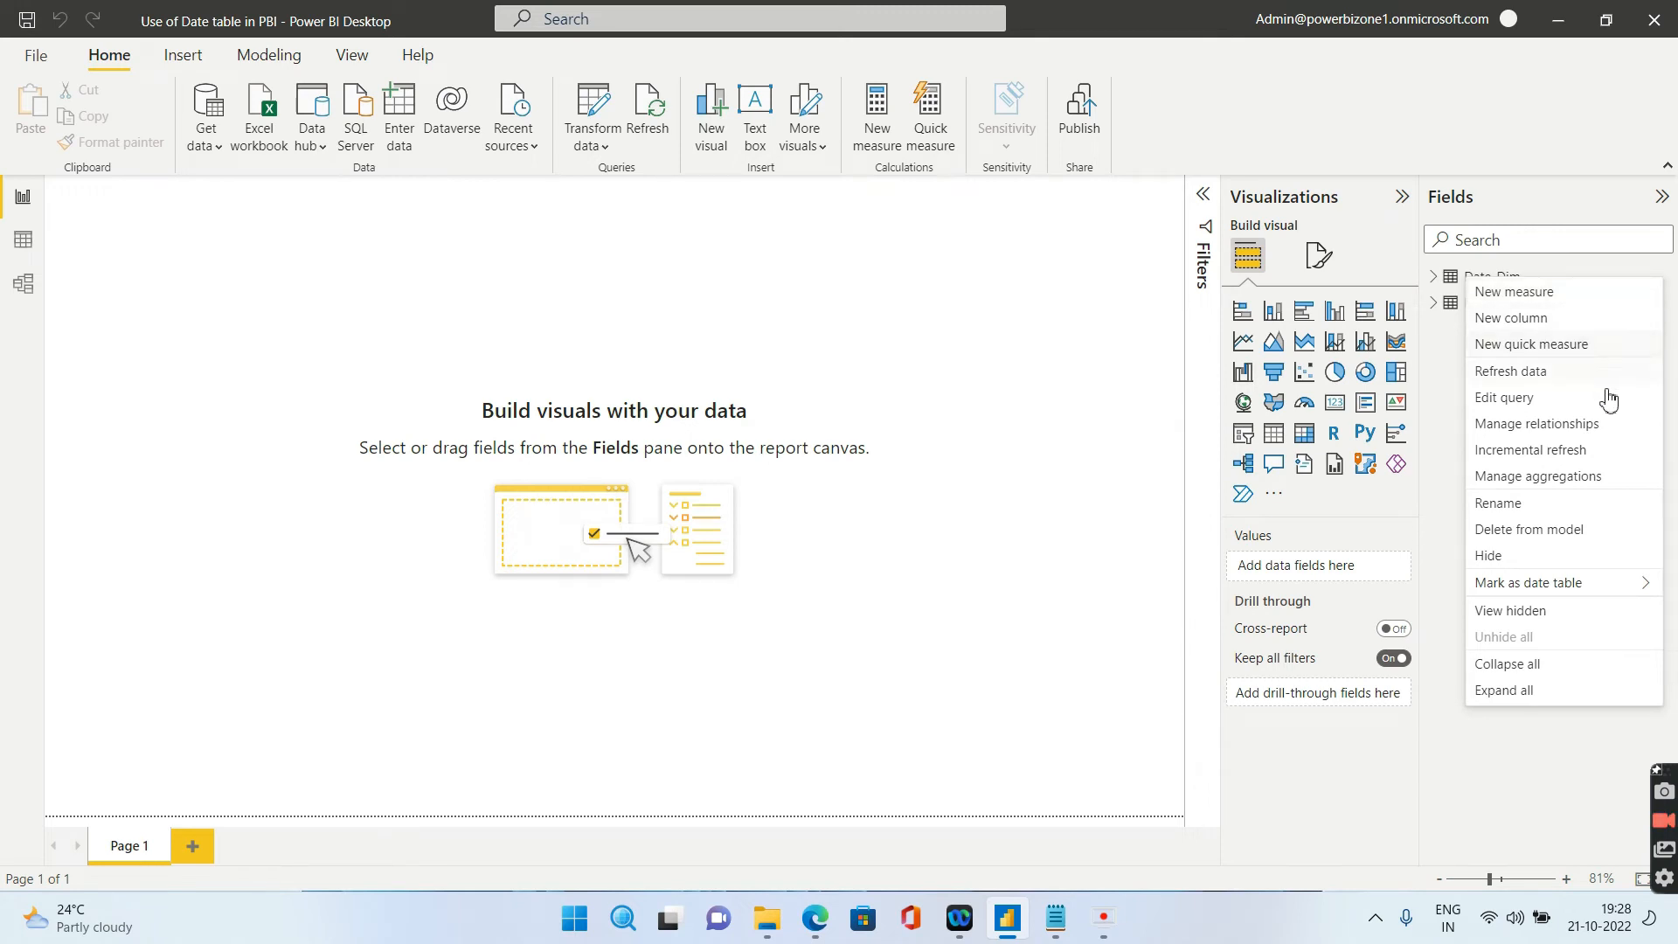
mouse_move(1528, 582)
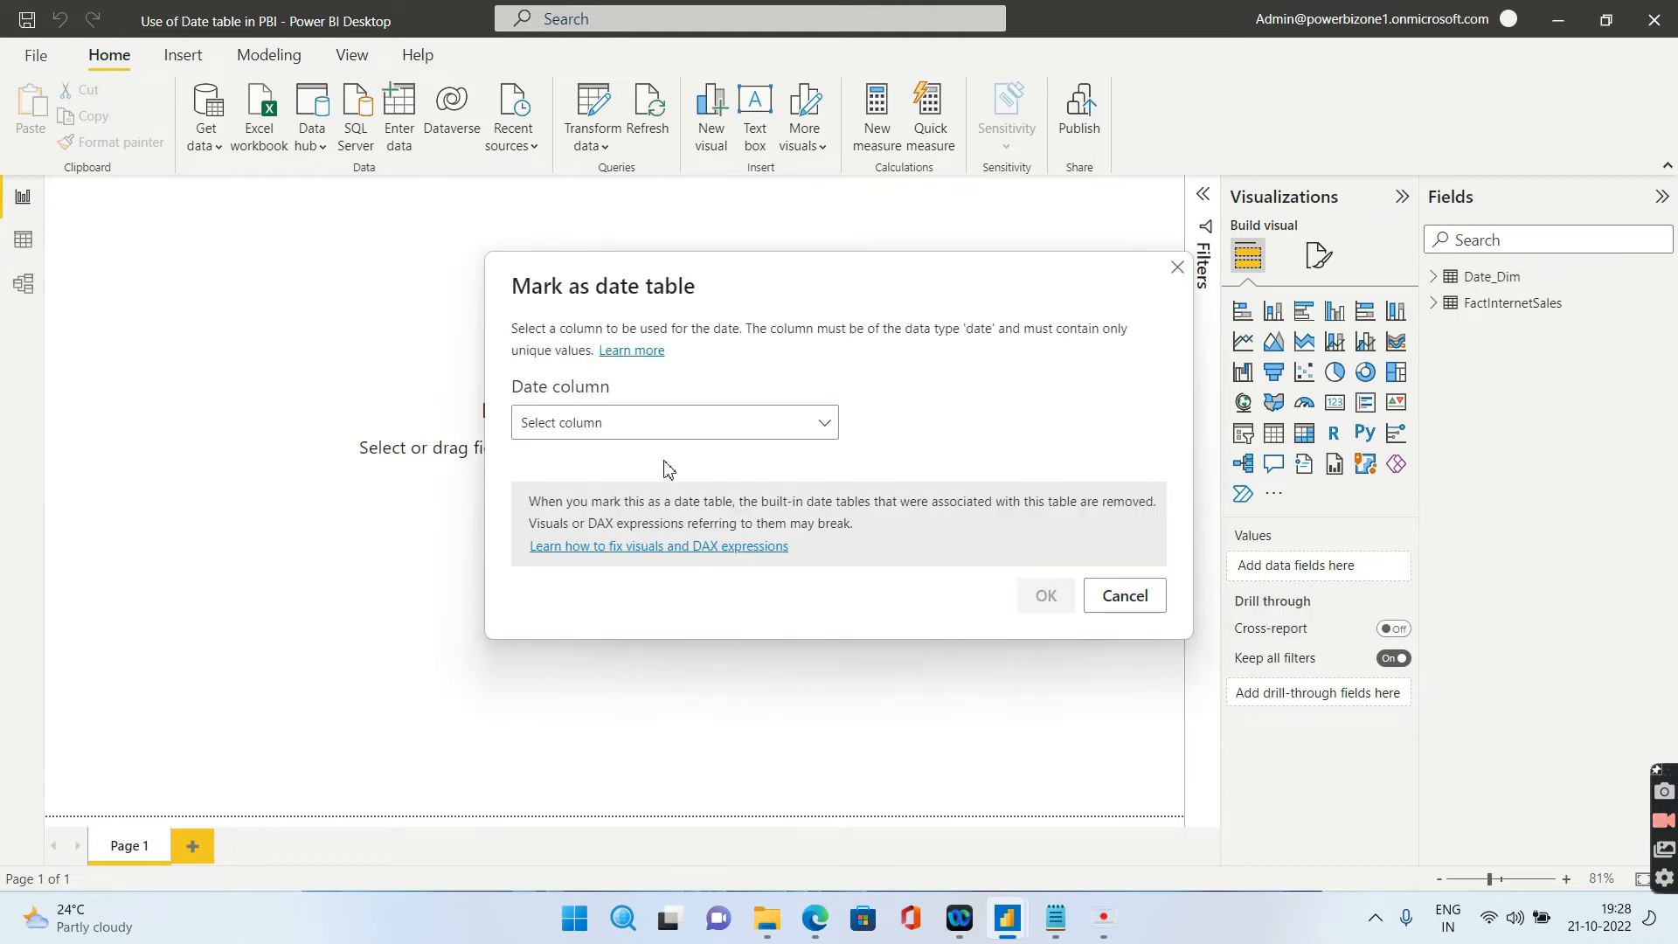
Mark Date_Dim as a date table using its Date column
left_click(674, 422)
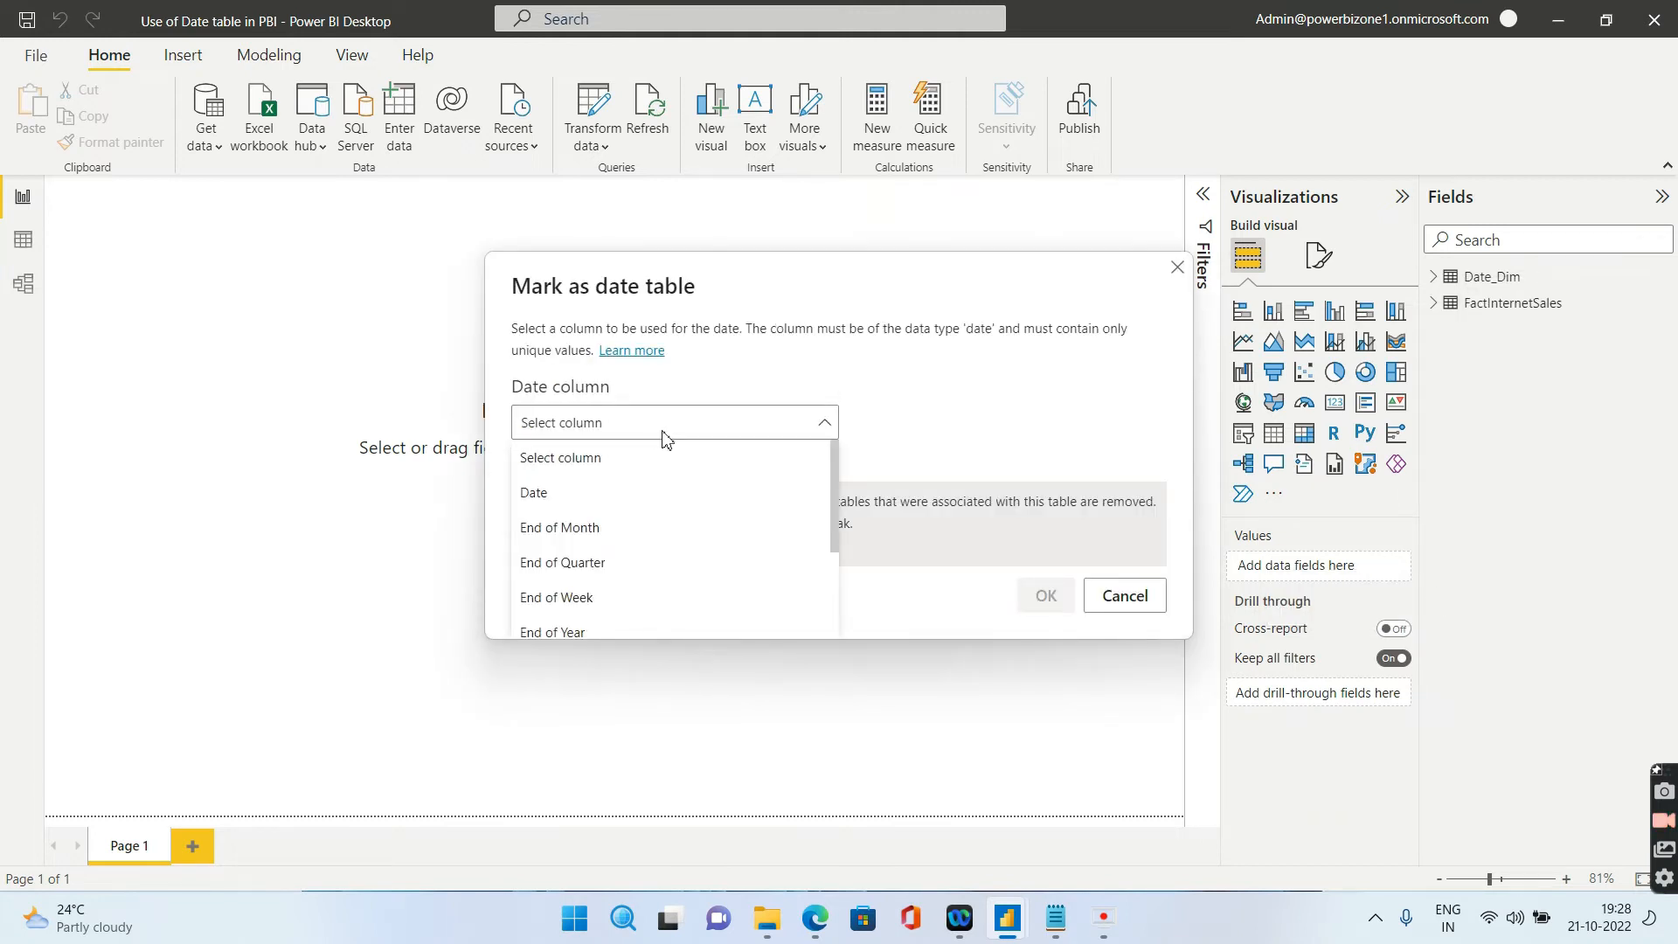
mouse_move(619, 502)
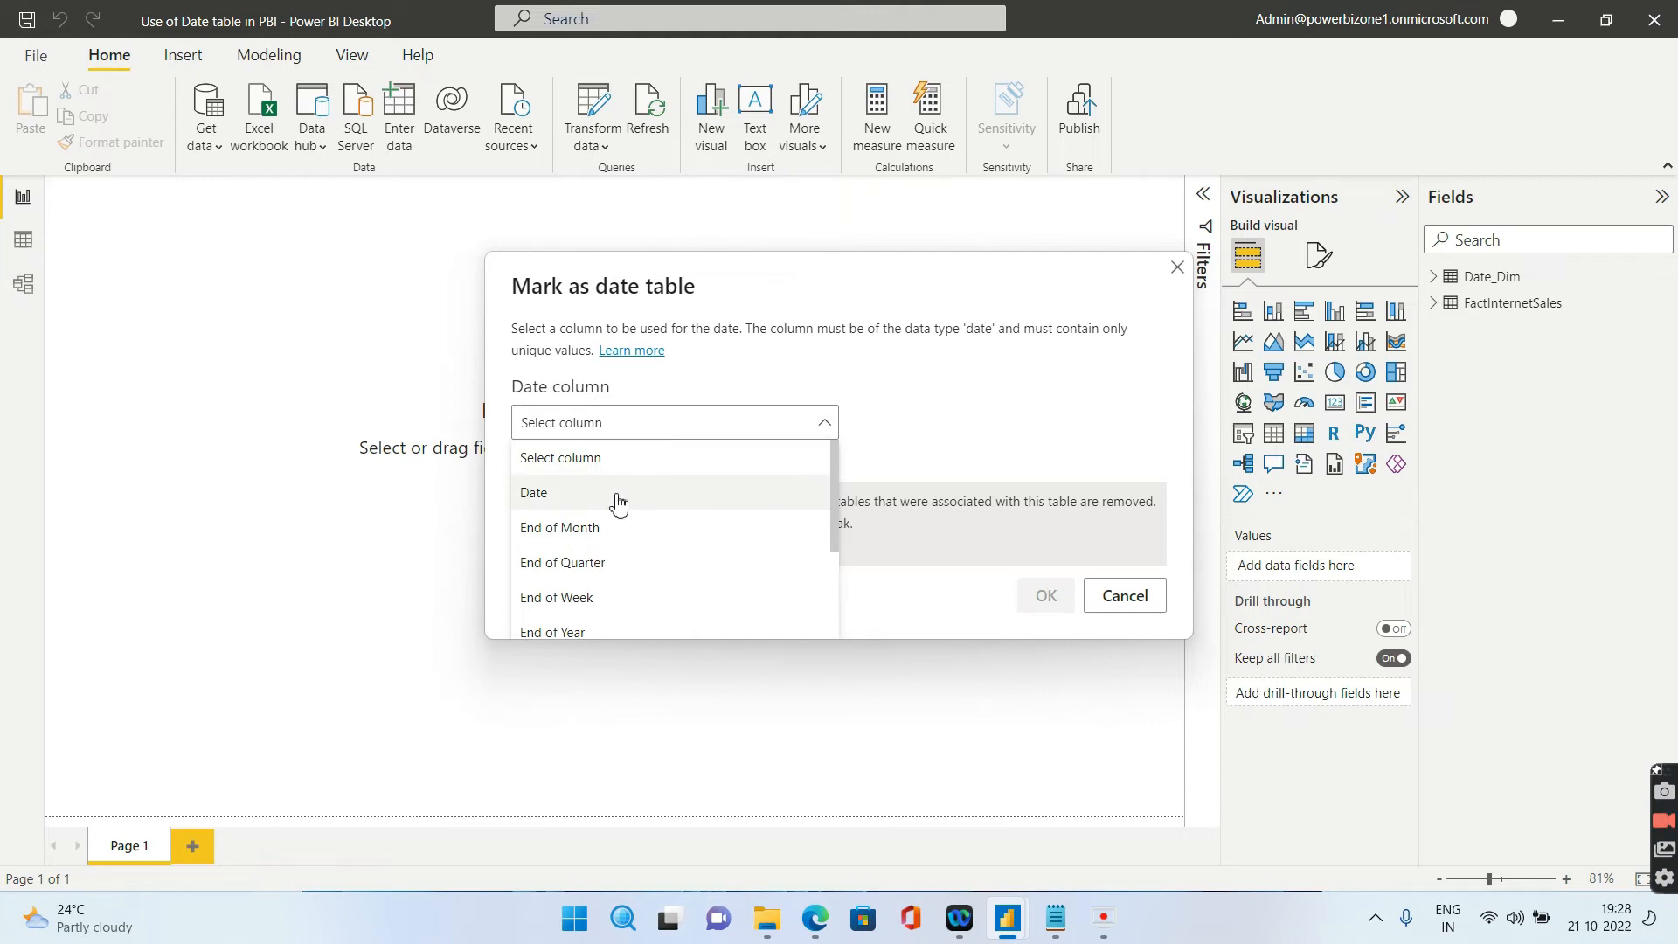
left_click(533, 493)
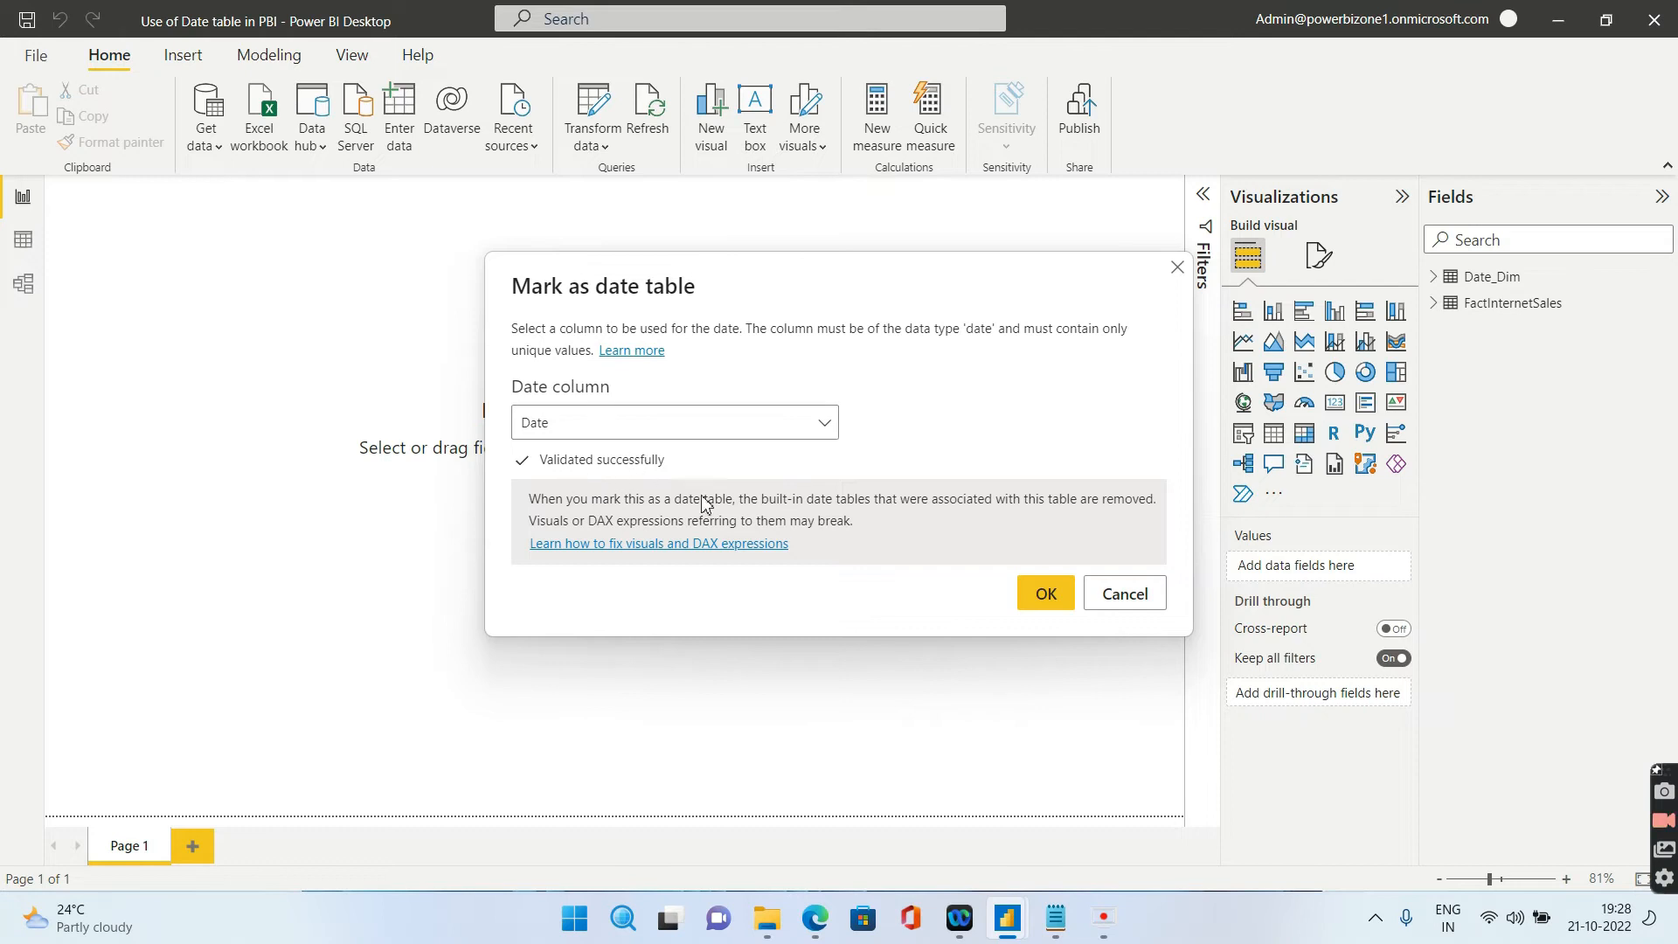
left_click(1044, 592)
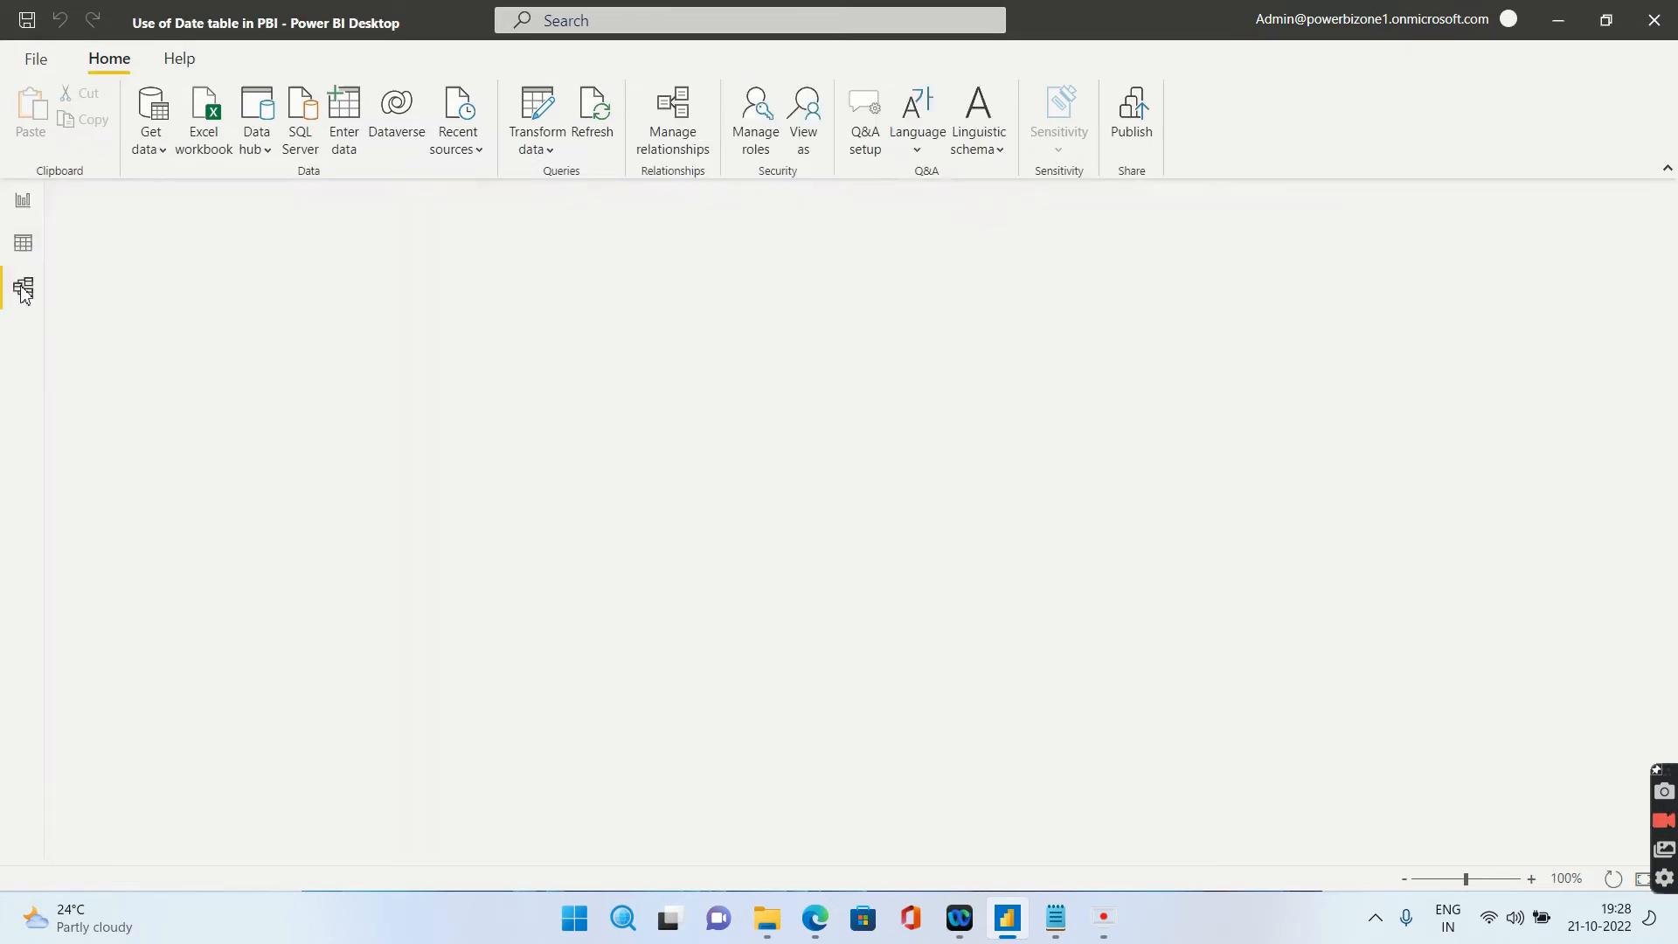
Relate FactInternetSales OrderDate to Date_Dim Date many-to-one, then return to Report view
left_click(23, 287)
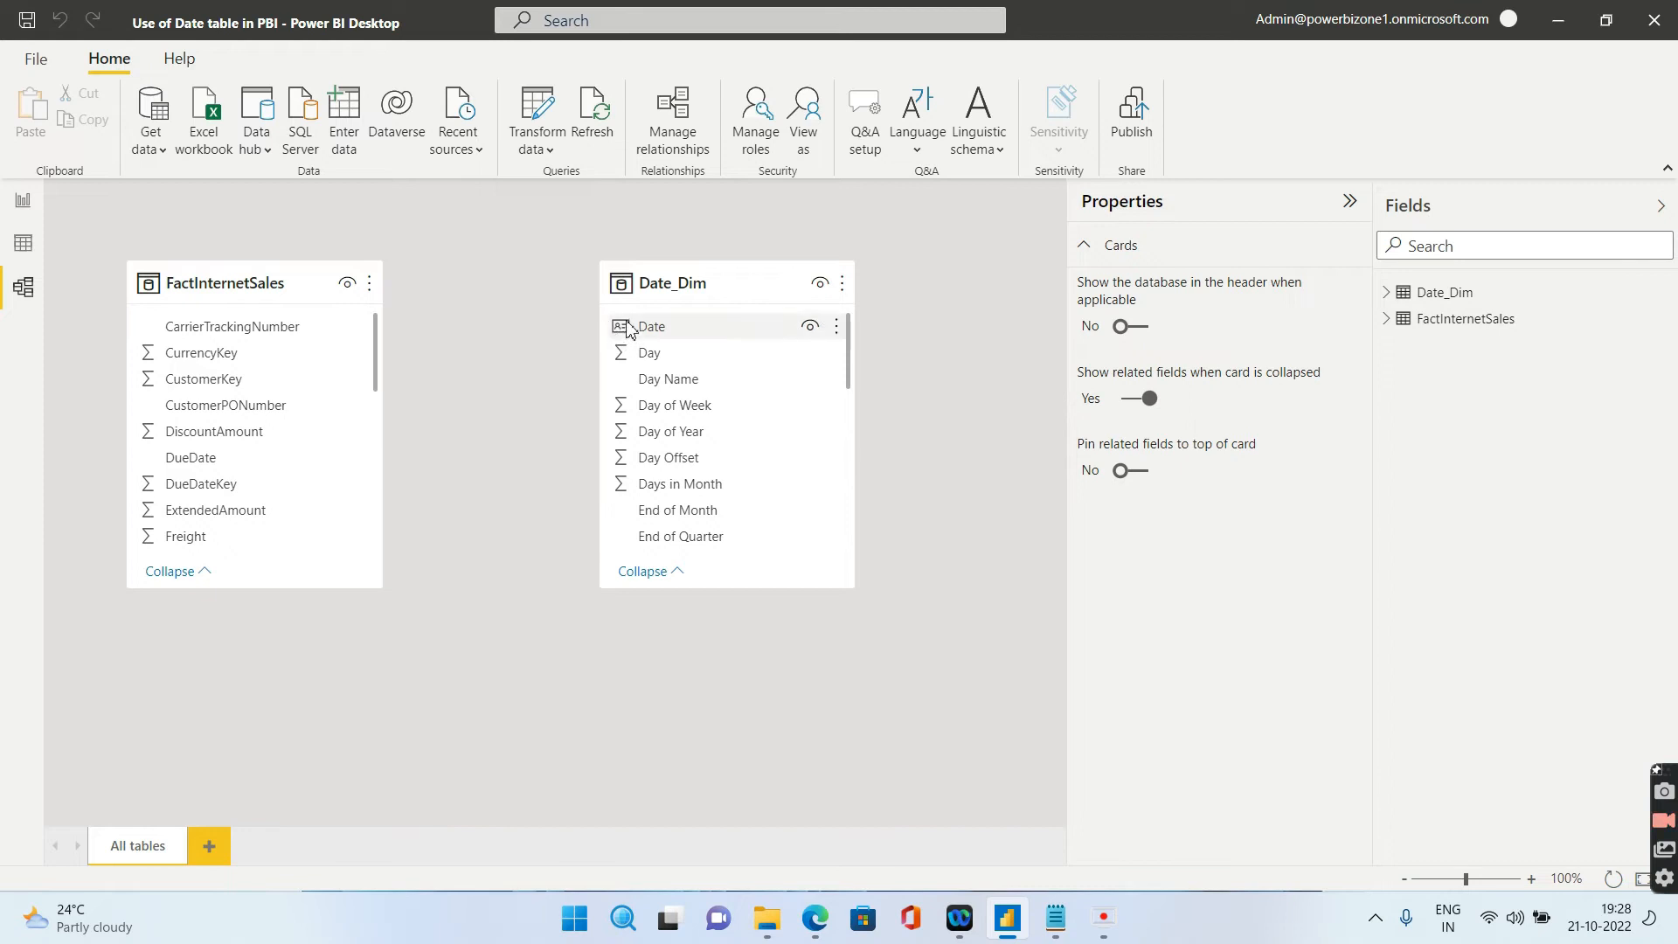
mouse_move(588, 332)
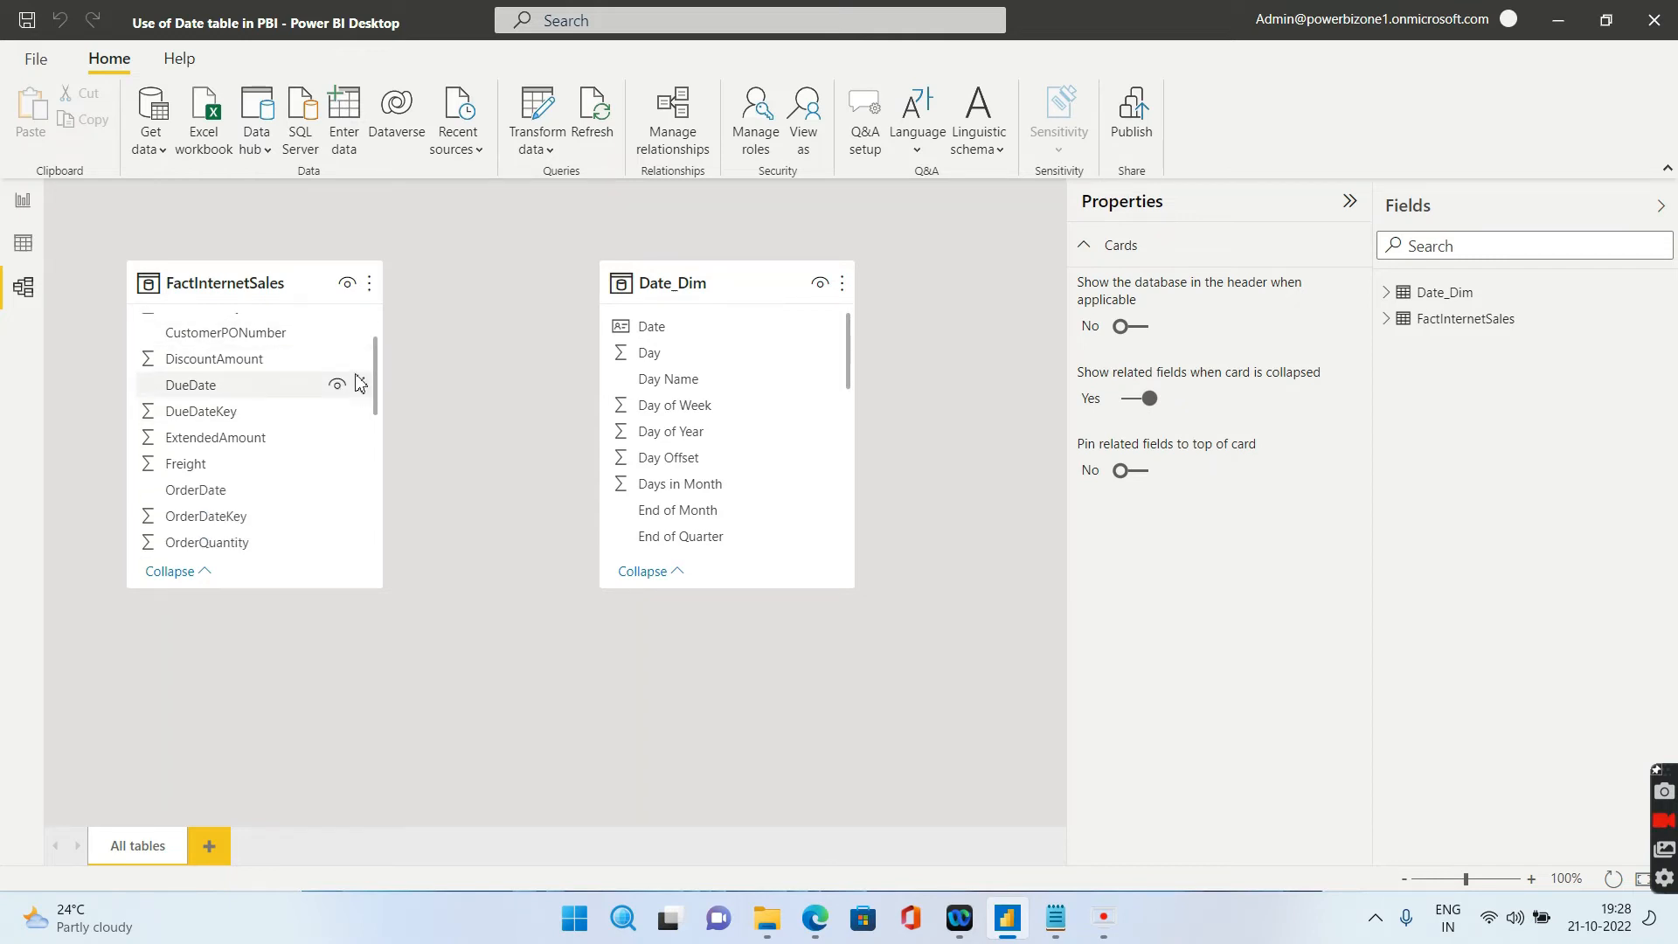
left_click_drag(196, 453, 540, 407)
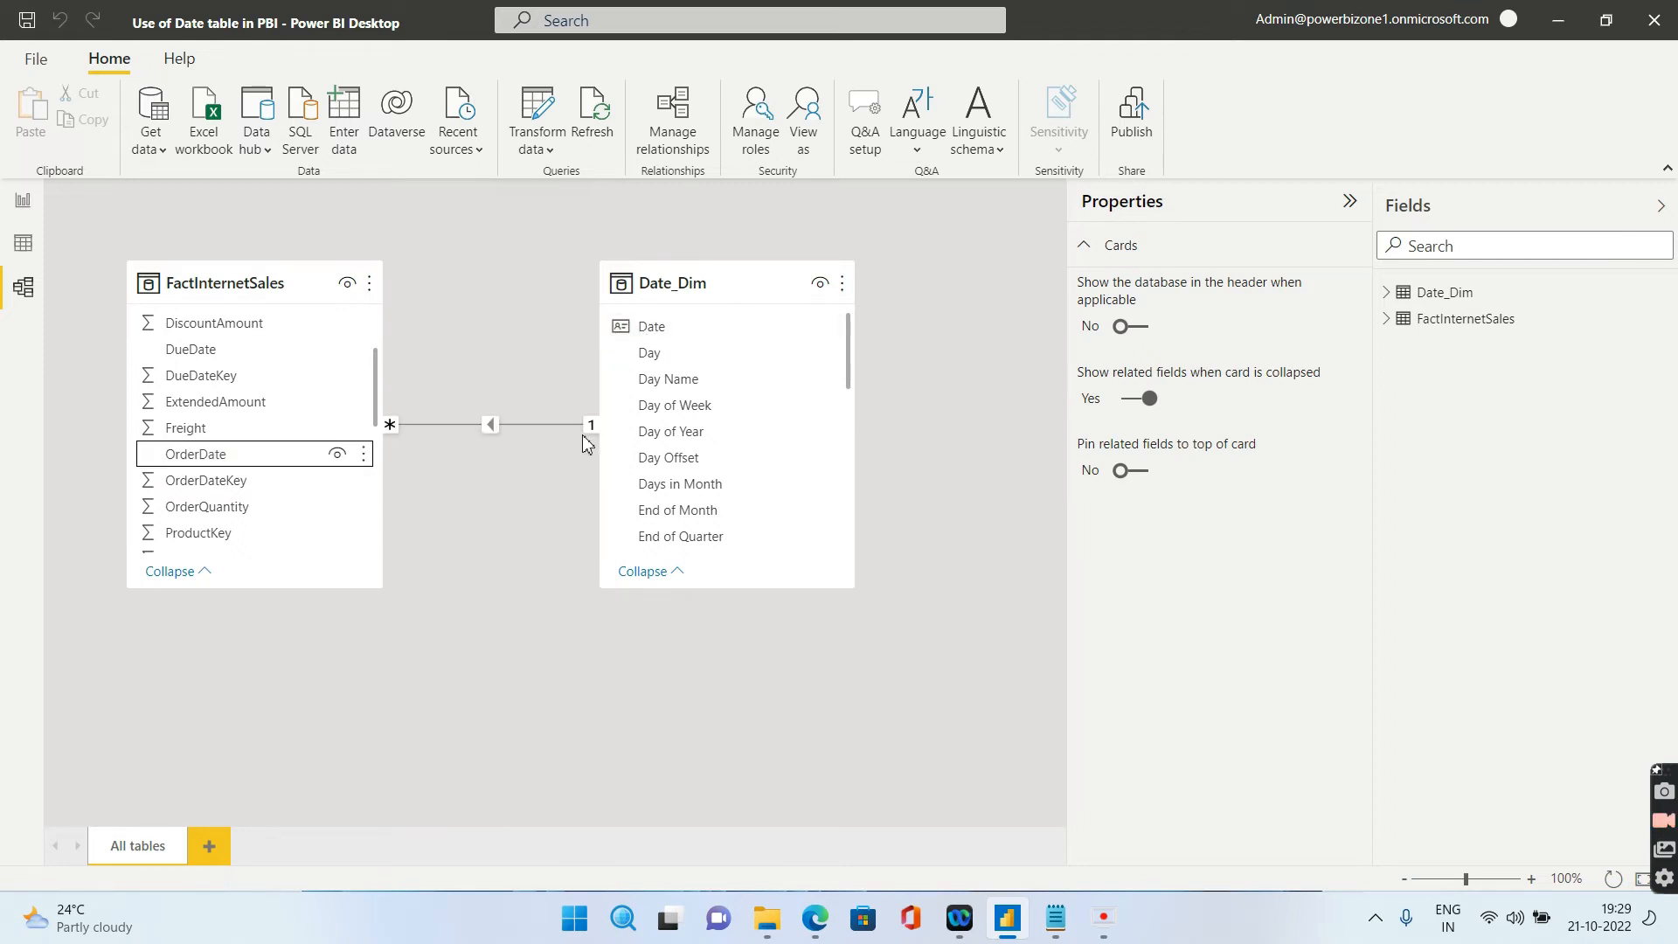
left_click(540, 425)
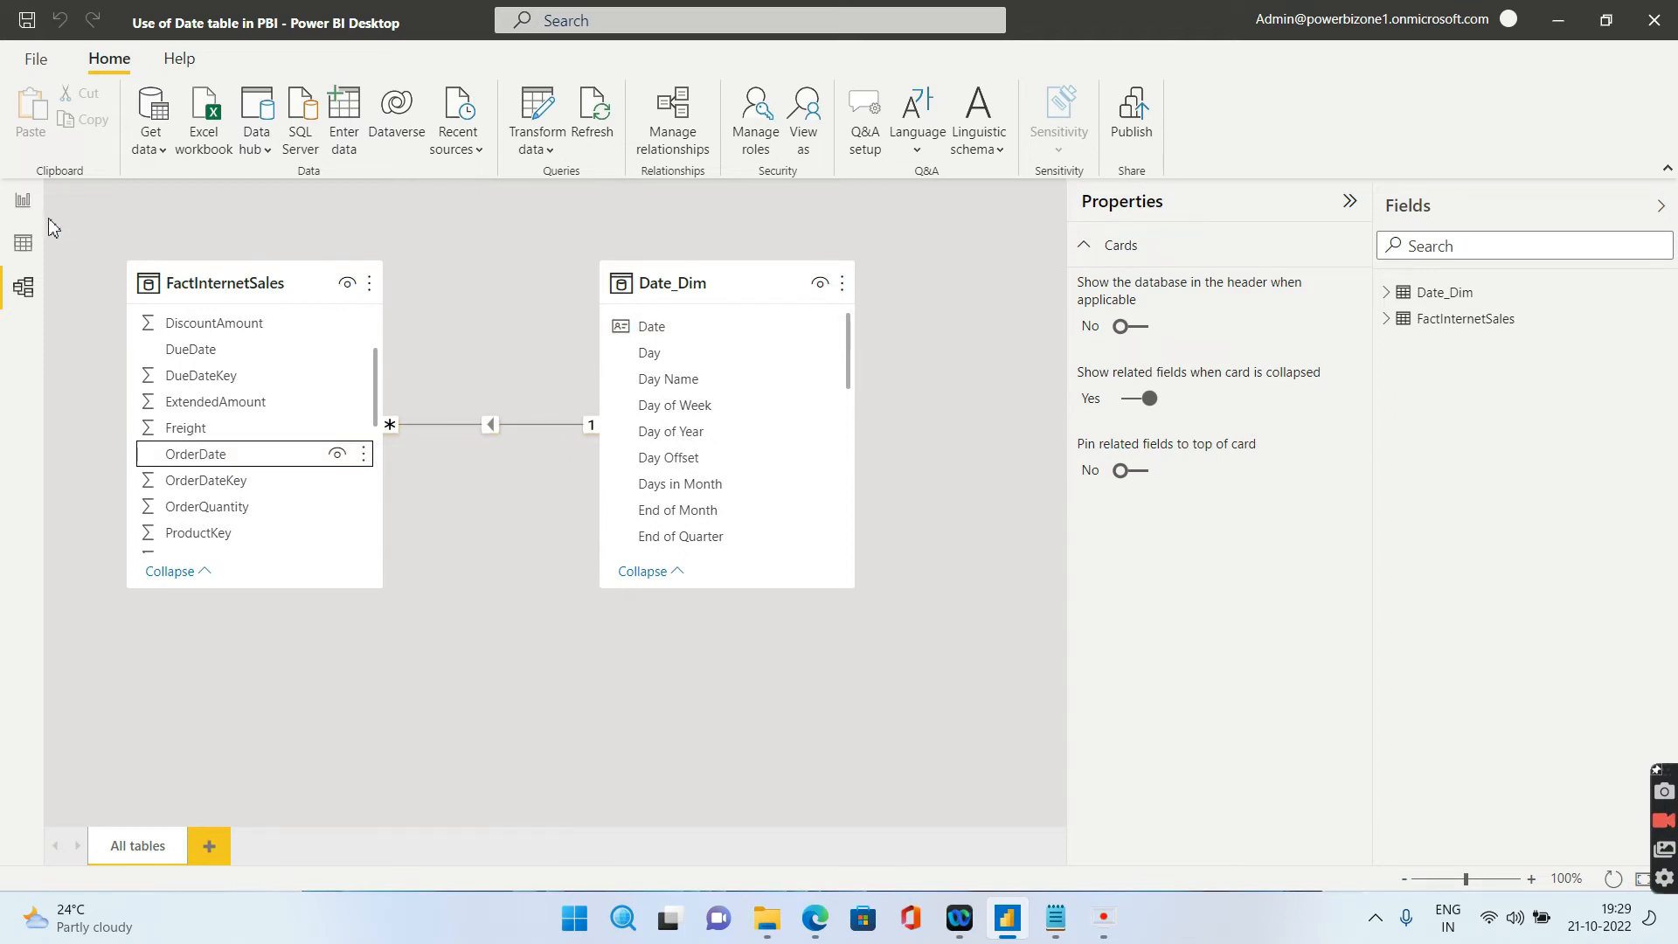
mouse_move(24, 201)
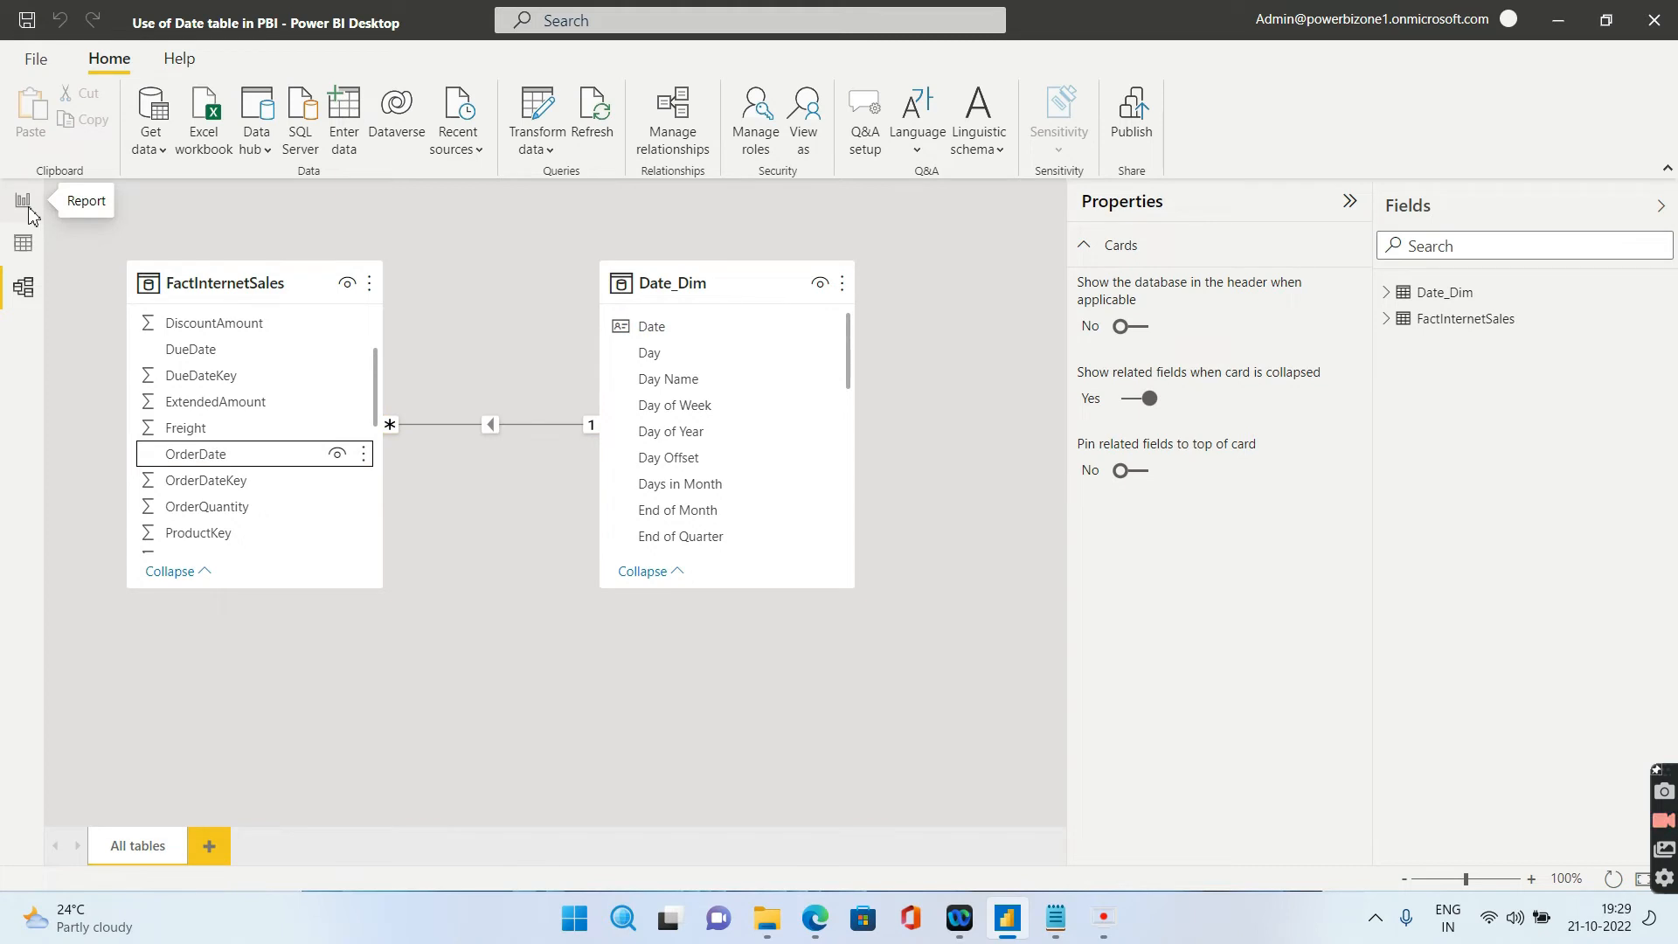
left_click(23, 200)
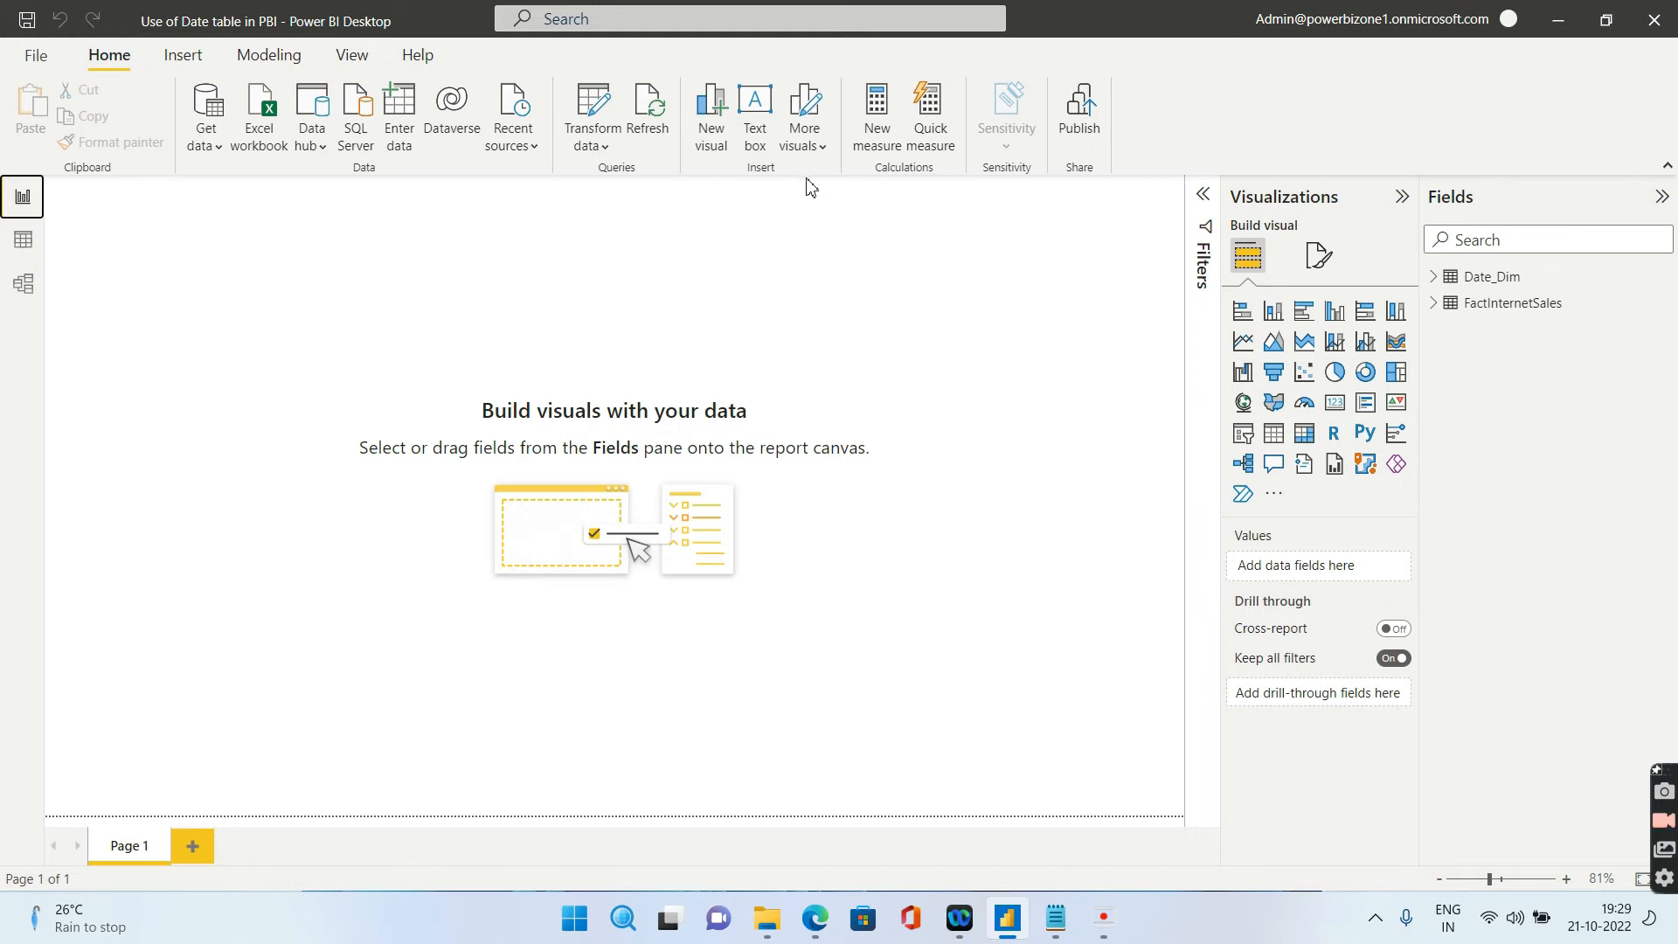
Select FactInternetSales in the Fields pane to bring up its table tools
left_click(1512, 303)
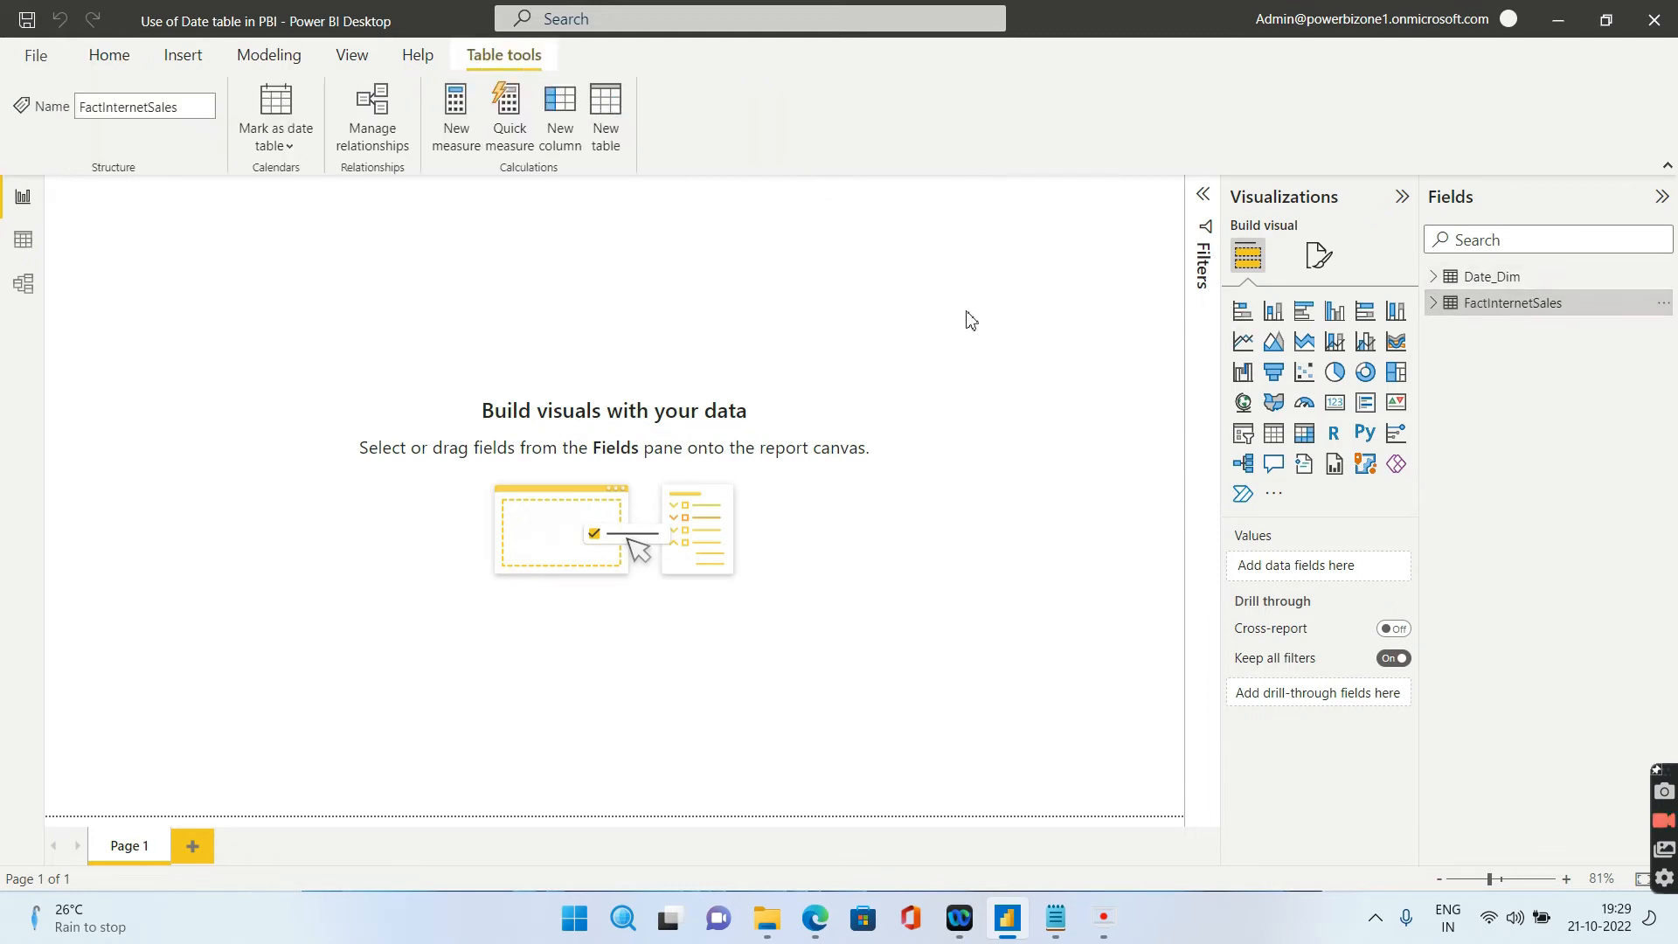
mouse_move(624, 163)
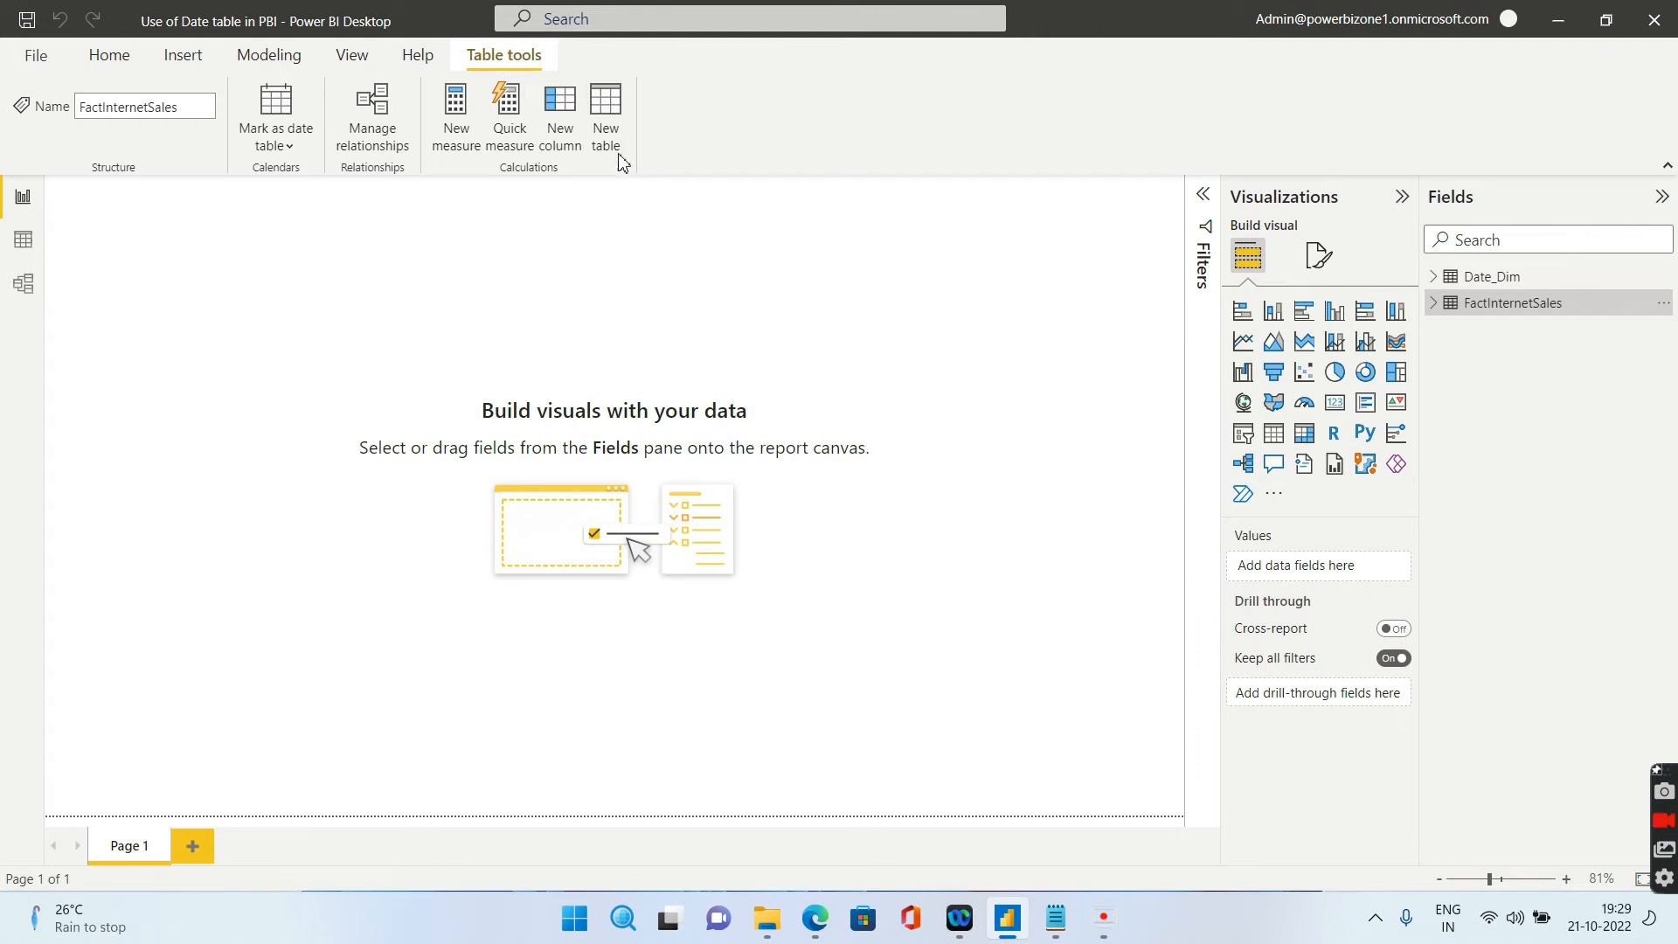
mouse_move(635, 262)
type("D")
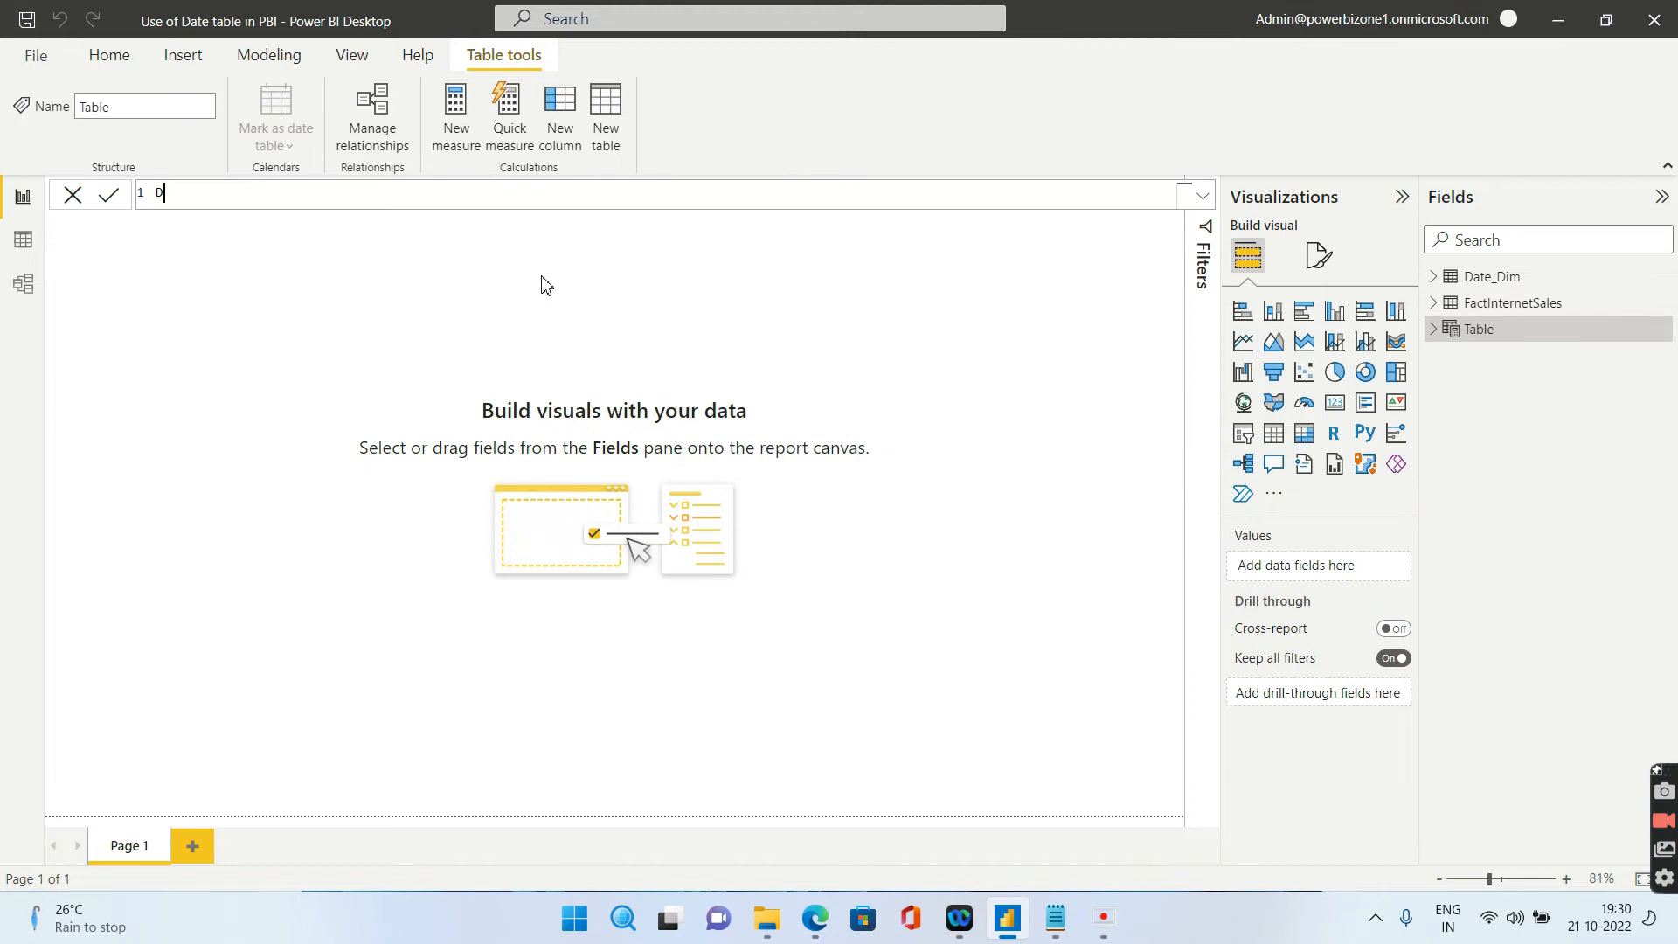
Create calculated table DIM_DATE(Using Dax) with the formula CALENDARAUTO()
type("IM_DATE")
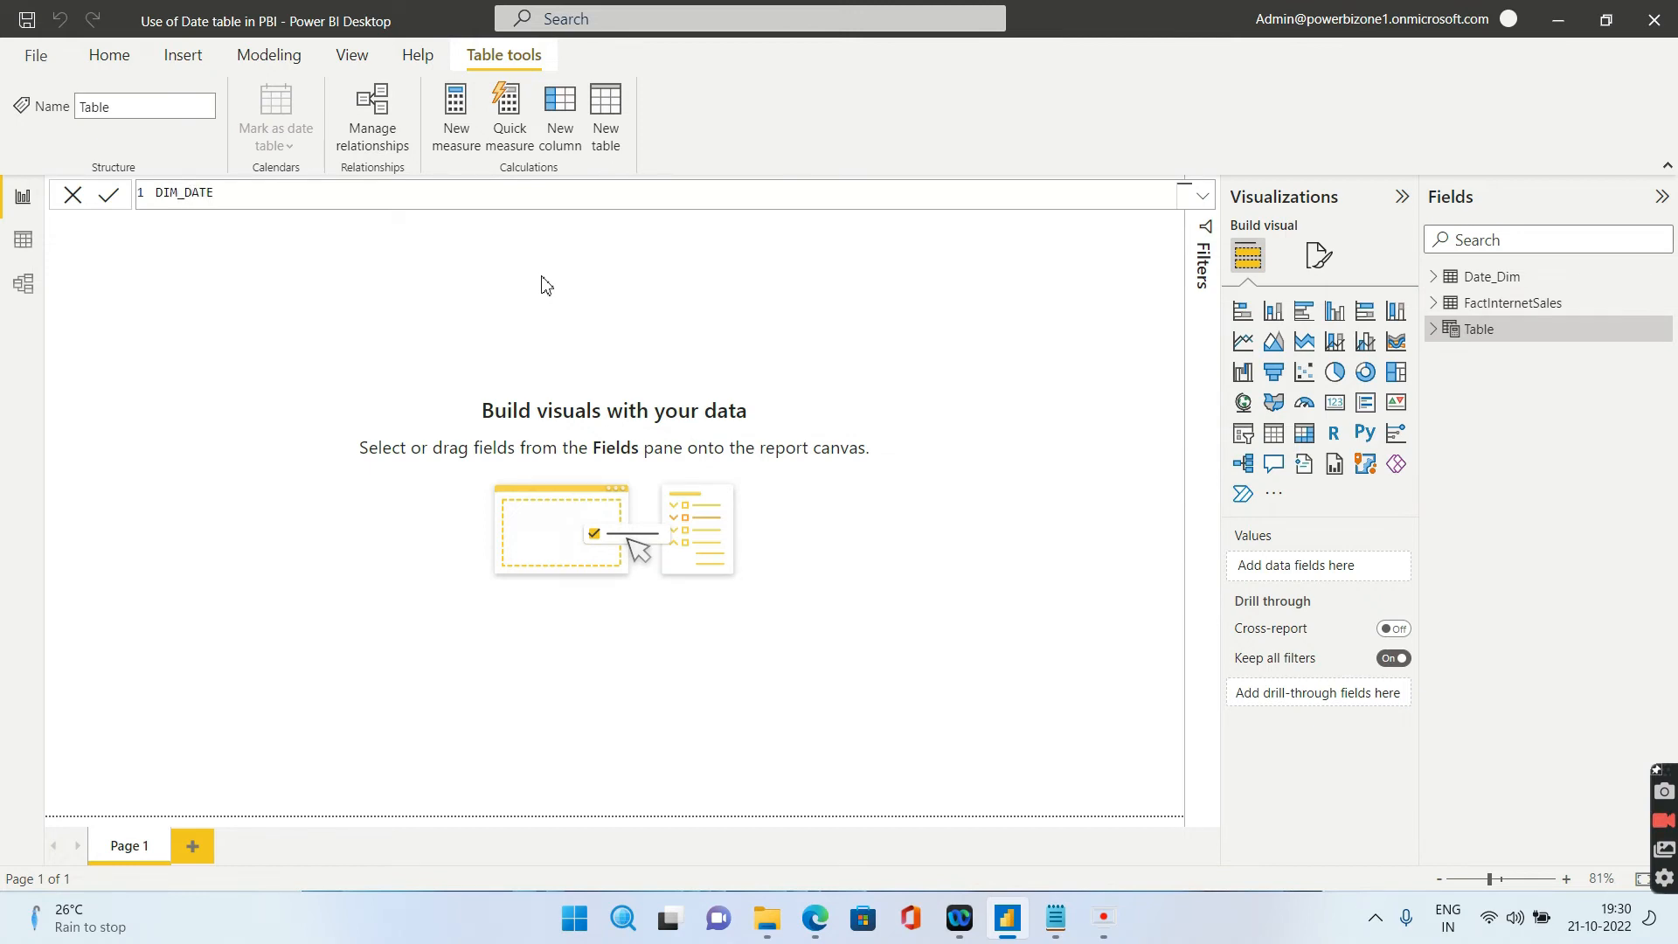
type("(Using Dax")
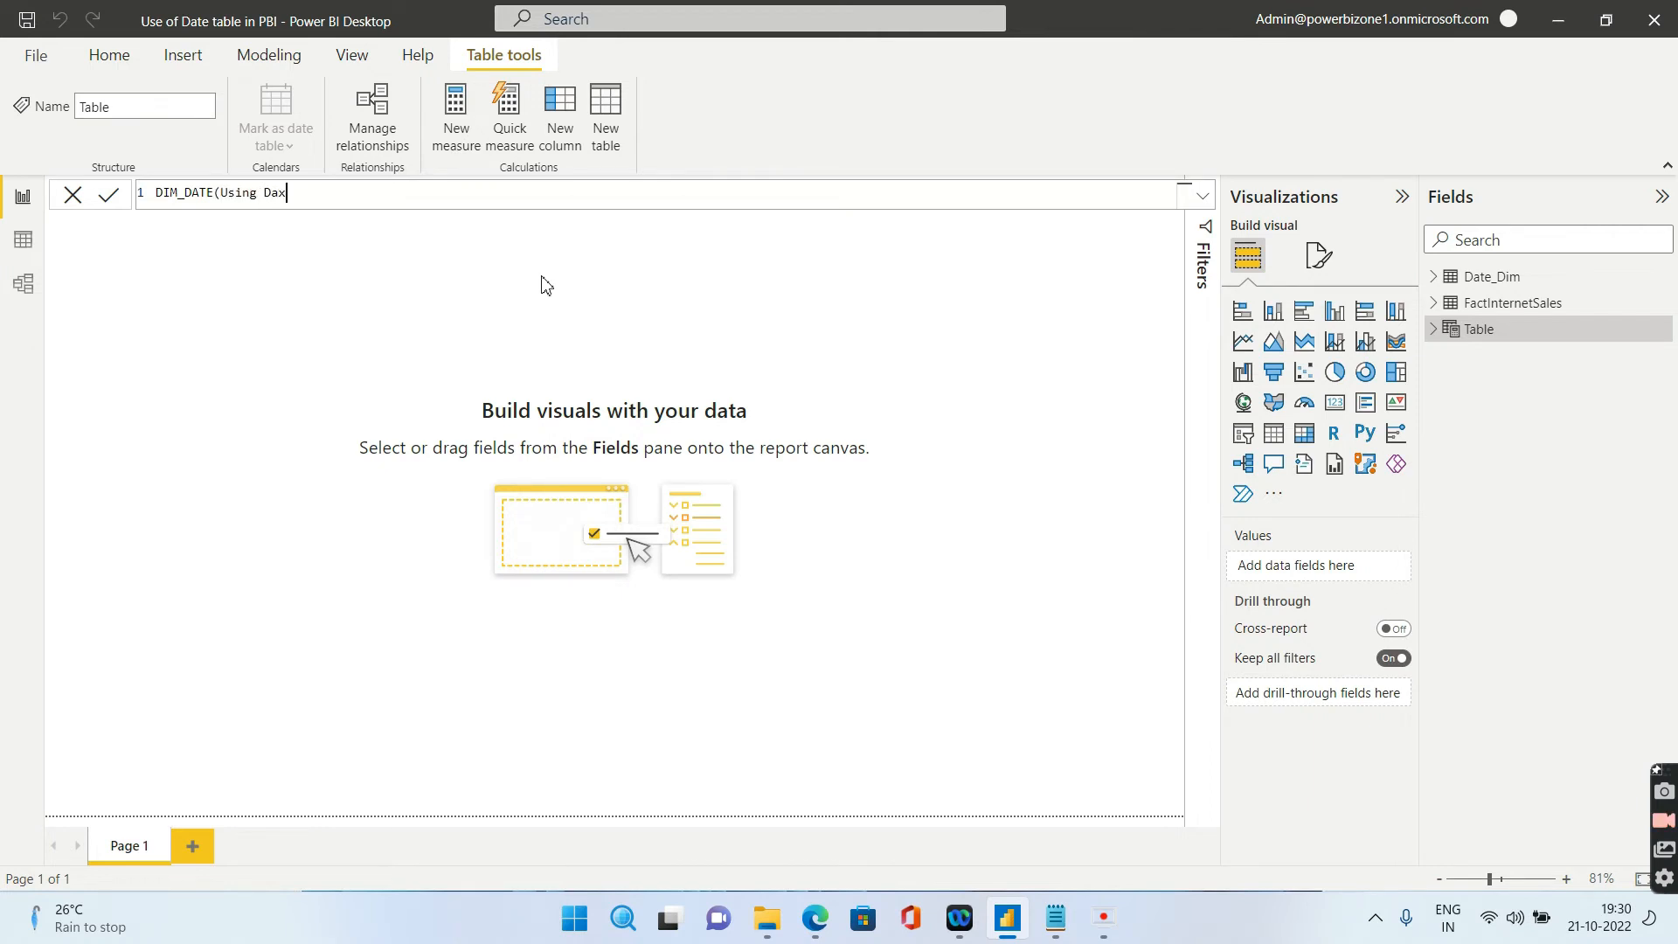
type(")")
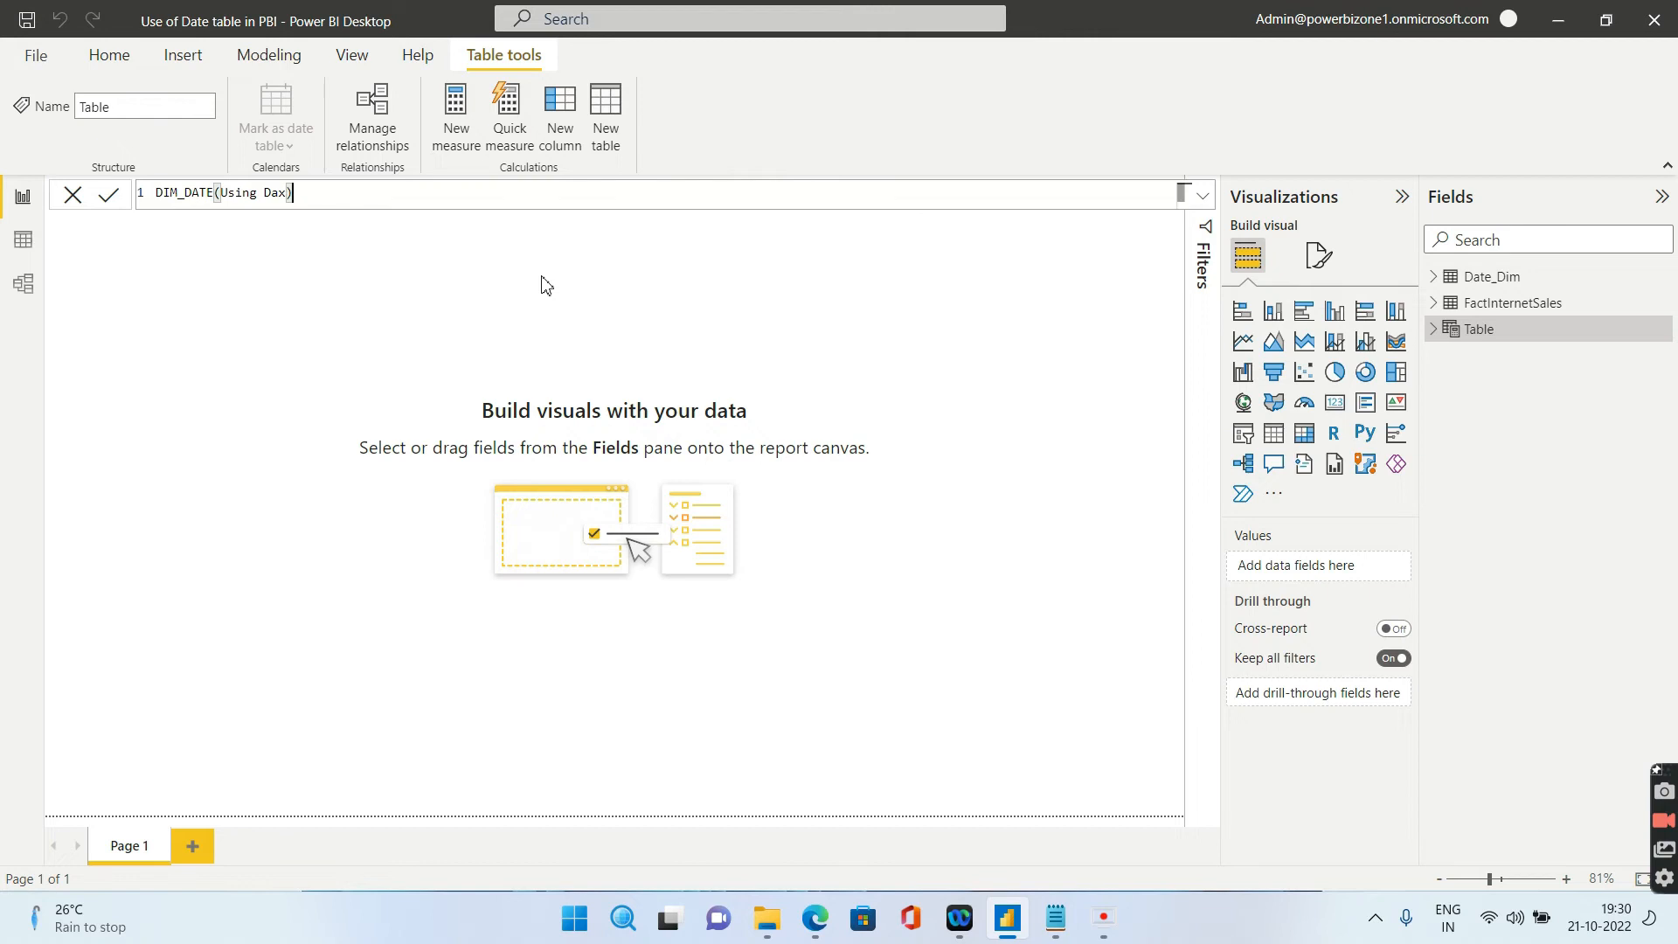
type("=")
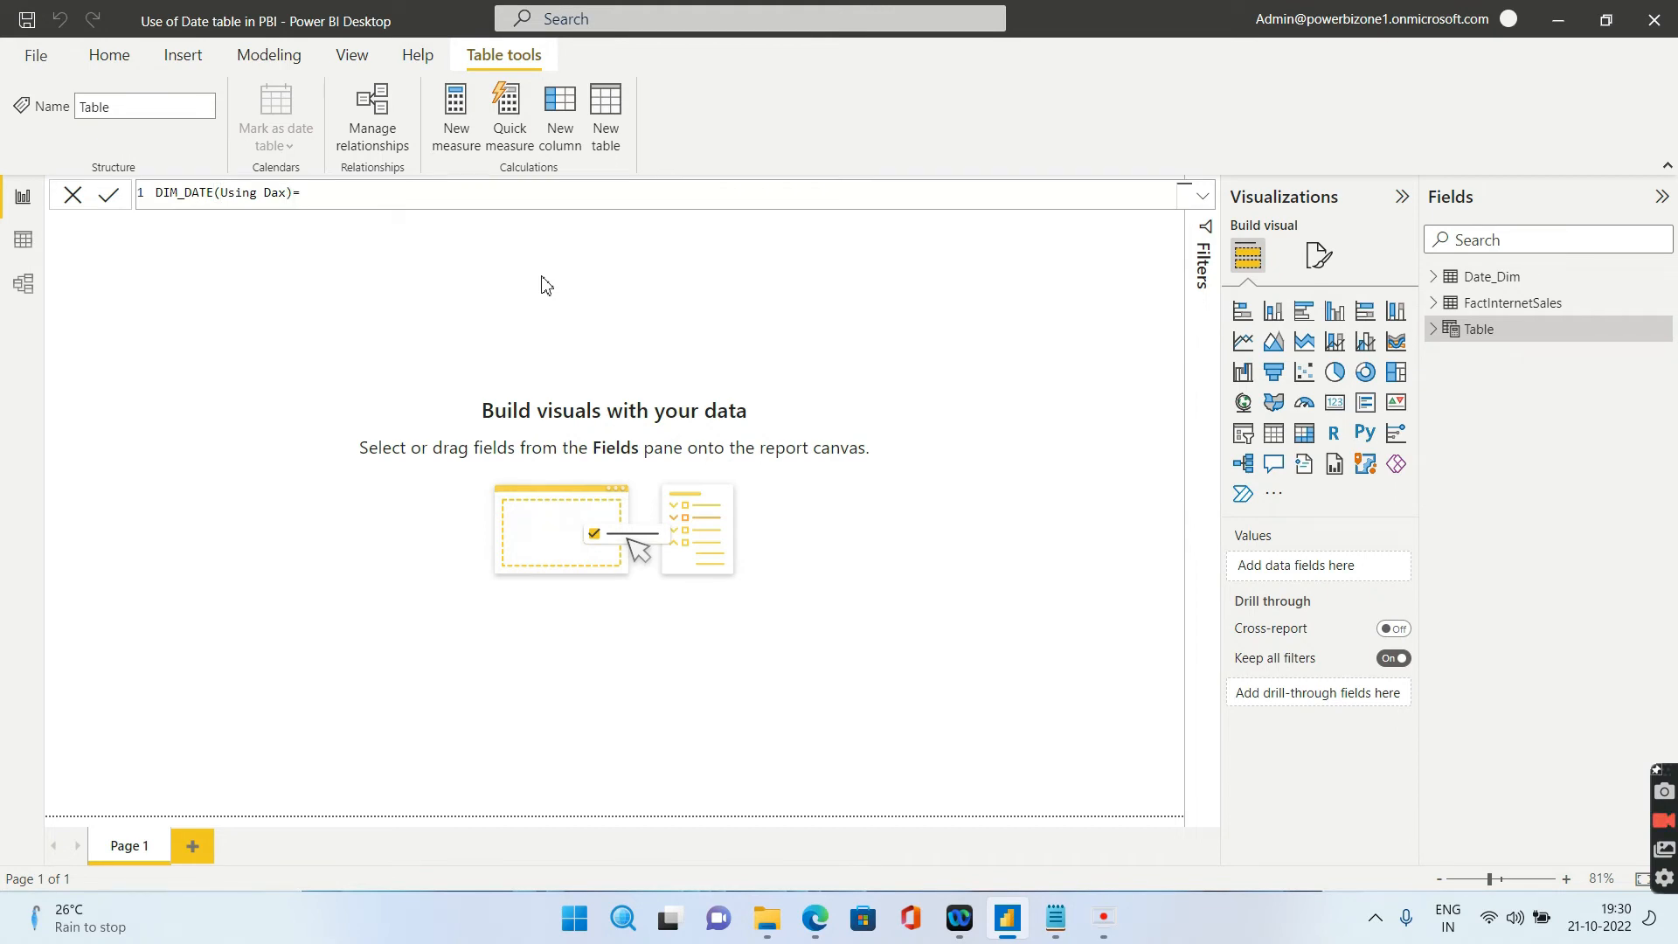
type("CALENDARAUTO(")
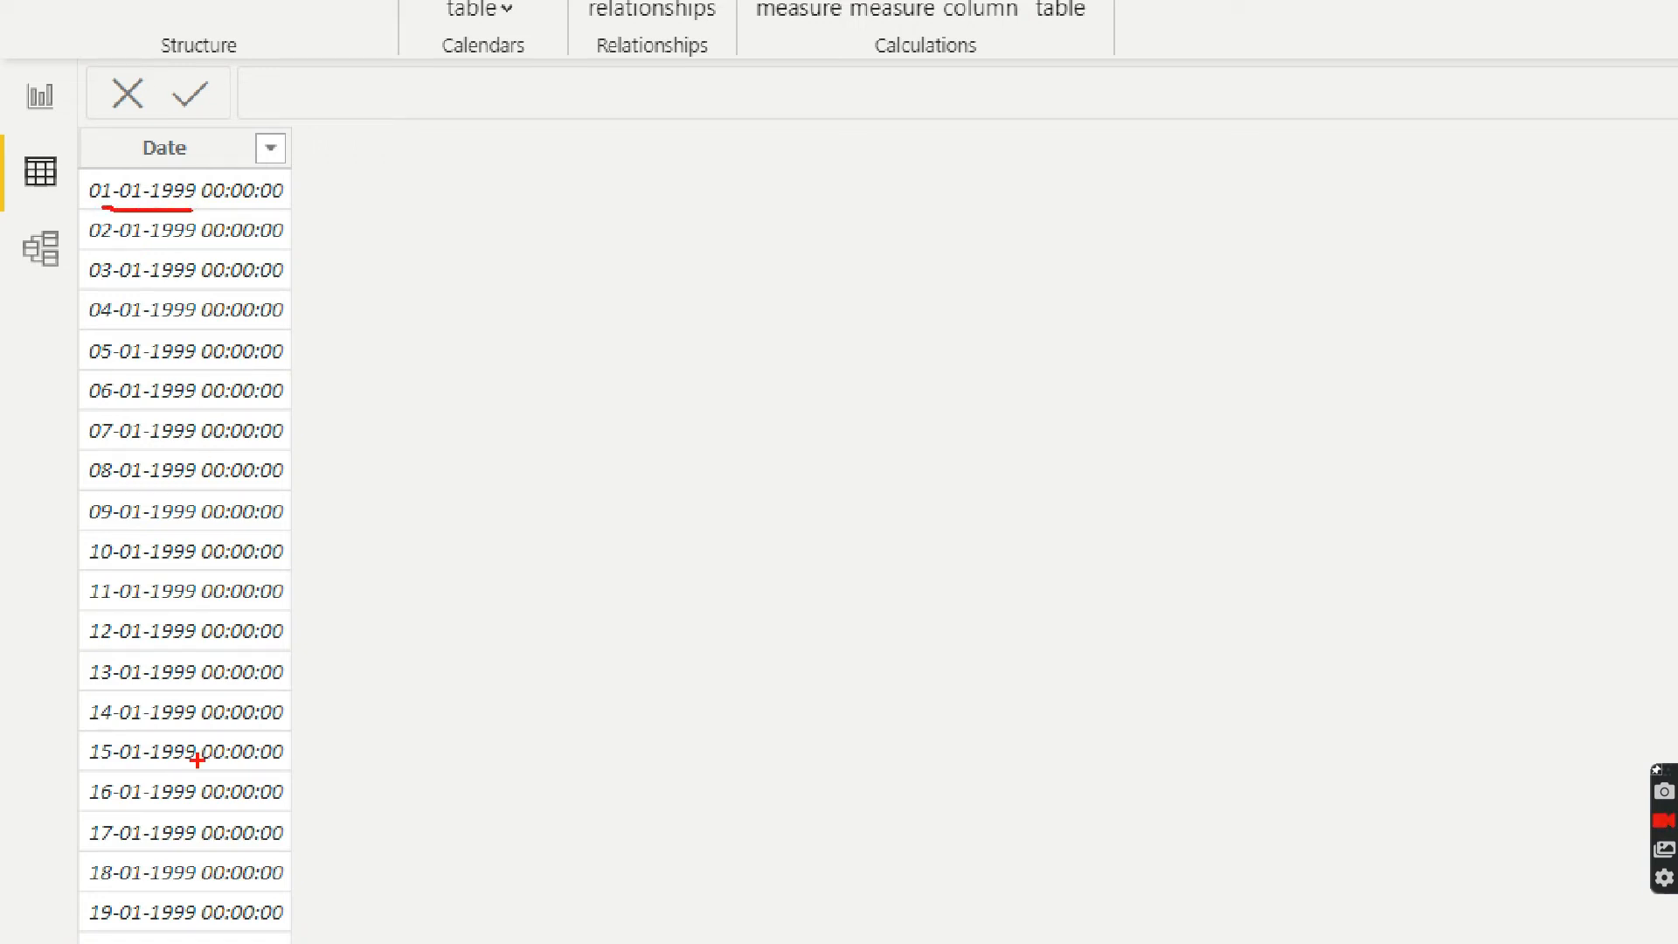
mouse_move(173, 671)
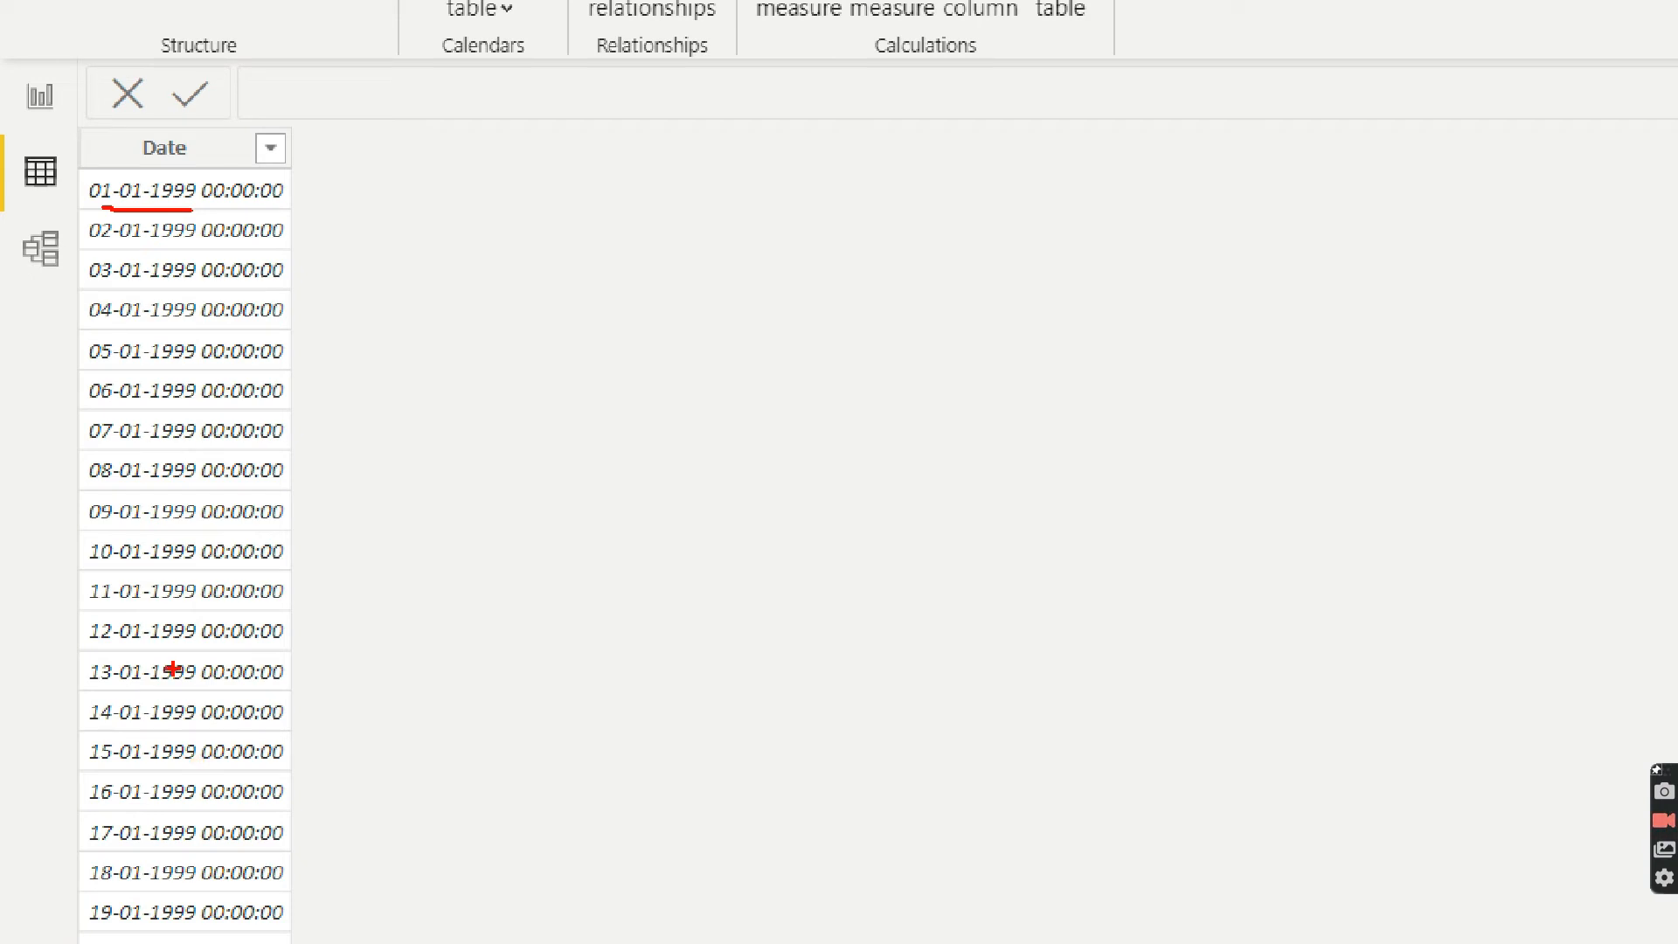
mouse_move(101, 244)
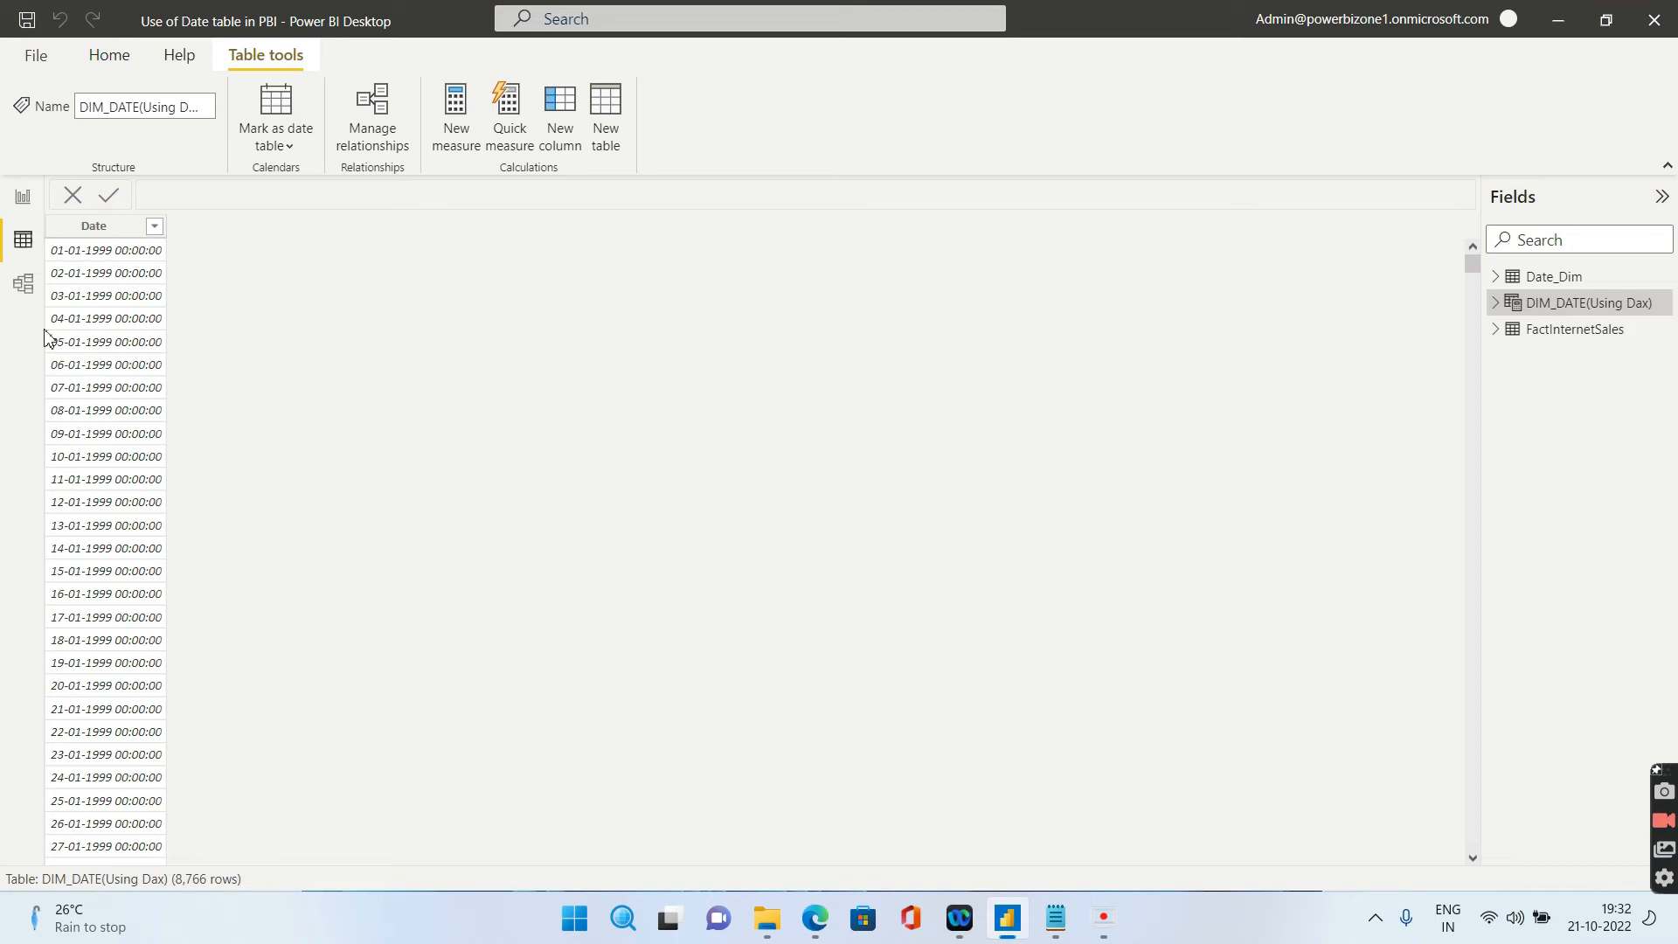
mouse_move(353, 274)
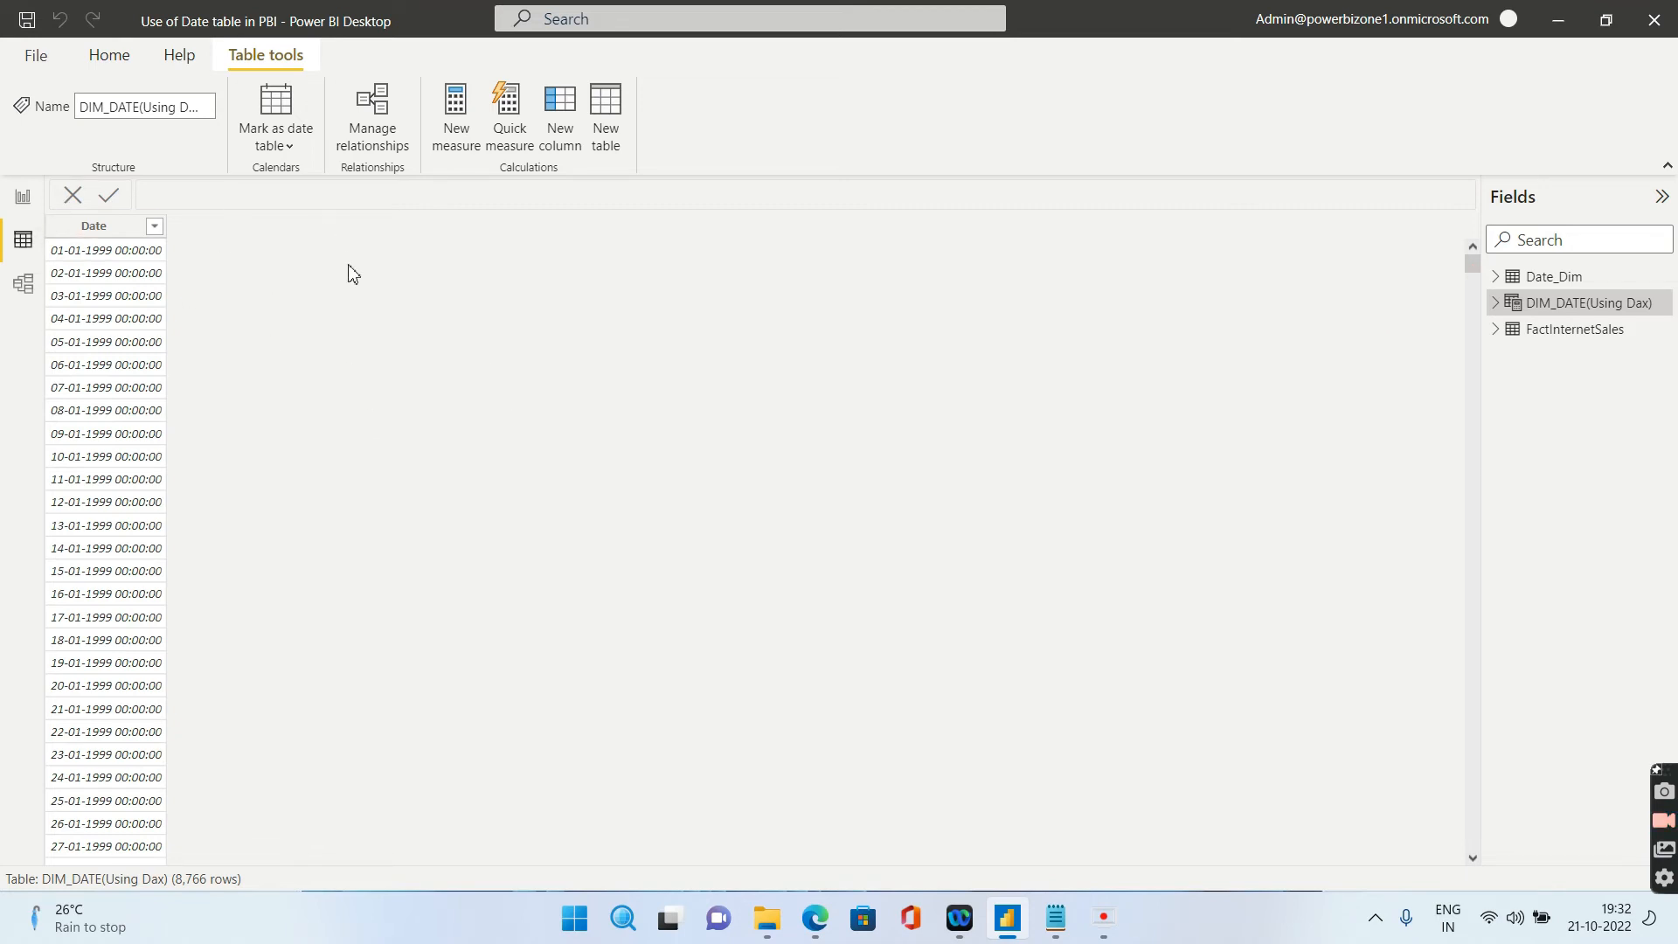
Scroll the Date column to confirm 8,766 daily rows through 31-12-2022
left_click_drag(1471, 263, 1472, 626)
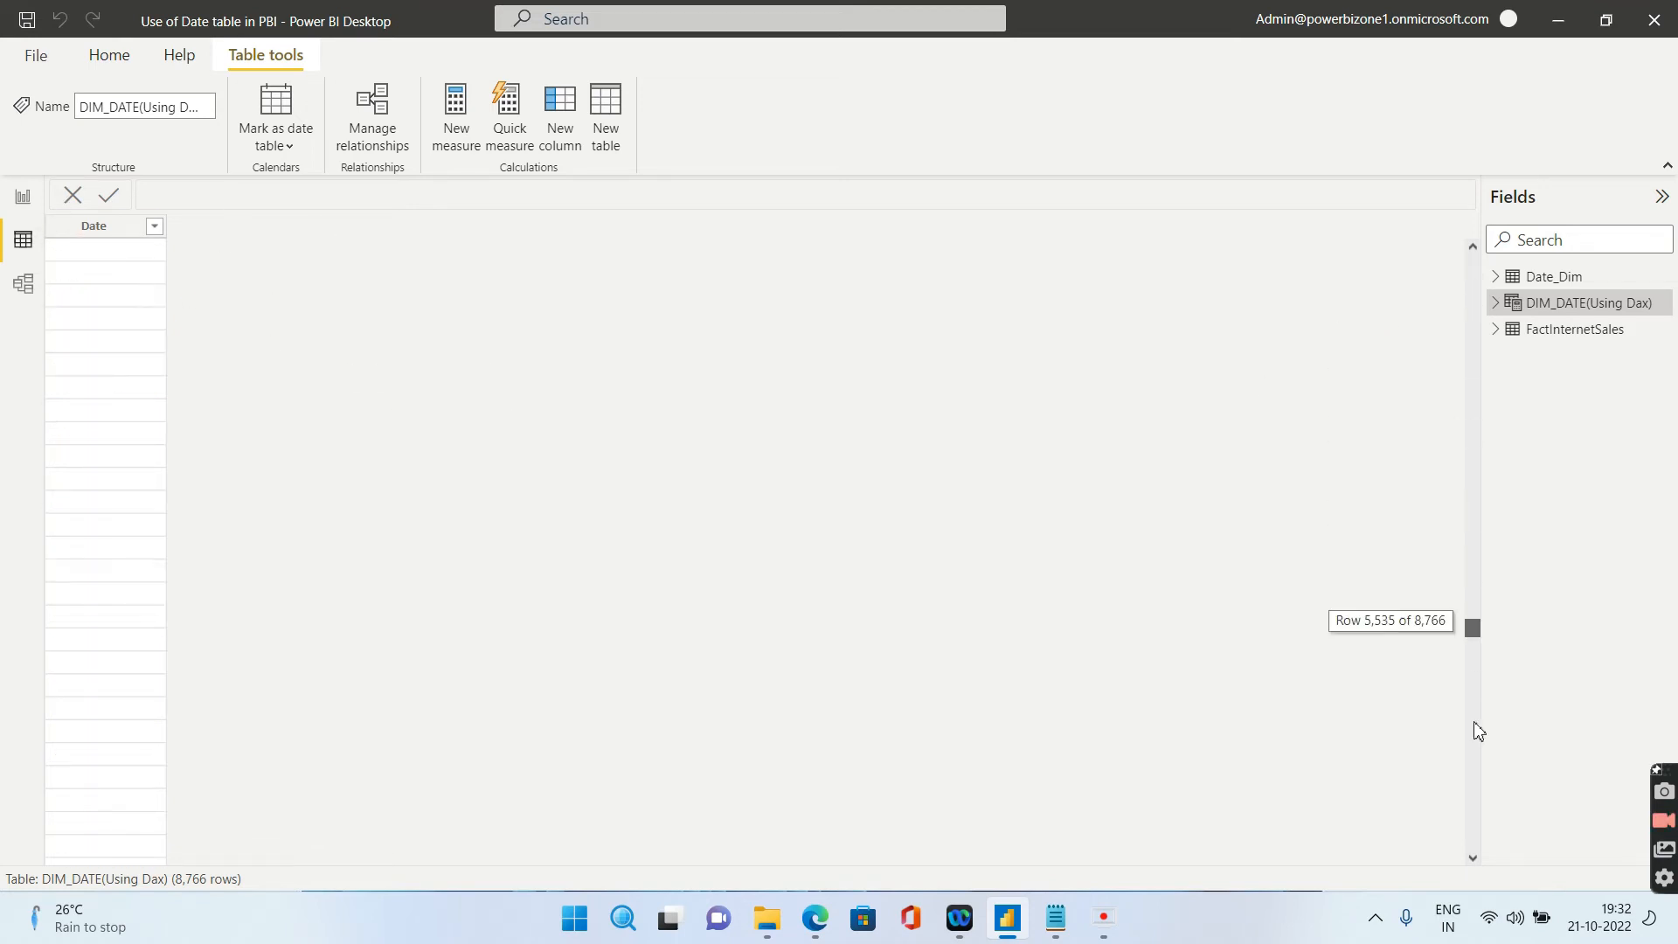
scroll("down", 3)
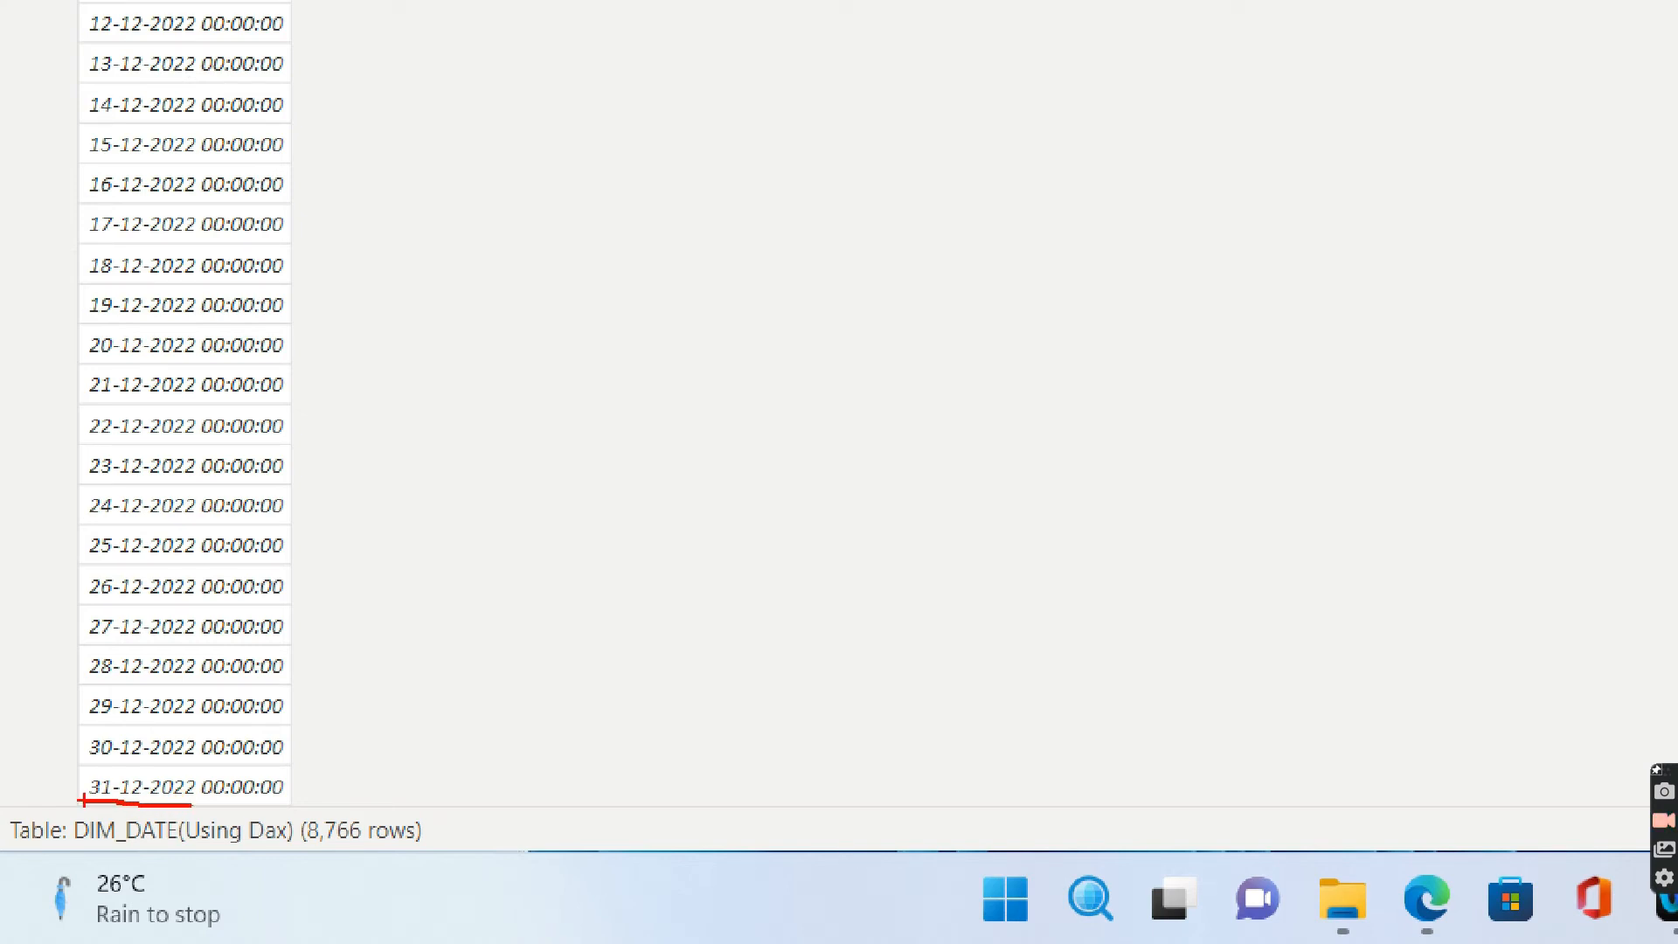
mouse_move(431, 757)
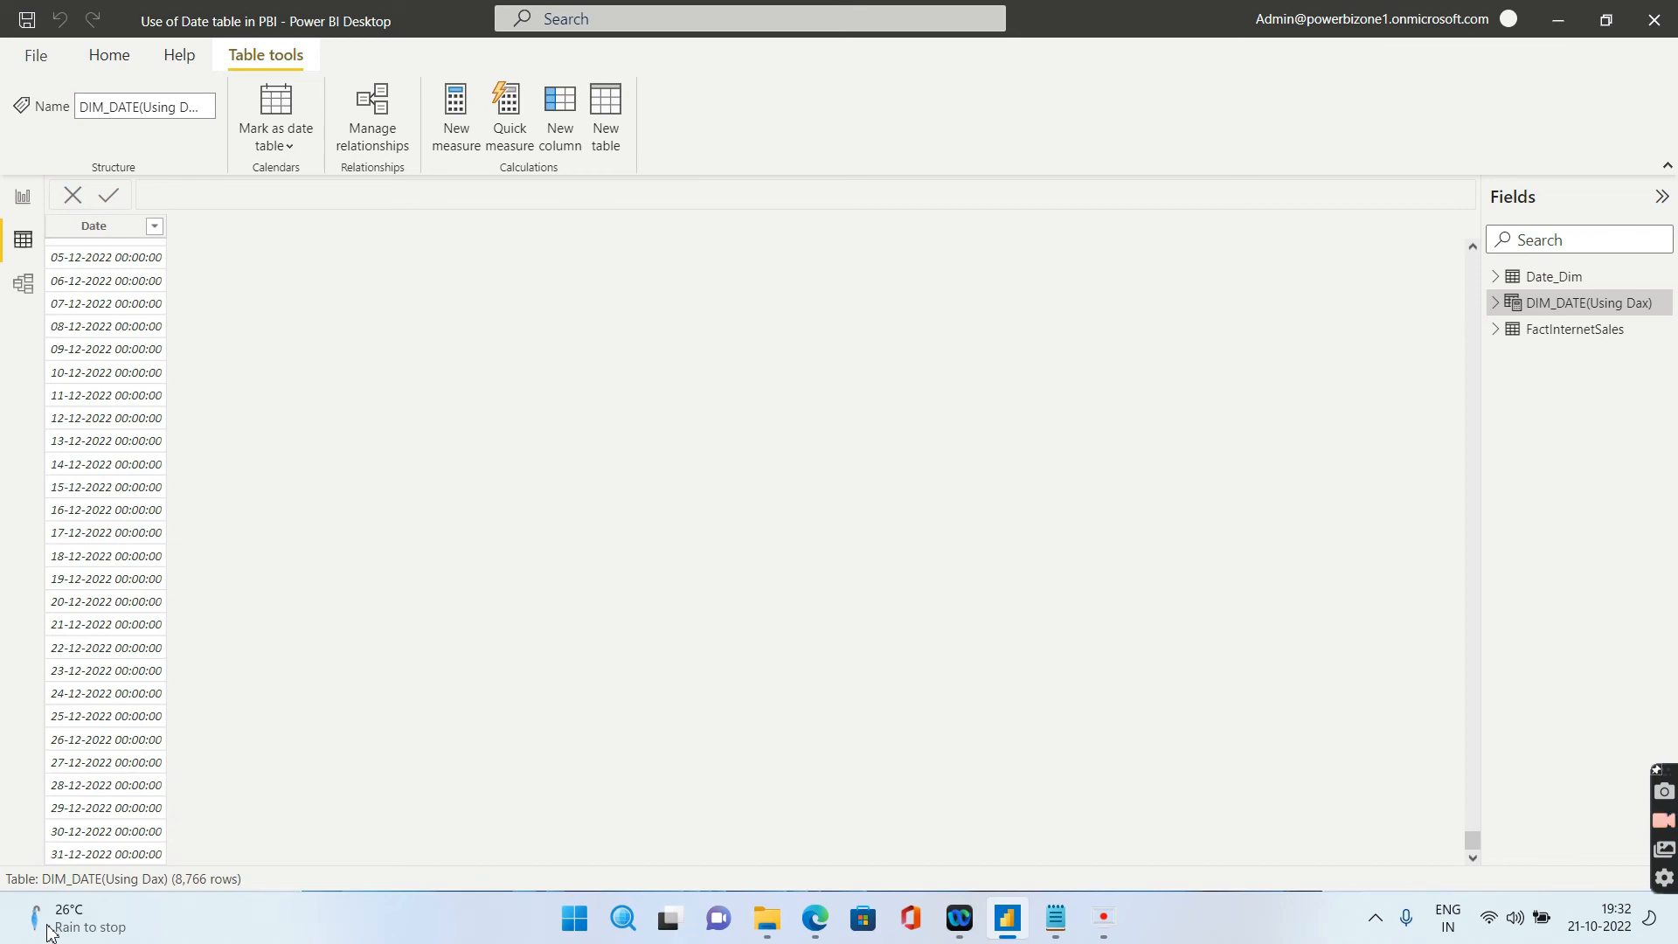
mouse_move(988, 233)
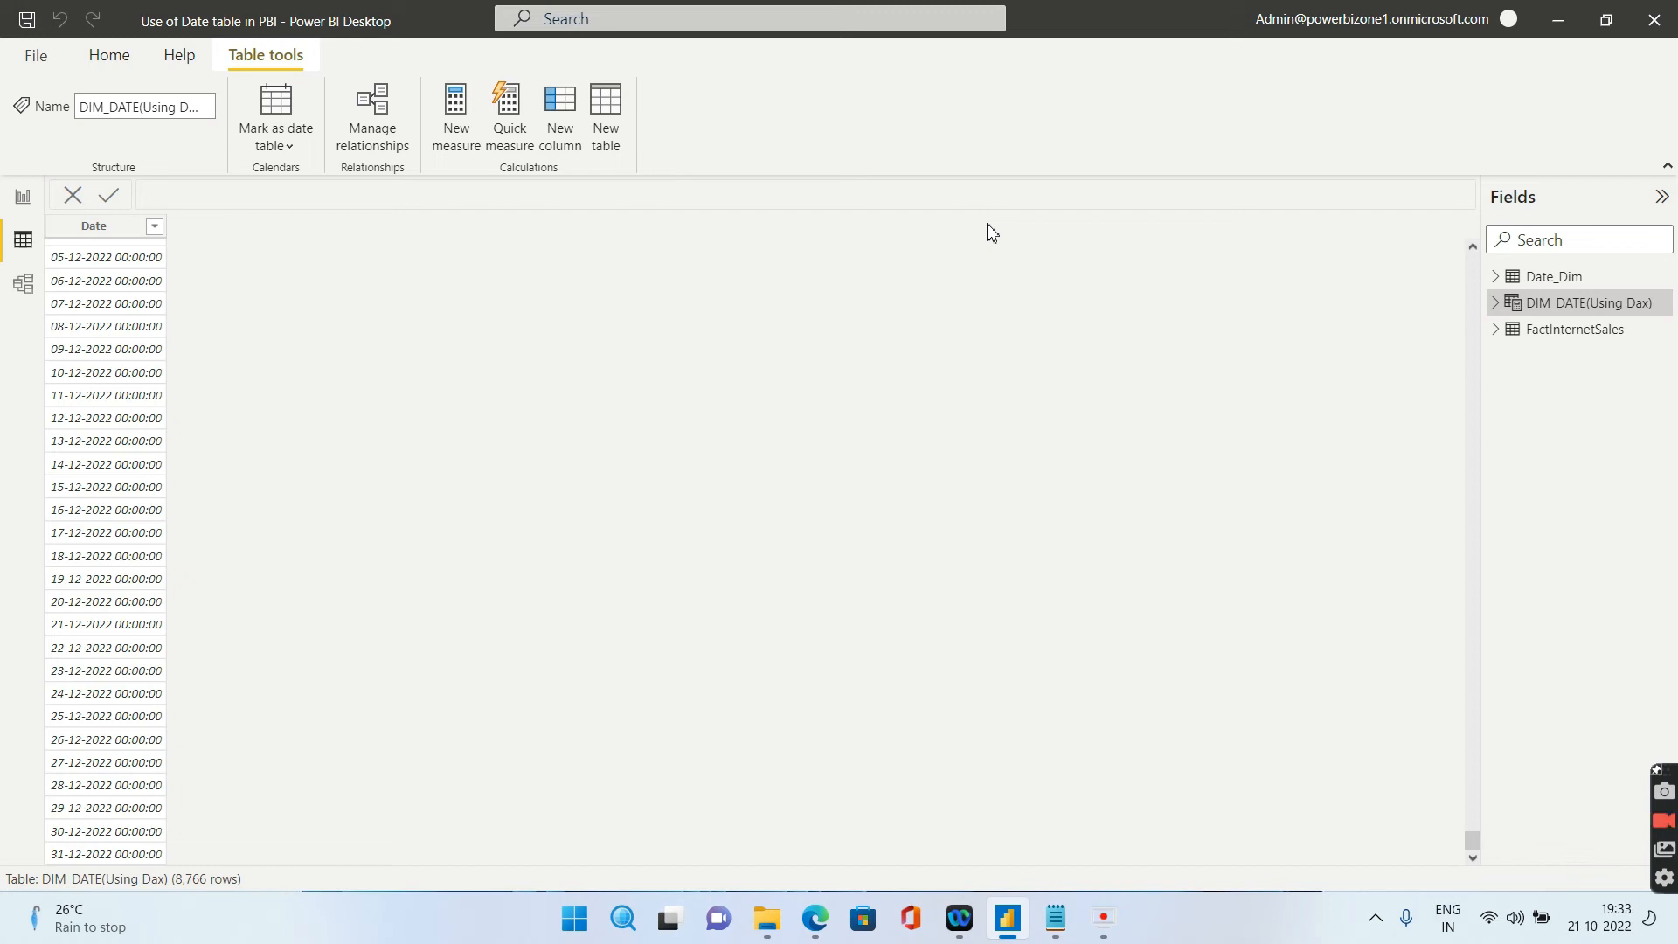
mouse_move(557, 114)
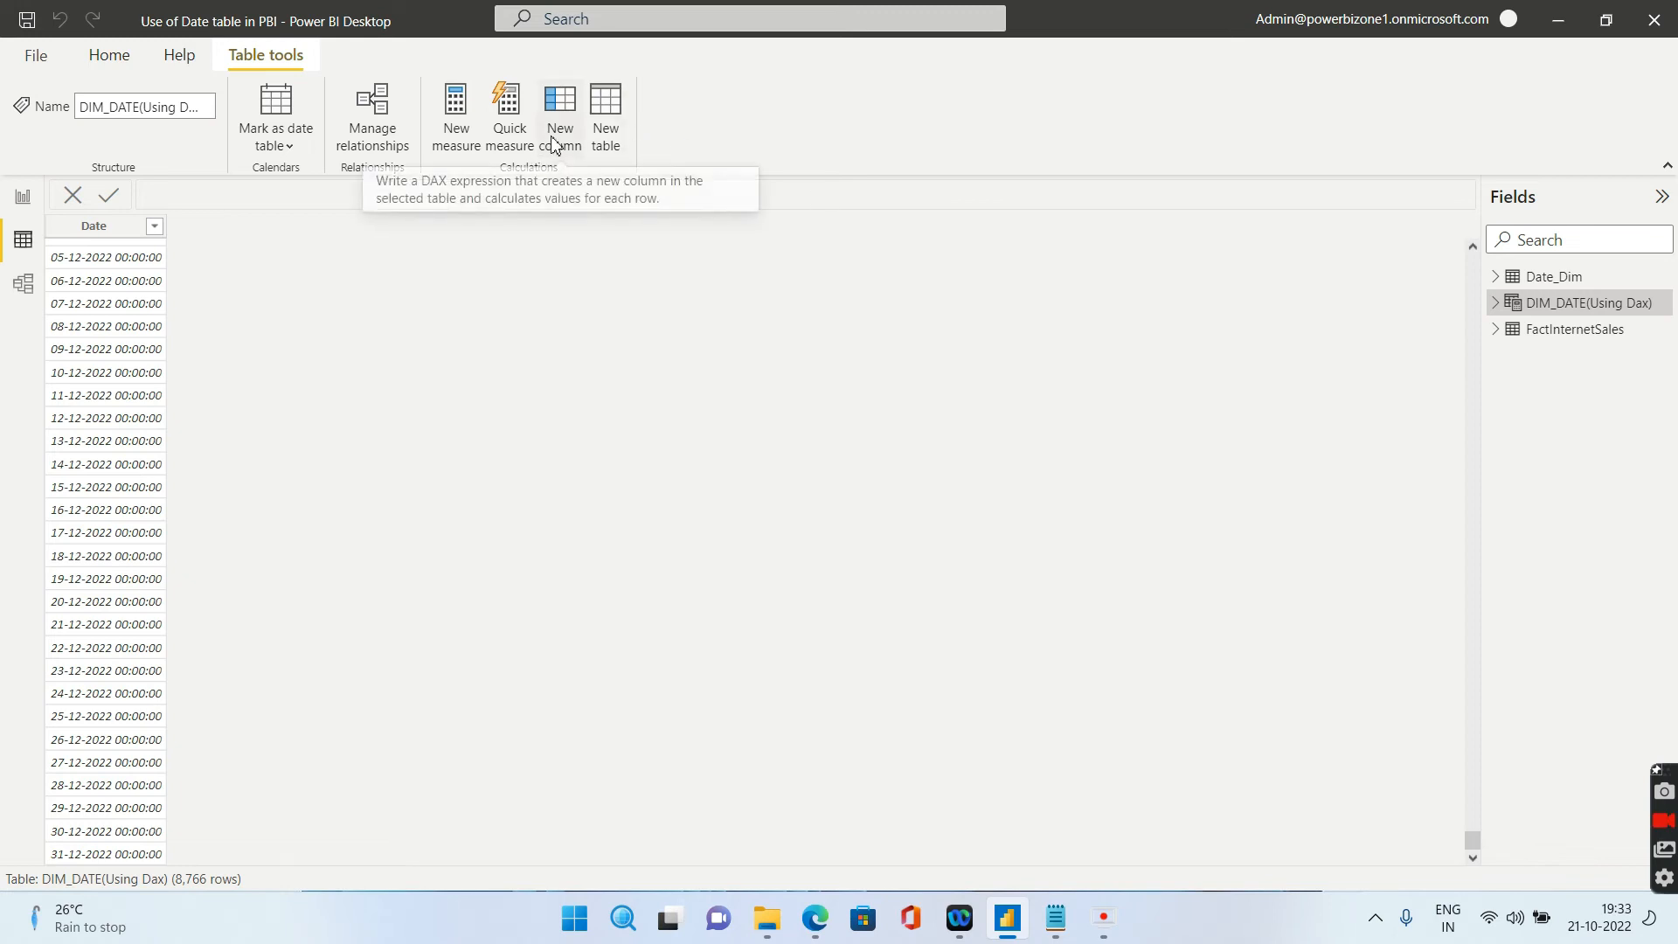
mouse_move(506, 353)
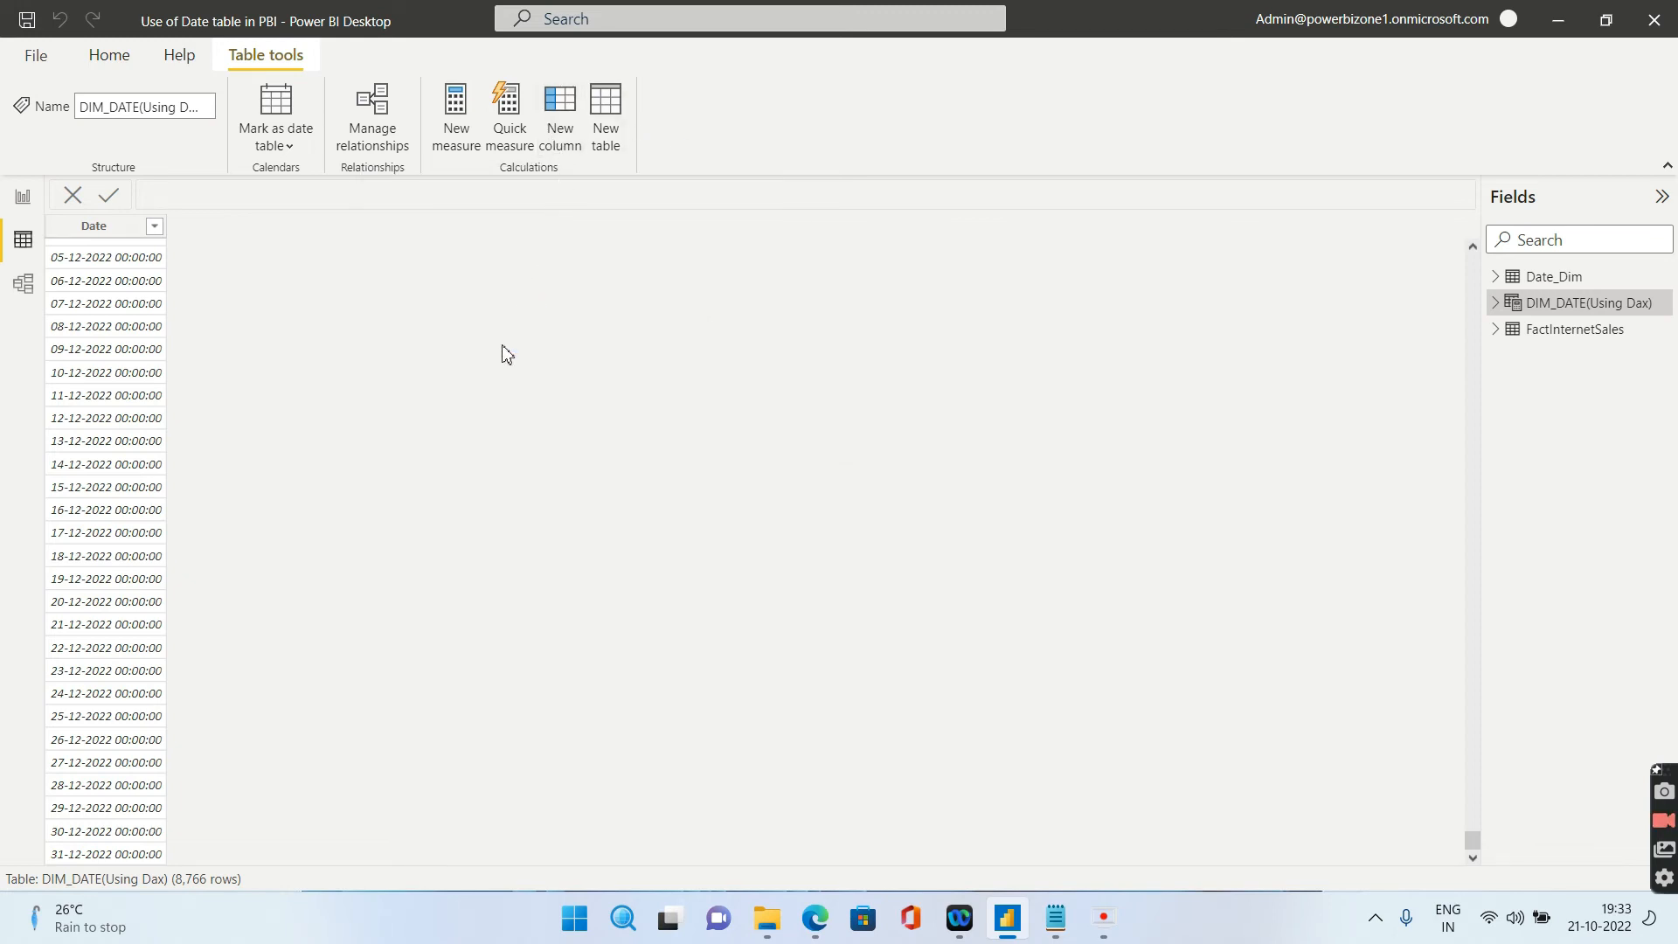
Add a Year column computed as YEAR('DIM_DATE(Using Dax)'[Date])
left_click(605, 112)
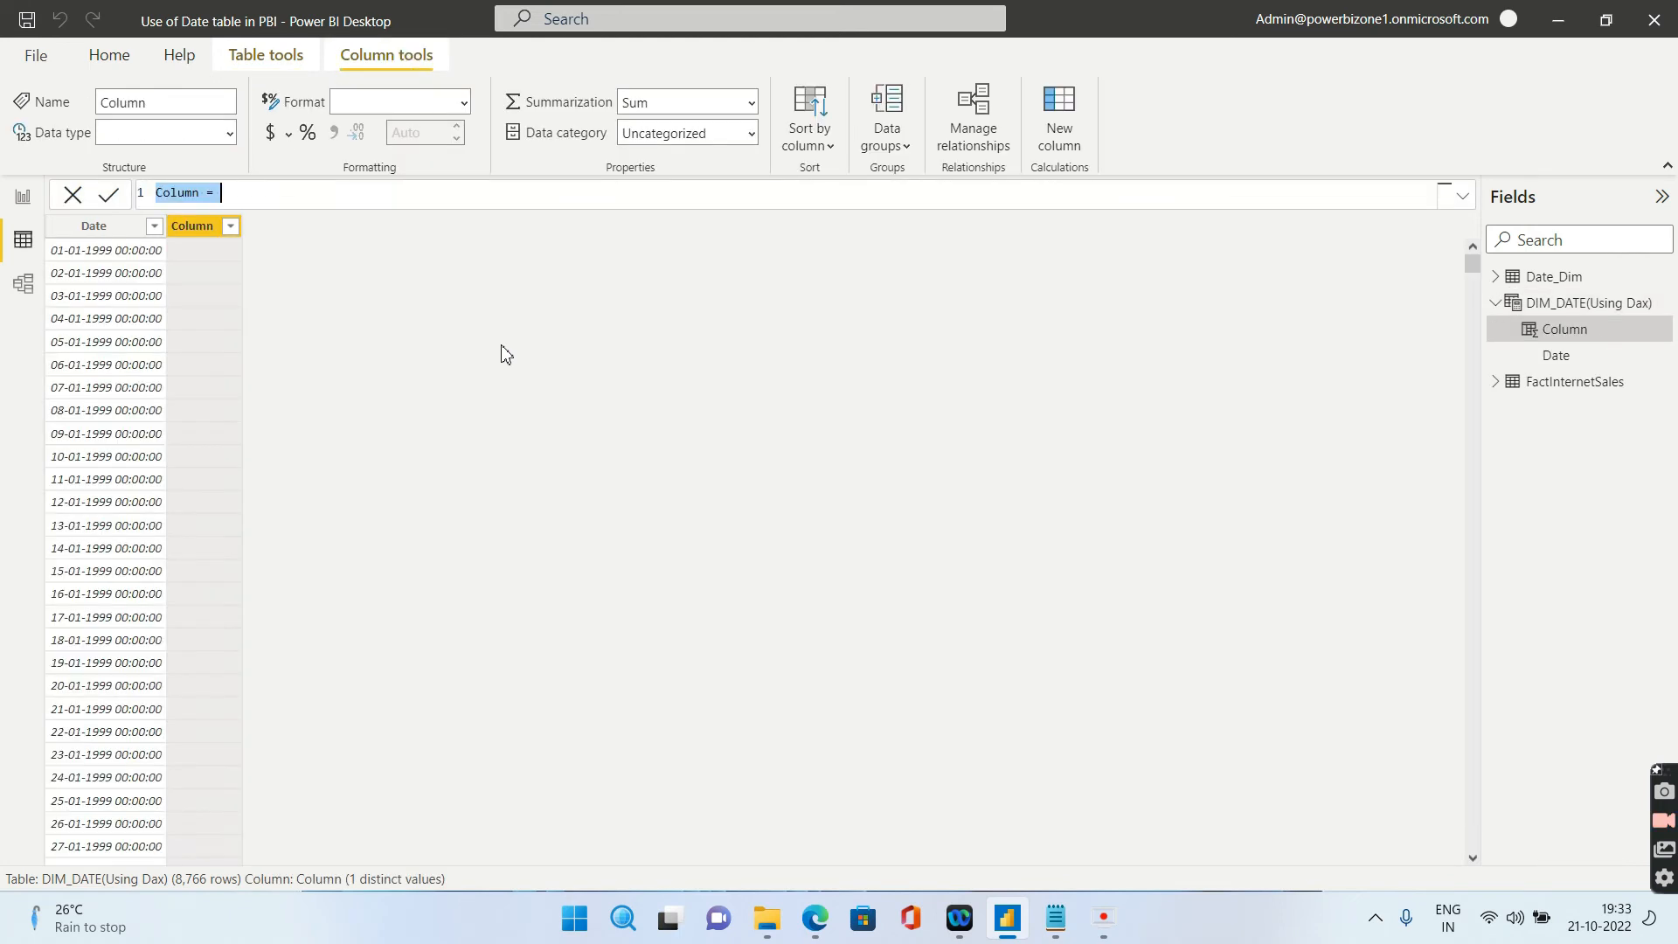
left_click(166, 133)
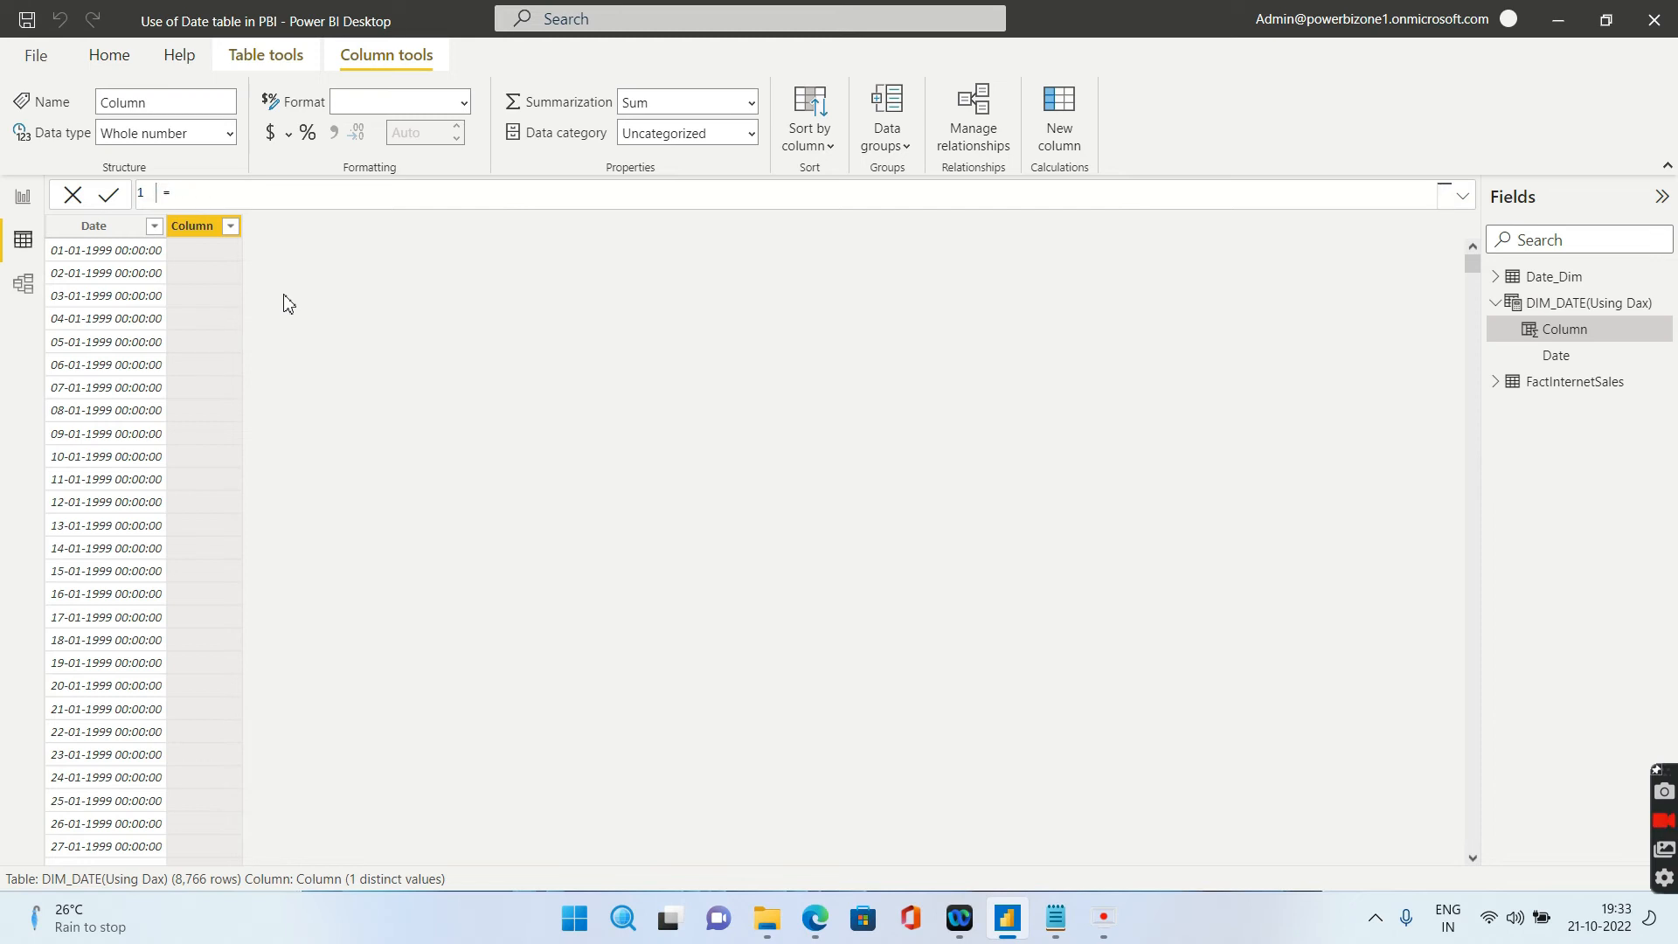
type("Year")
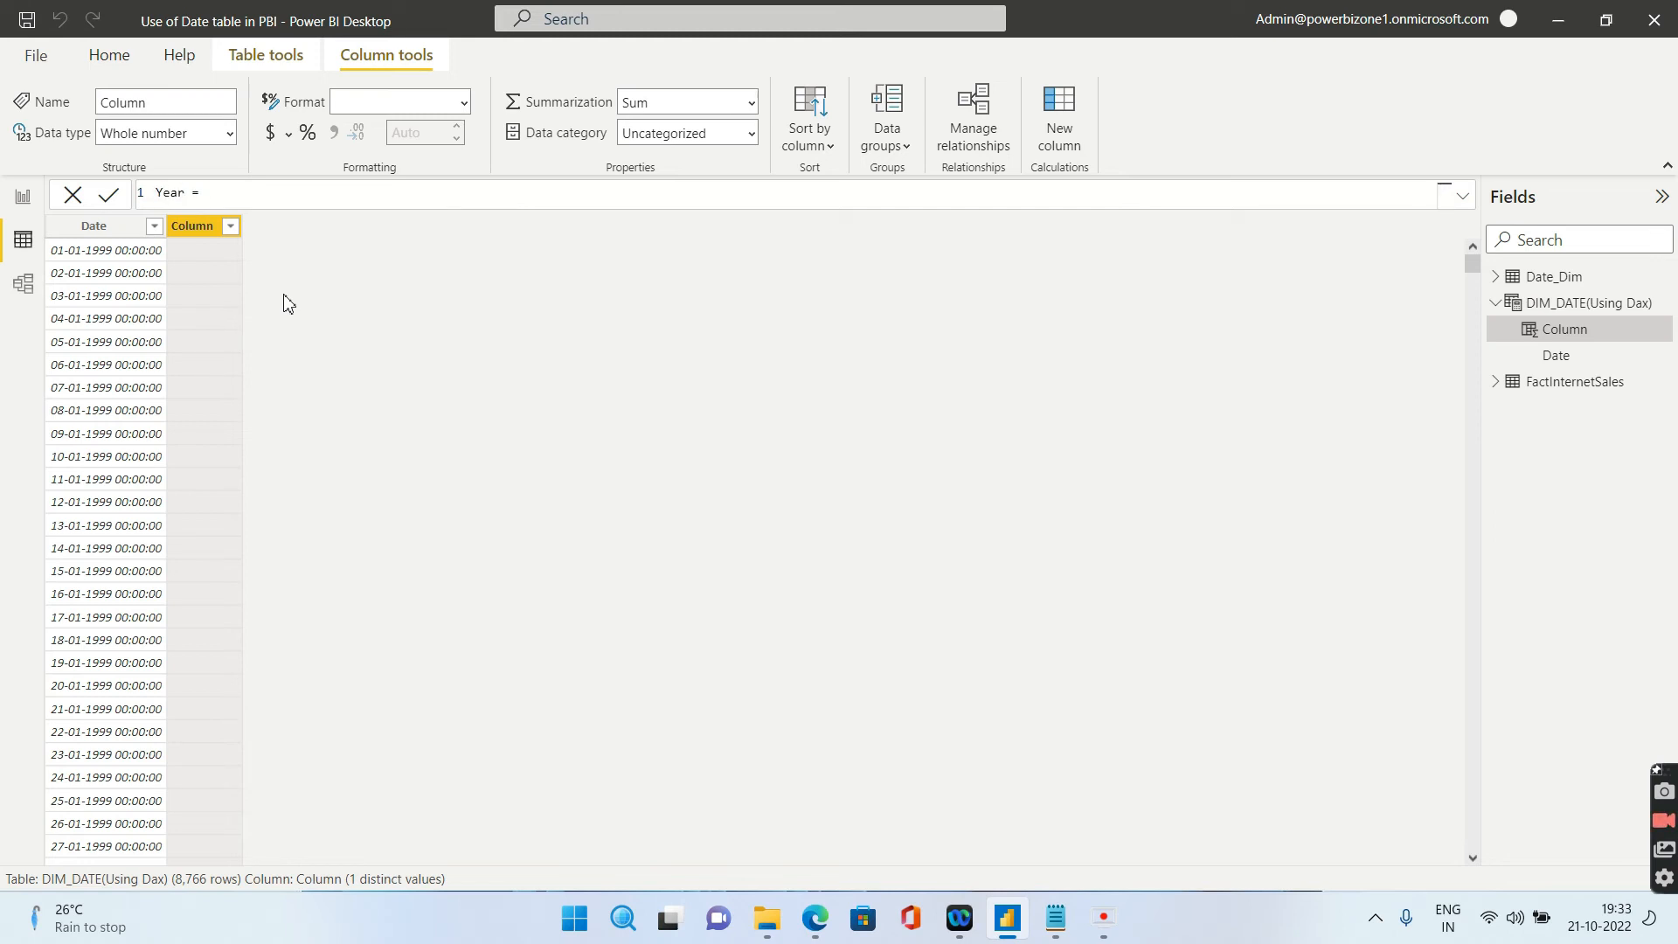
type("Year(")
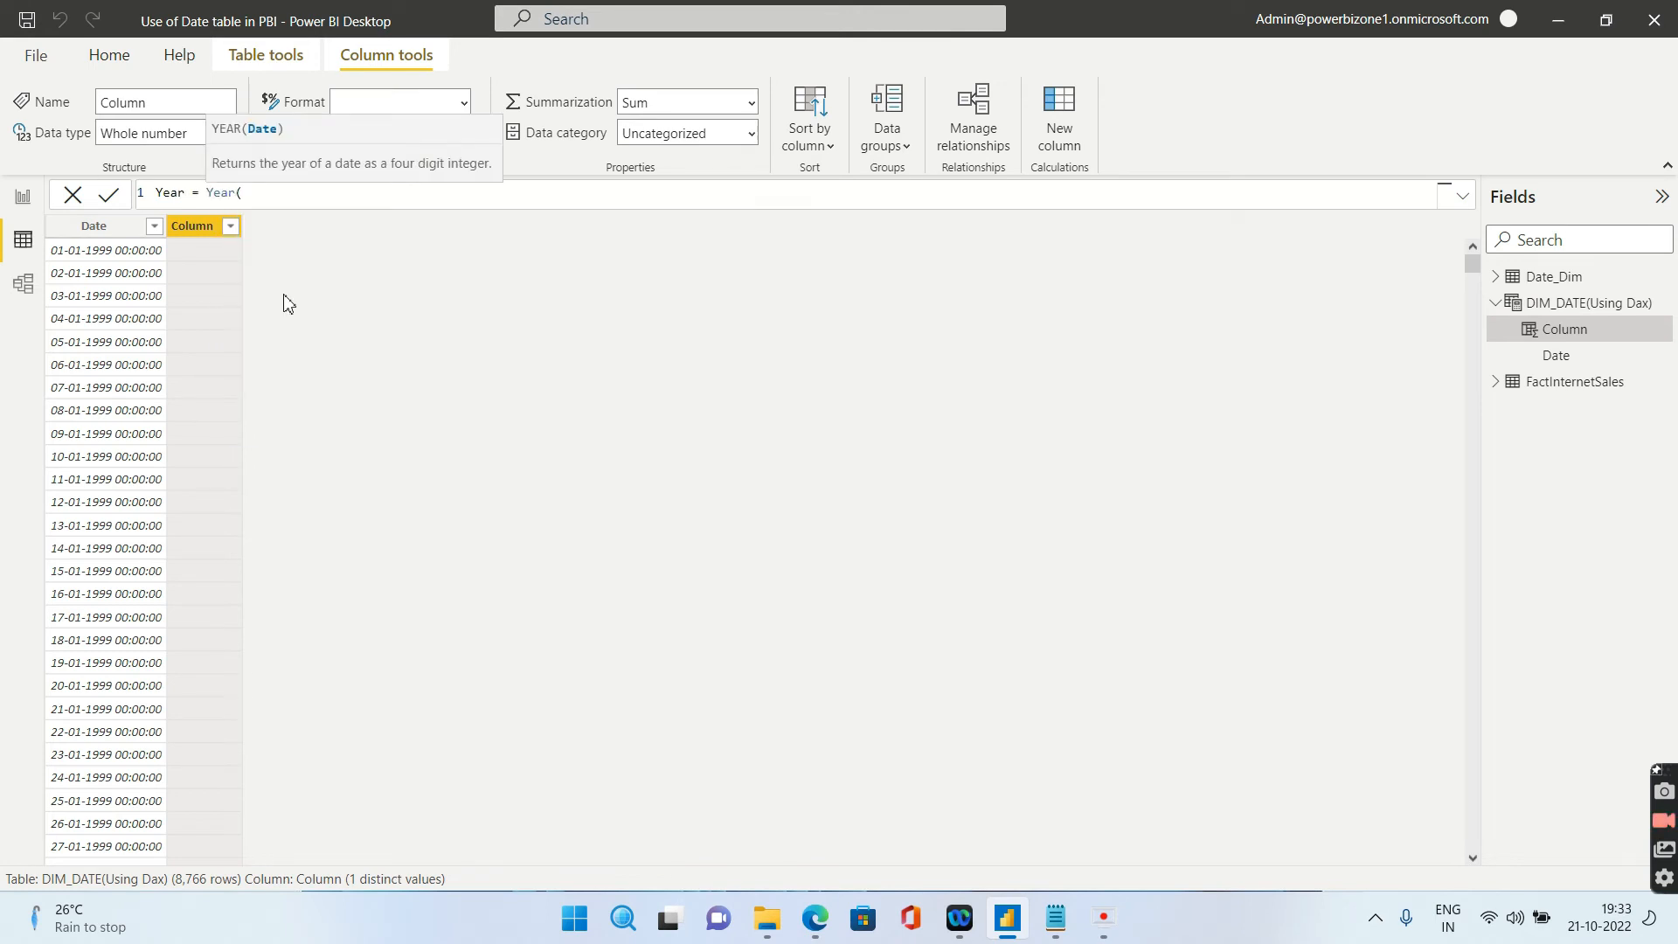
type("date")
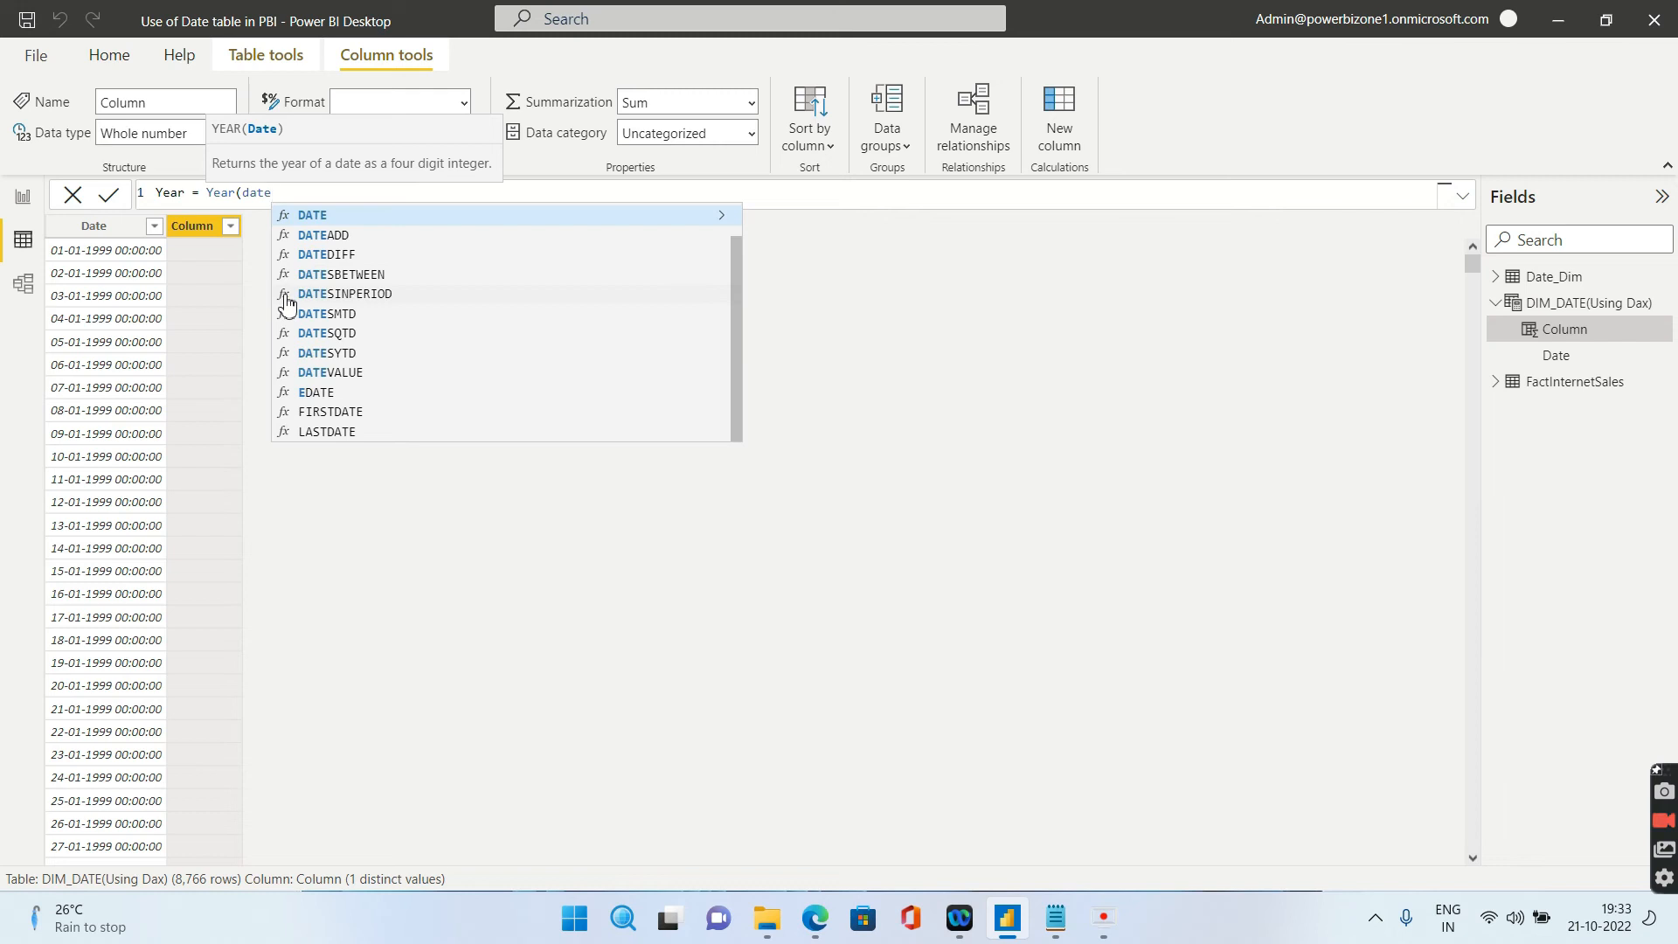
mouse_move(361, 317)
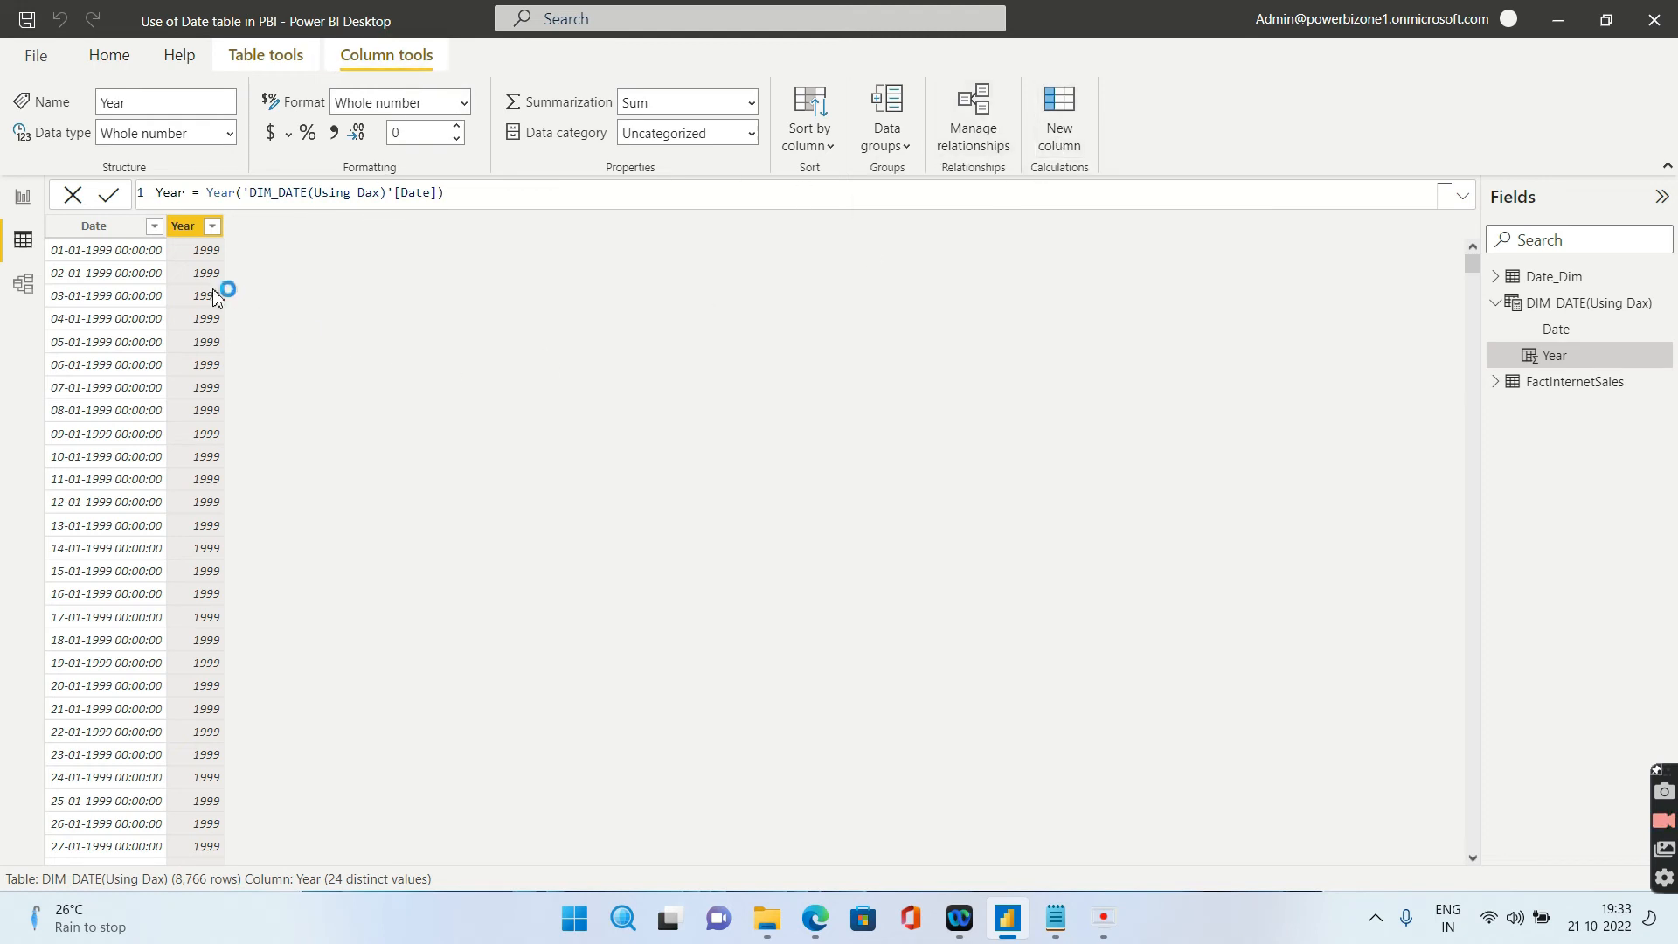
left_click(1057, 118)
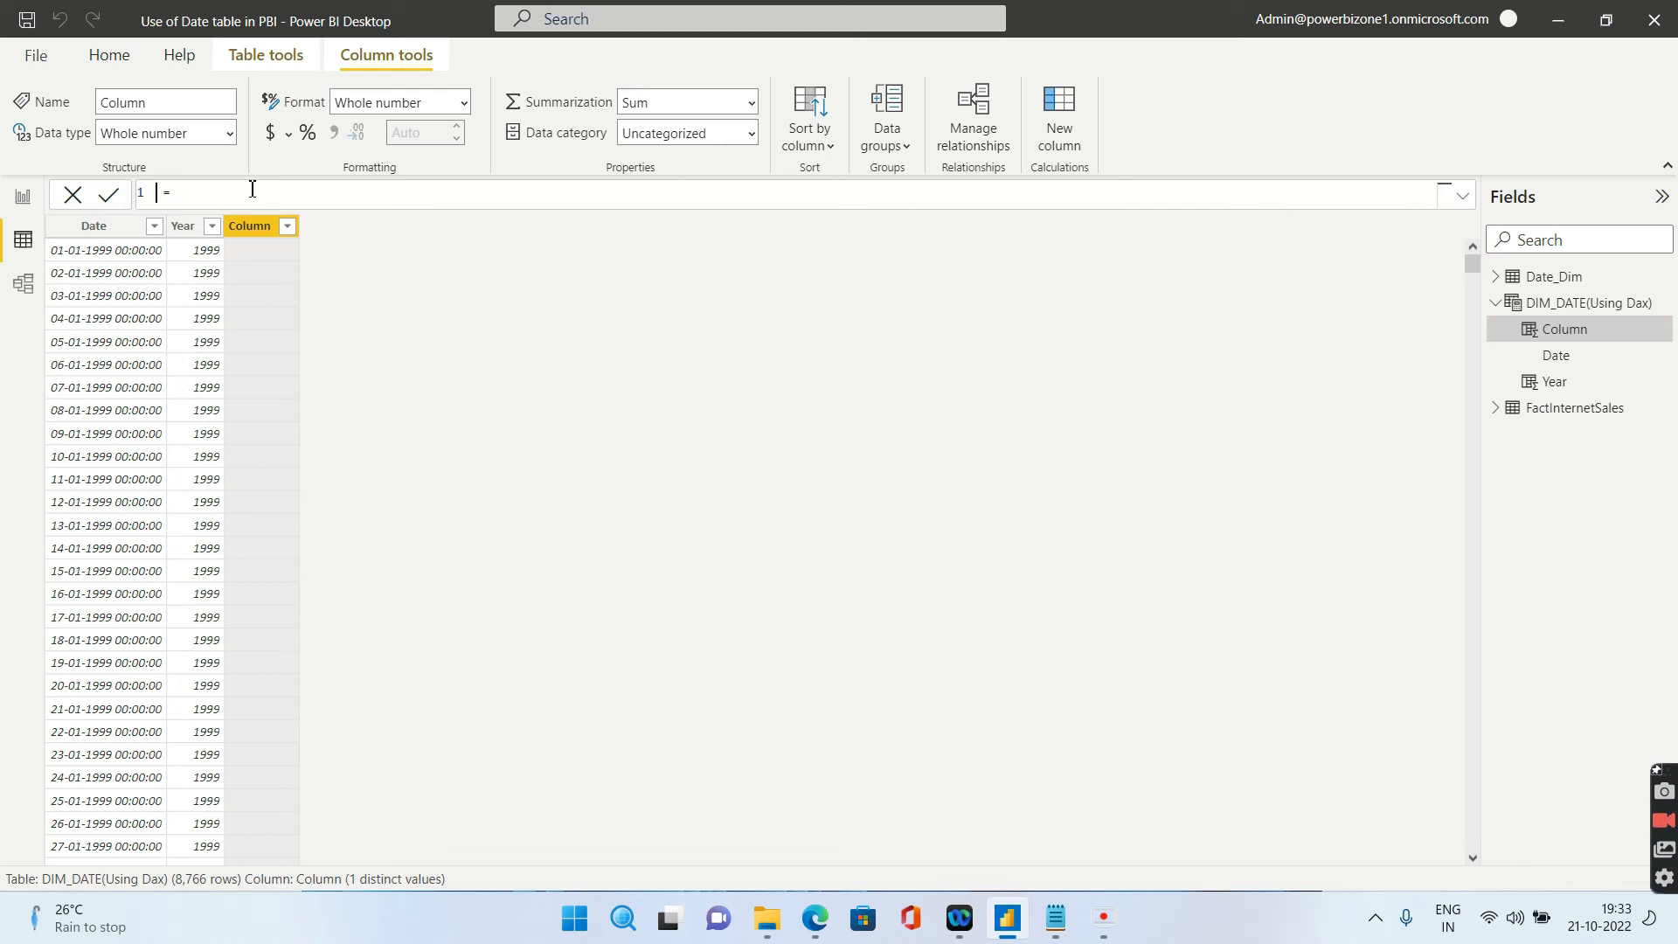
Add a Month column computed as MONTH('DIM_DATE(Using Dax)'[Date]) and check its values
type("Month")
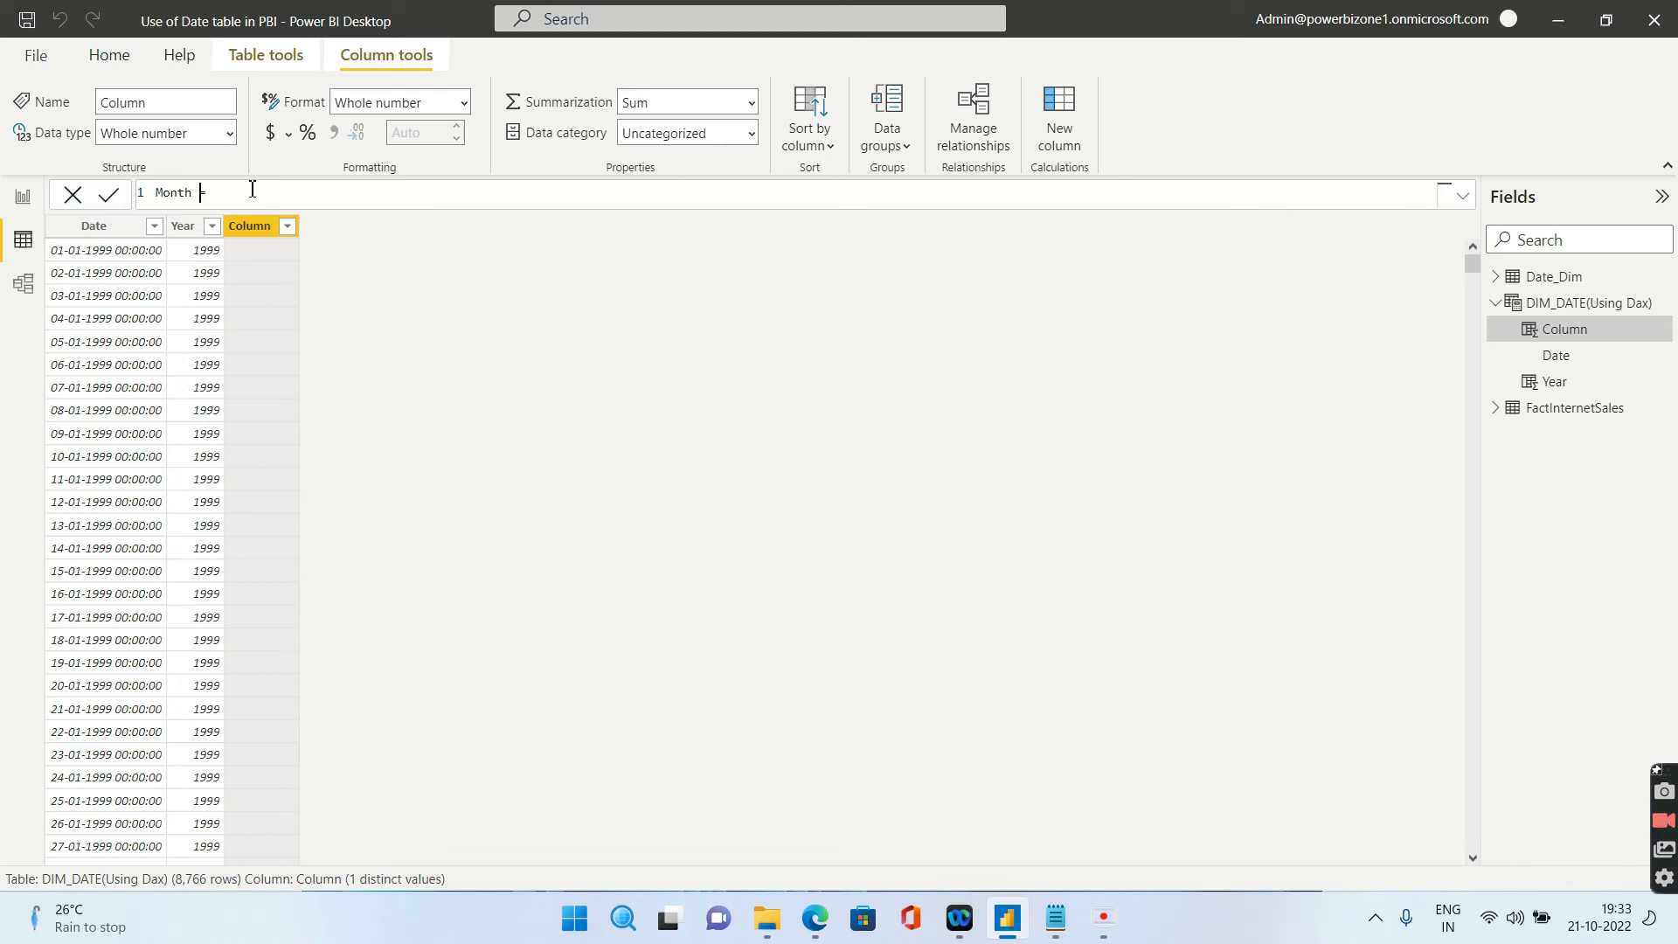
type("=month")
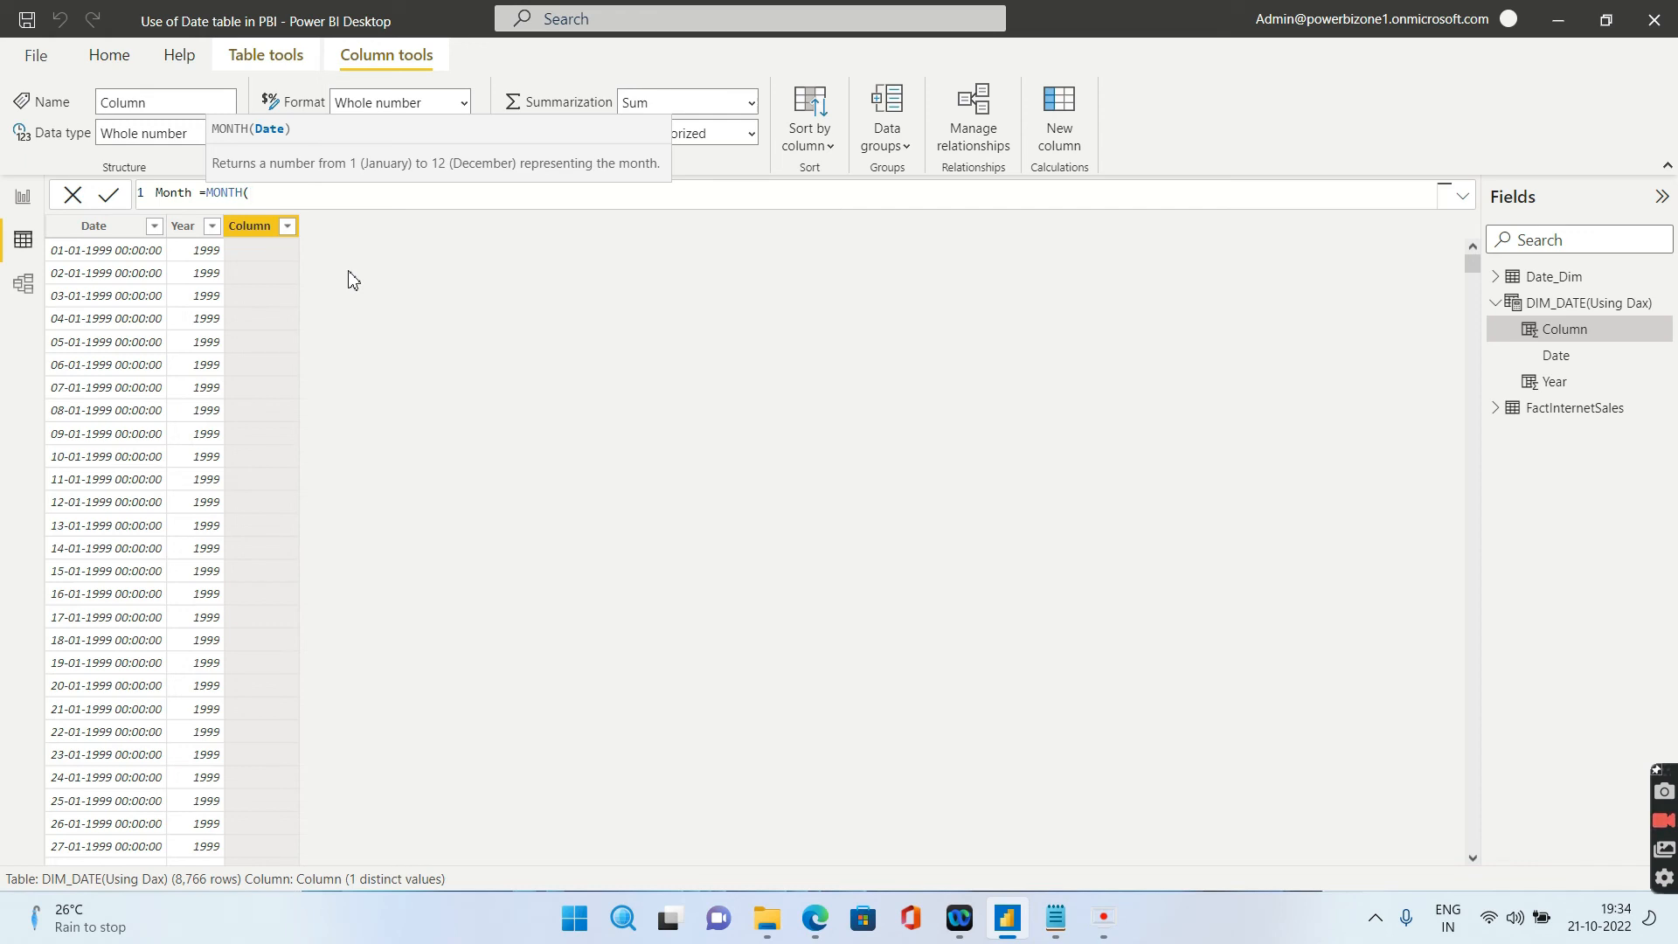
type("date")
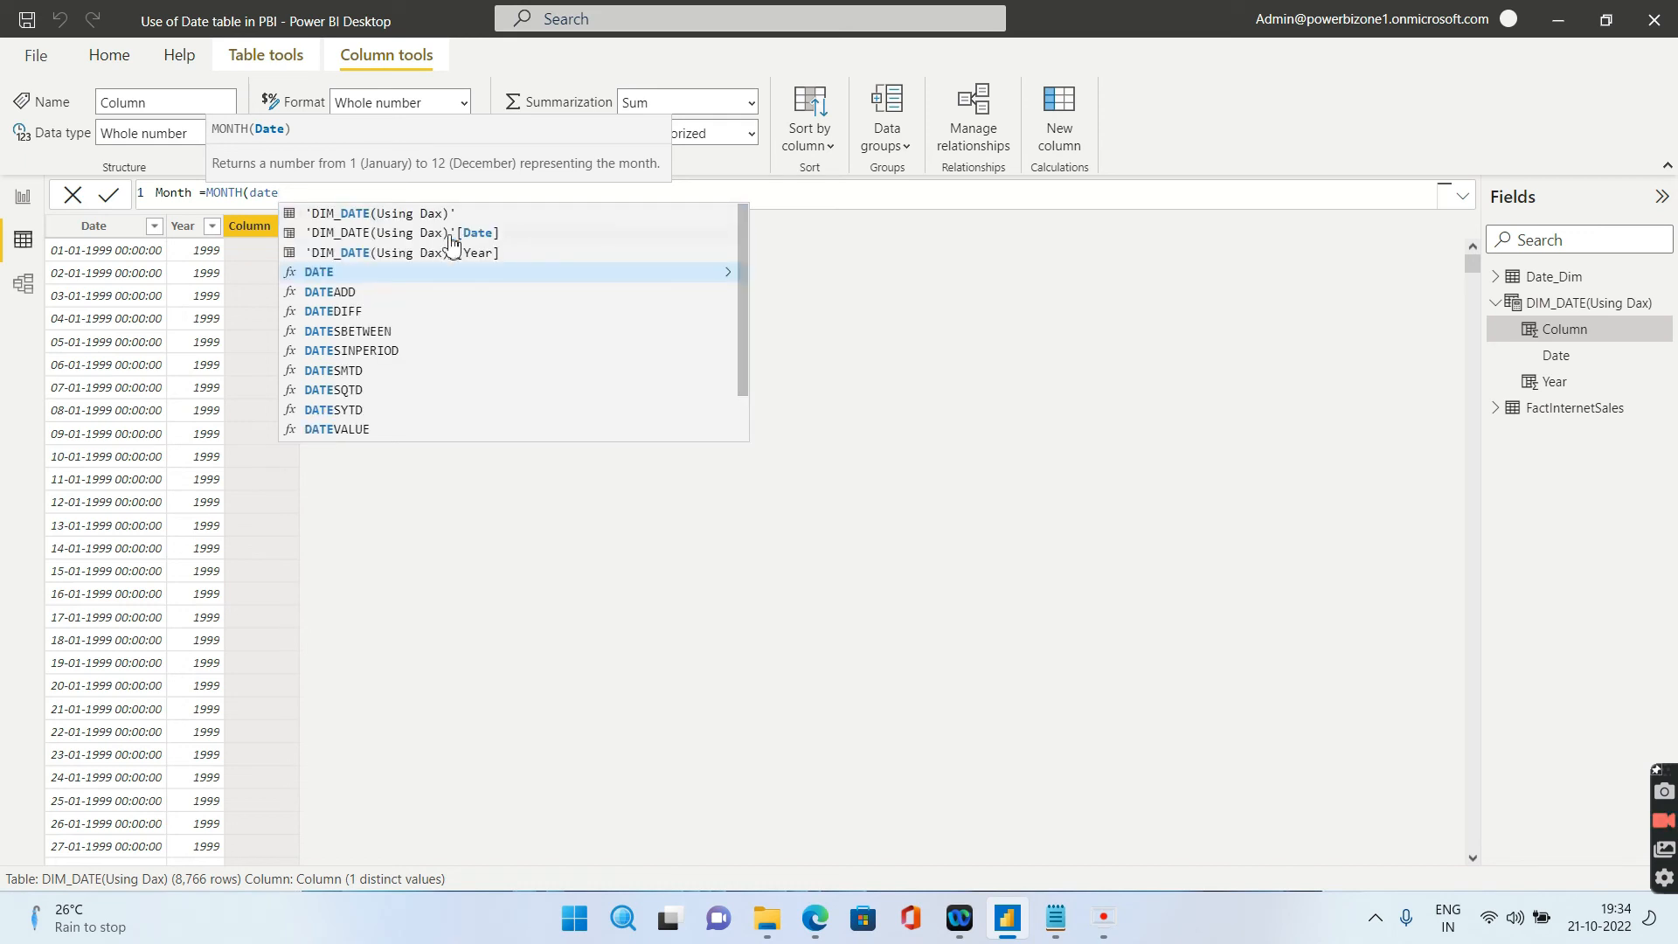
mouse_move(410, 240)
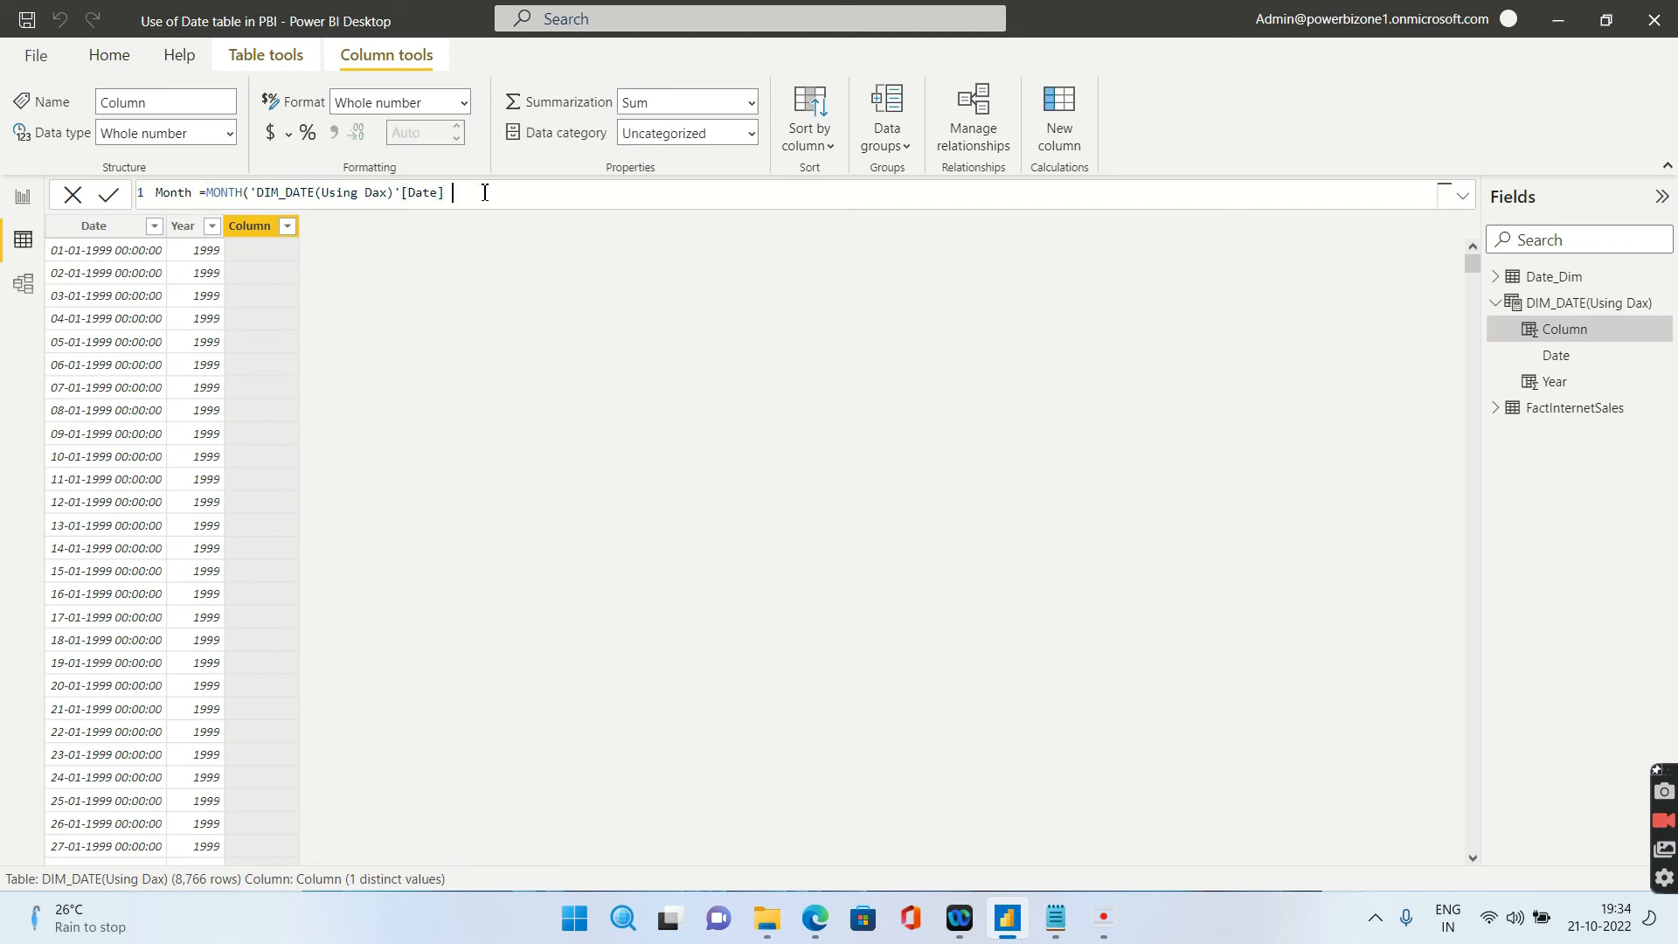
type(")")
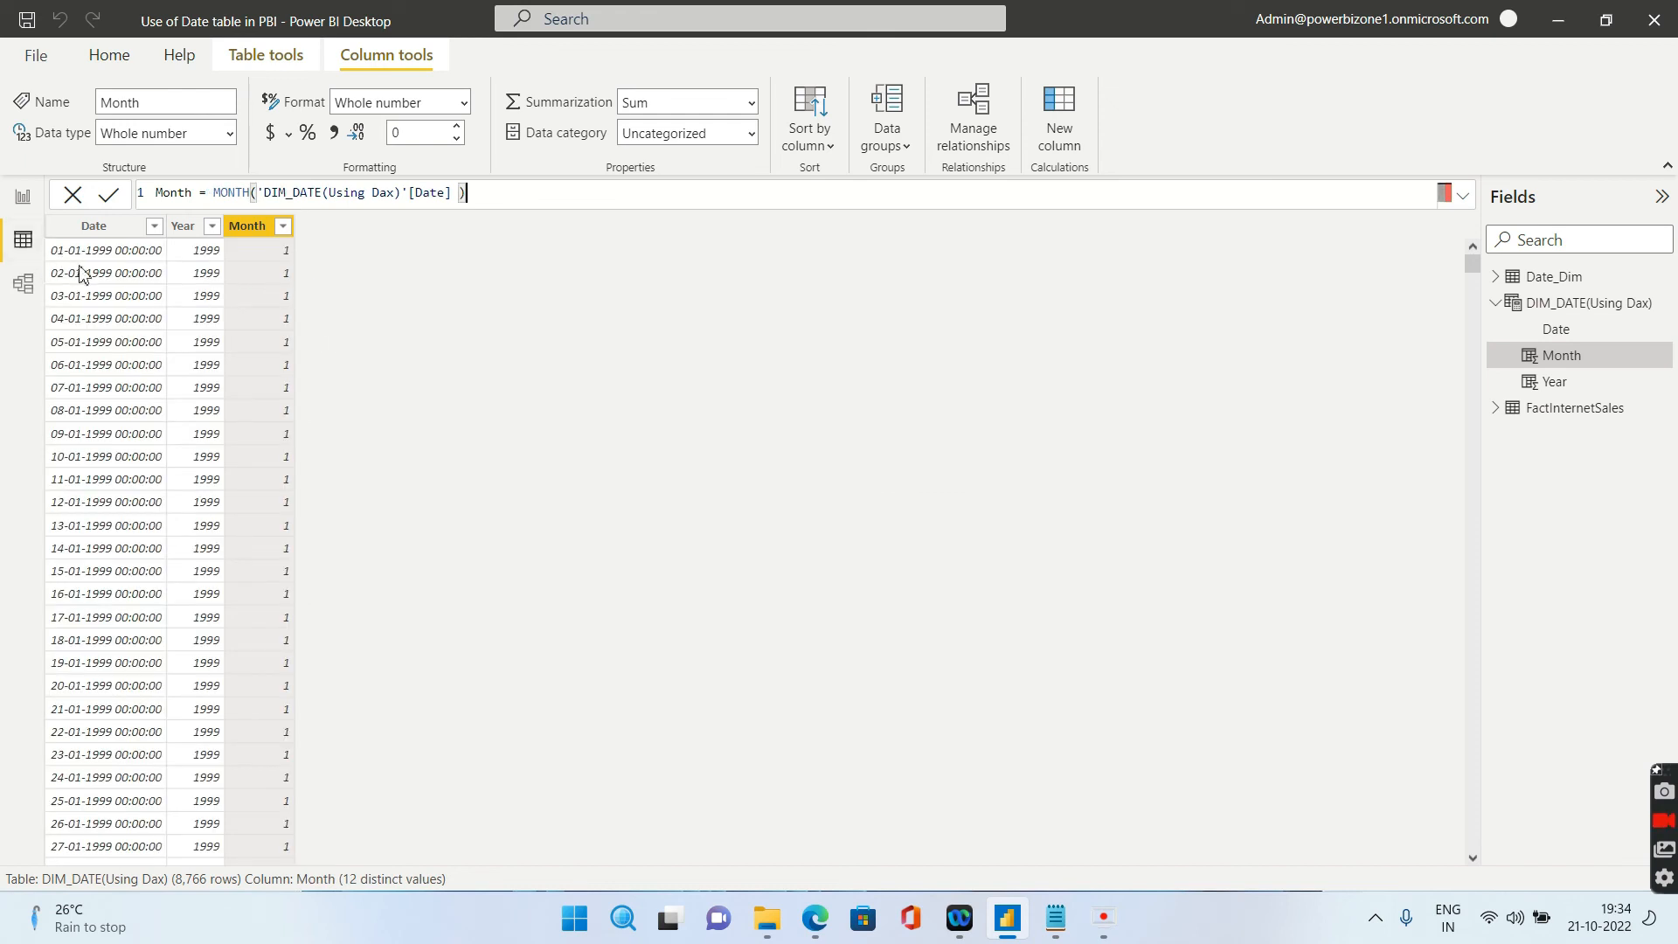
scroll("down", 3)
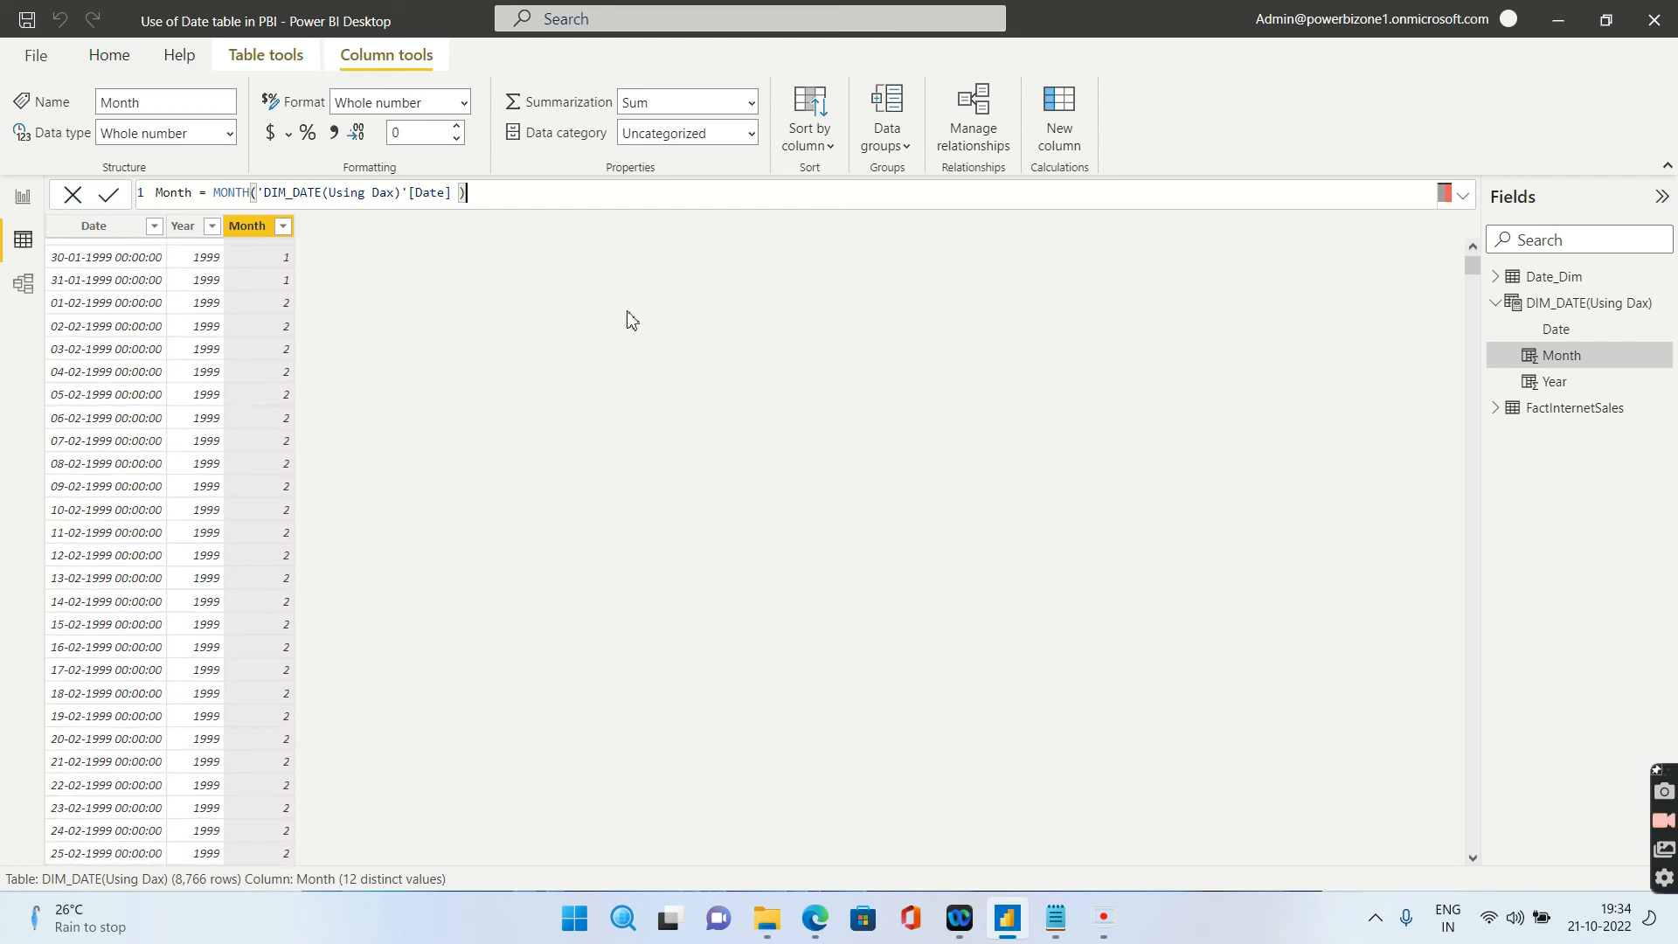
mouse_move(1057, 118)
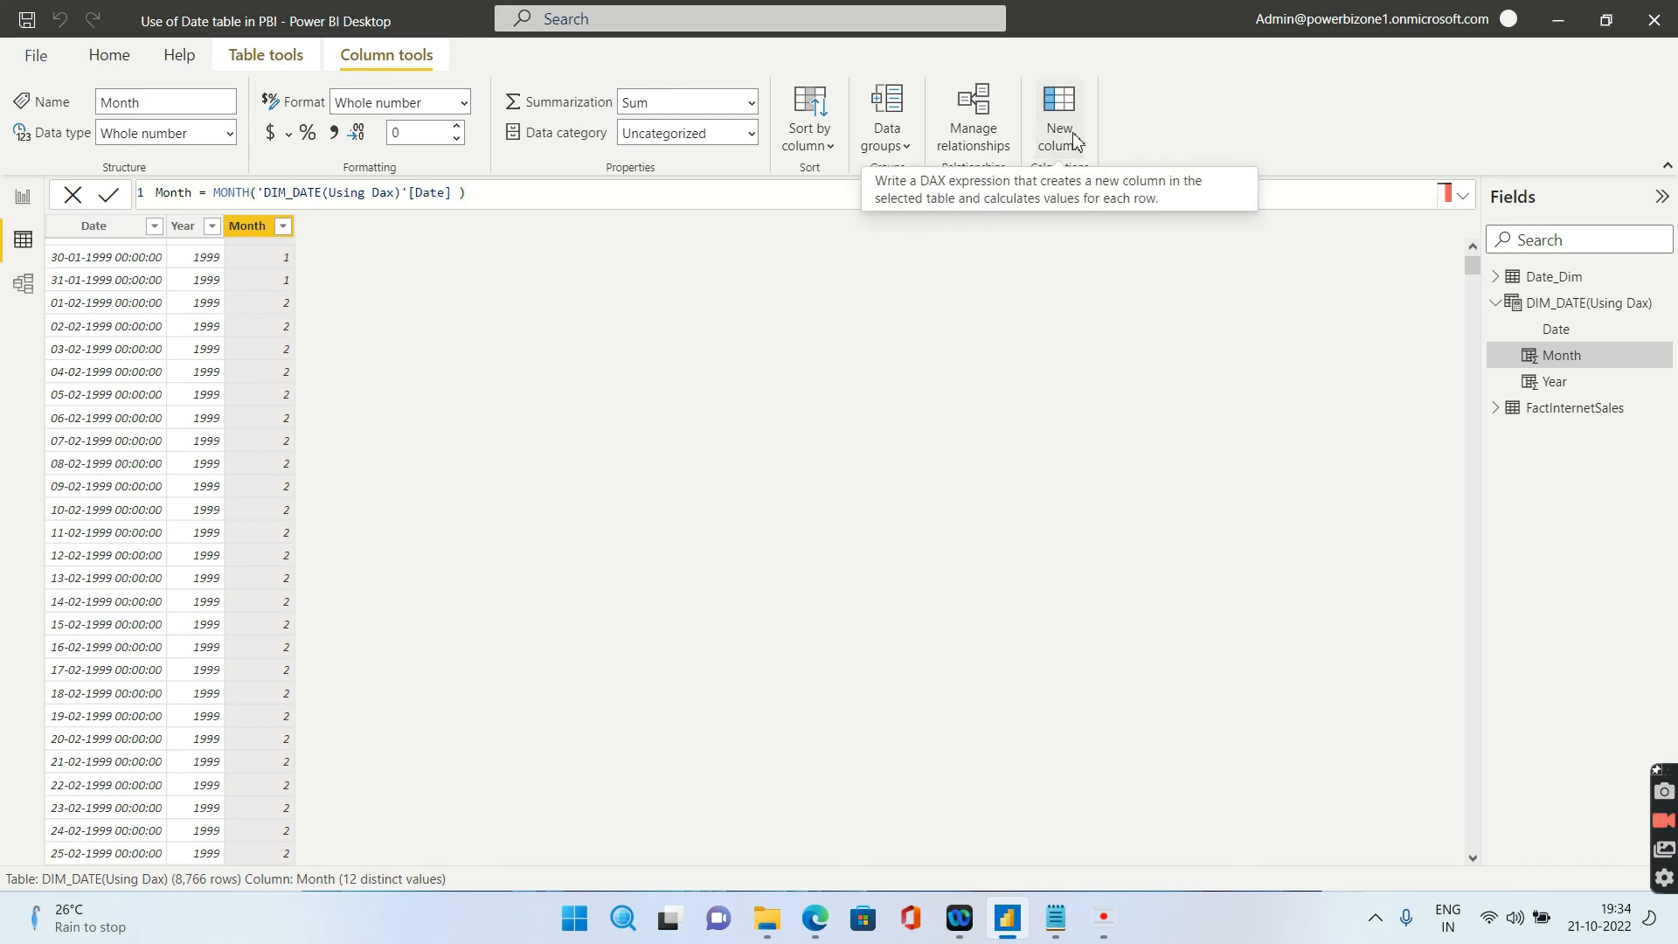
left_click(1057, 115)
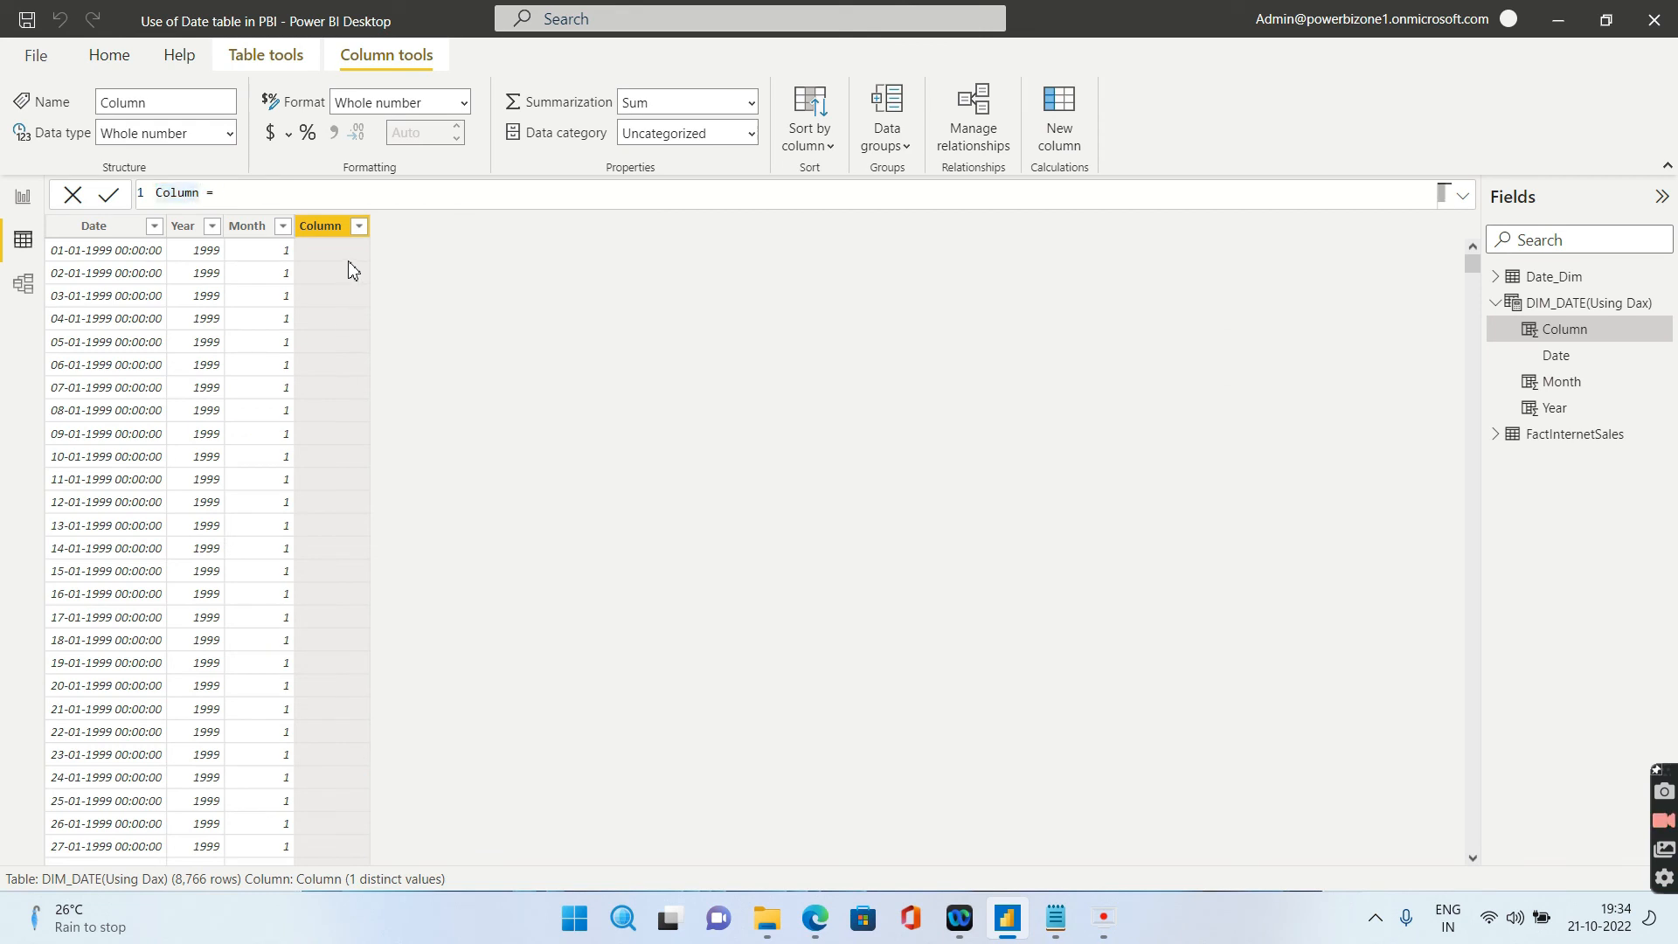
Add a WeekNum column computed as WEEKNUM('DIM_DATE(Using Dax)'[Date])
type("W =")
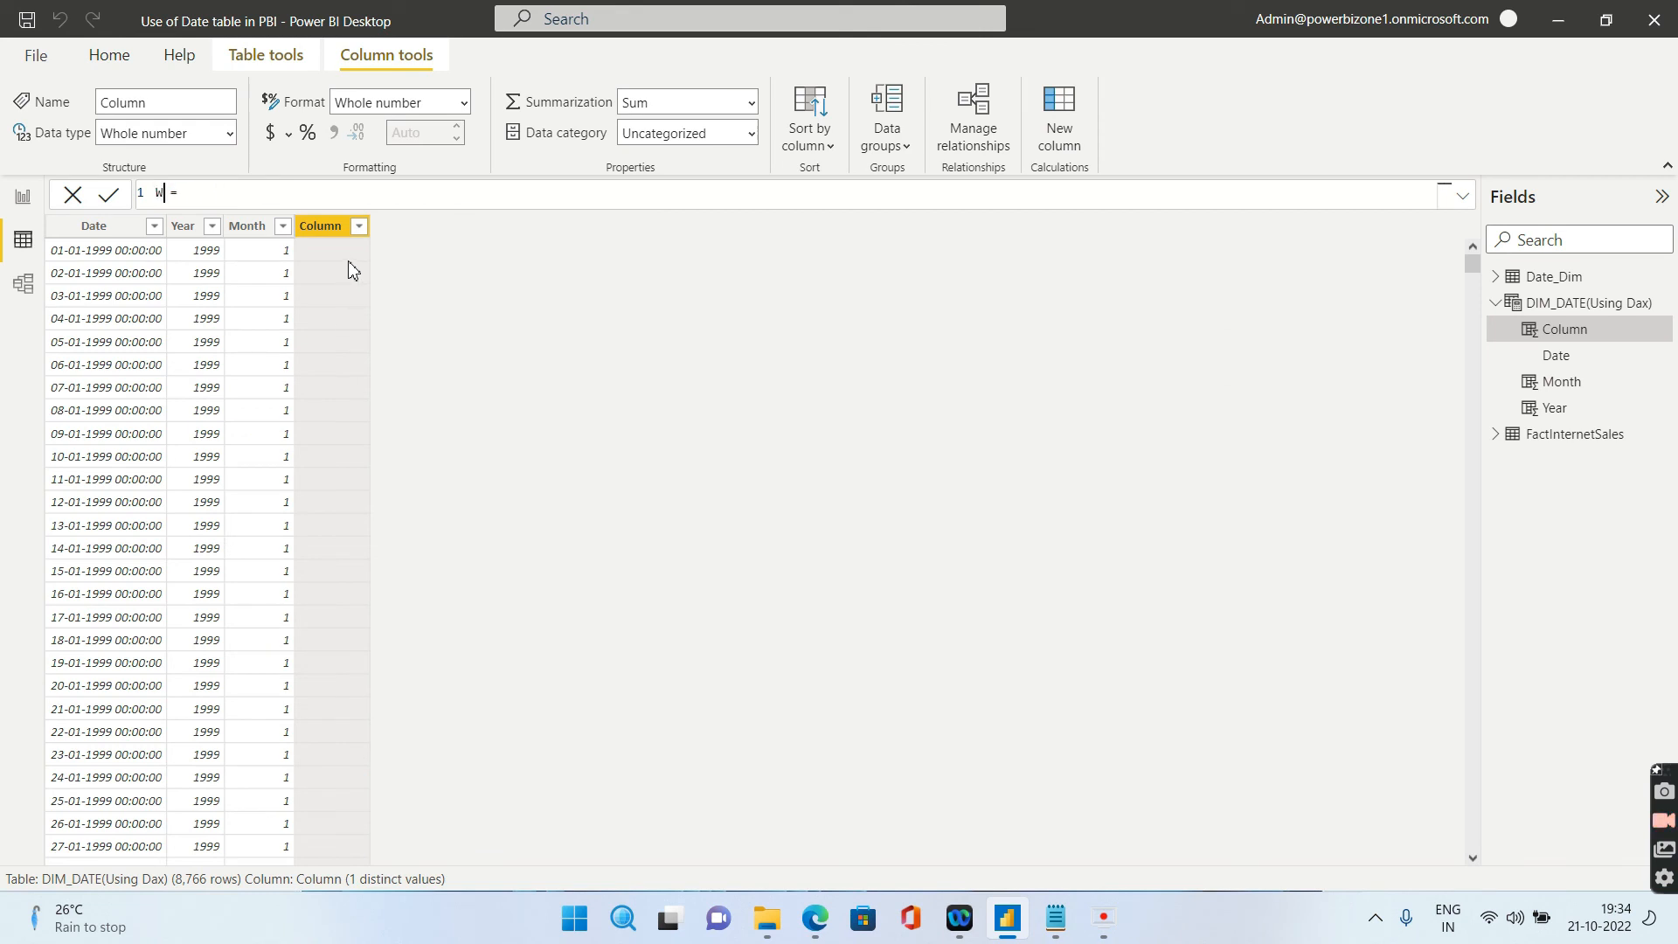
type("eekNum")
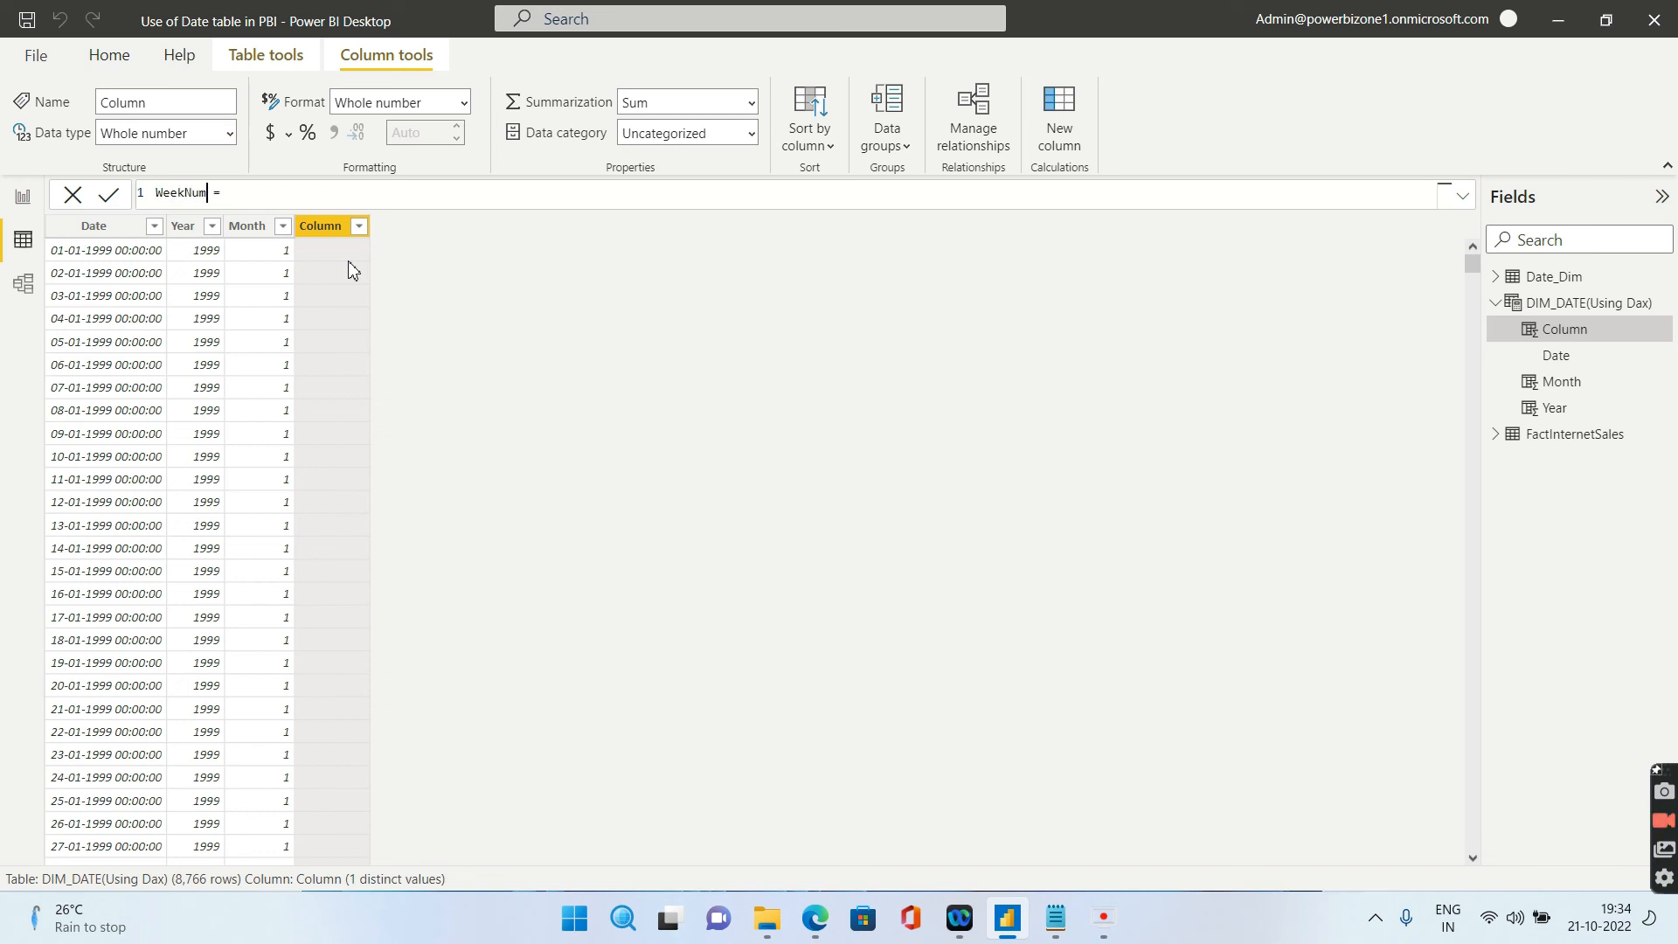
mouse_move(347, 206)
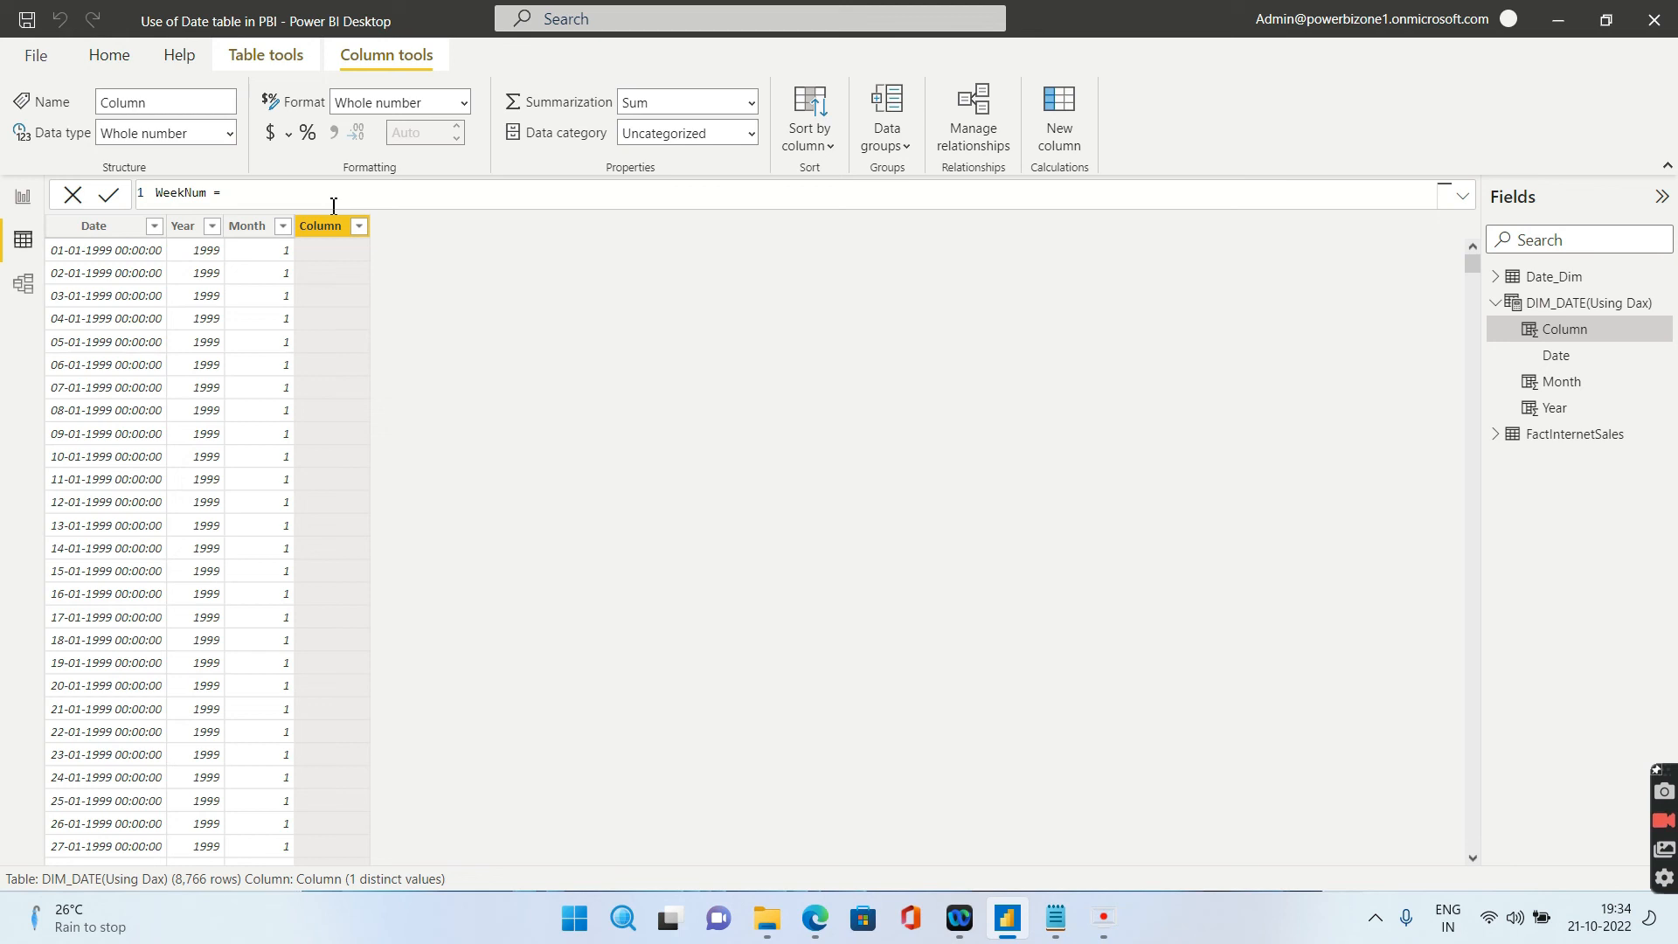
type("wee")
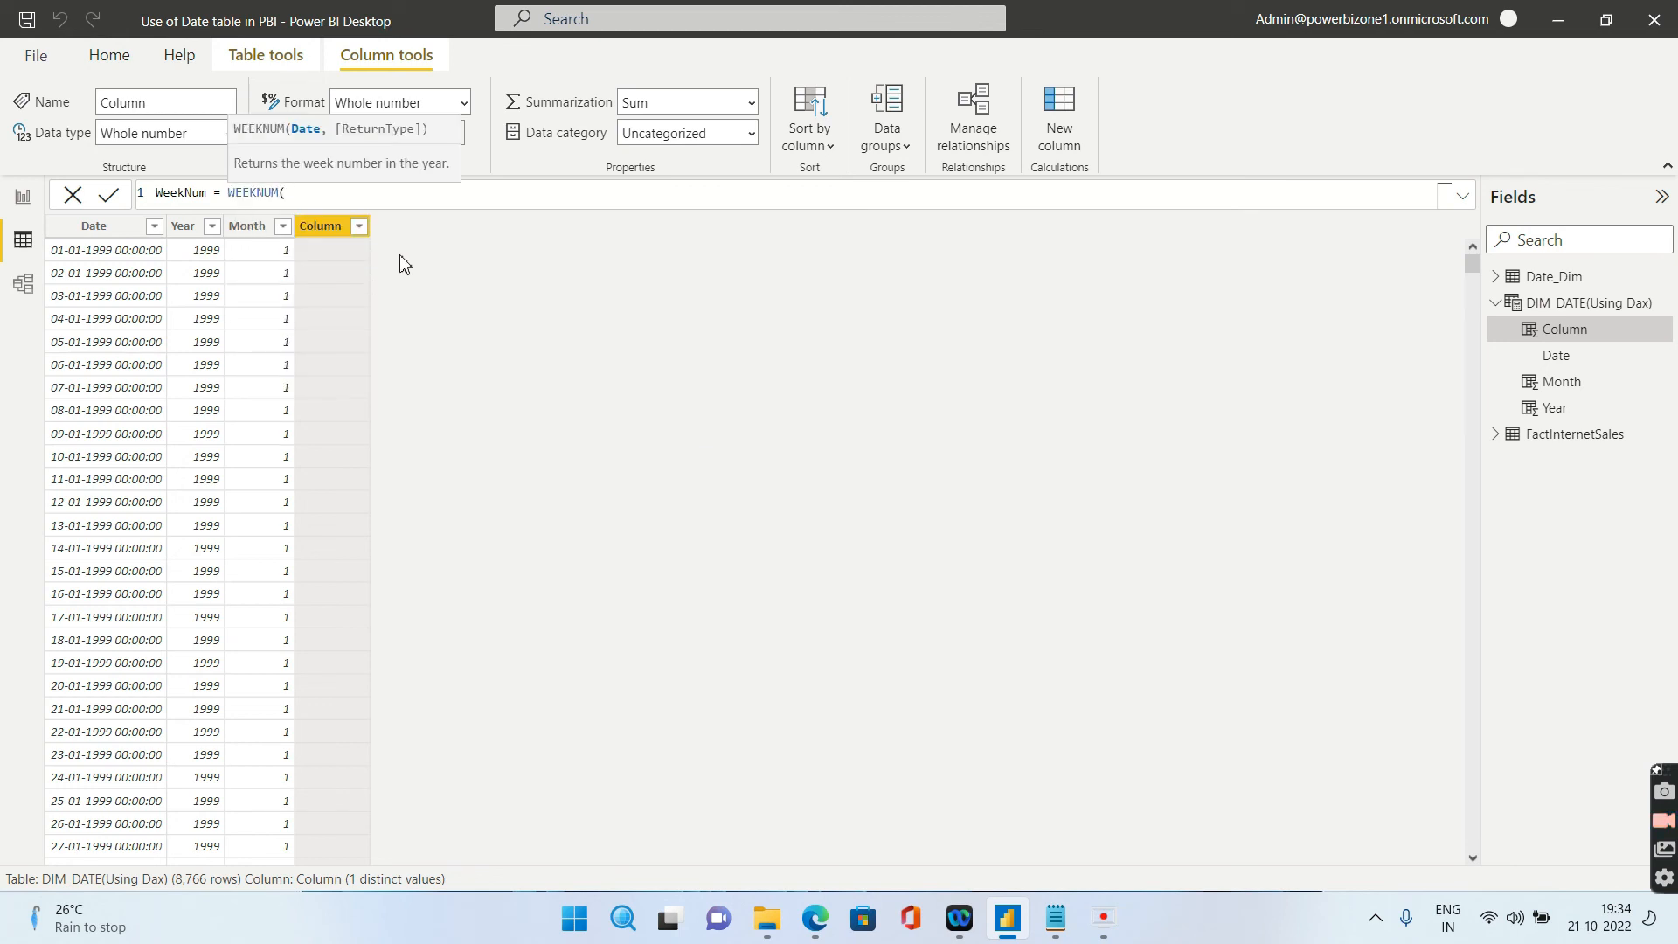
mouse_move(433, 219)
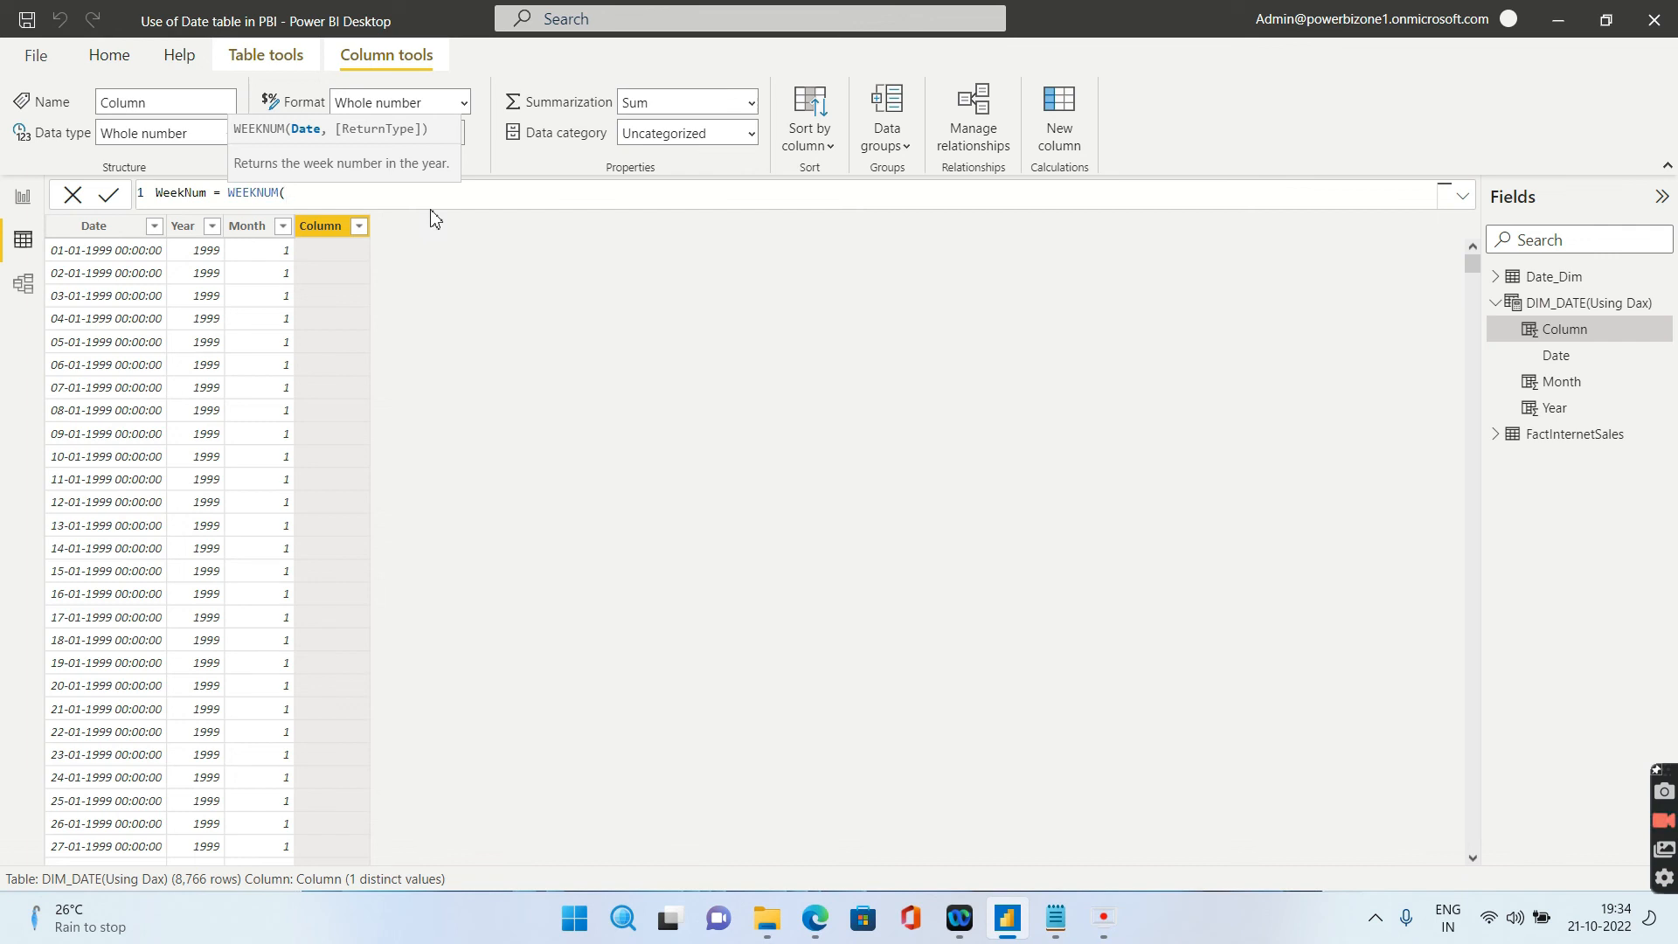
type("date")
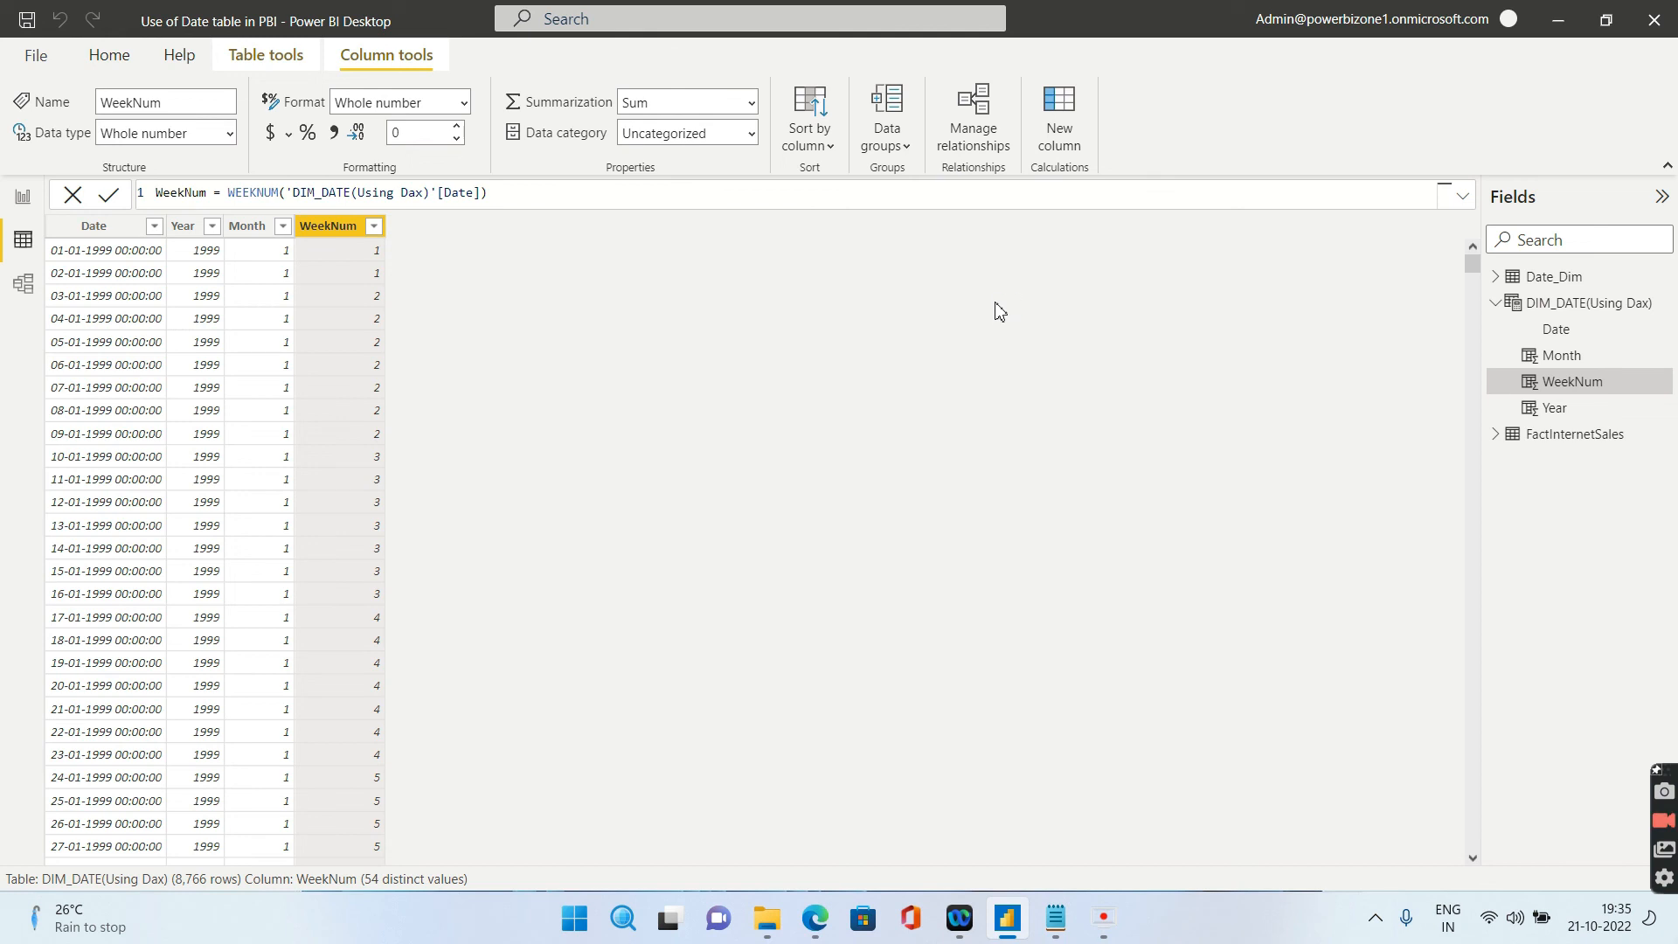
Add a Day column computed as DAY('DIM_DATE(Using Dax)'[Date])
left_click(1058, 118)
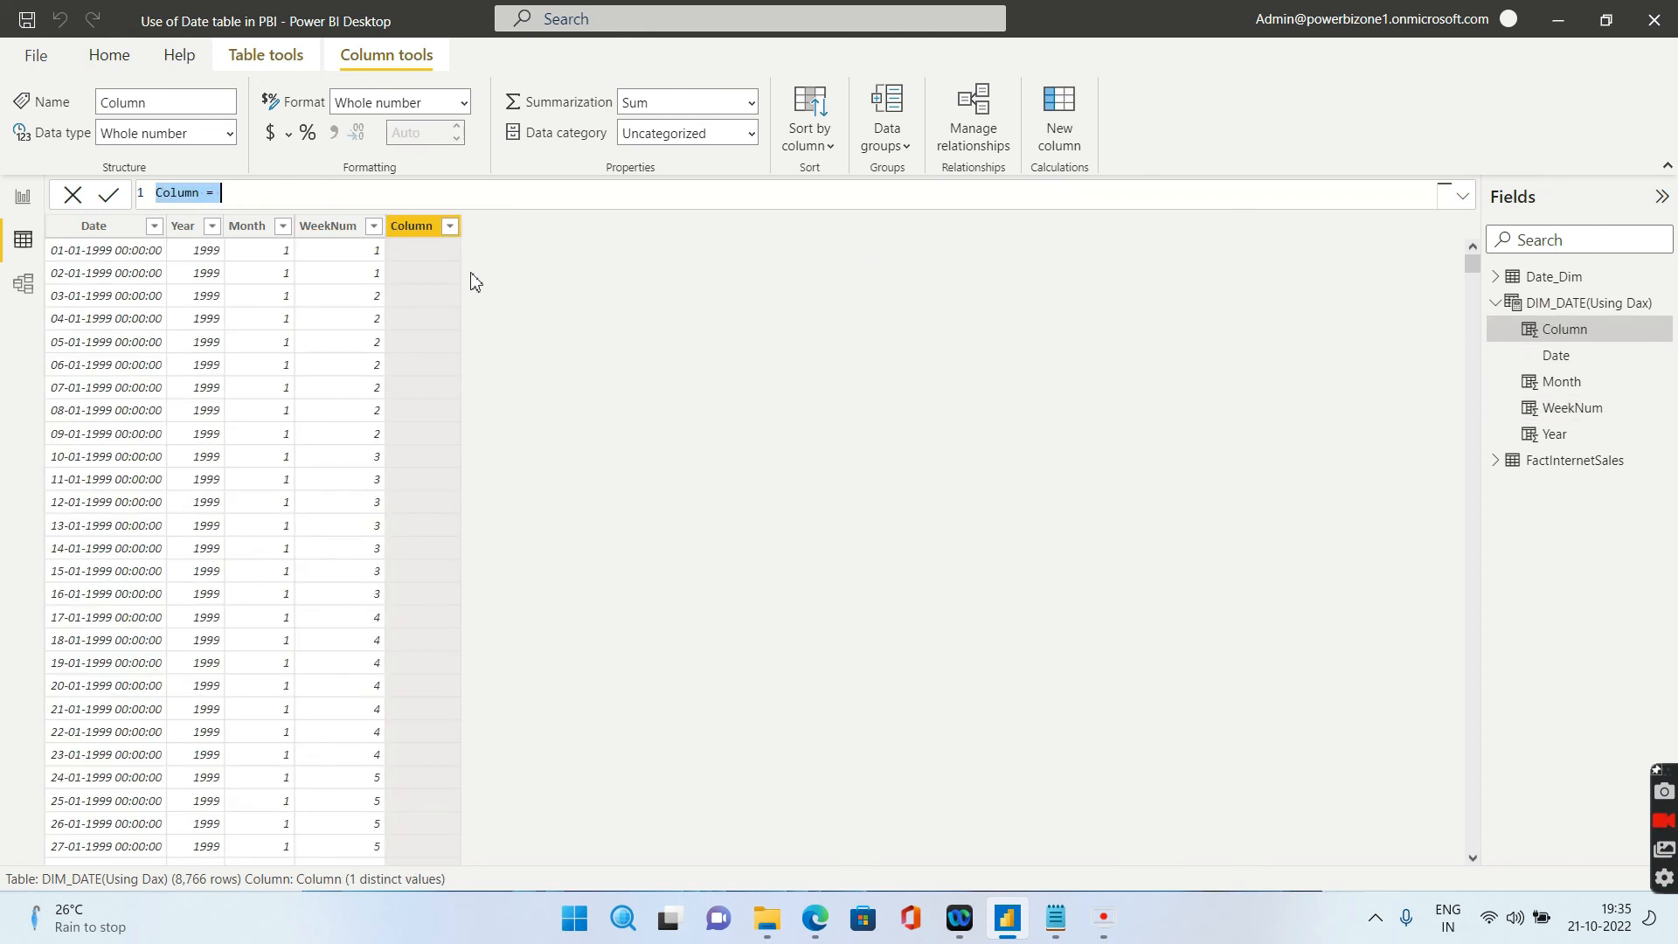
type("D")
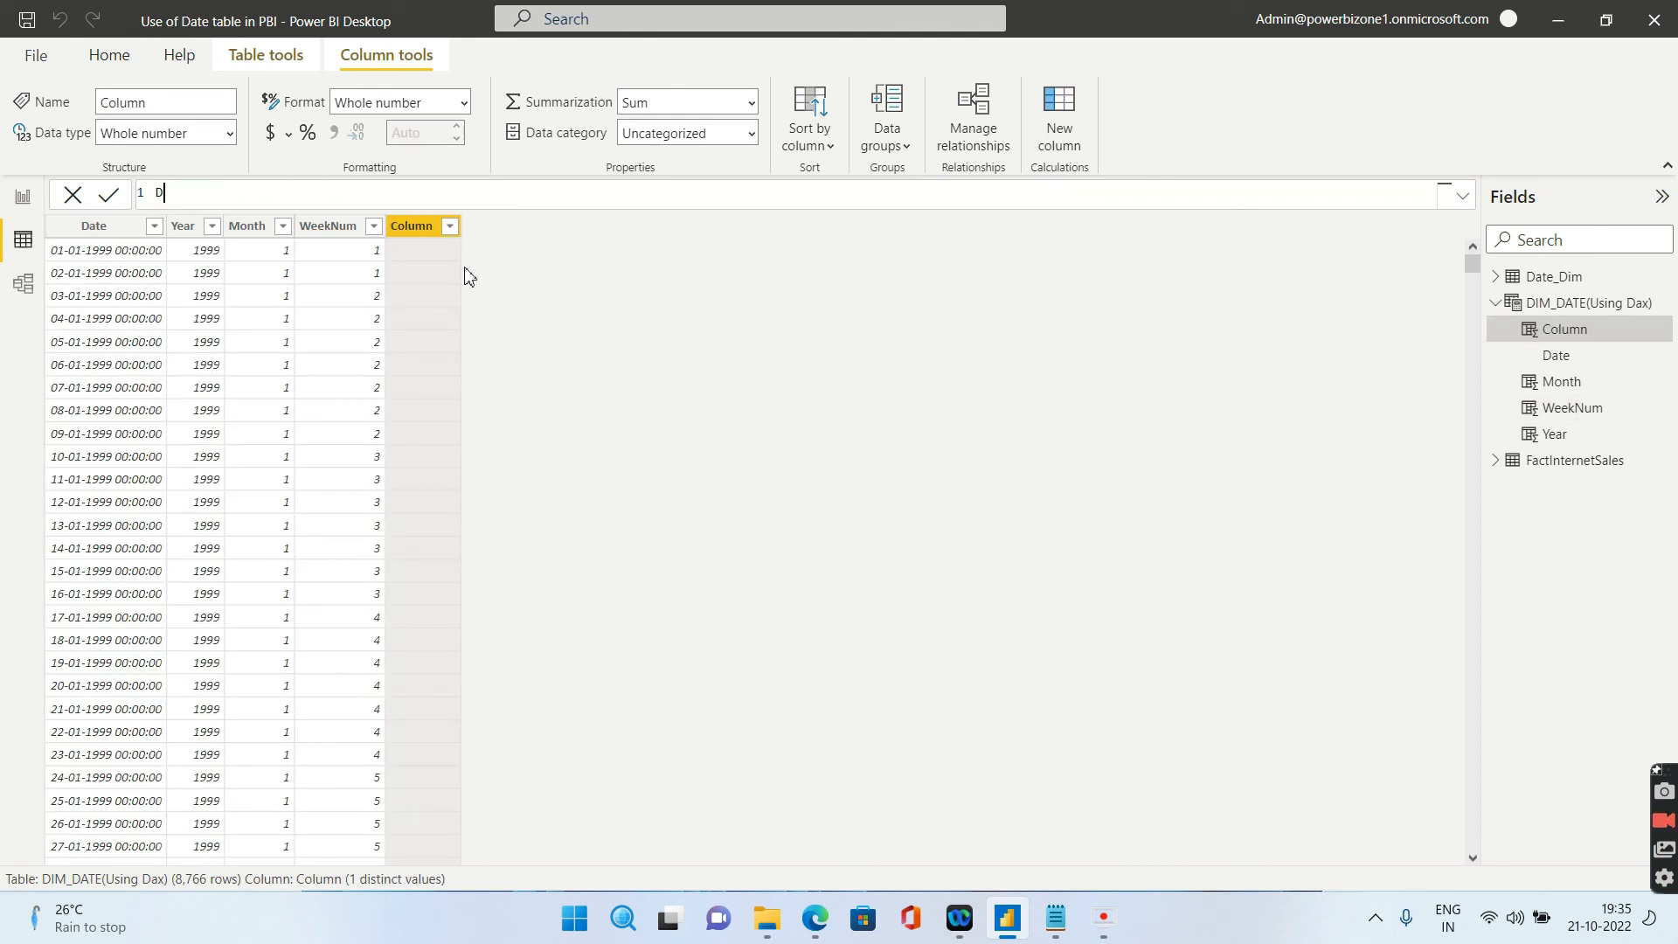
type("ay=d")
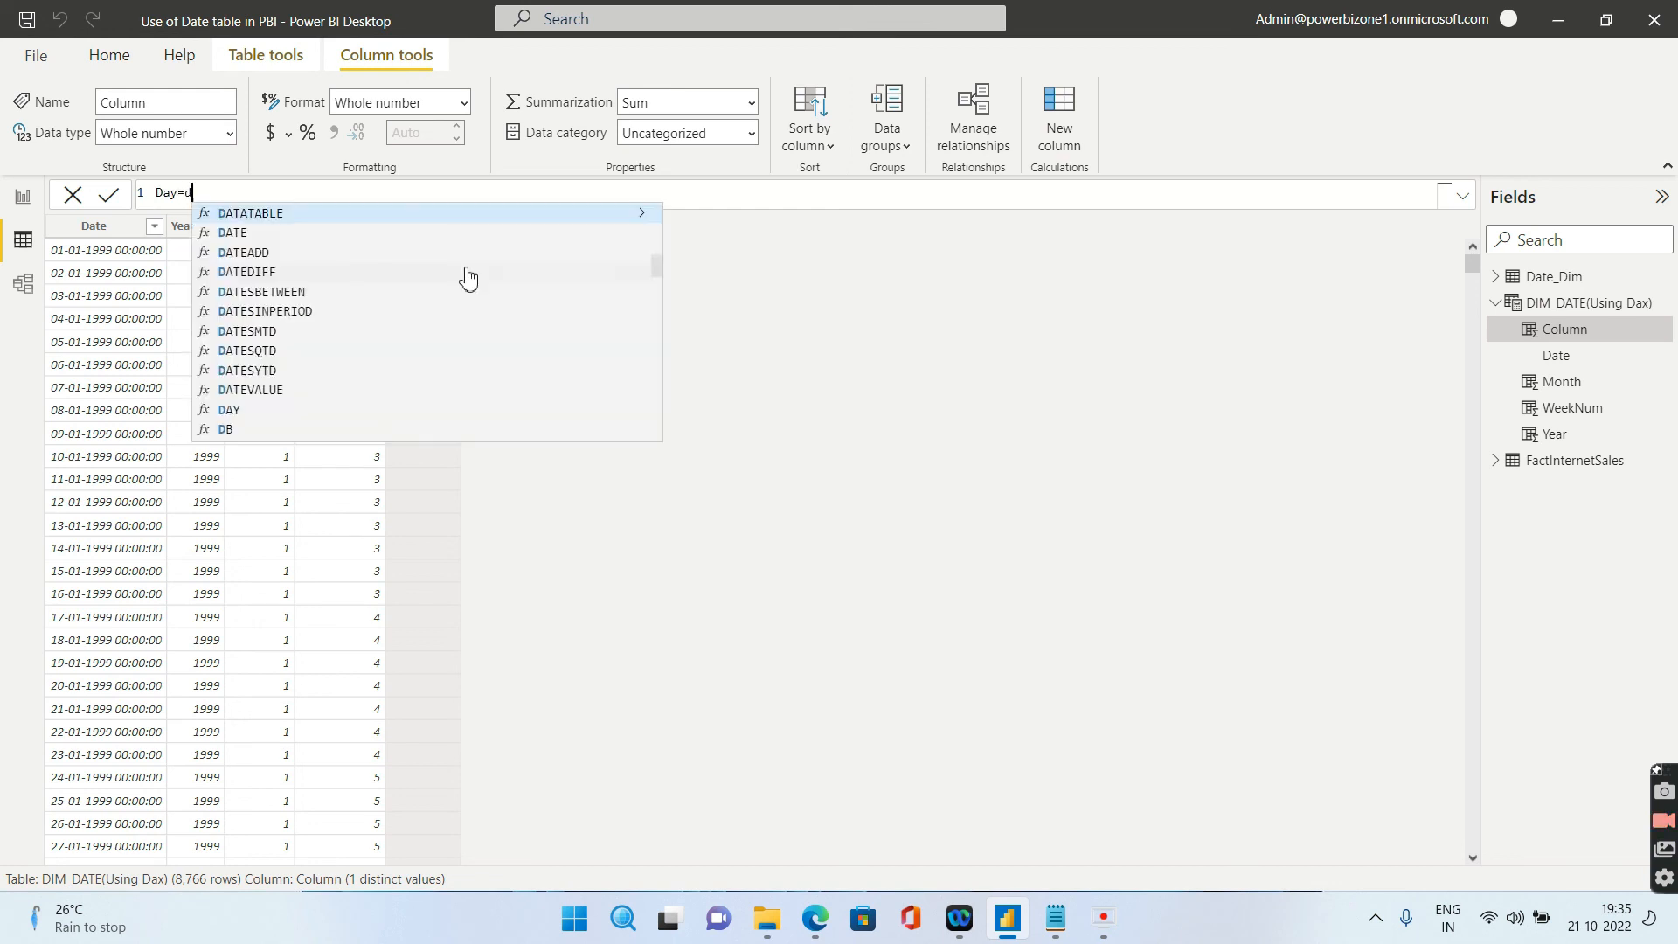
type("ay")
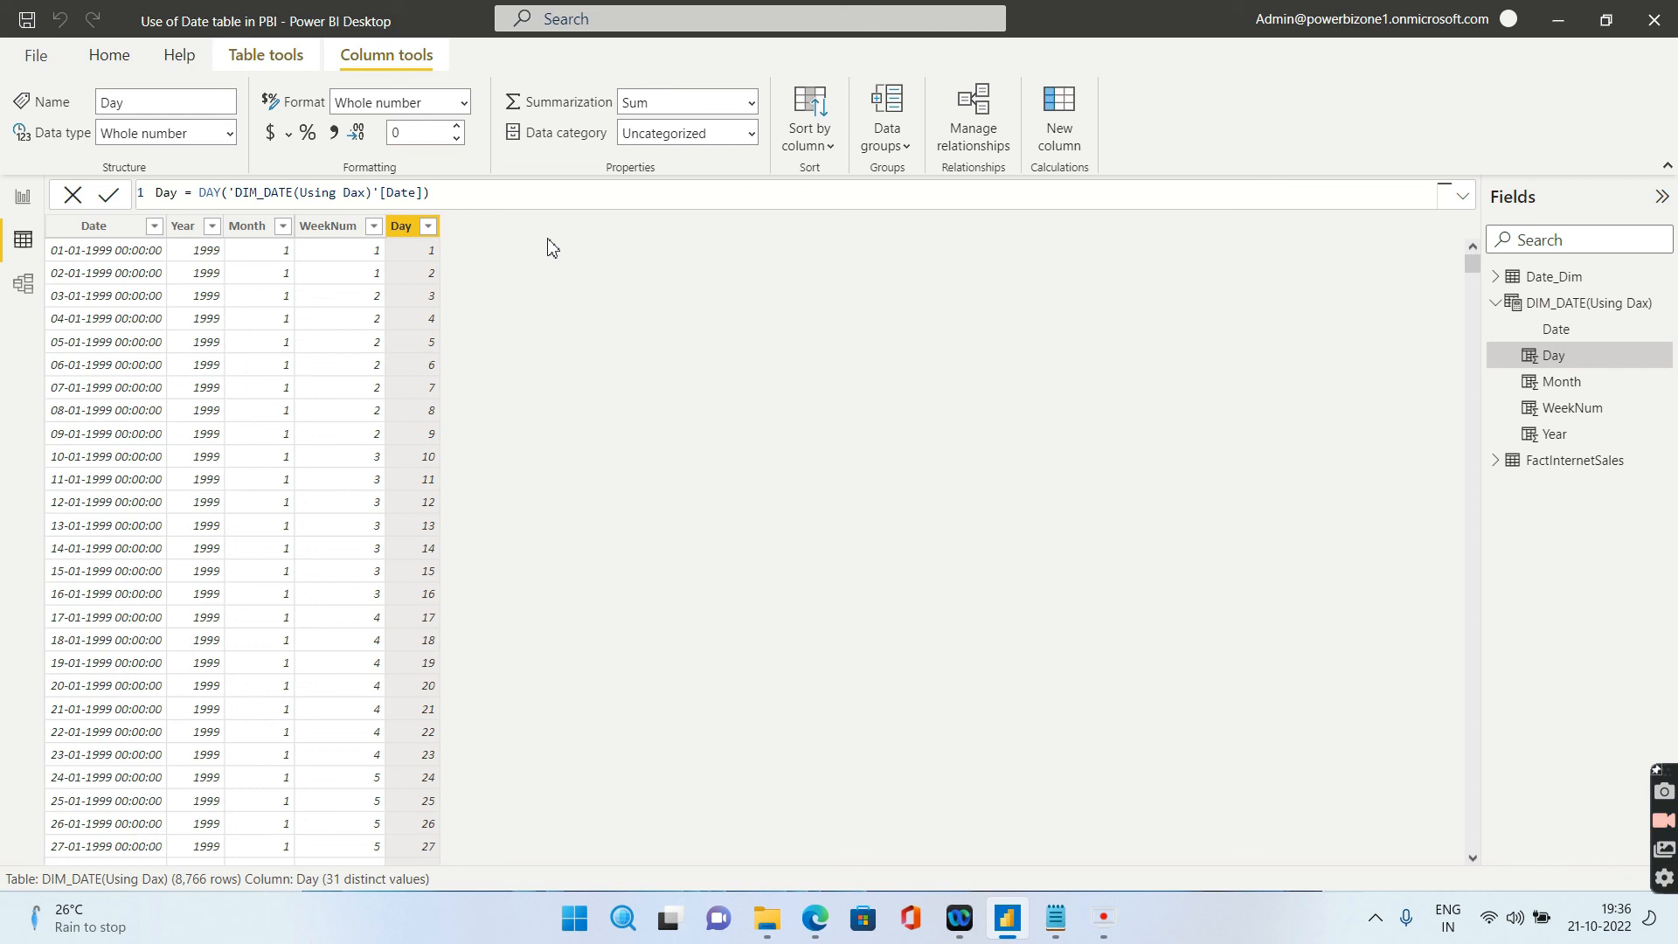
mouse_move(429, 273)
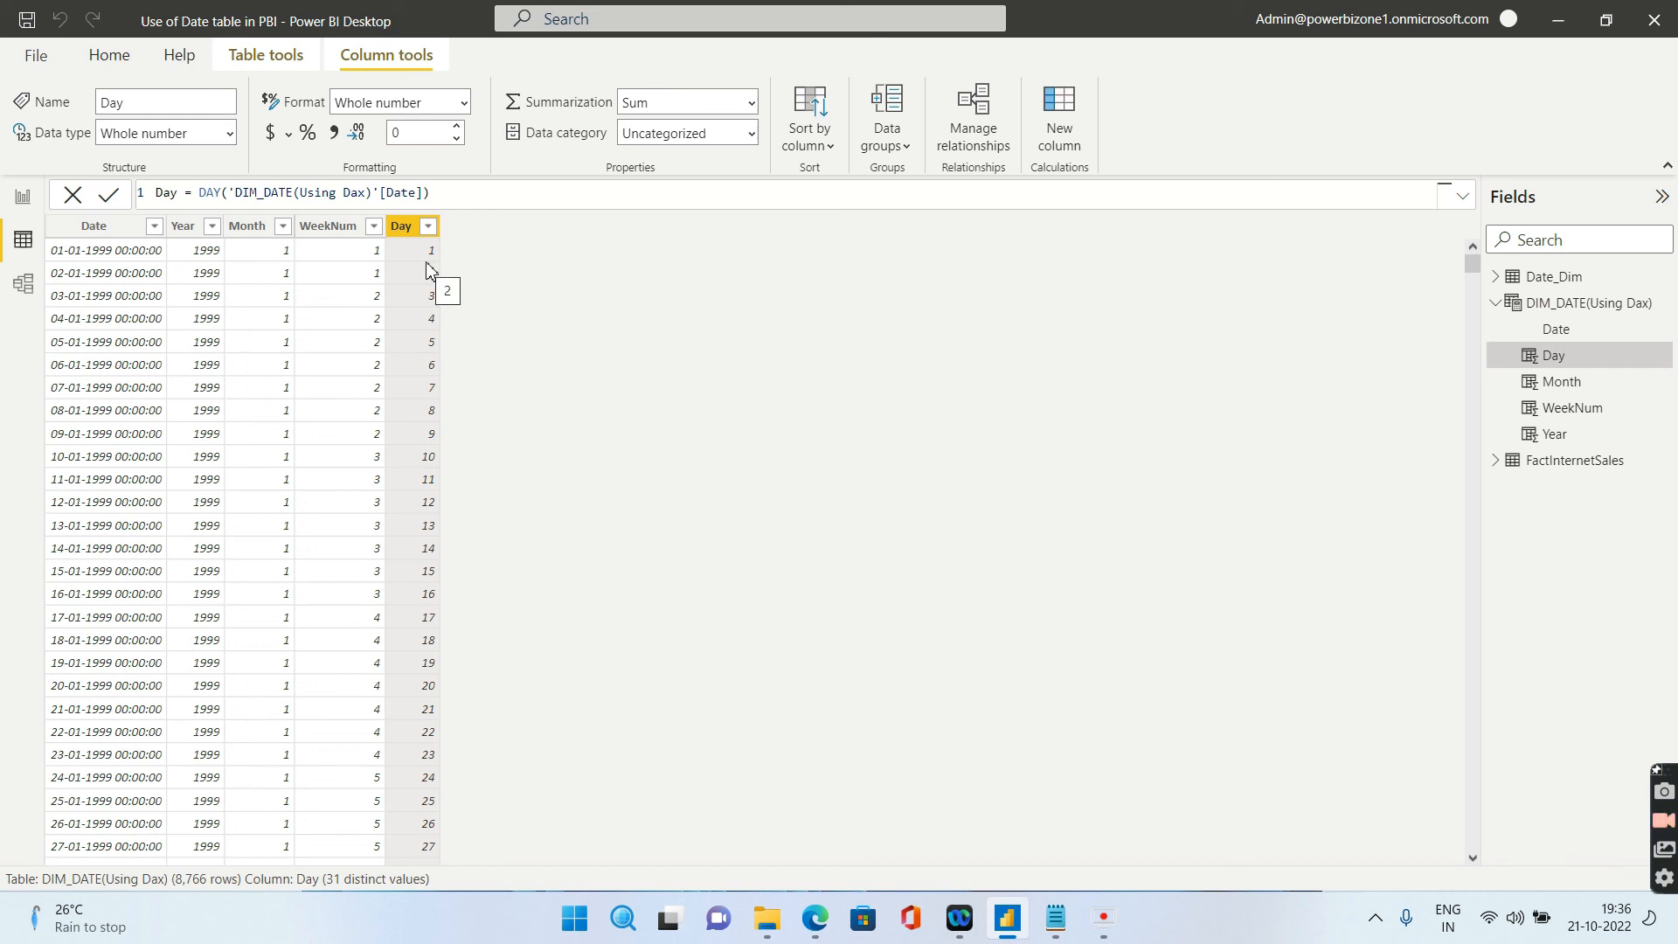